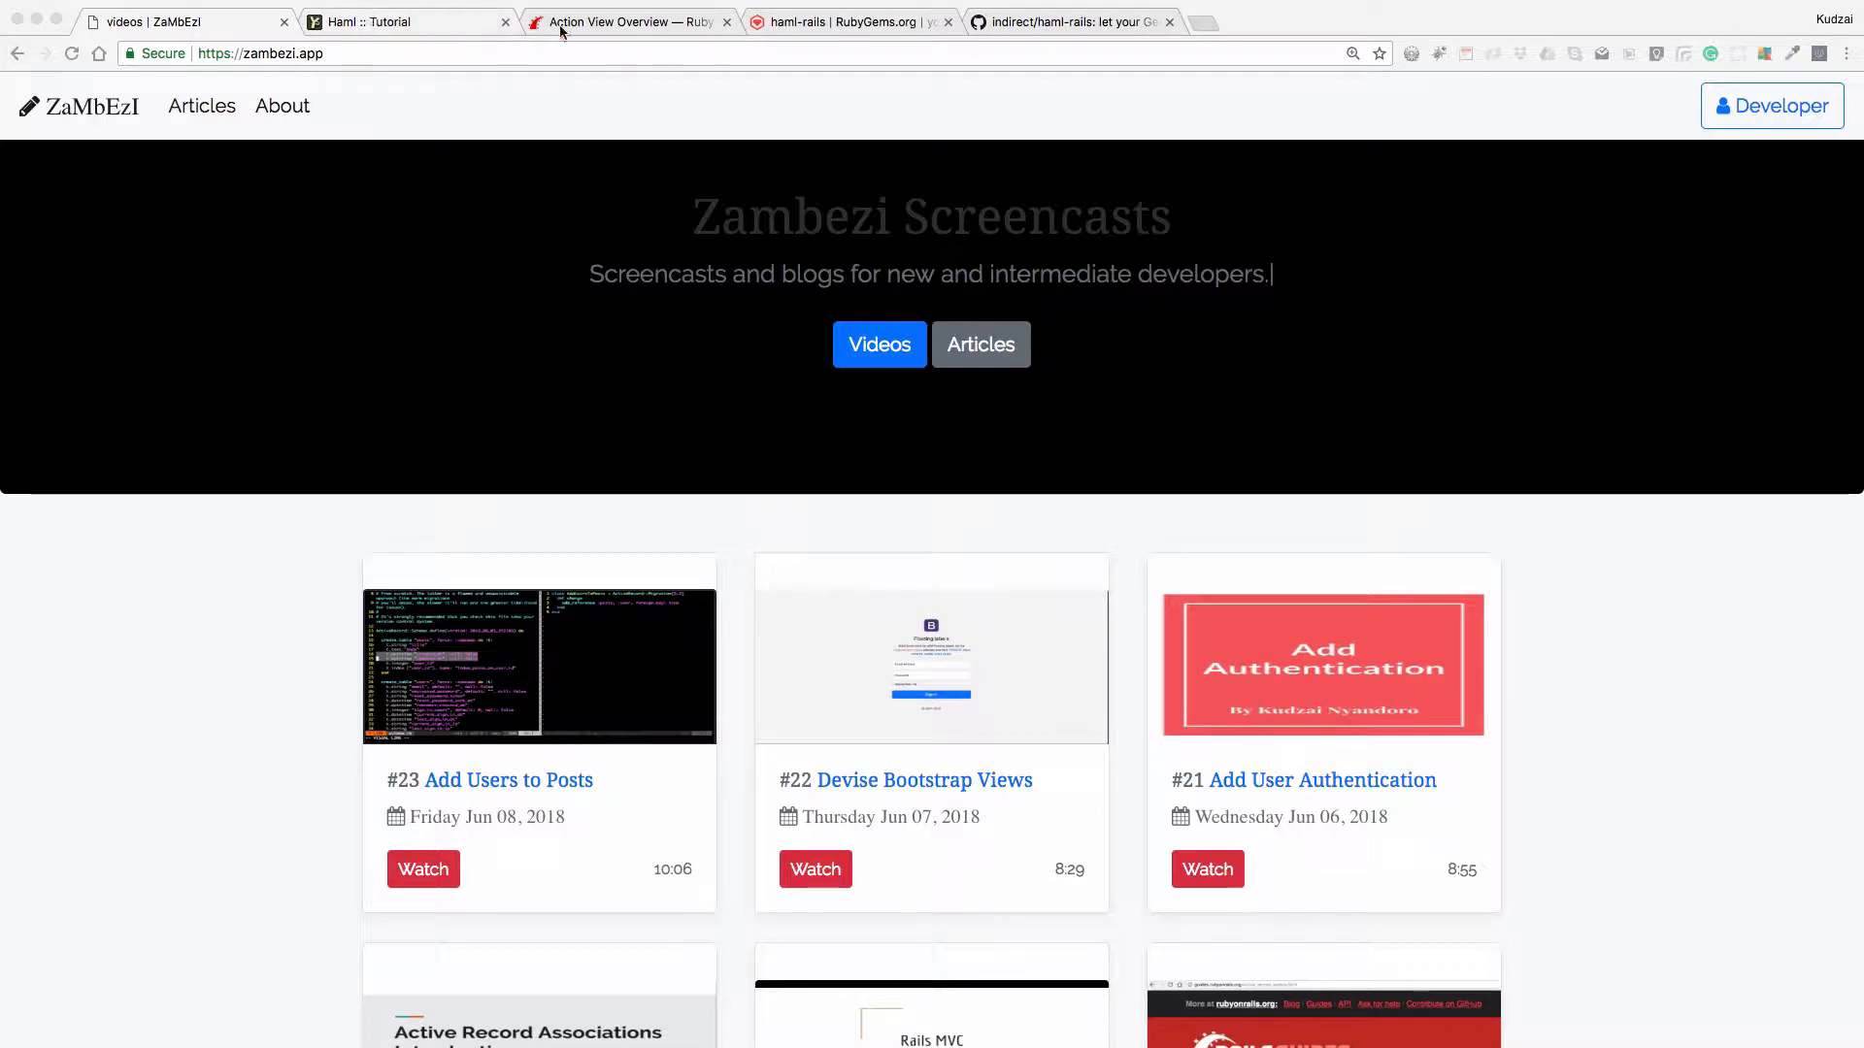
Bring up the What is Action View? section of the Action View Overview guide
left_click(623, 21)
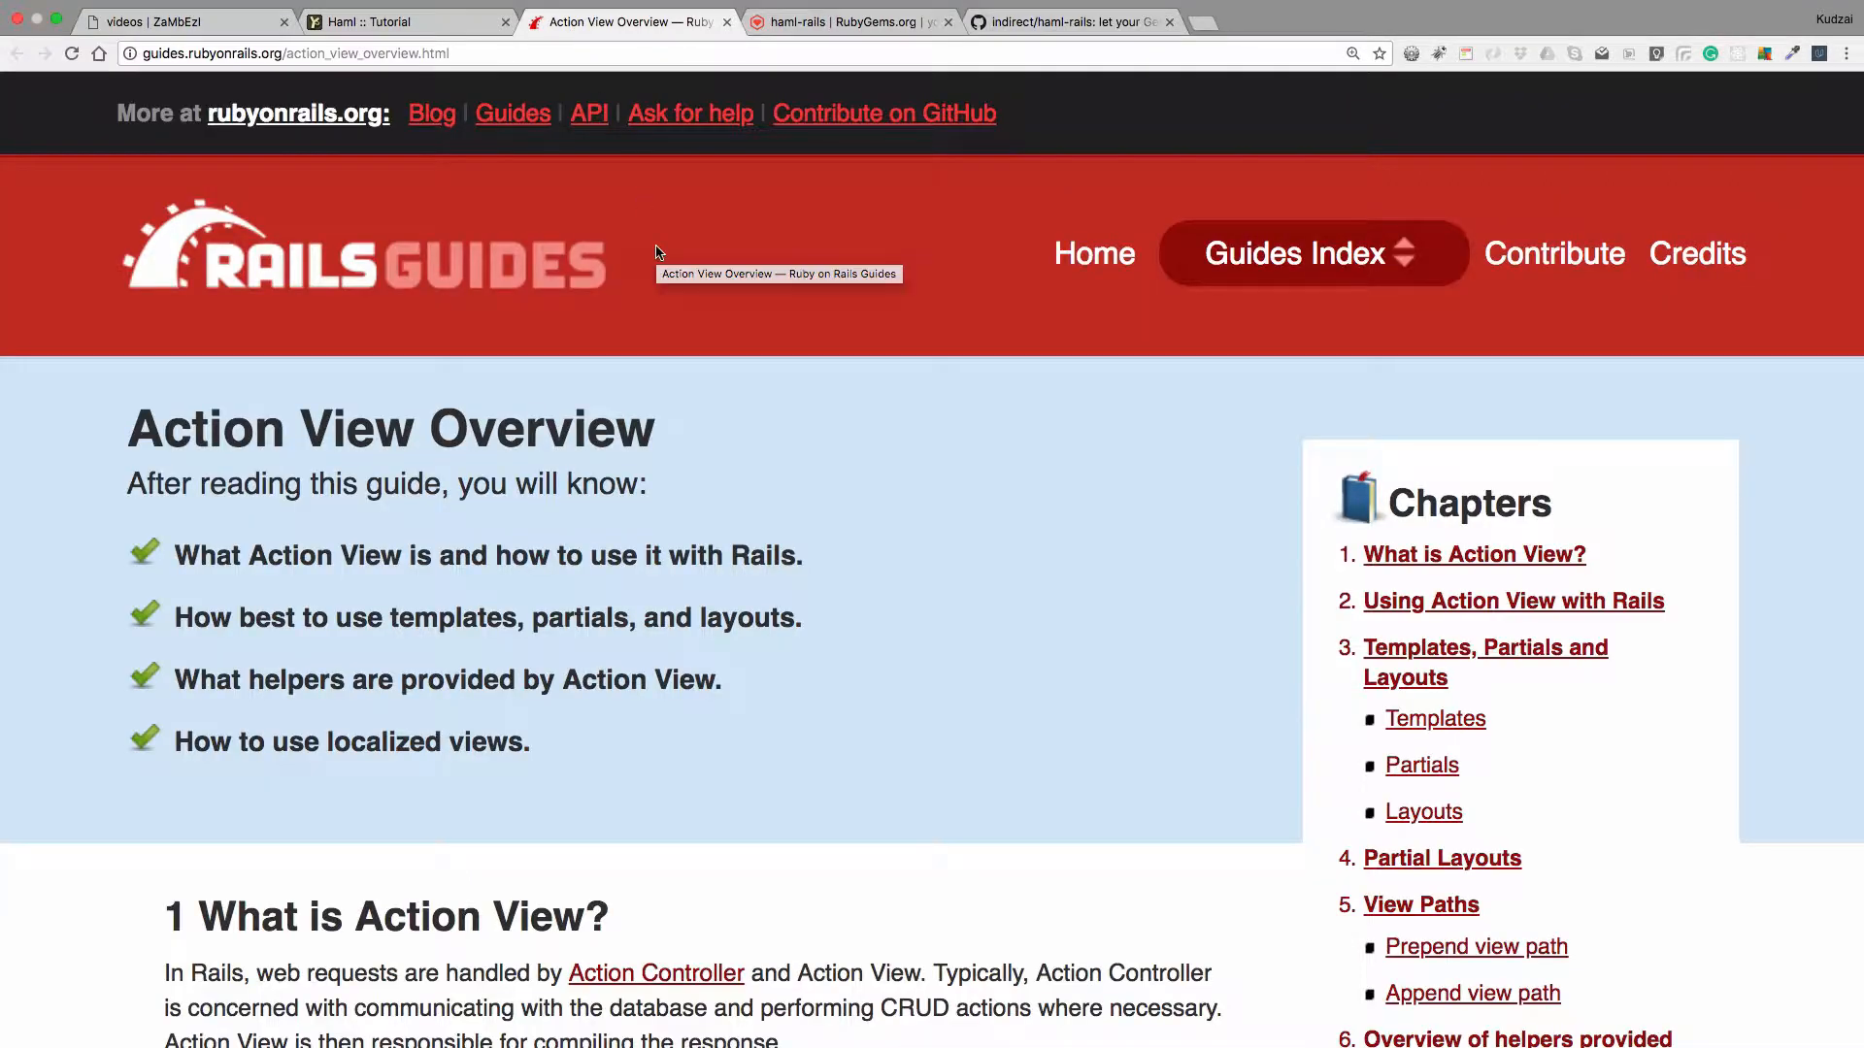
mouse_move(369, 245)
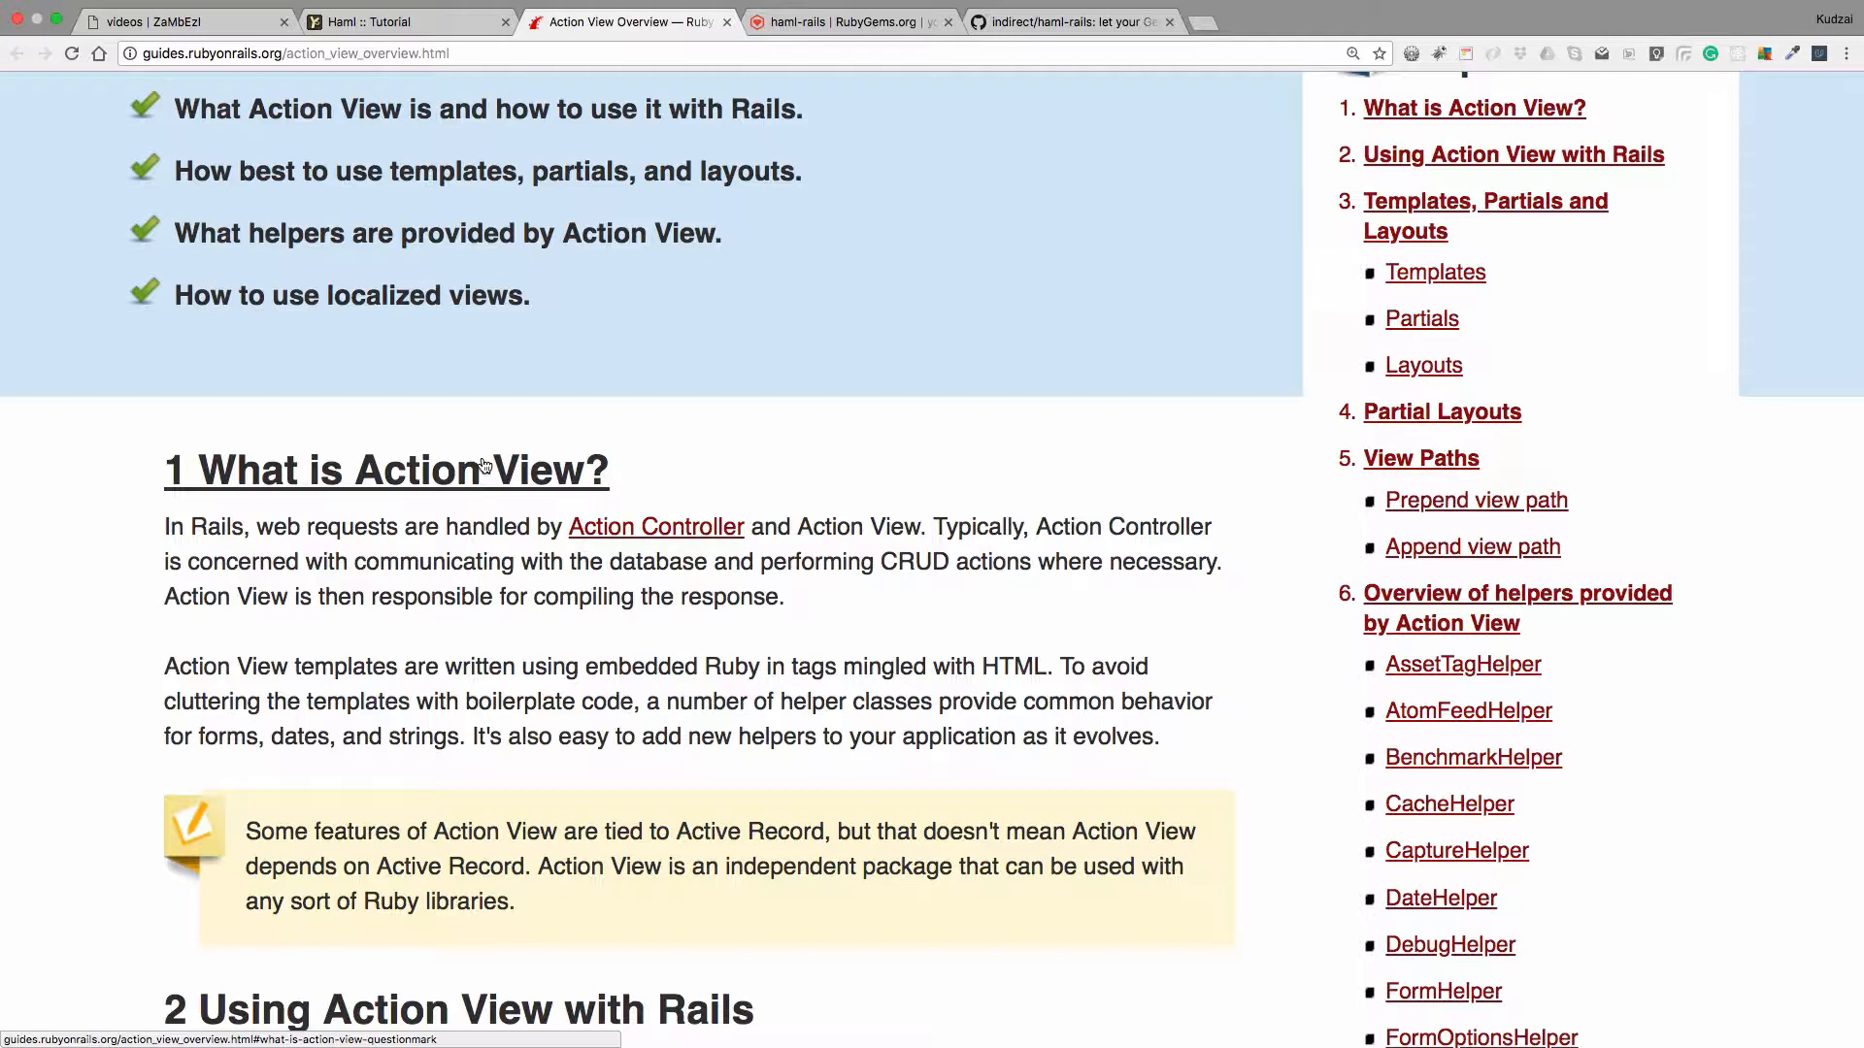
scroll("down", 3)
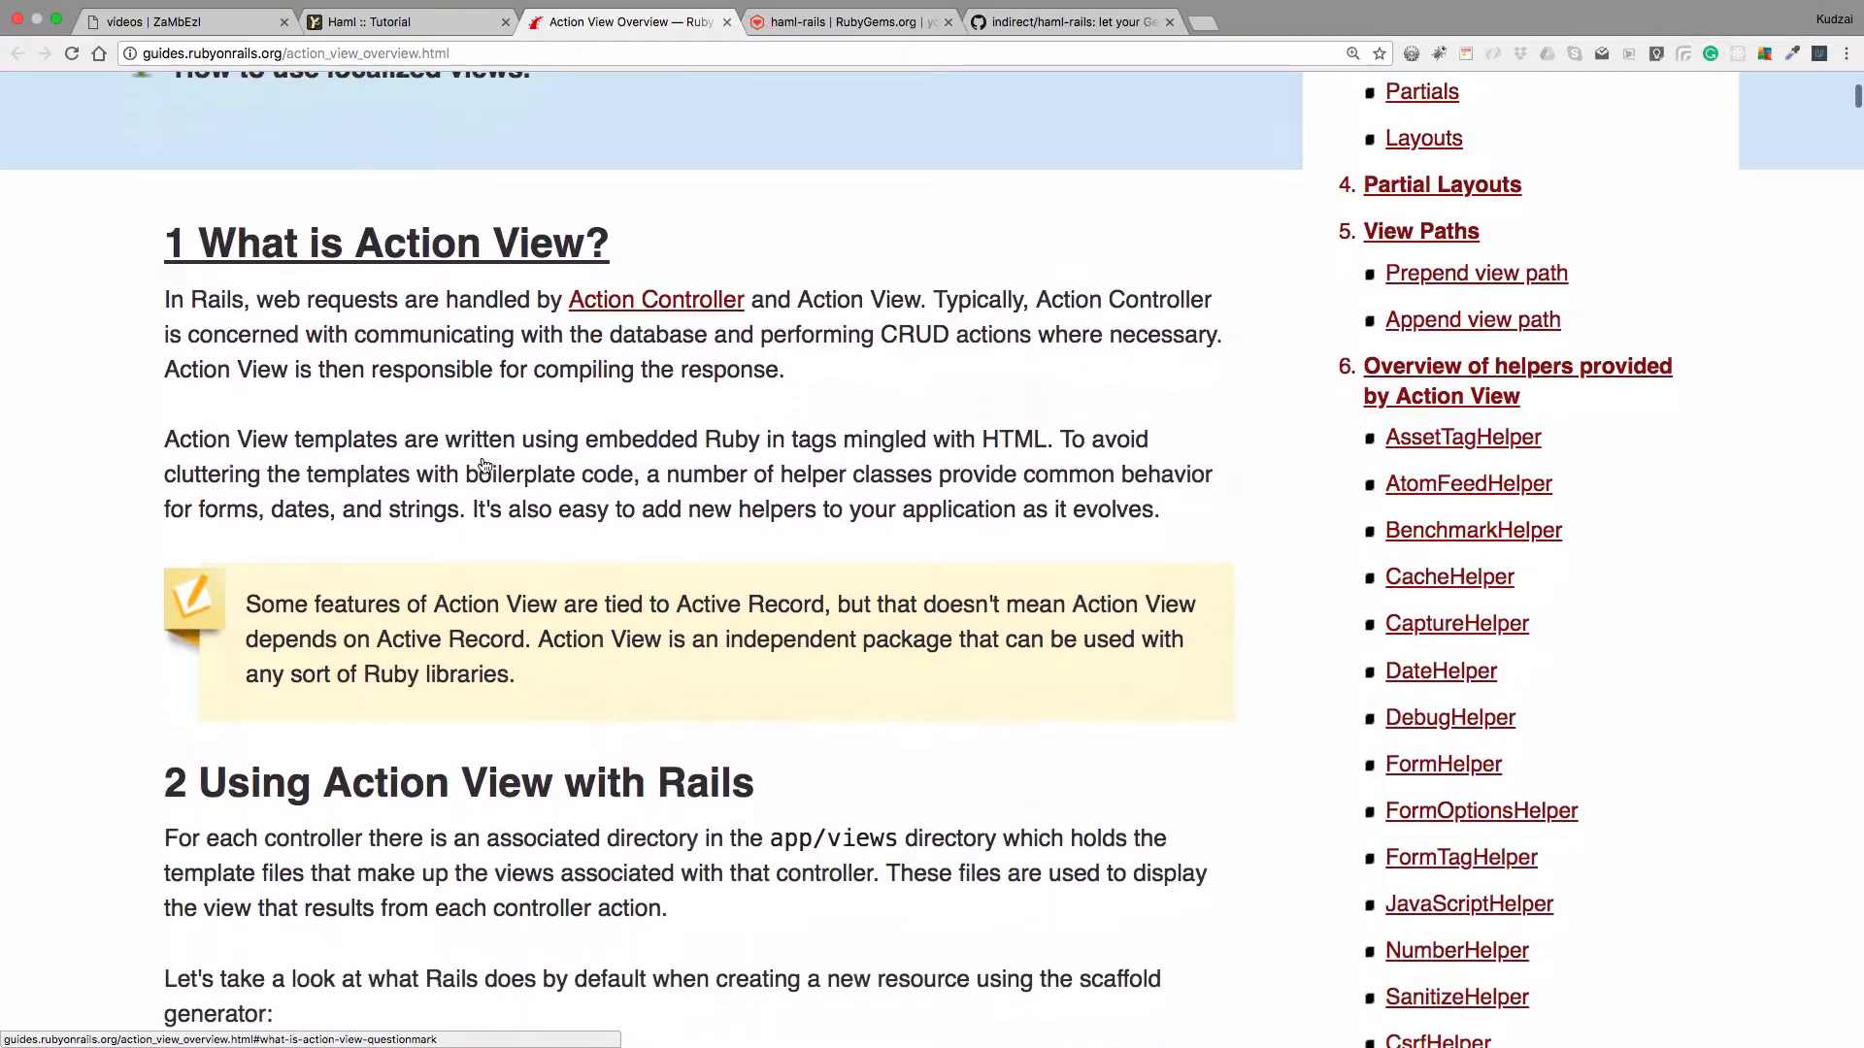
Read the ERB templates section, marking the <%= %> output tag in the text
scroll("down", 3)
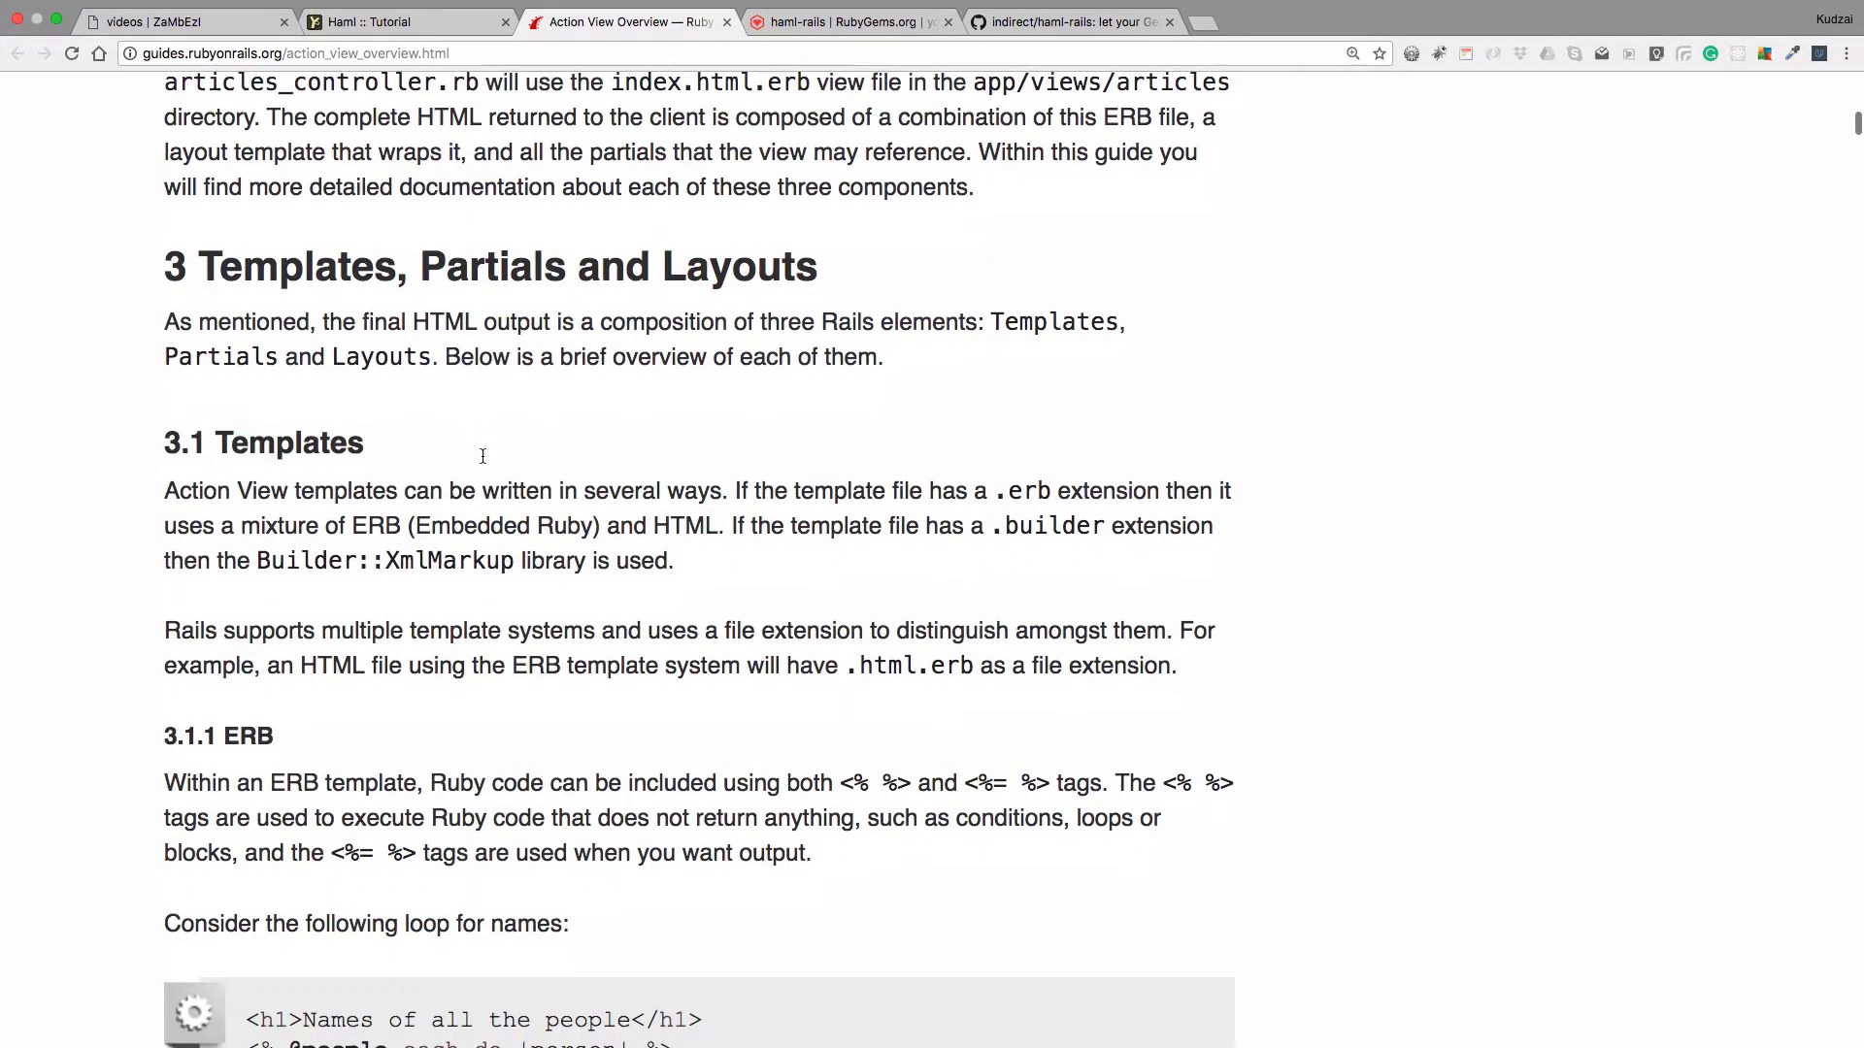
scroll("down", 3)
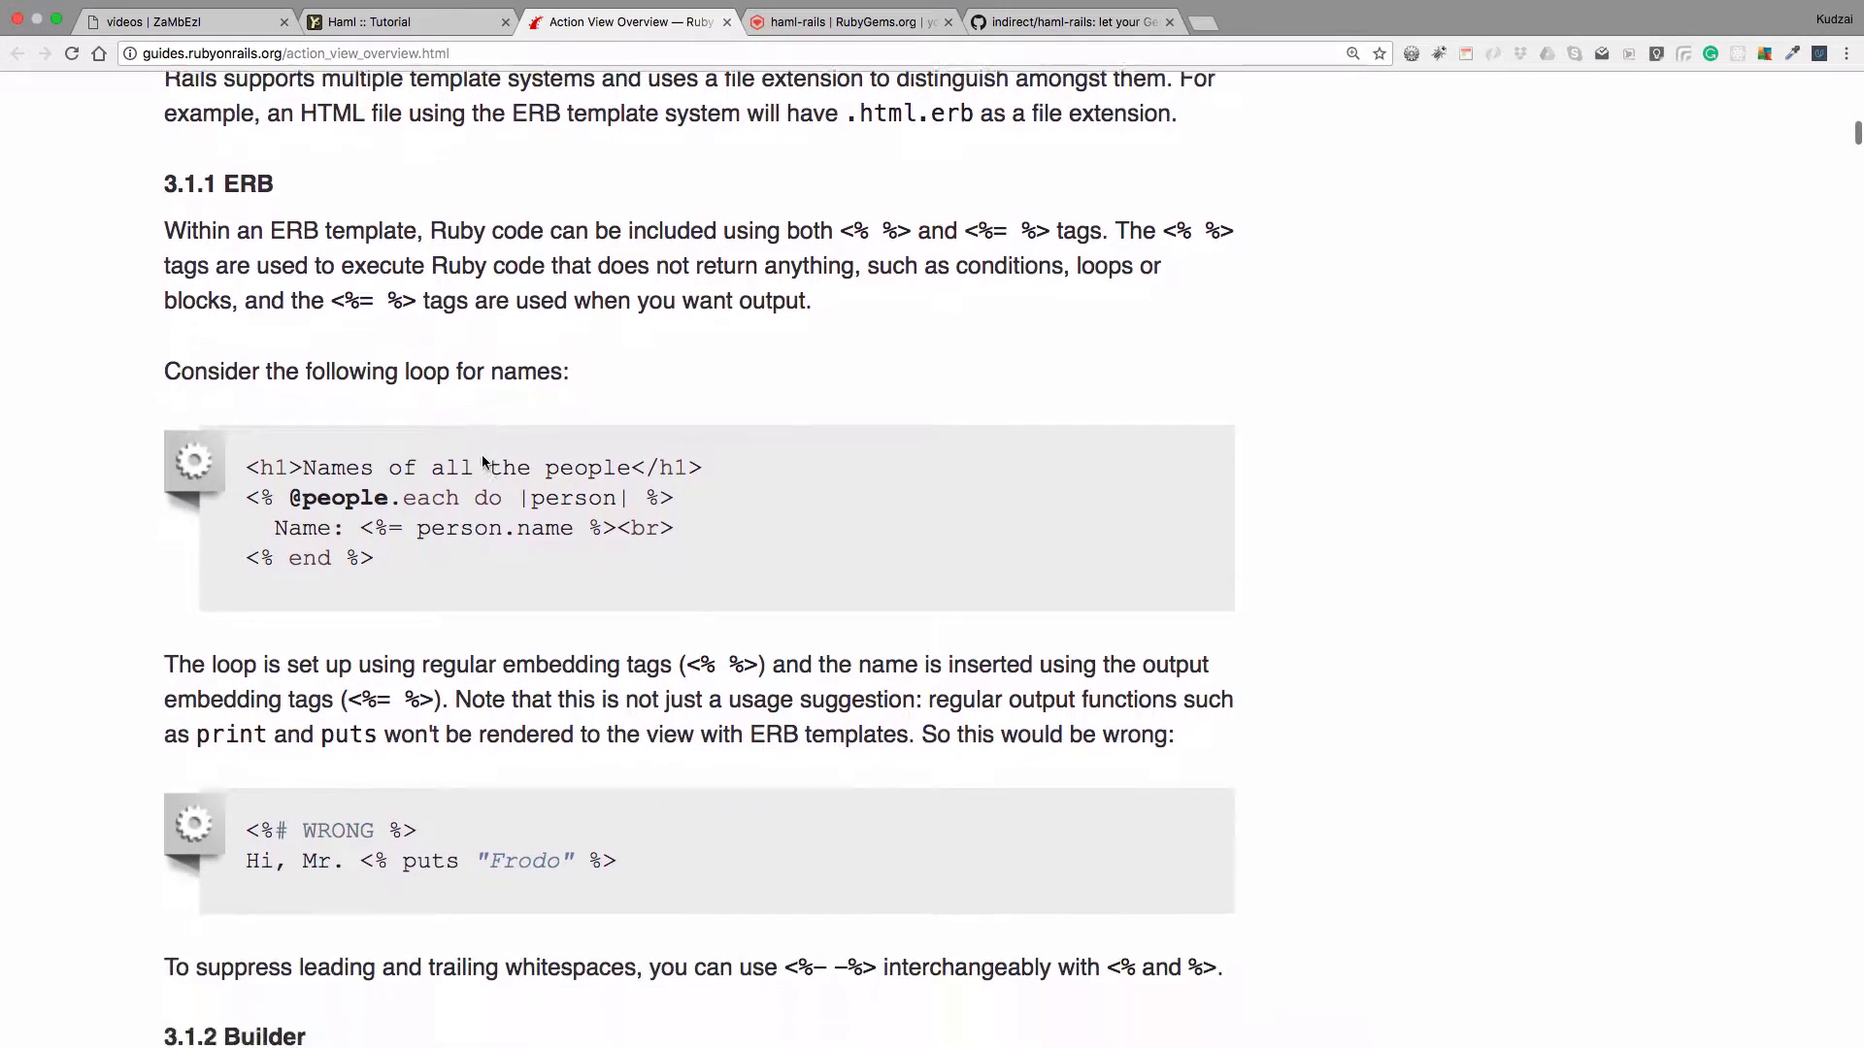
scroll("down", 3)
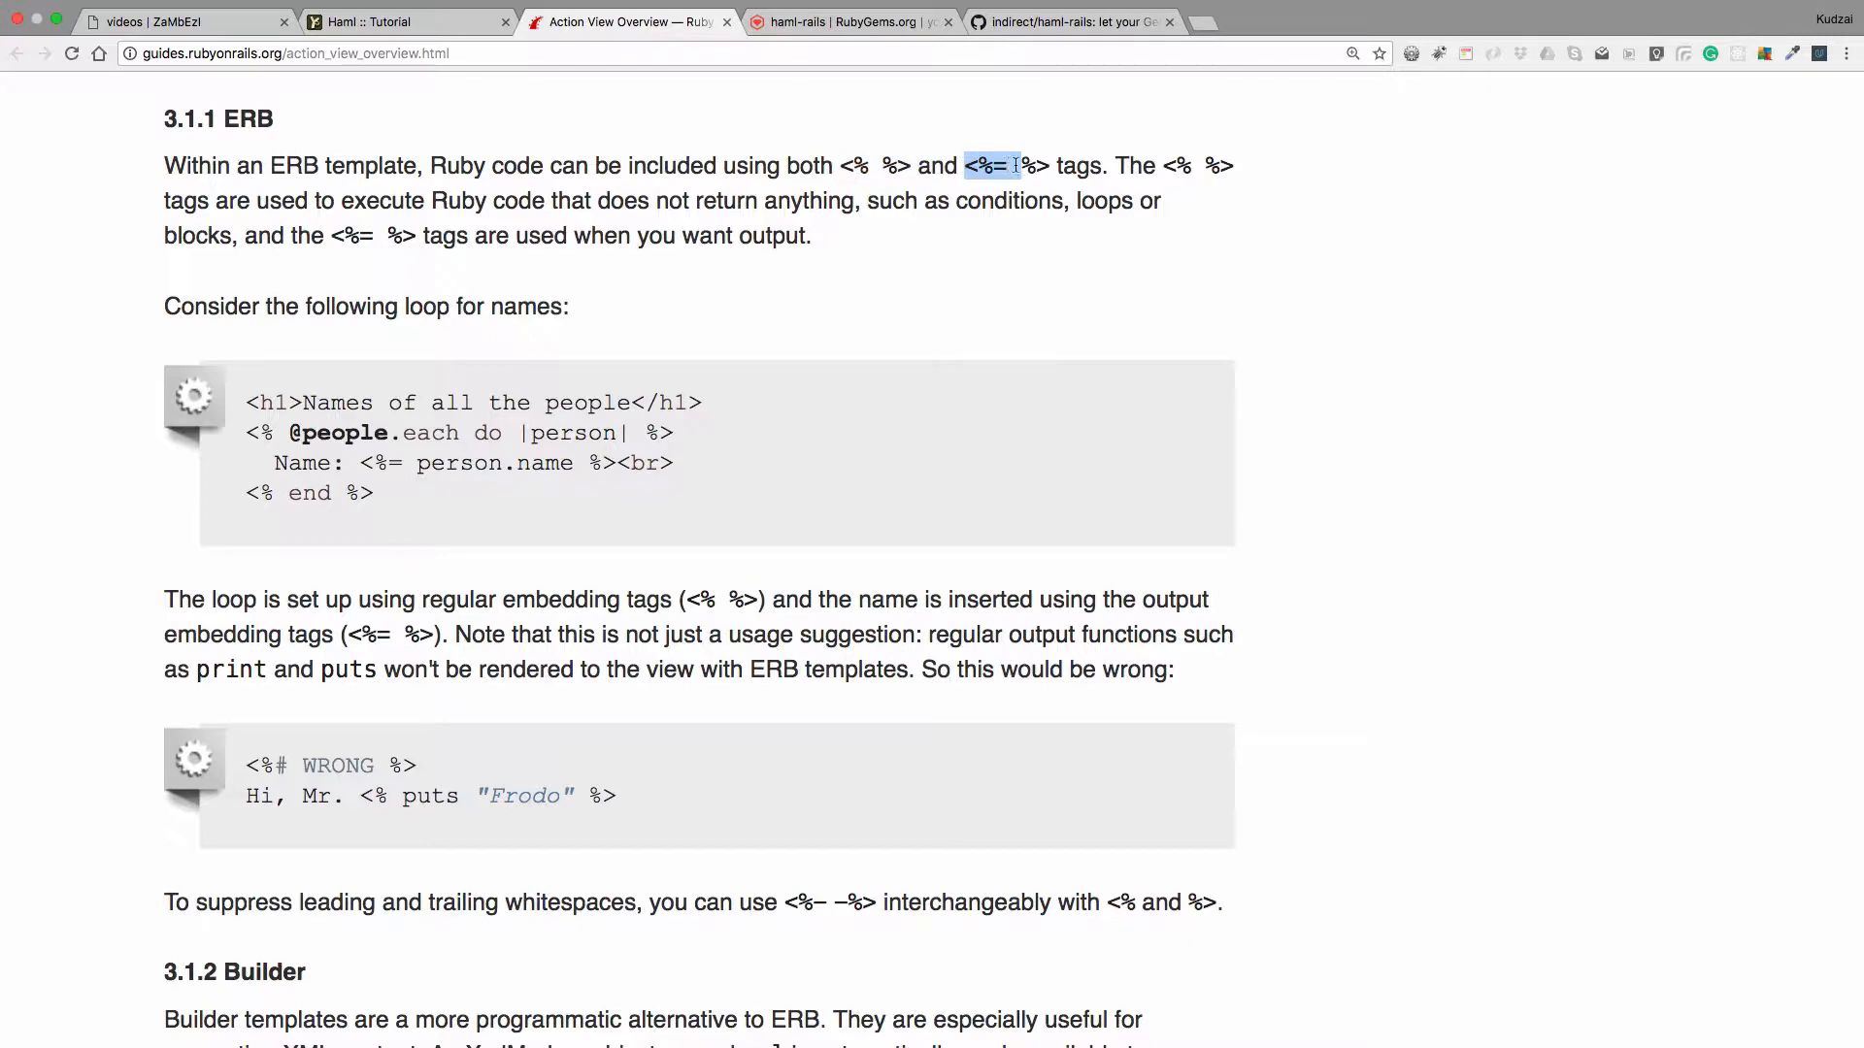
left_click_drag(969, 165, 1046, 165)
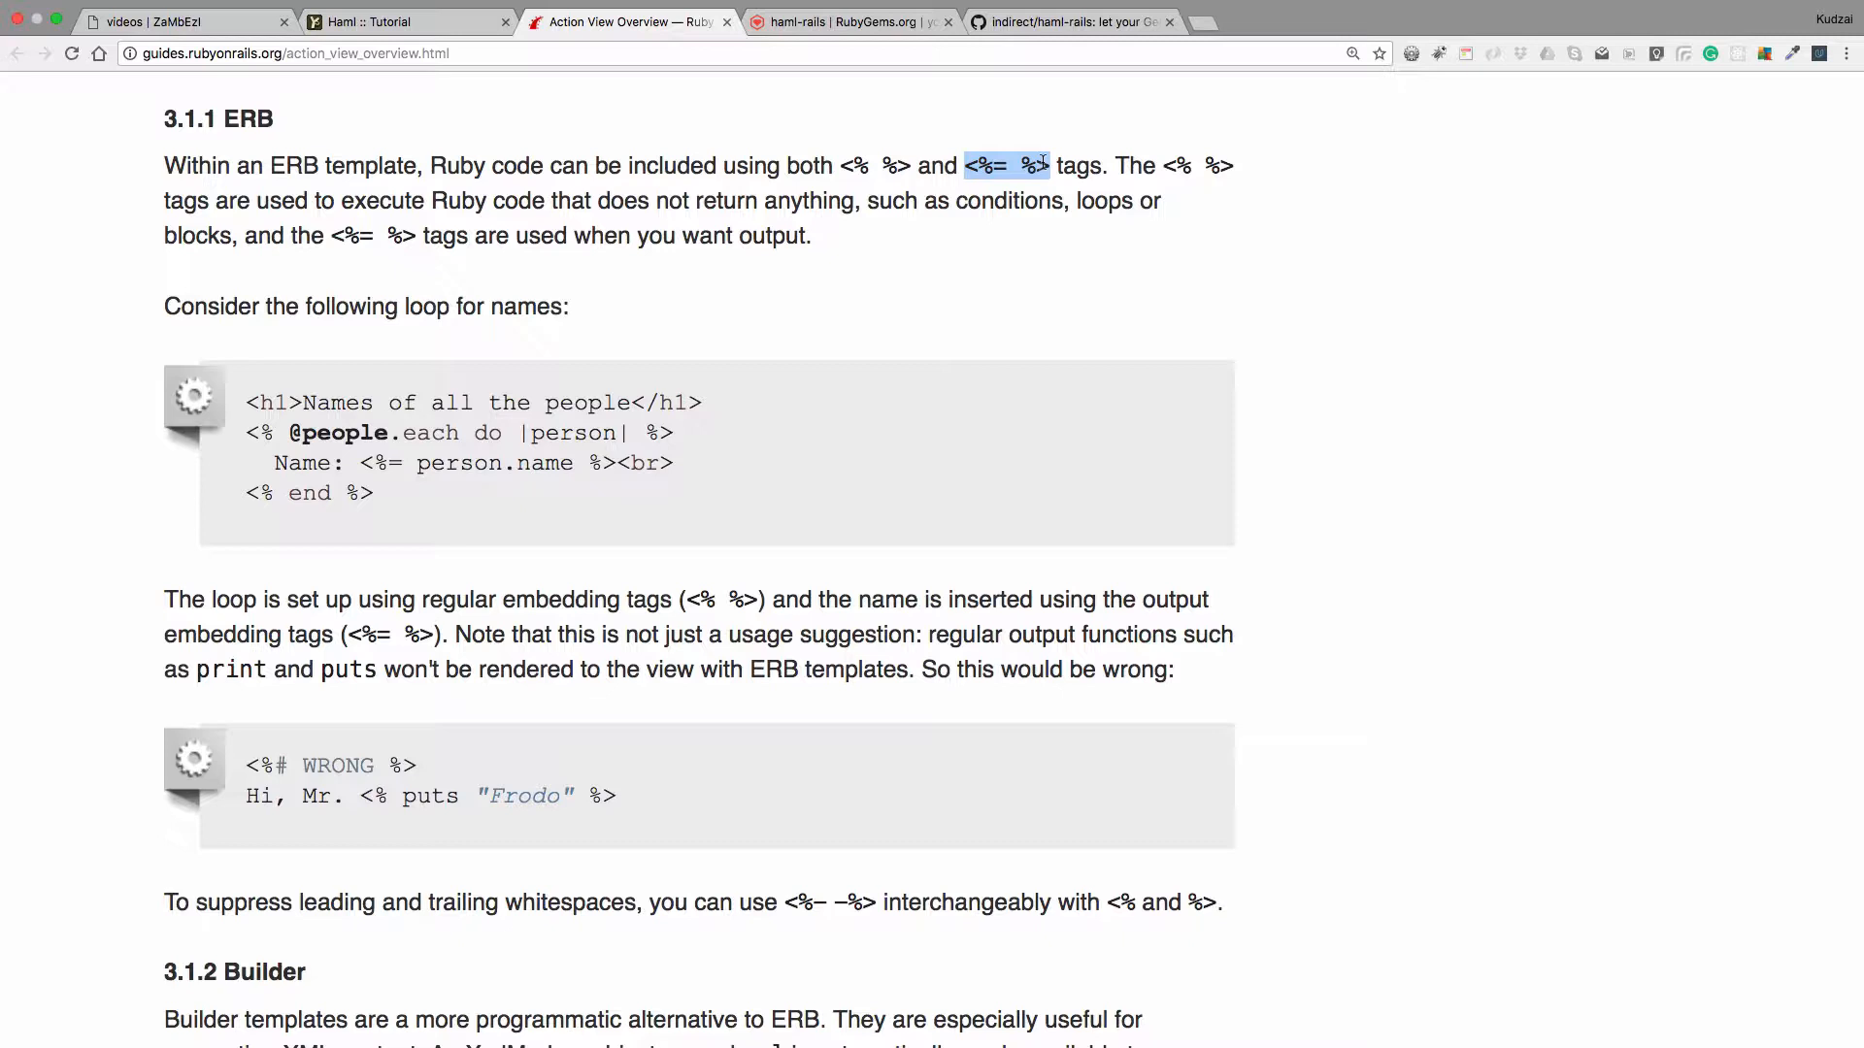
scroll("down", 3)
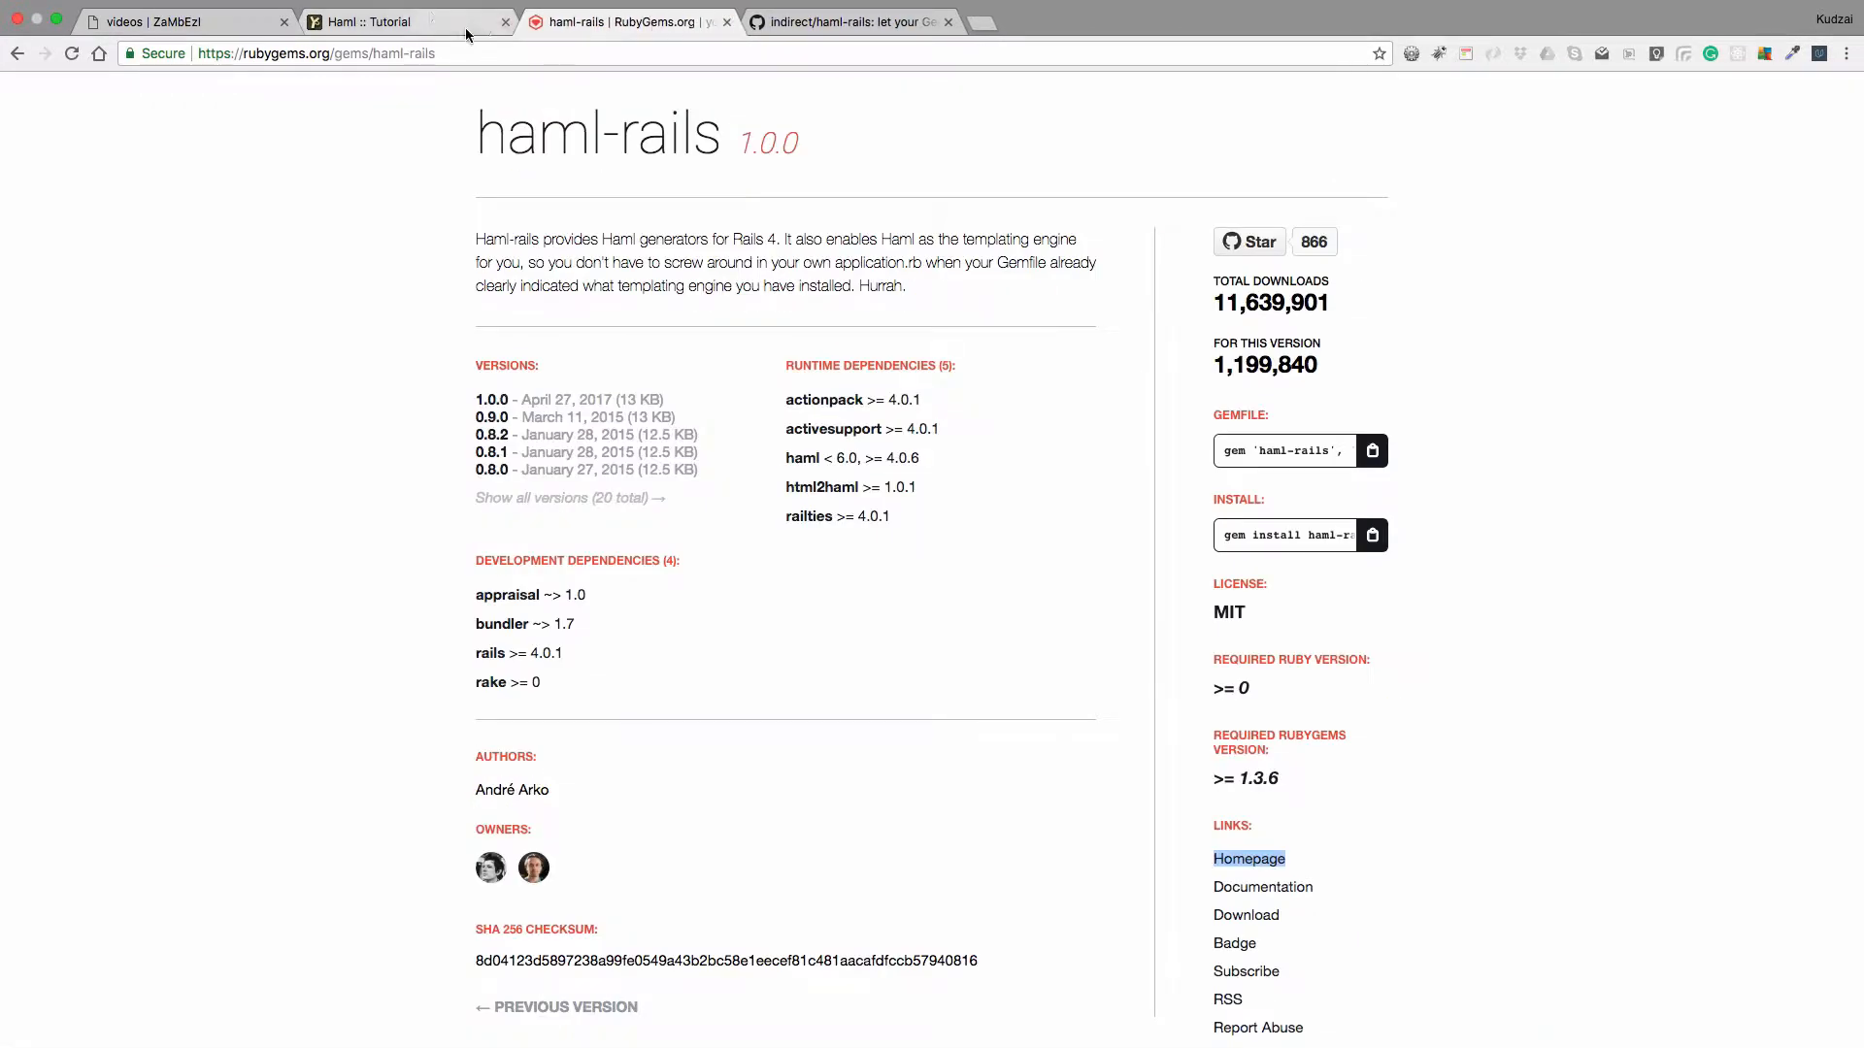
In the Haml tutorial, mark the one-line Haml strong tag example
left_click(409, 22)
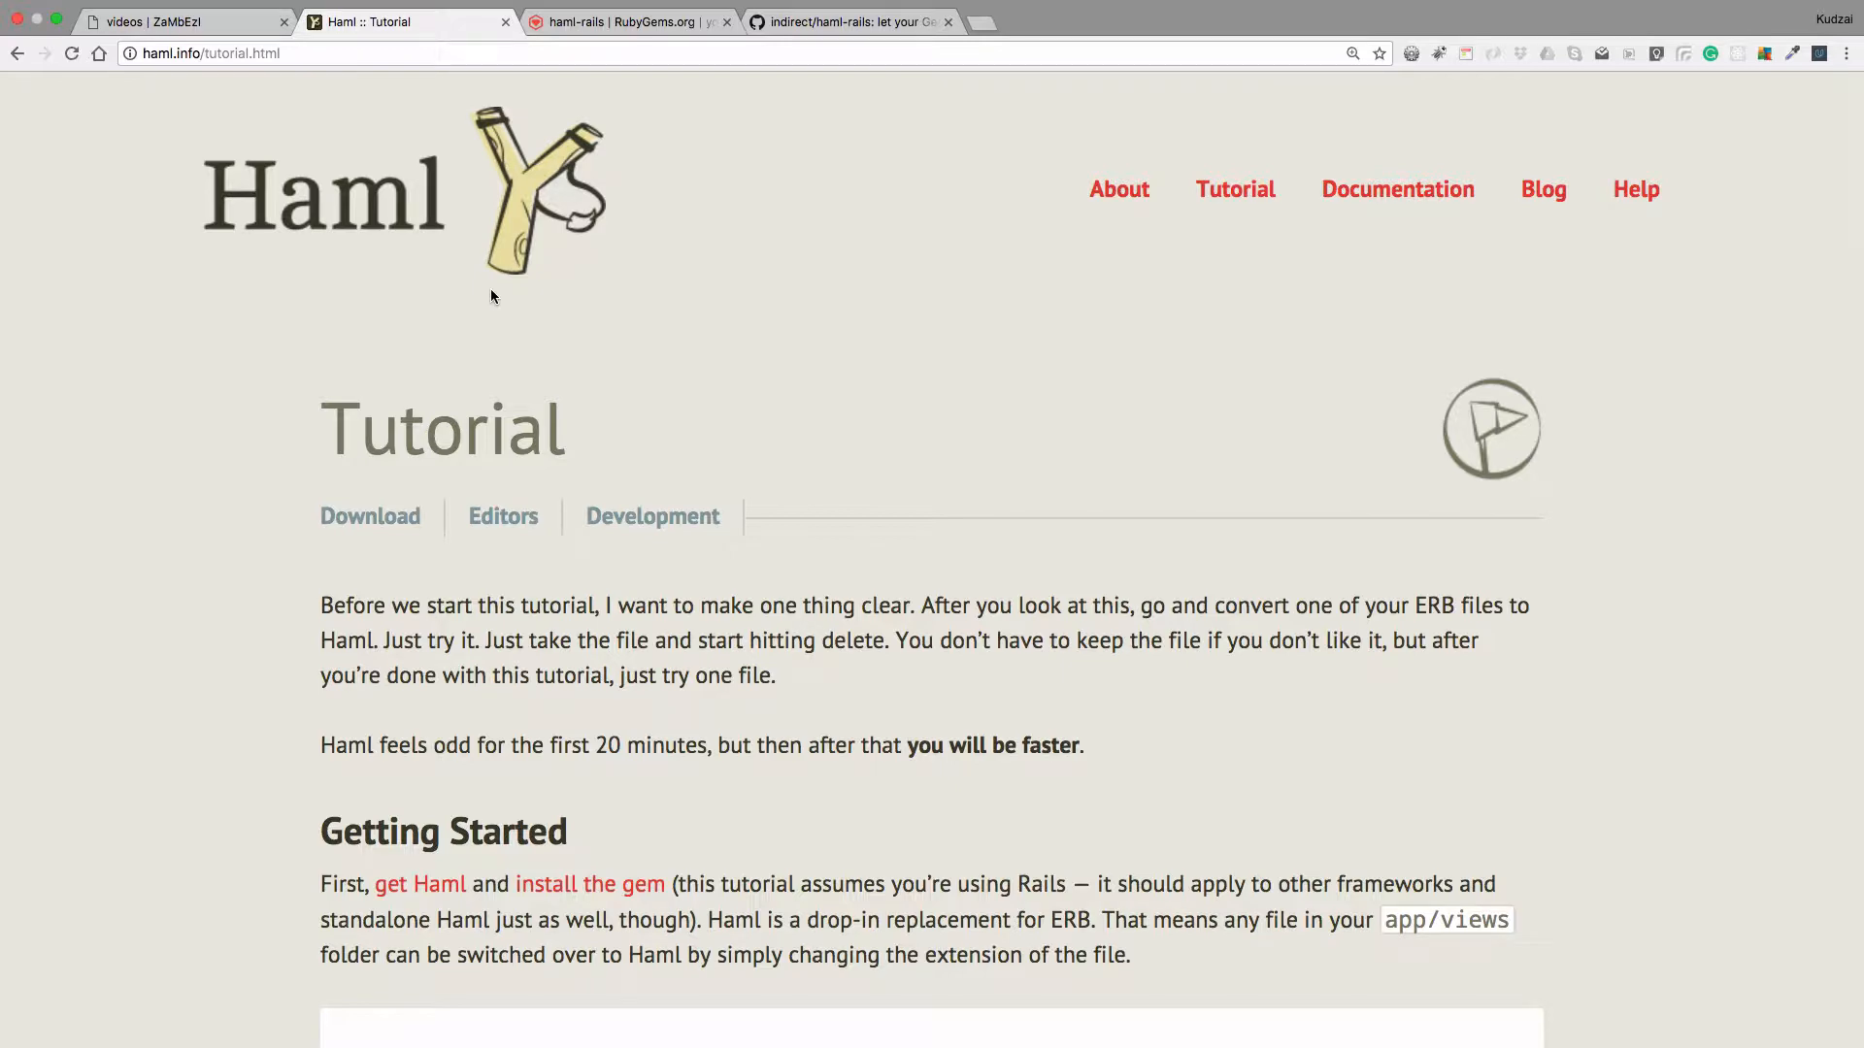
scroll("down", 3)
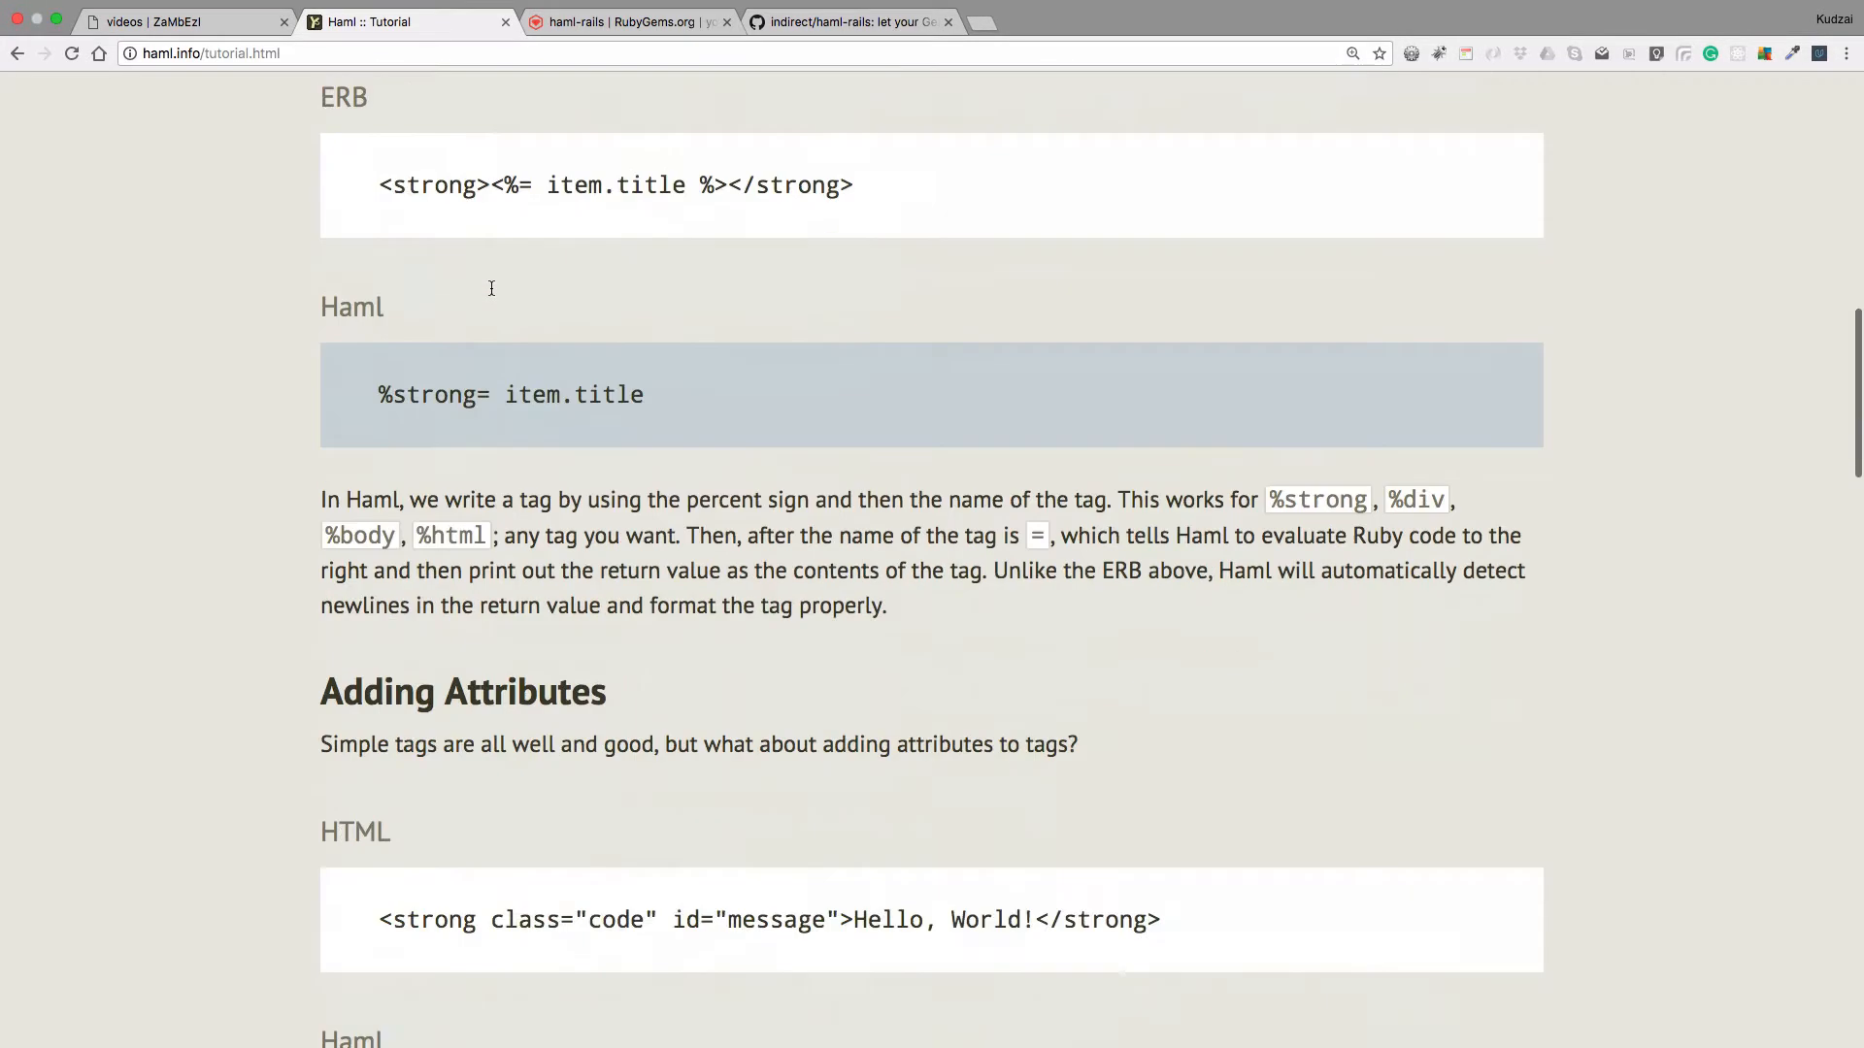
scroll("up", 3)
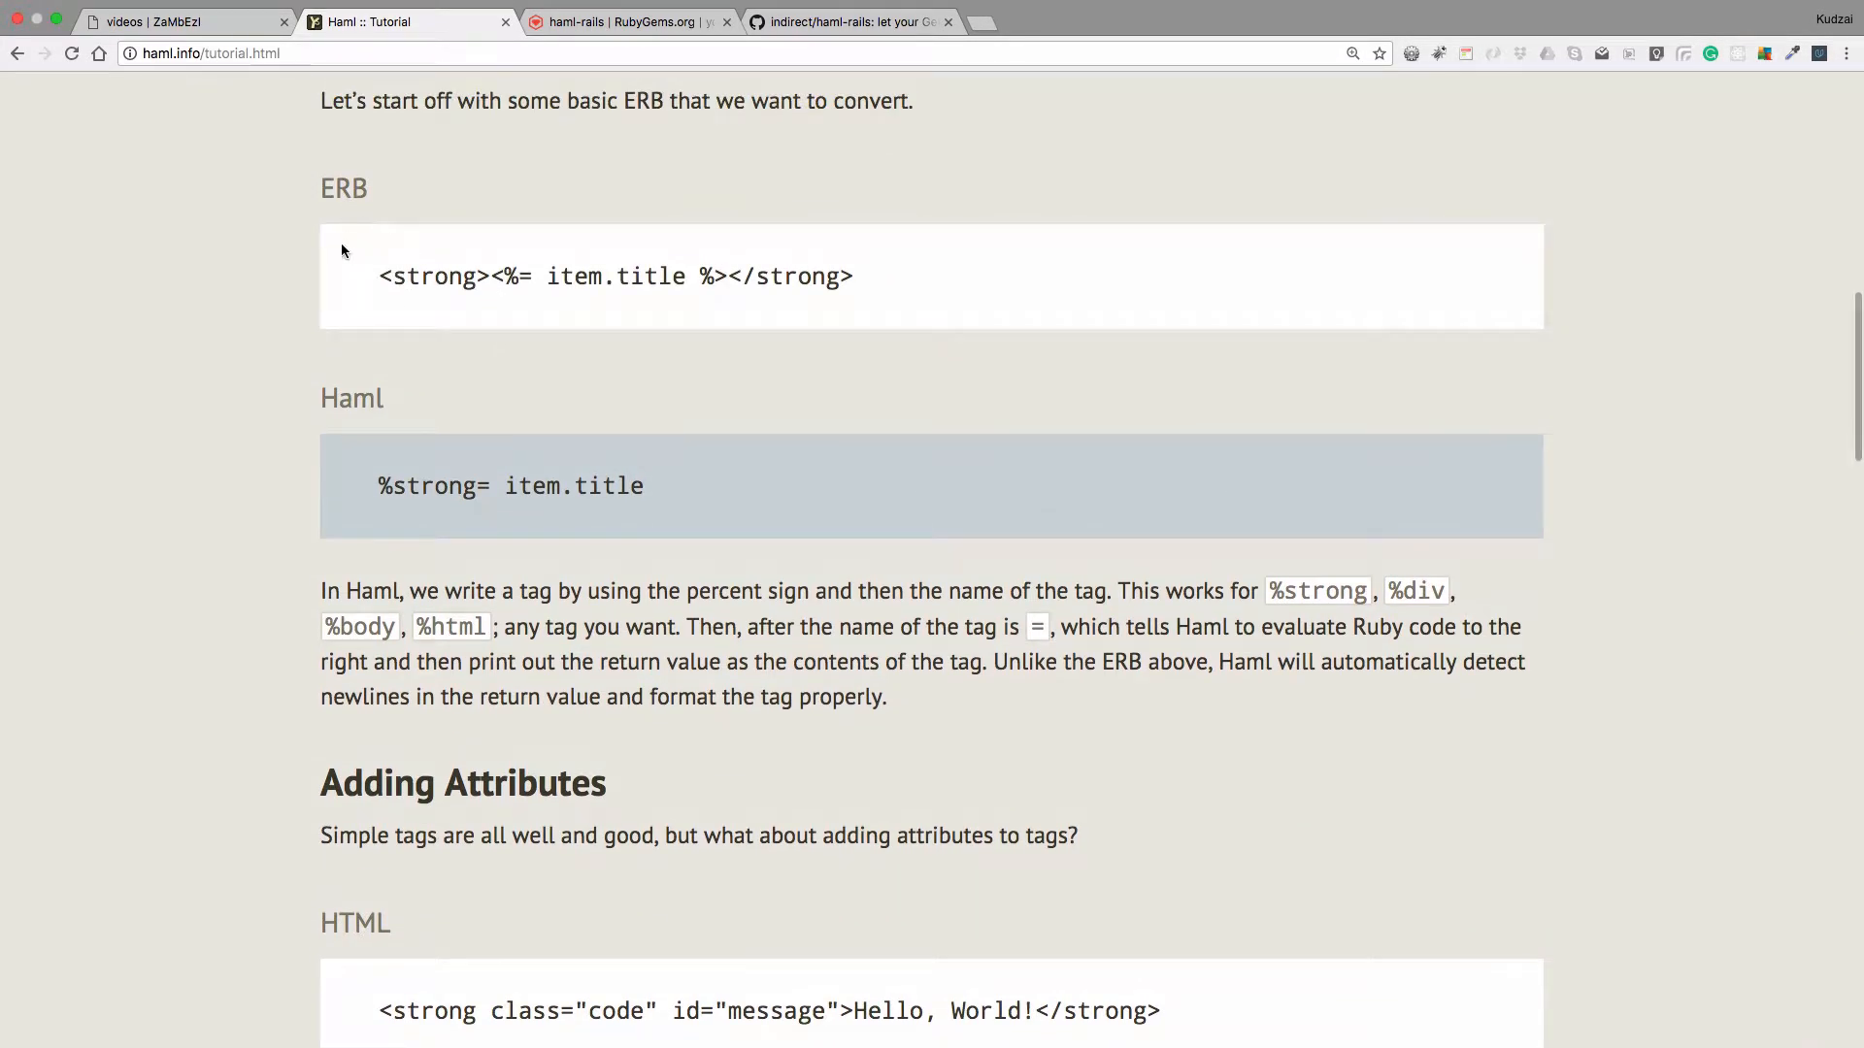
left_click_drag(379, 276, 852, 275)
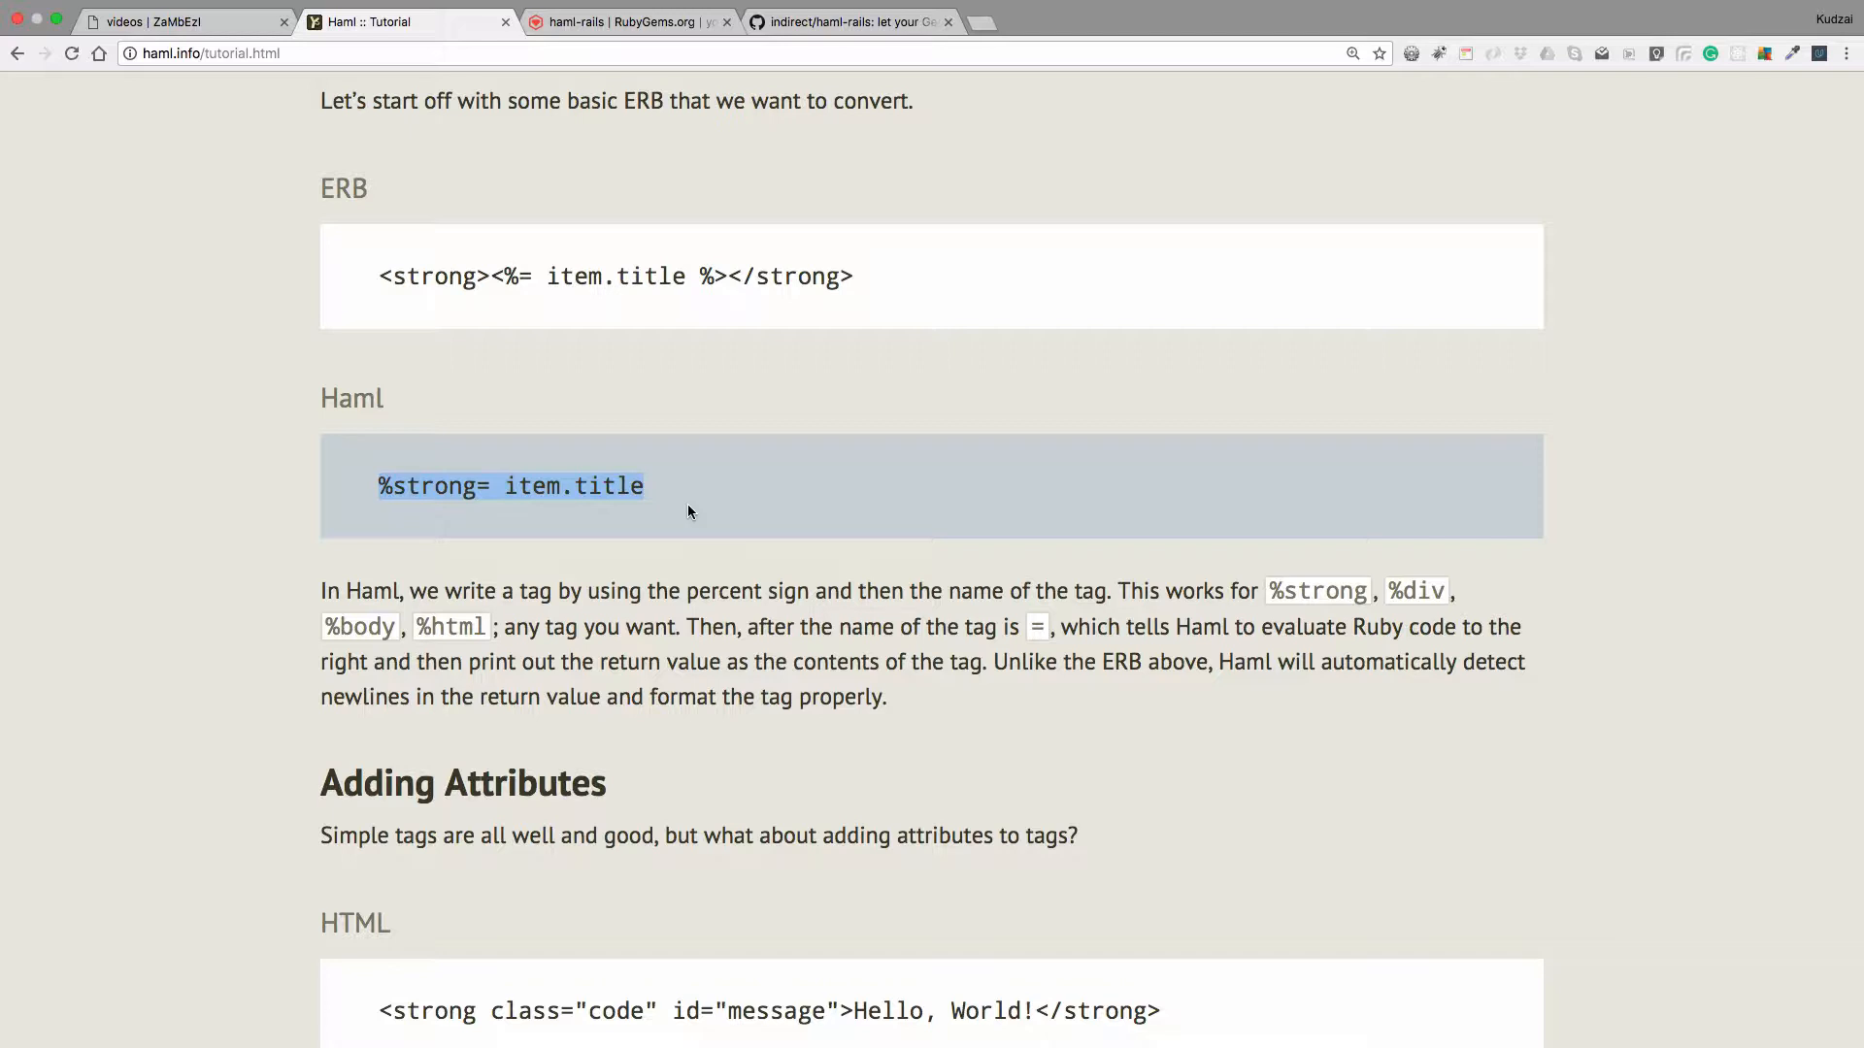
Move to Upping the Complexity and mark the item.body output in the ERB example
scroll("down", 3)
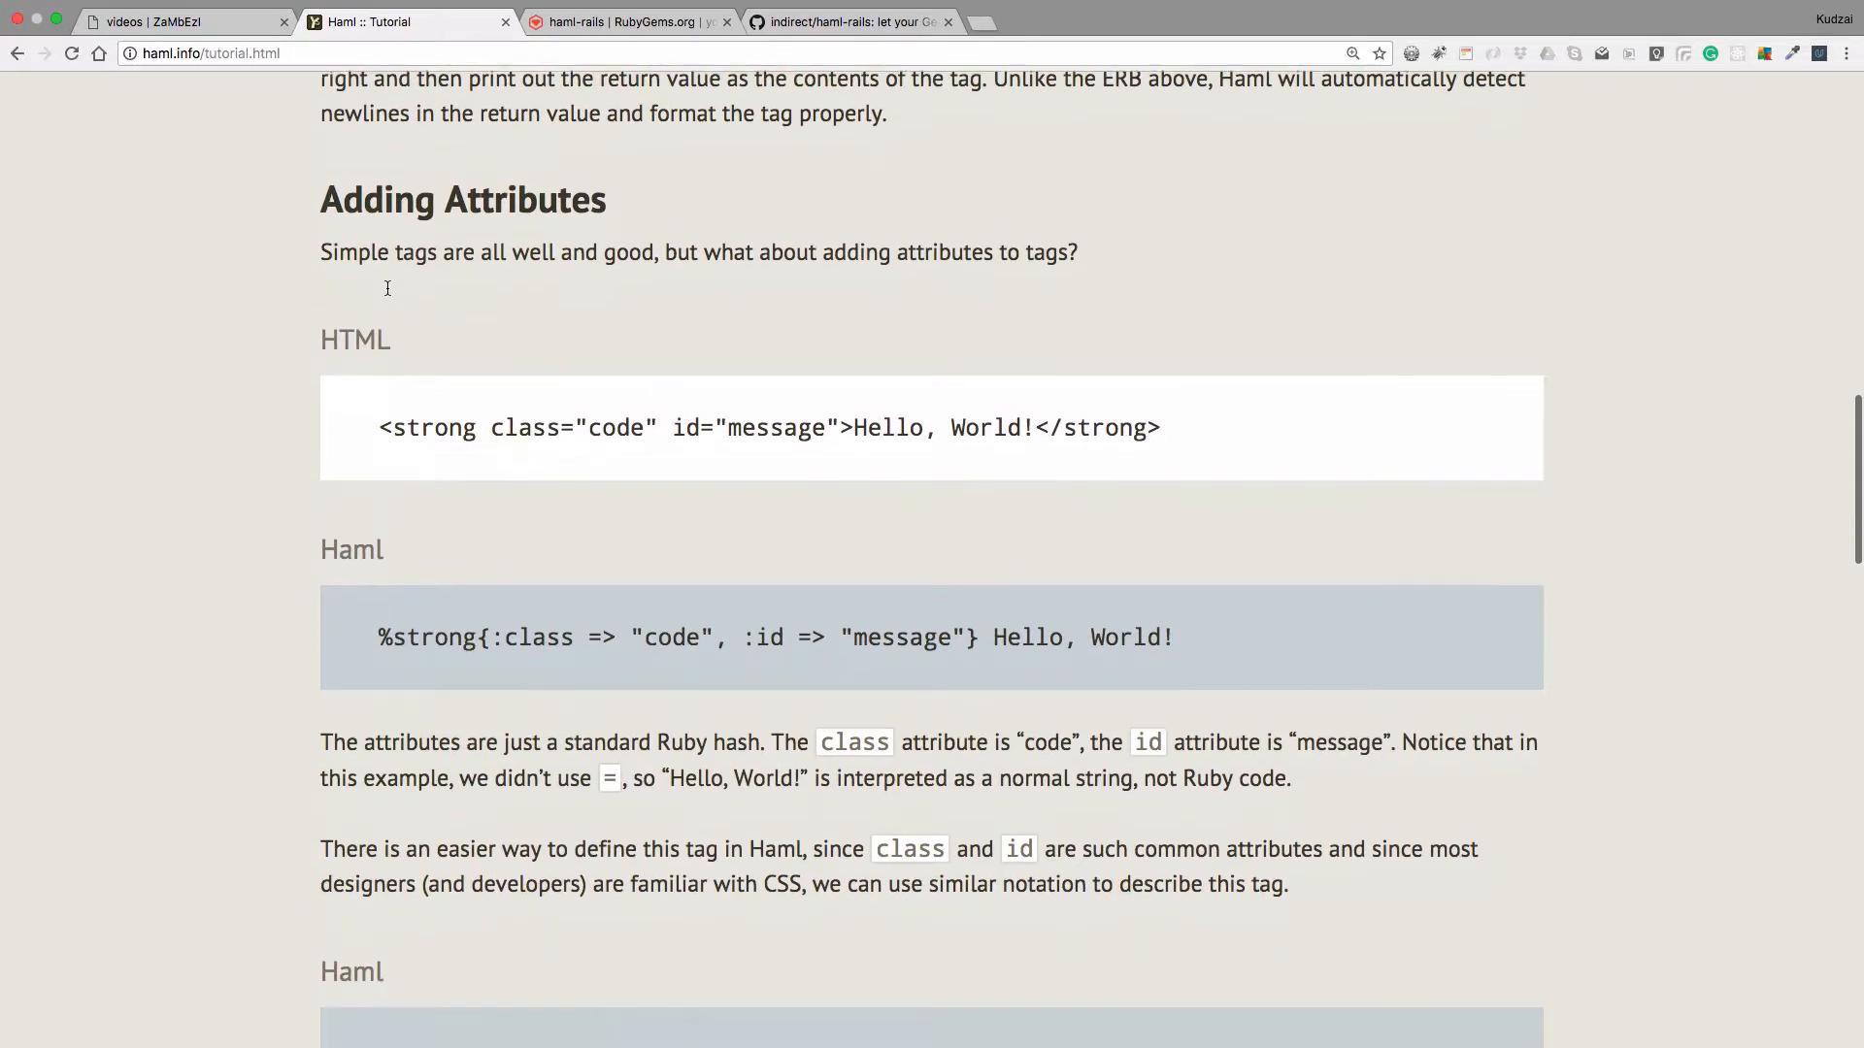
scroll("down", 3)
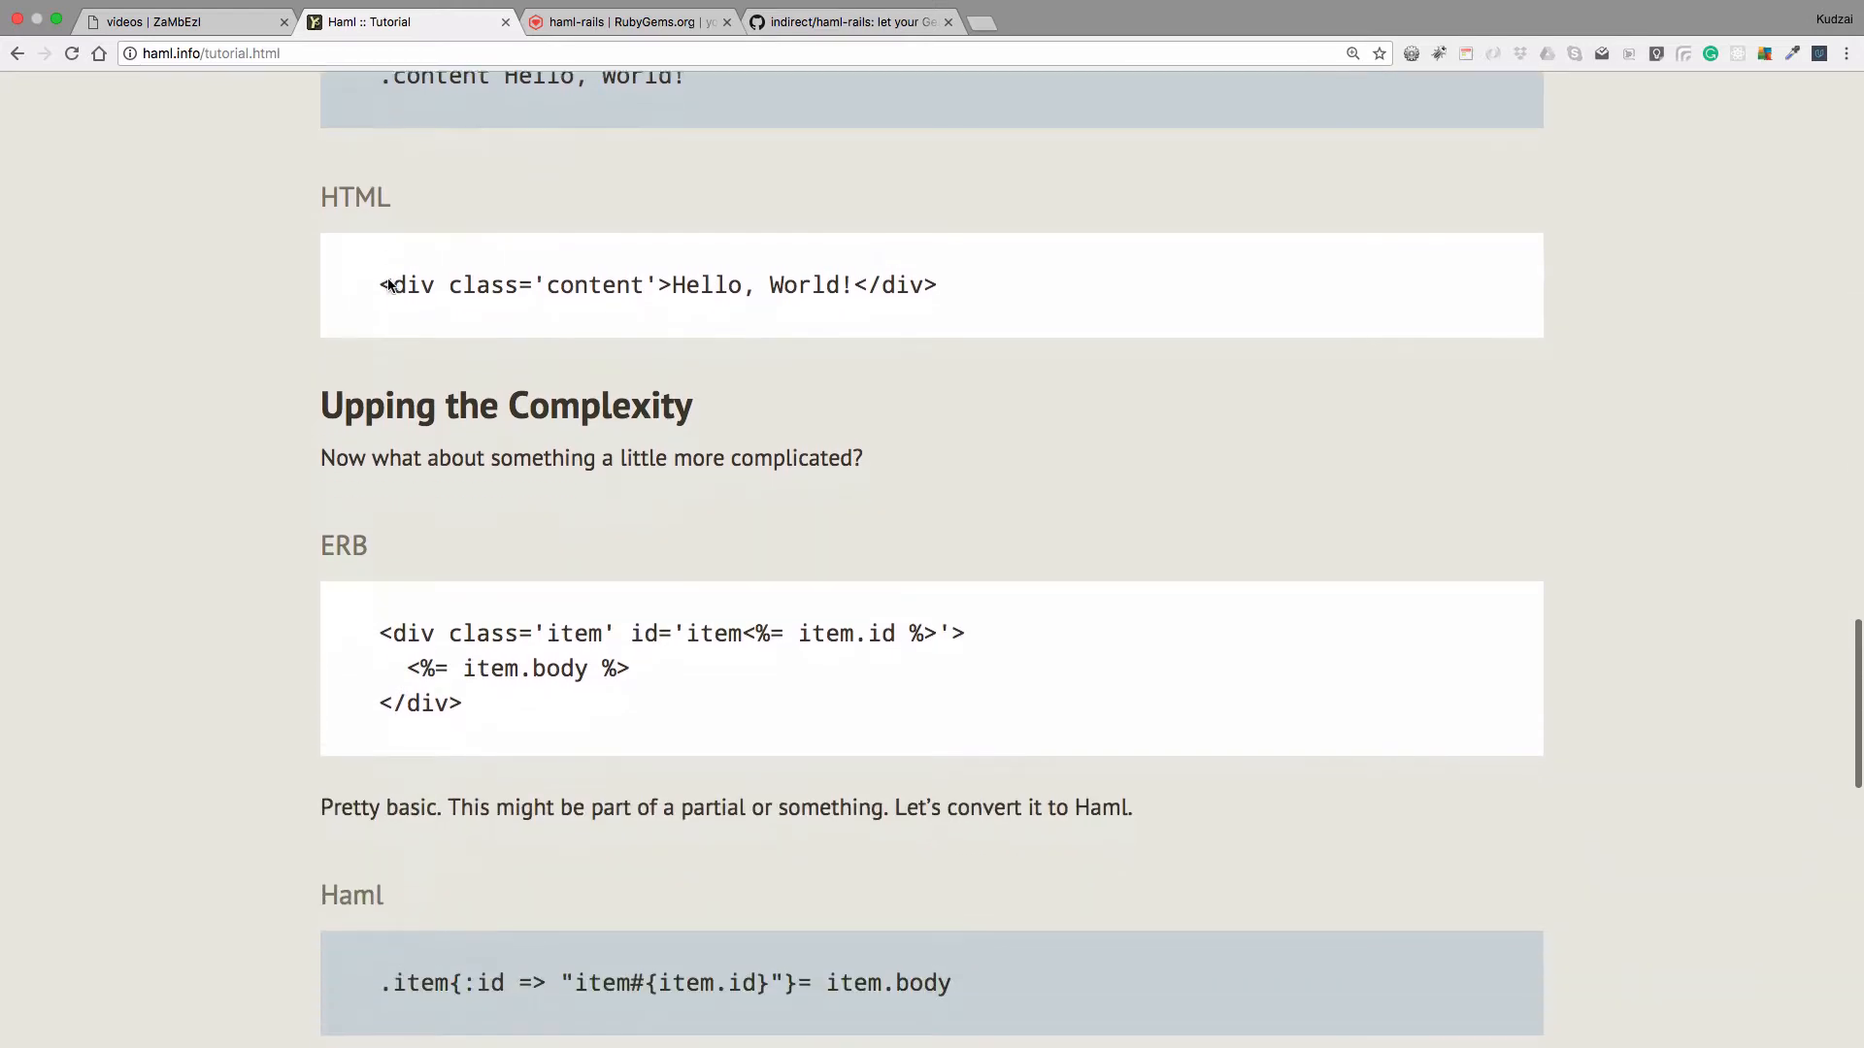
scroll("down", 3)
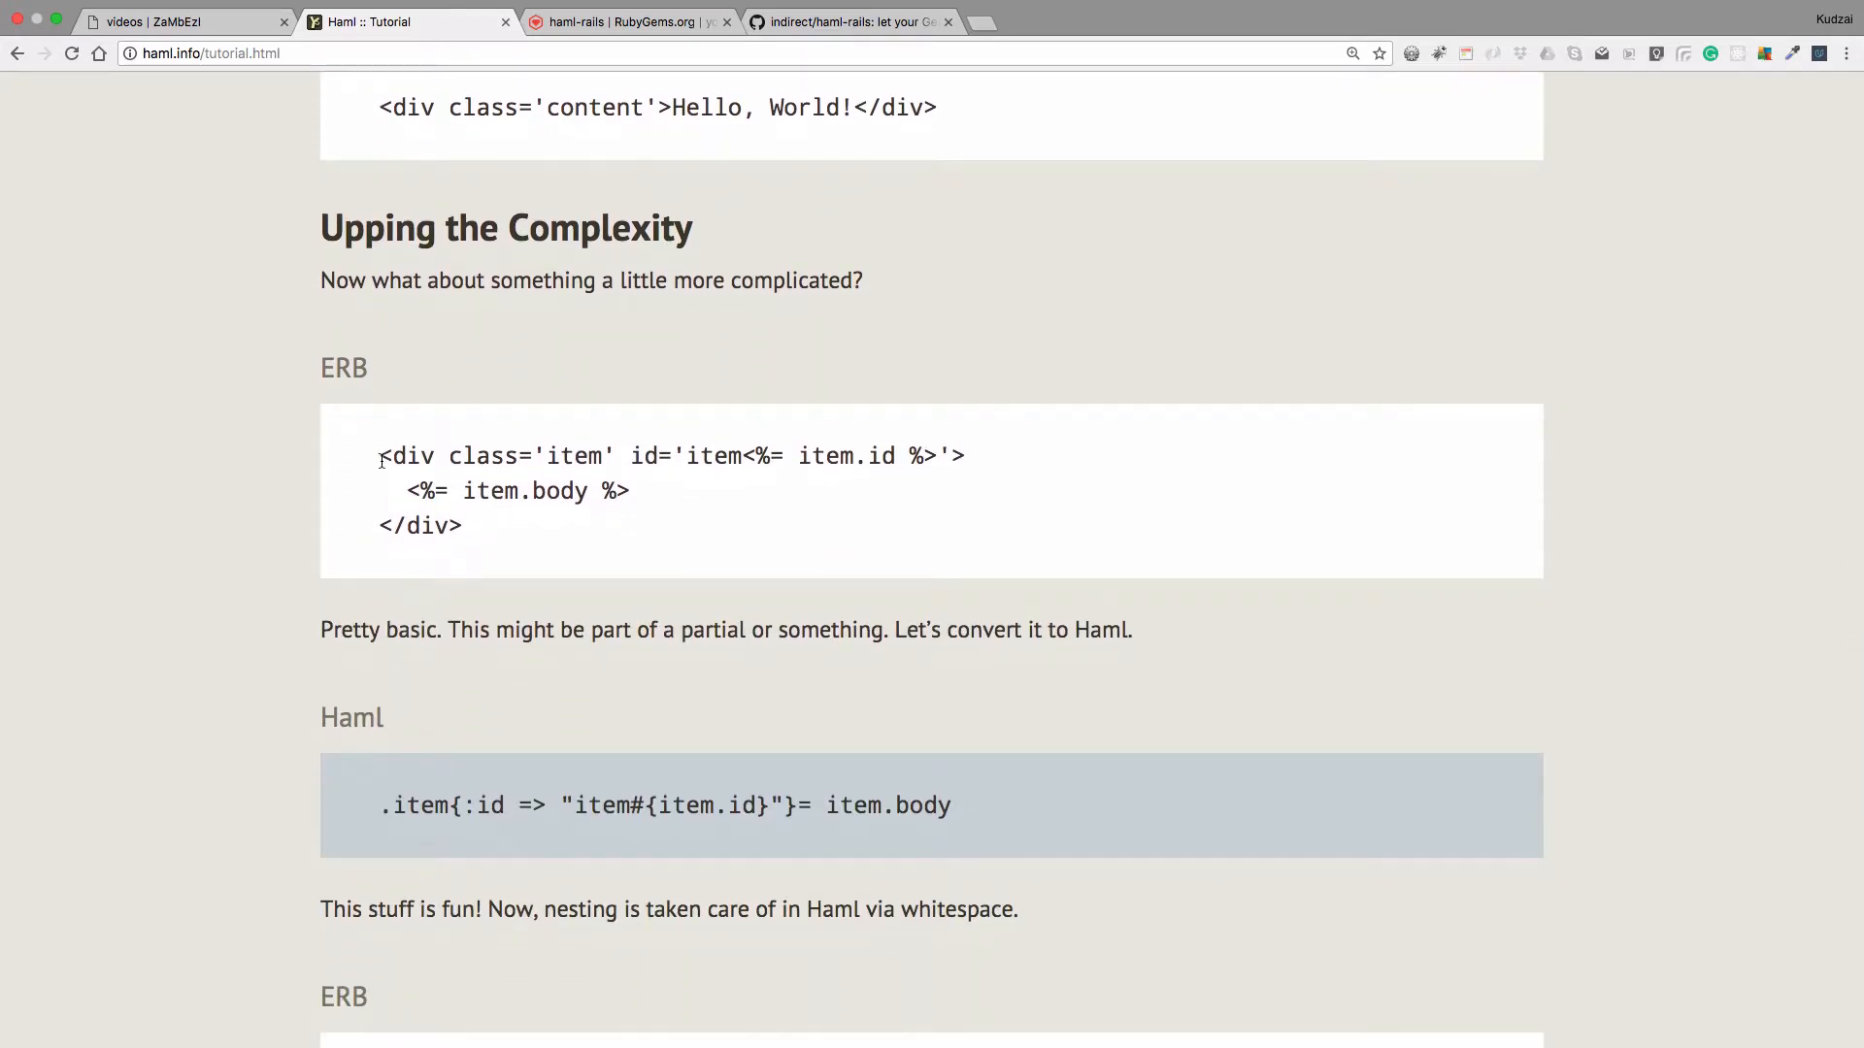
left_click_drag(380, 454, 464, 526)
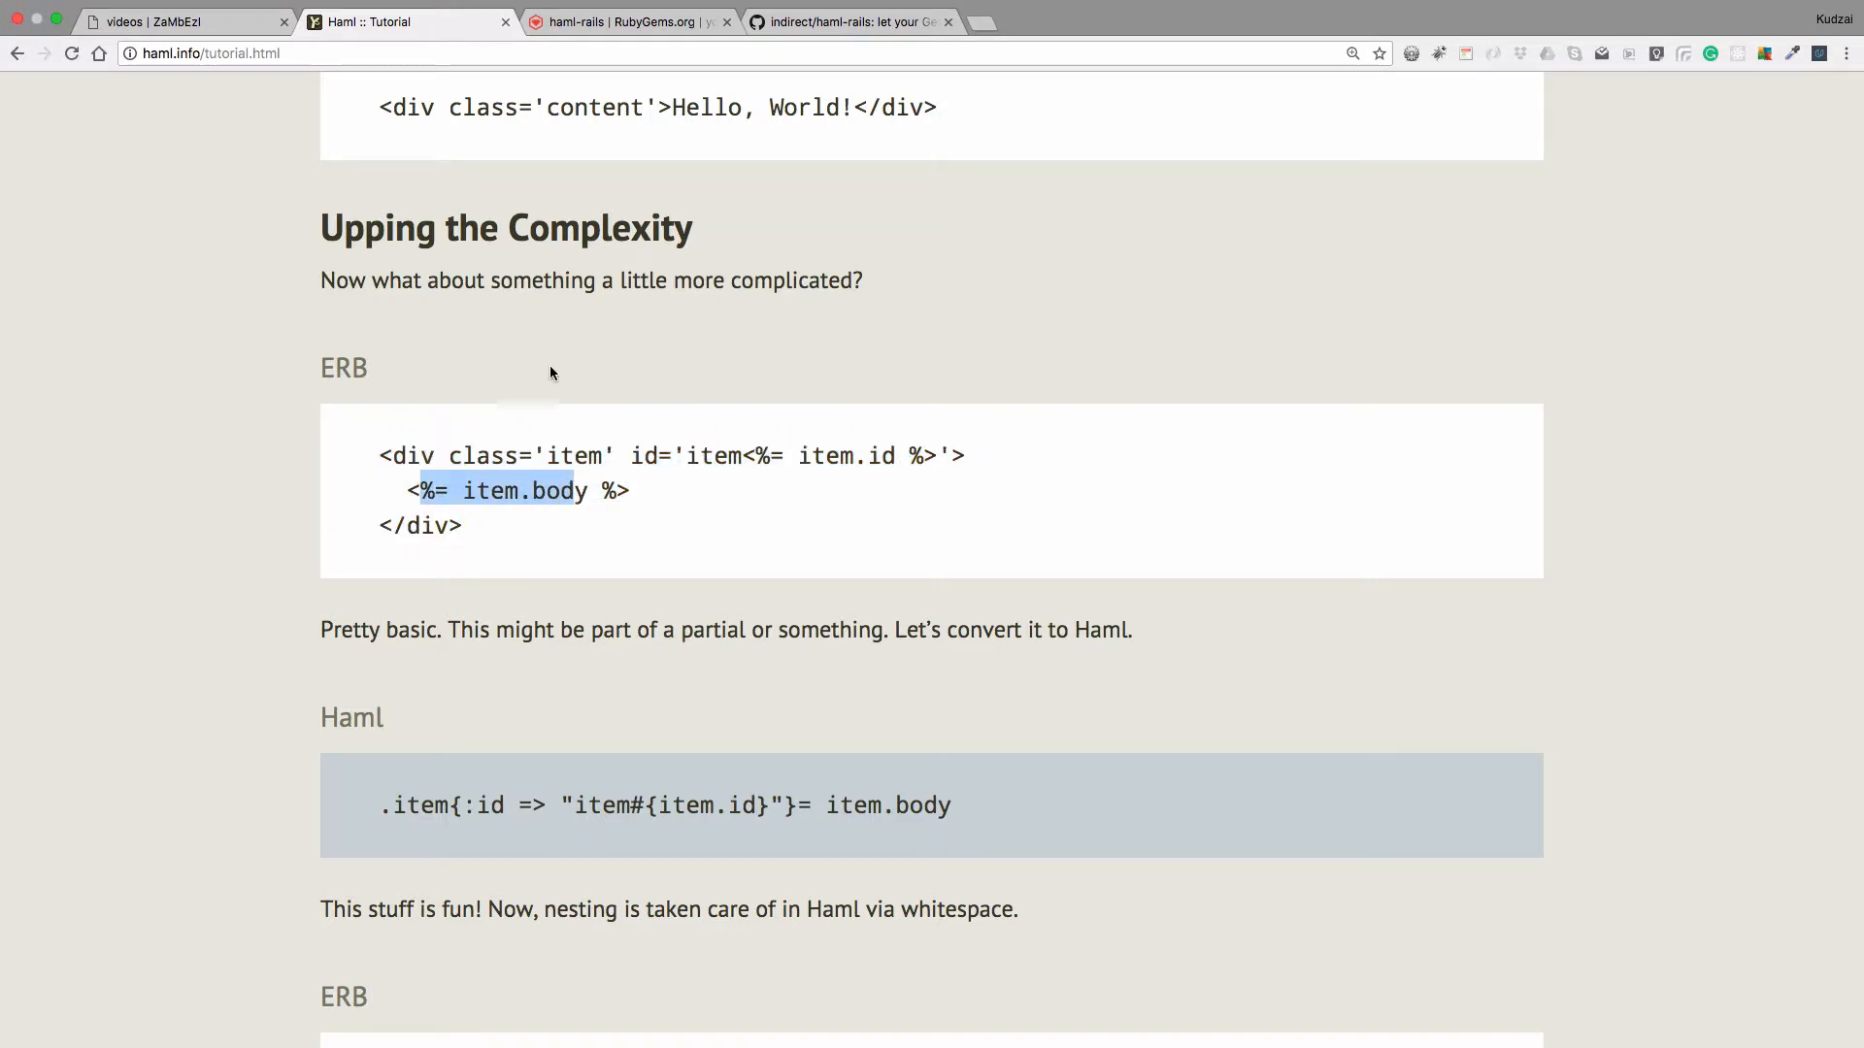
mouse_move(385, 812)
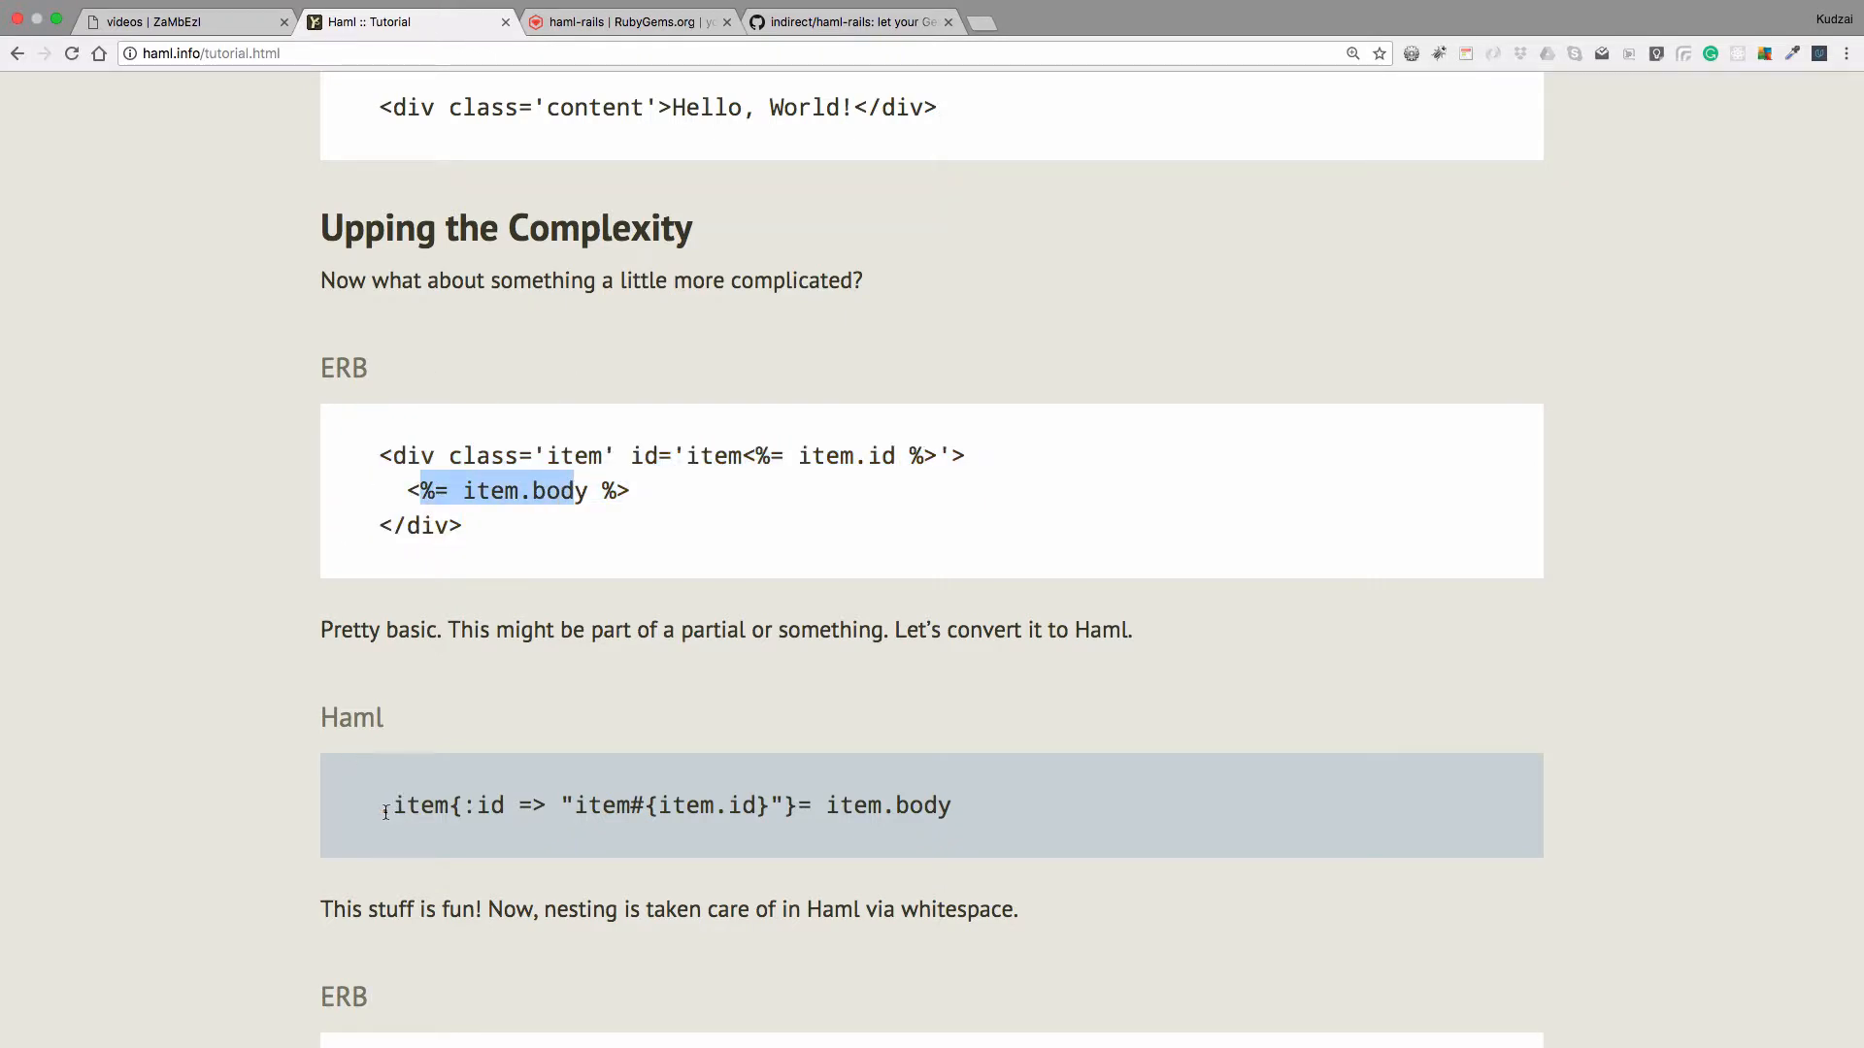
scroll("down", 3)
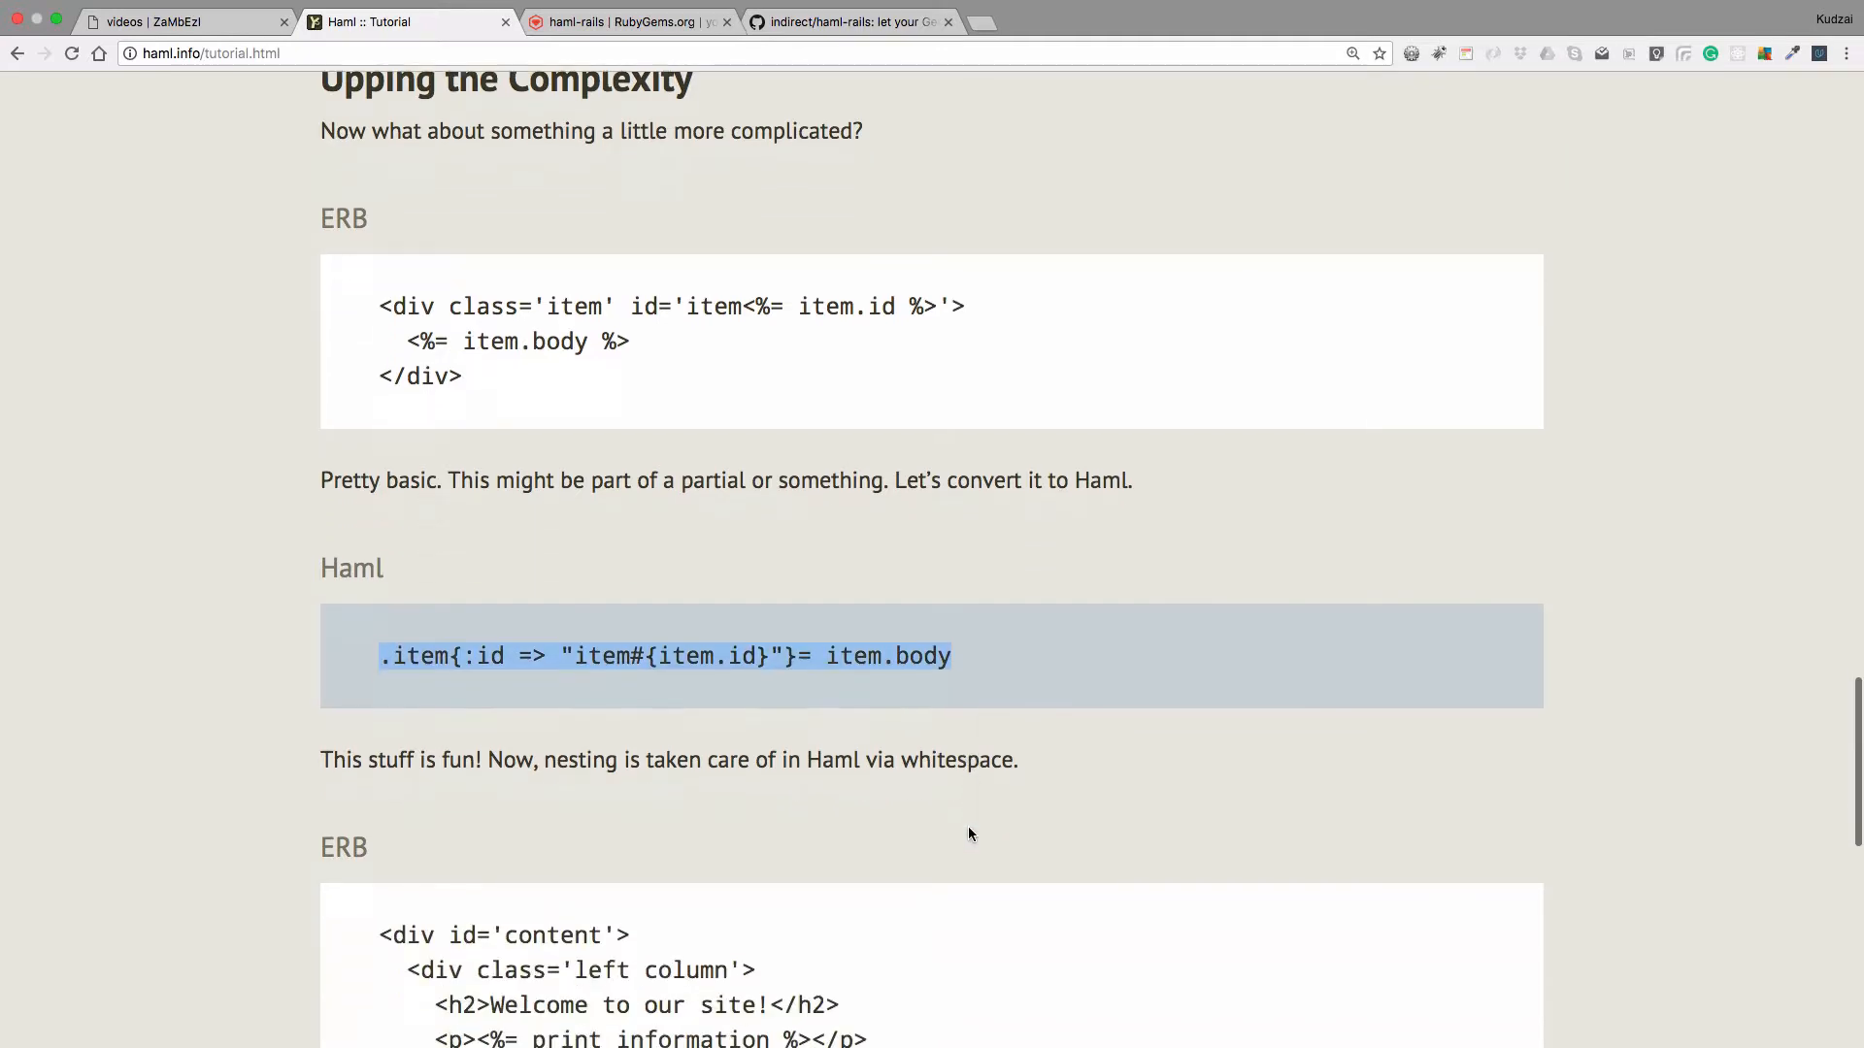
scroll("down", 3)
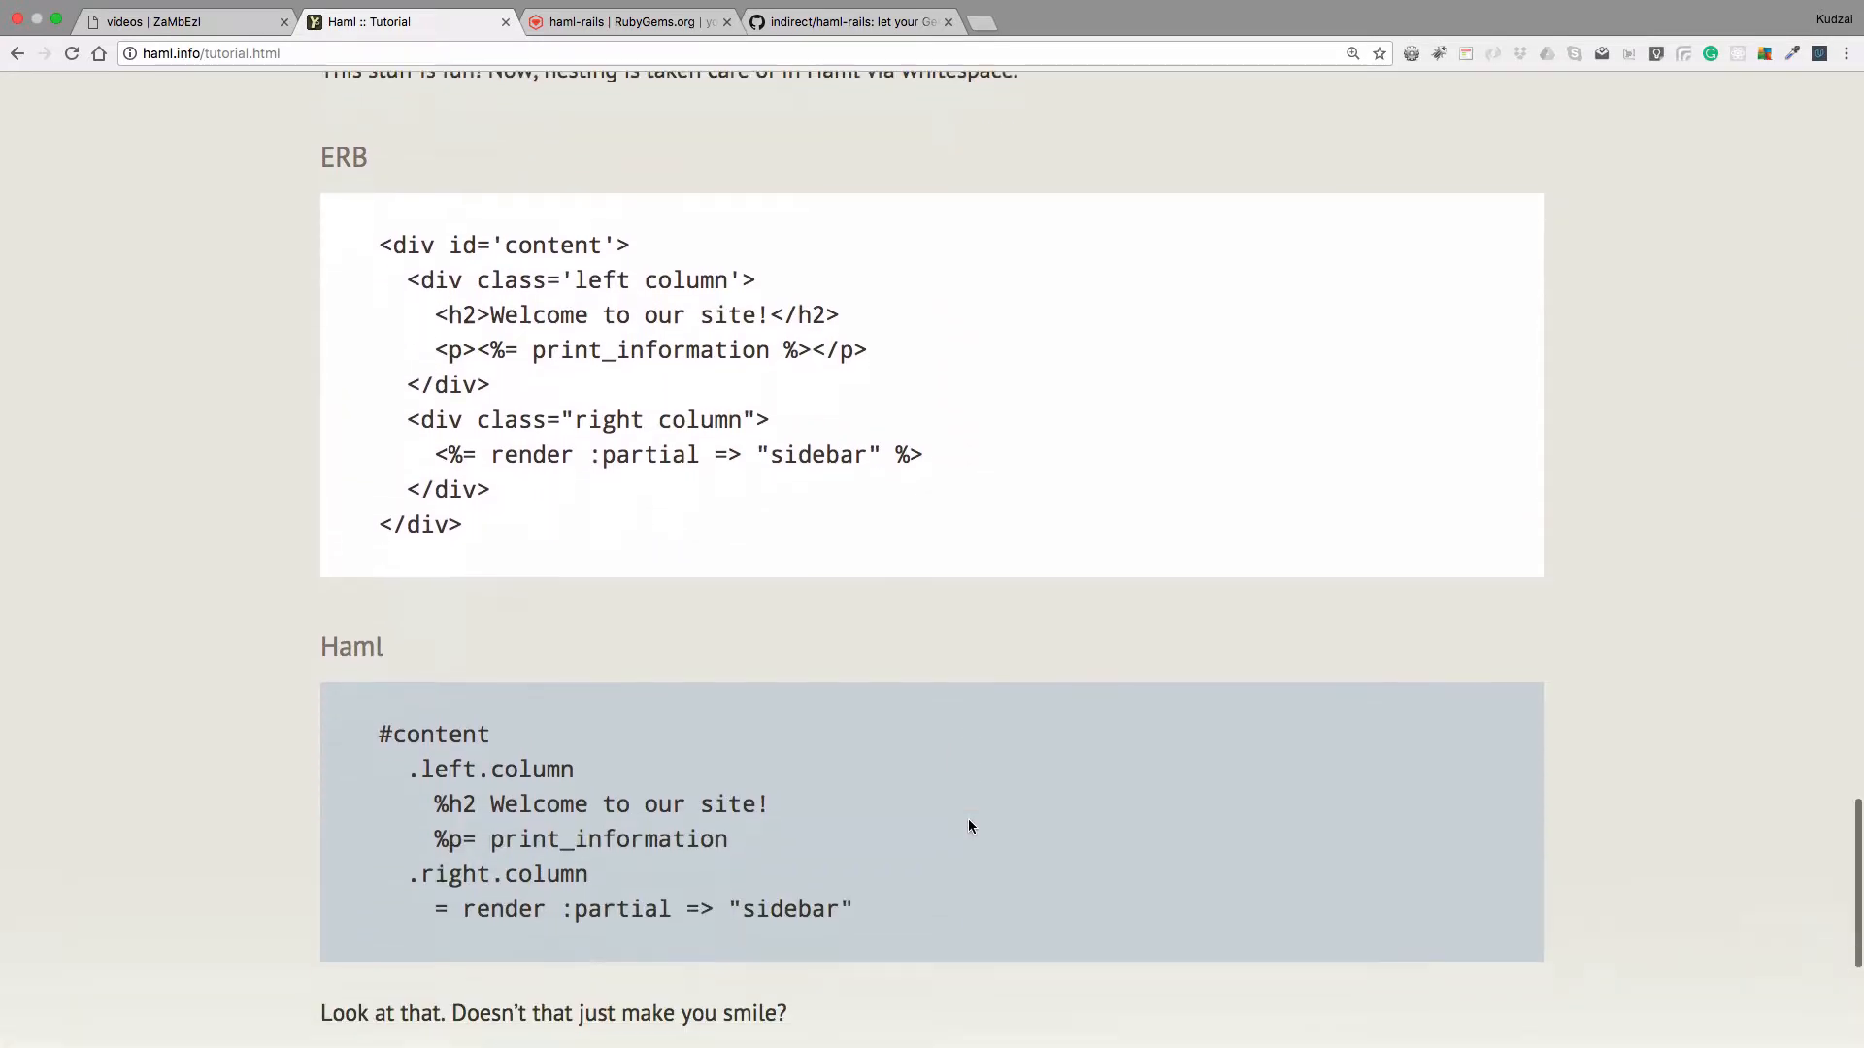
scroll("down", 3)
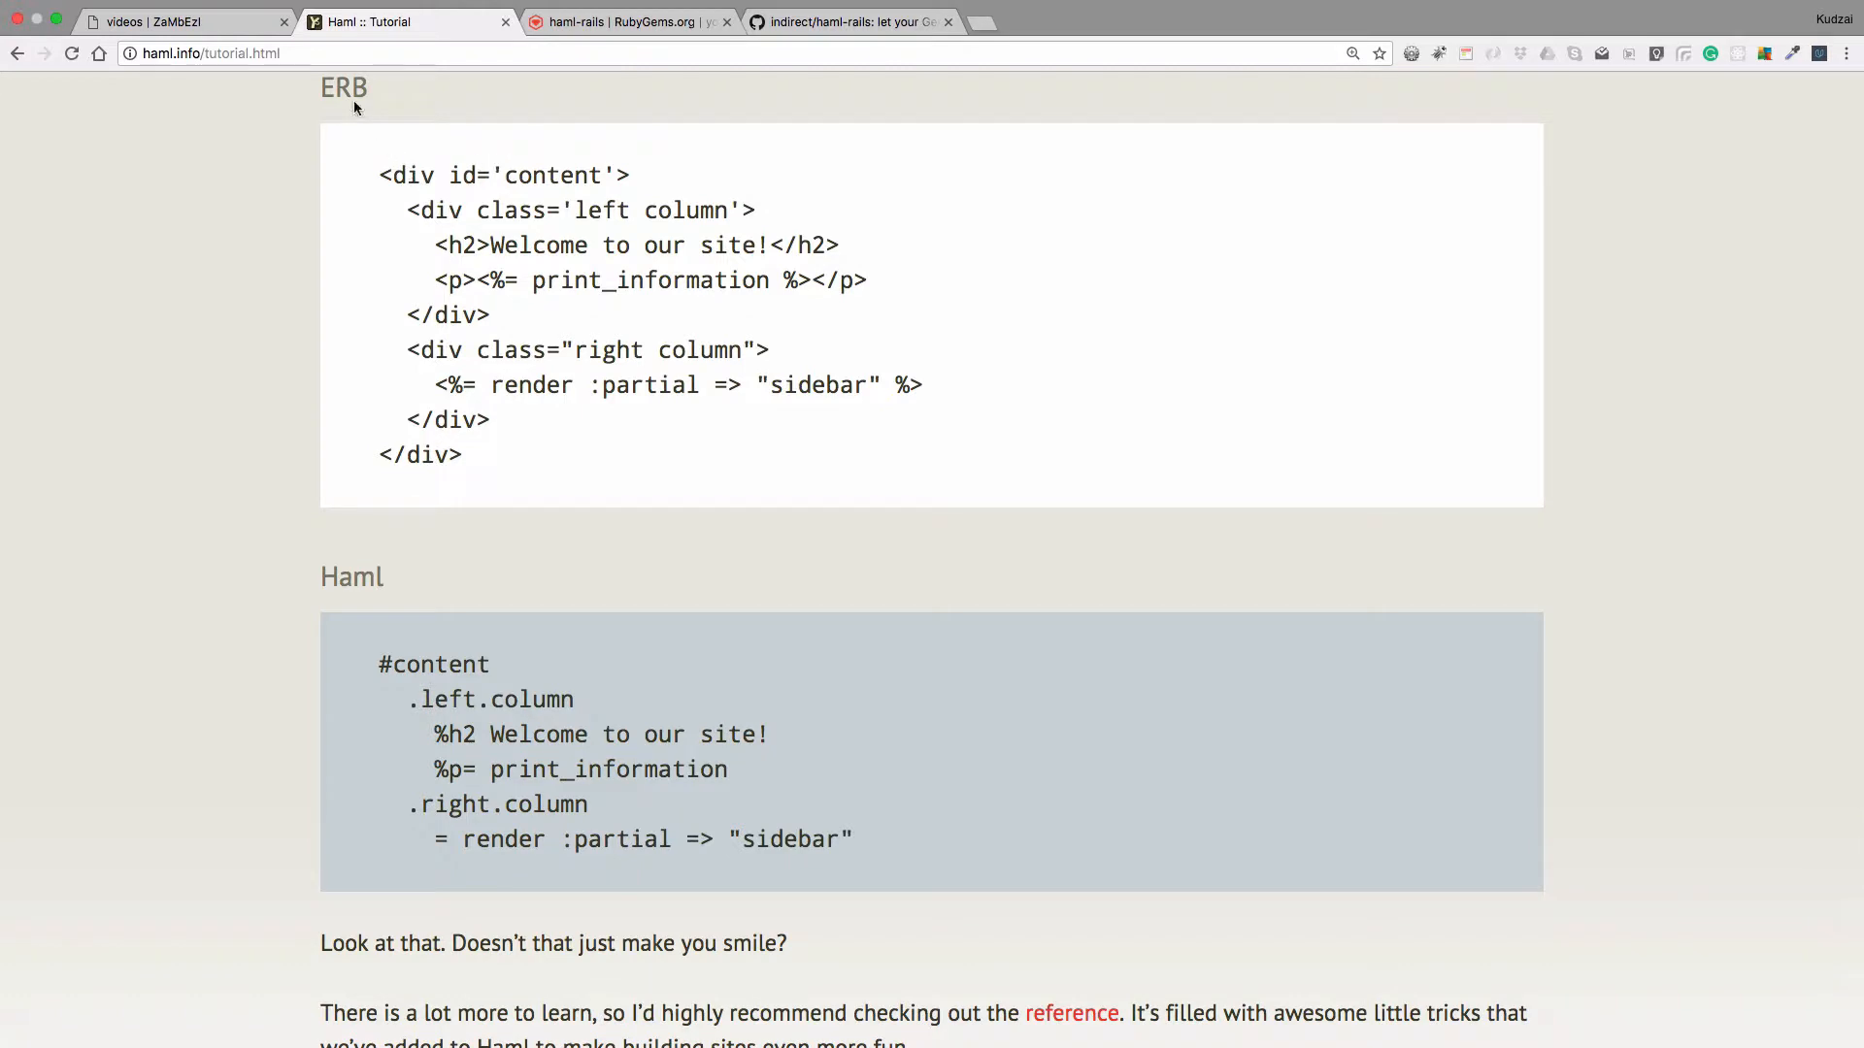
left_click_drag(381, 174, 462, 454)
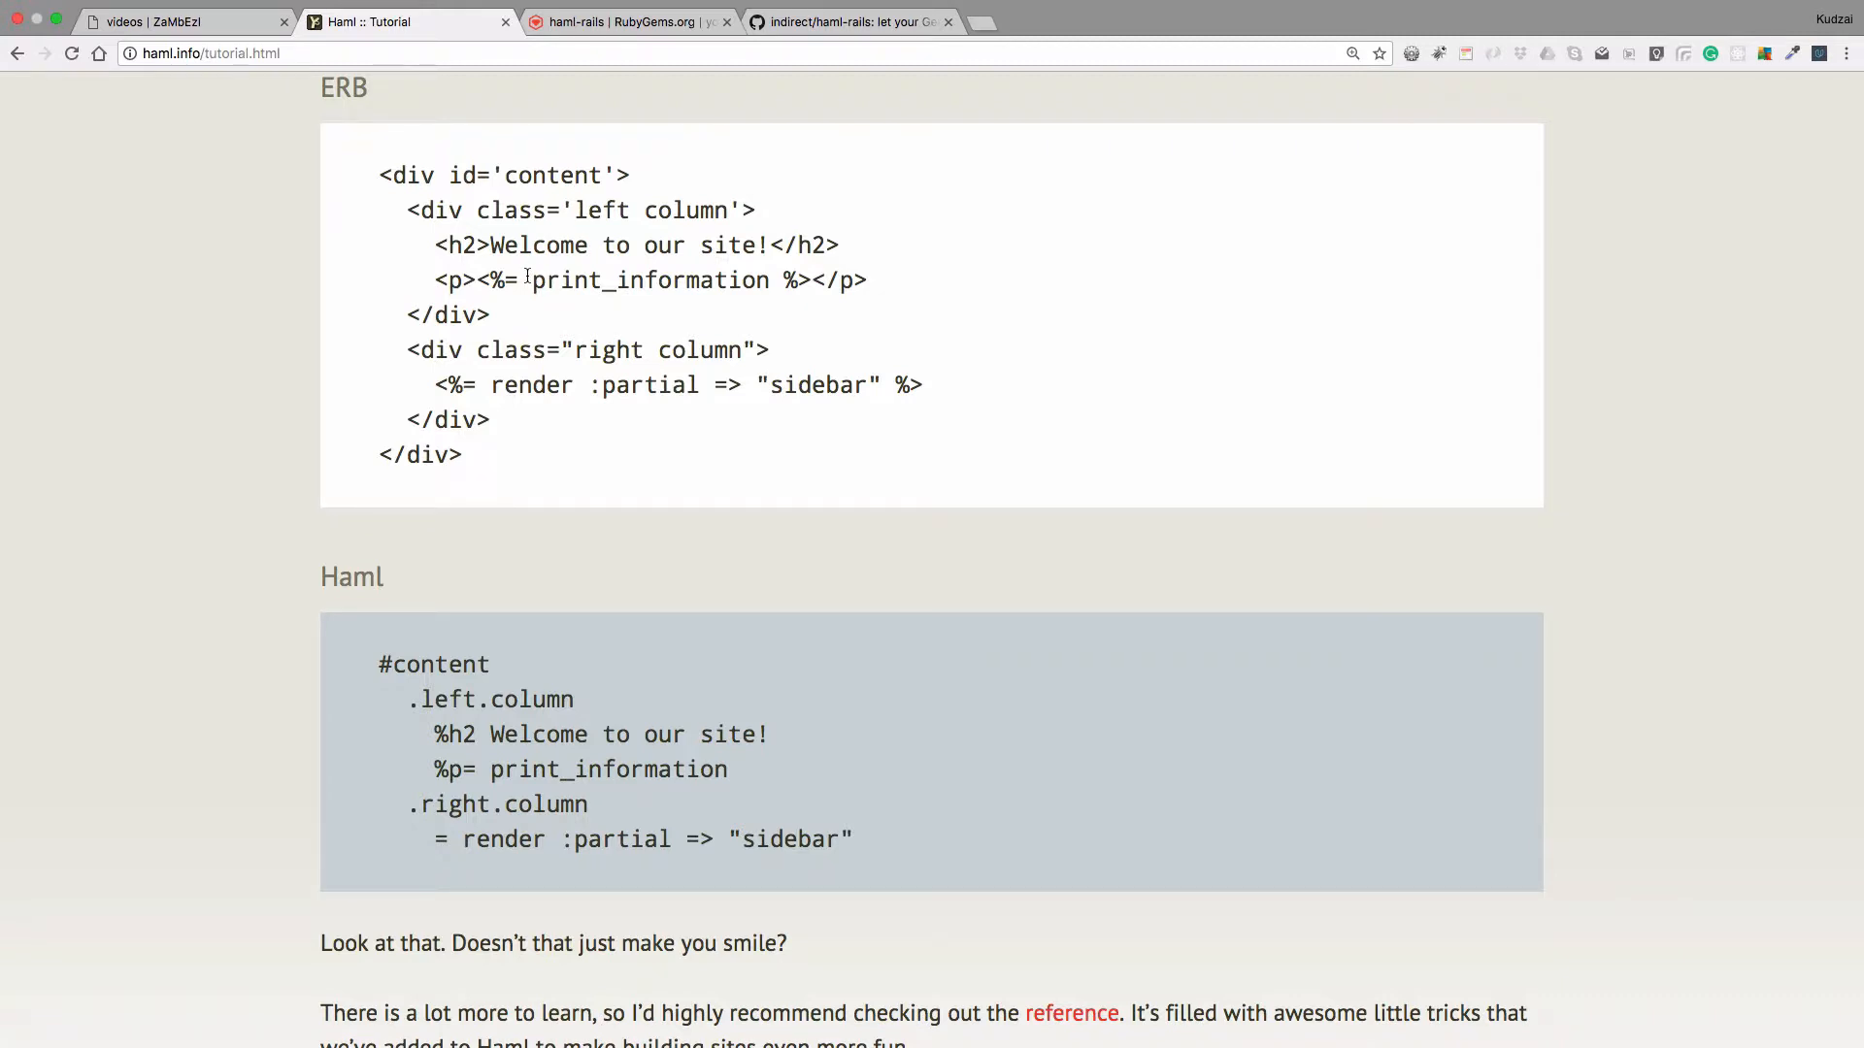
mouse_move(510, 381)
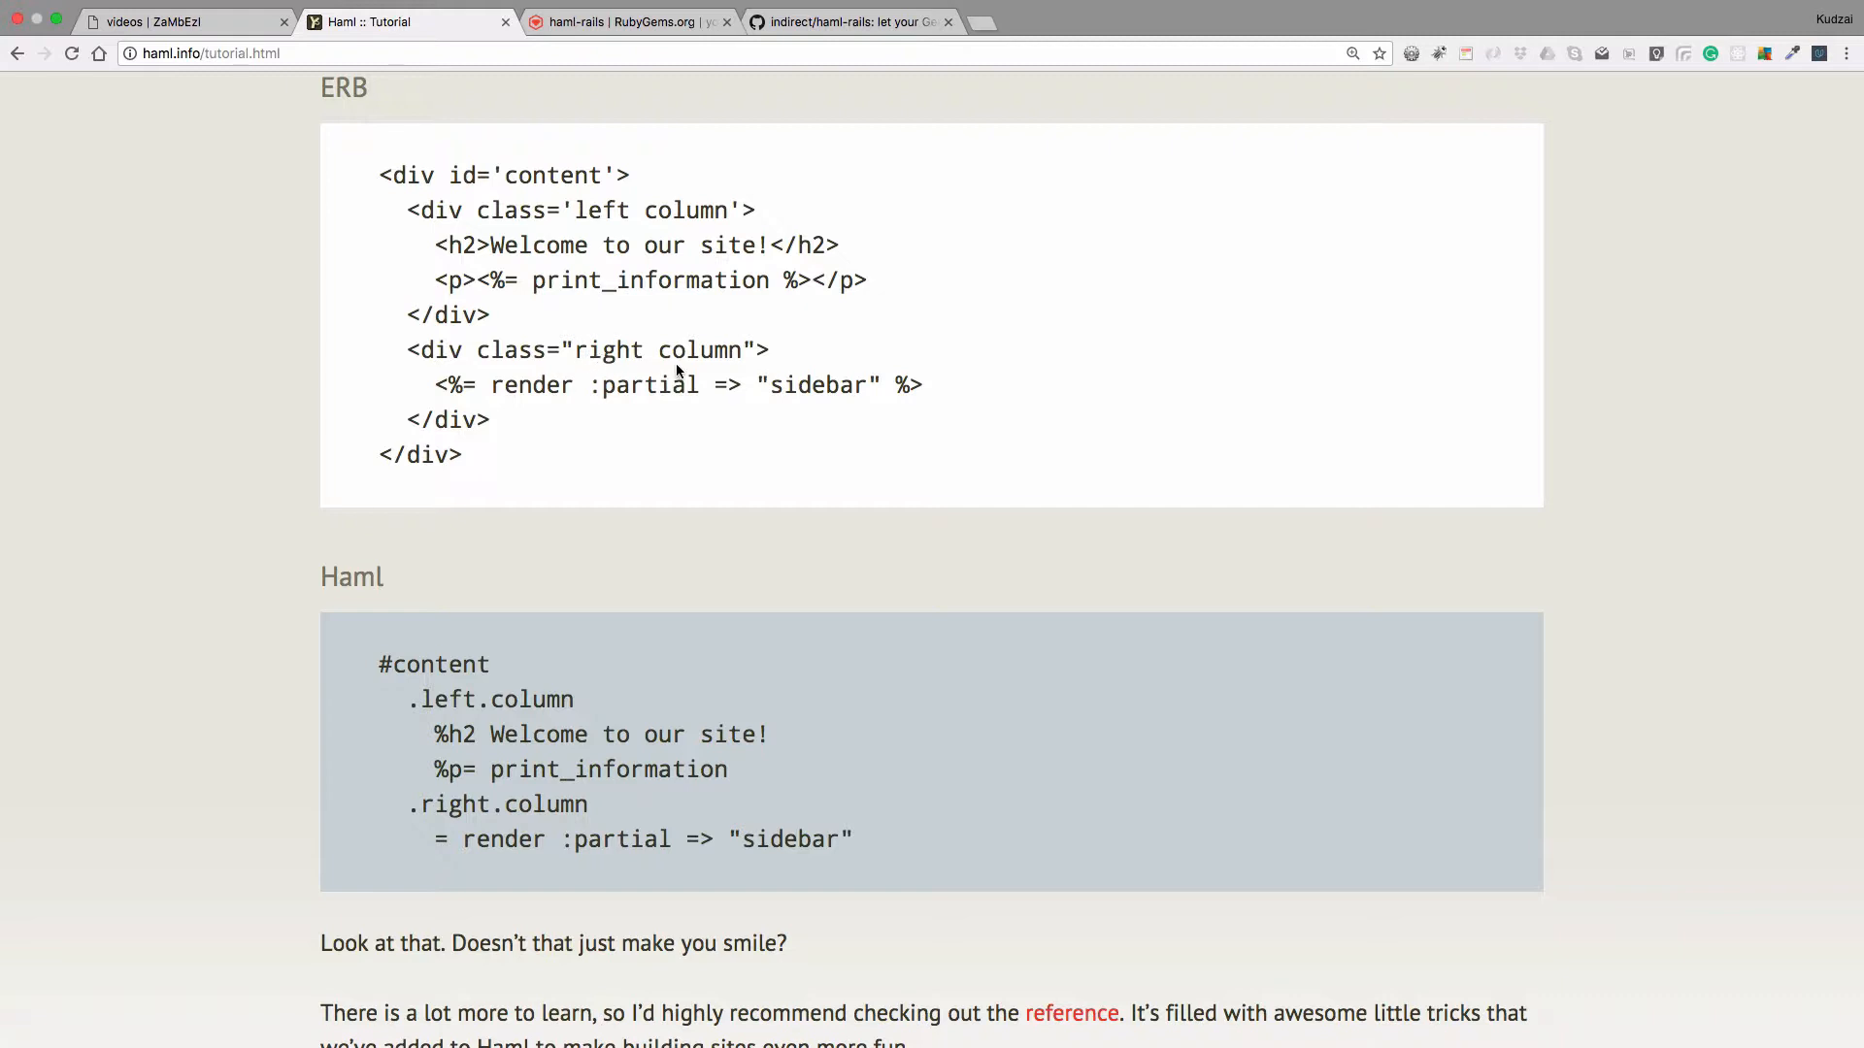
mouse_move(722, 411)
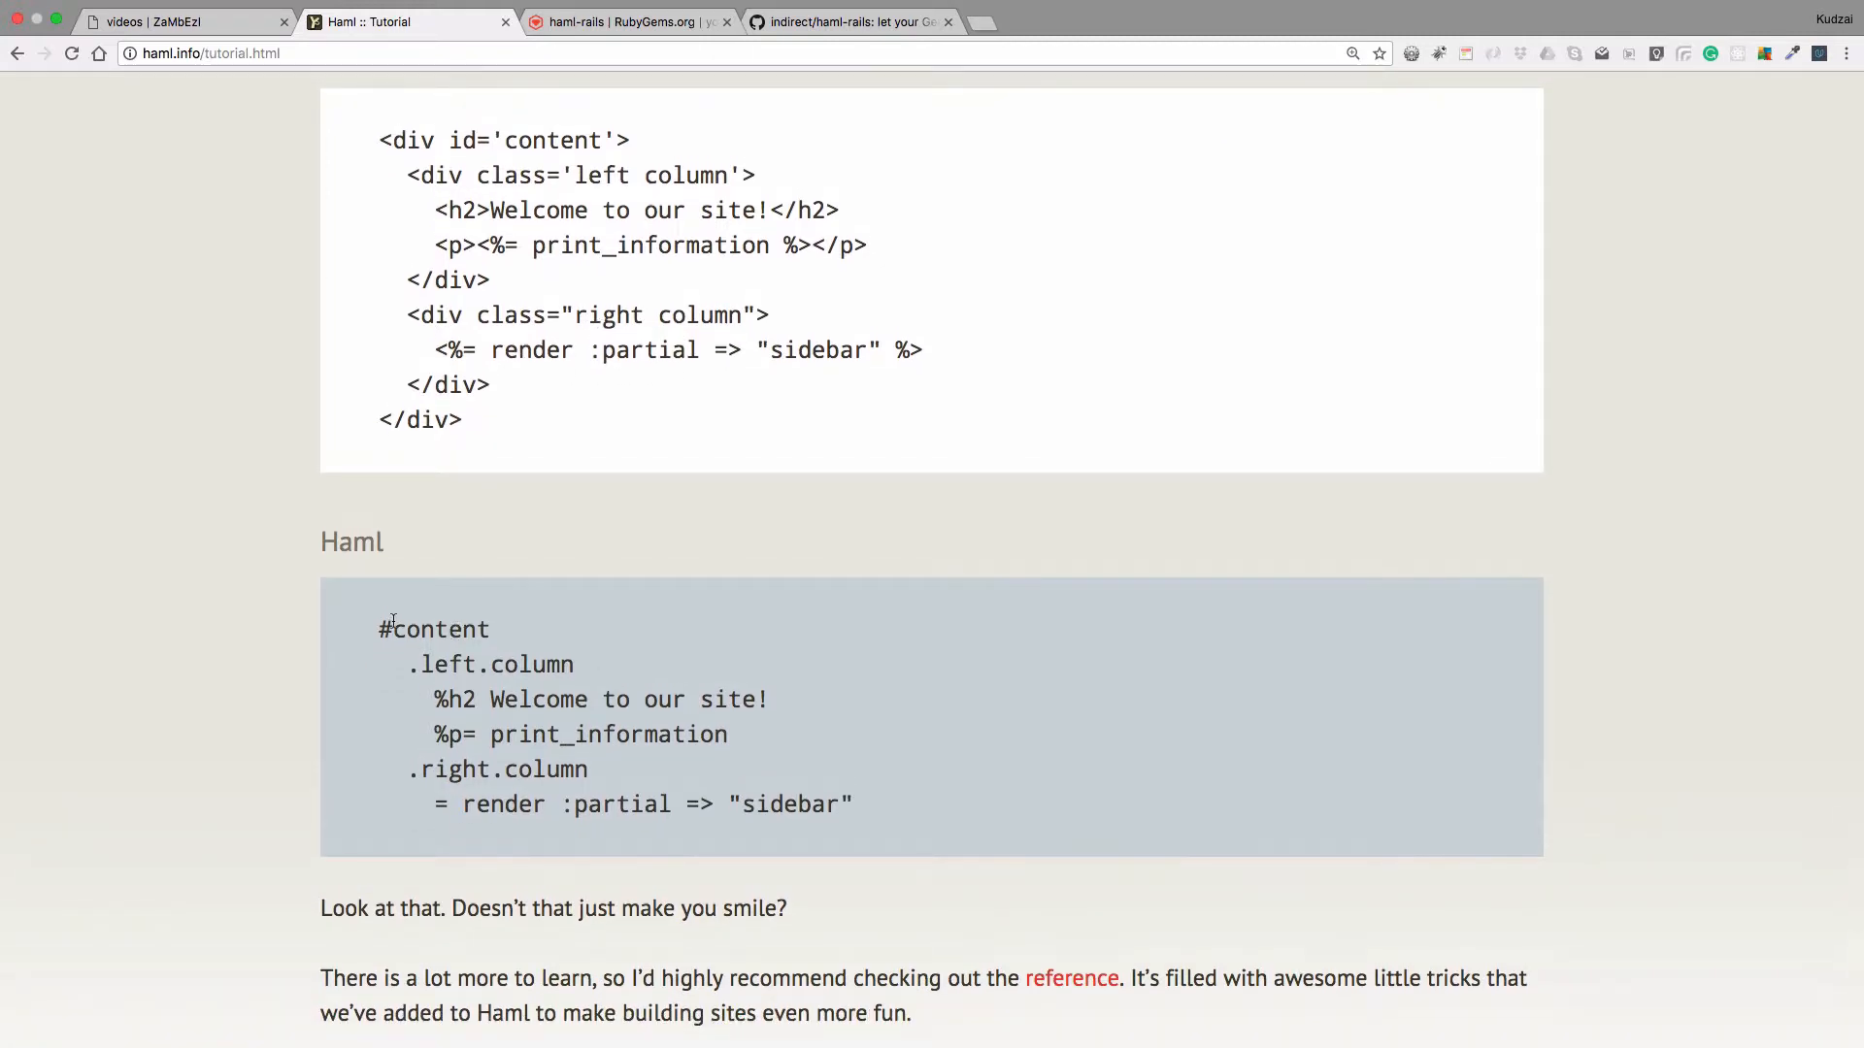
left_click_drag(381, 629, 850, 804)
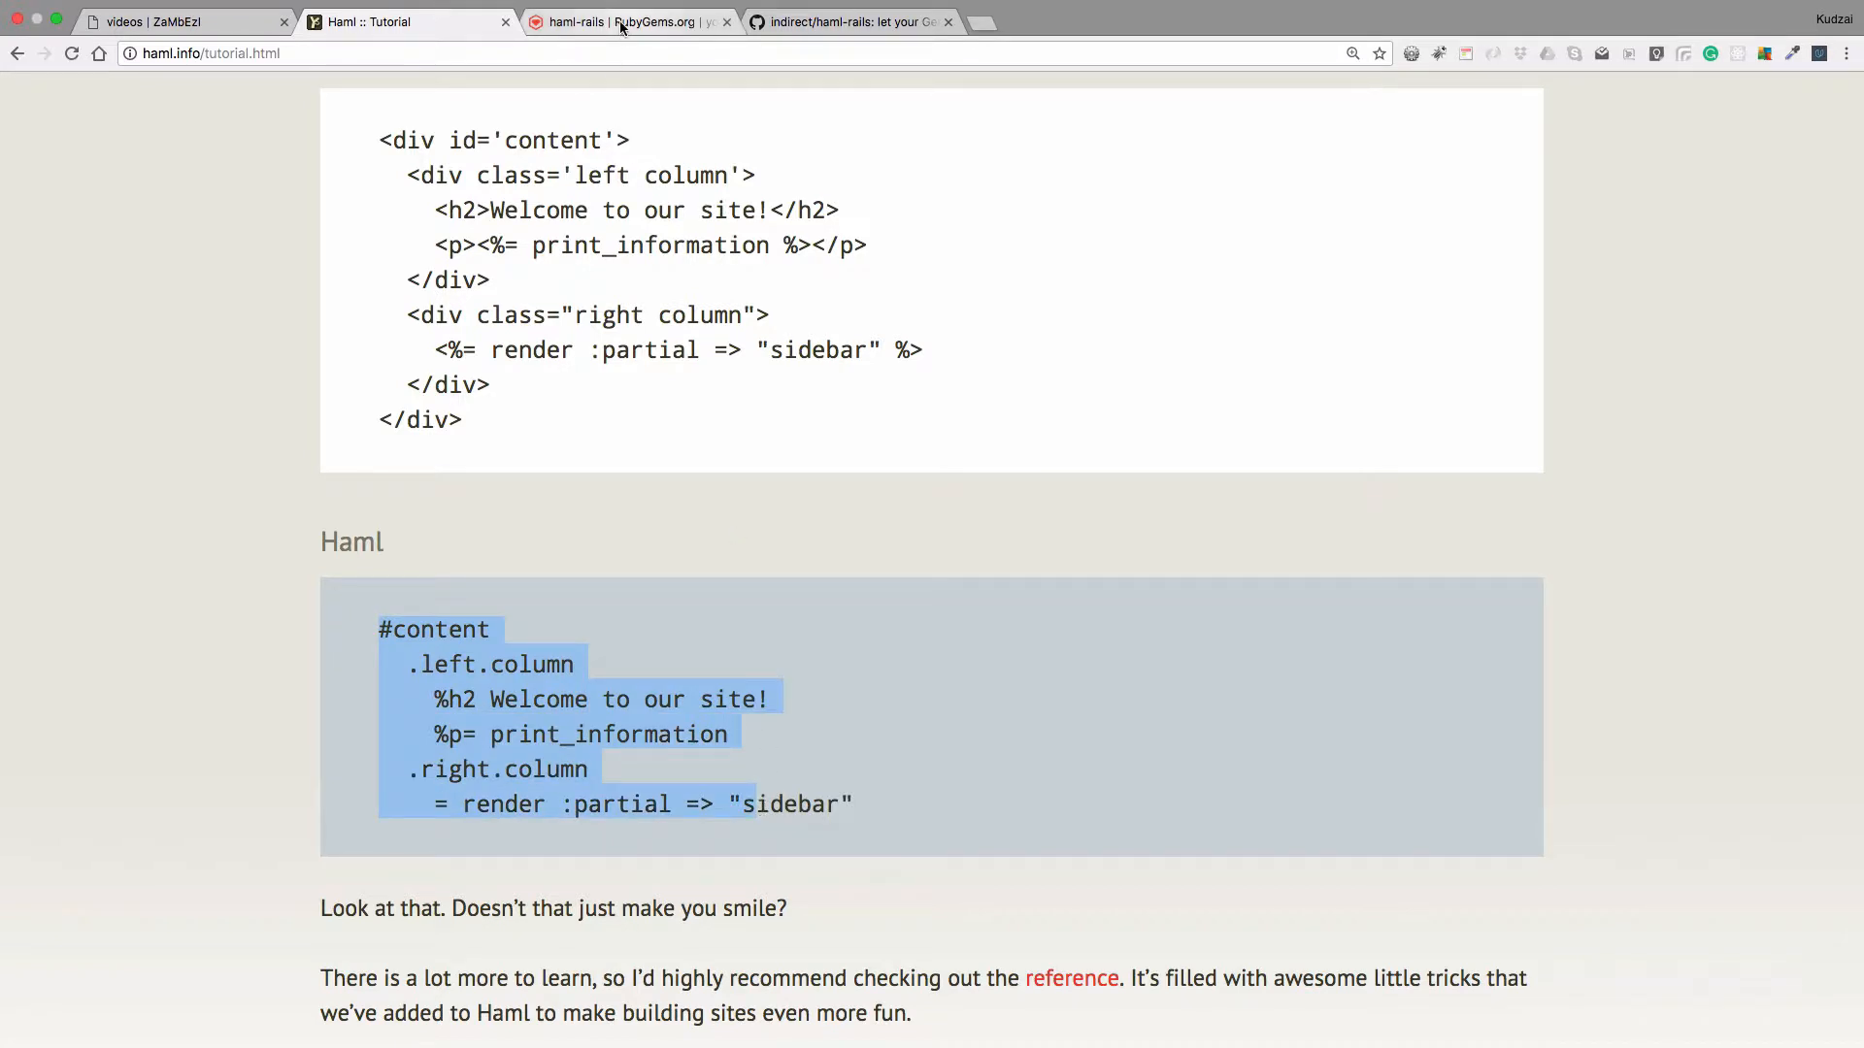
Search RubyGems.org for haml and open the haml-rails gem page
left_click(629, 21)
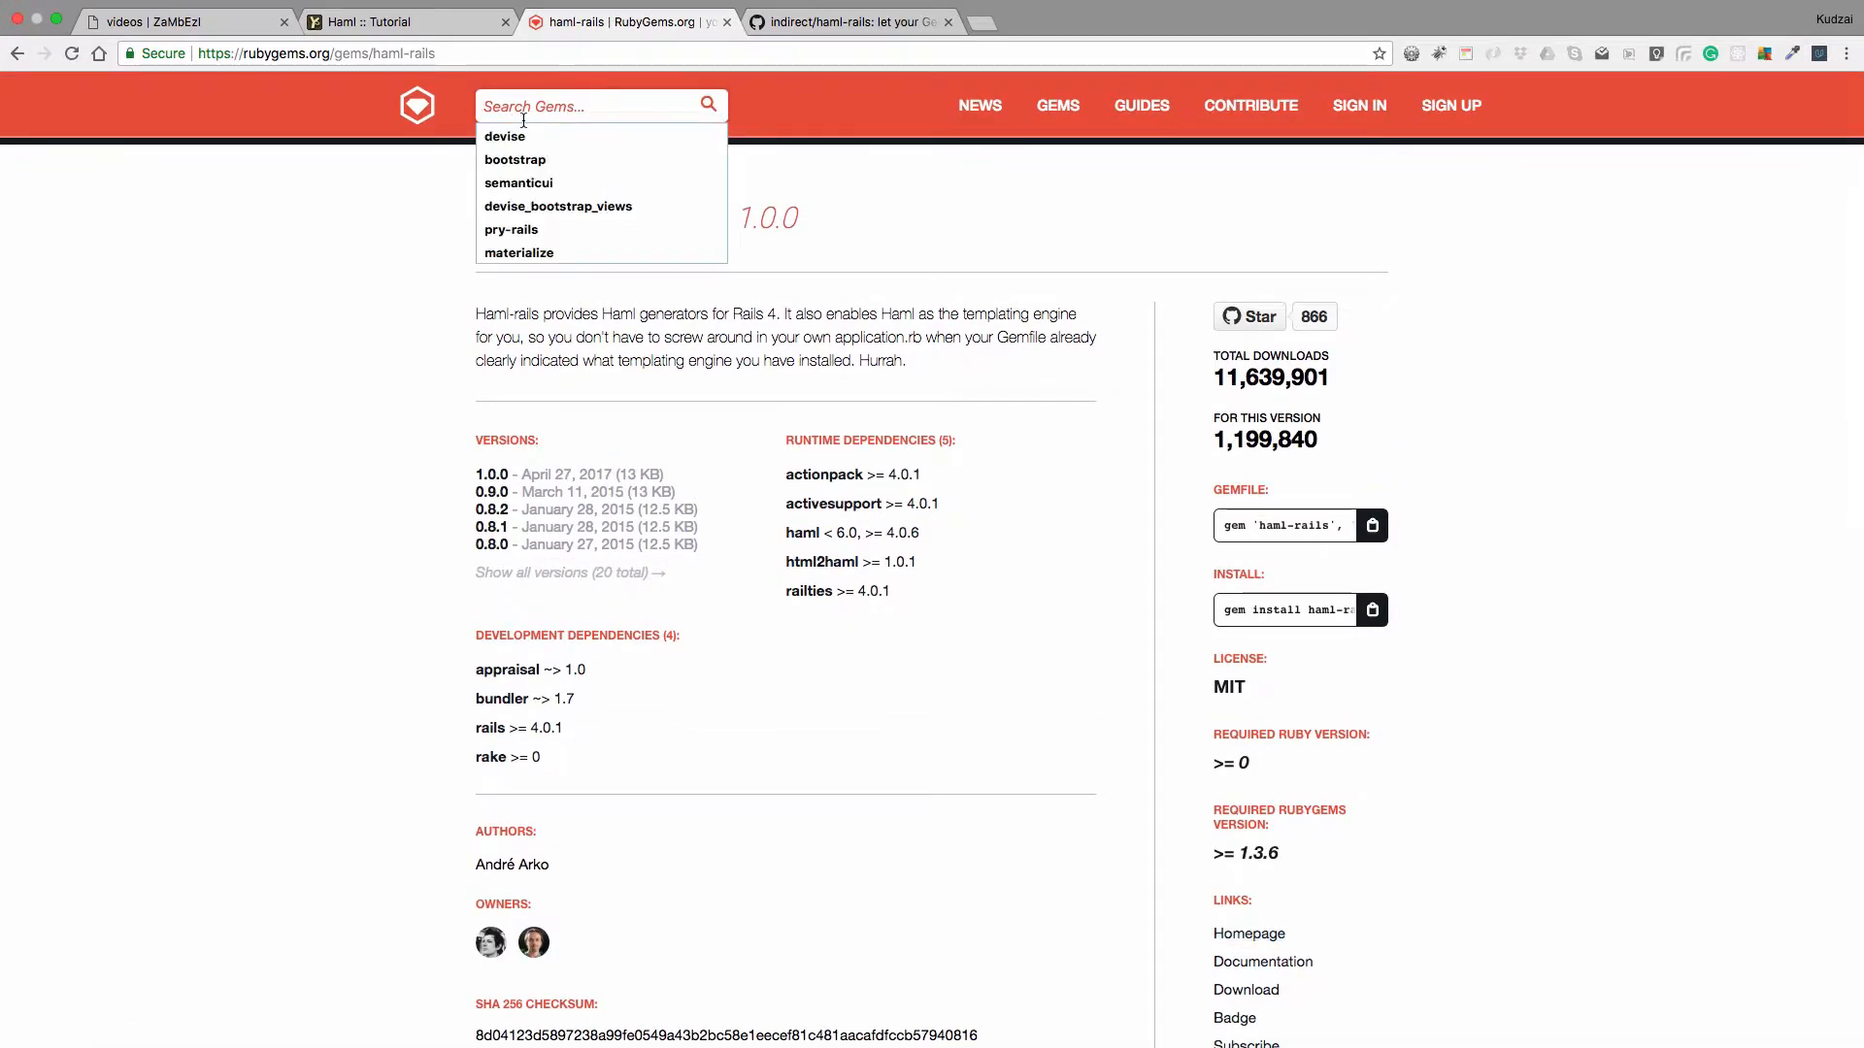
left_click(417, 105)
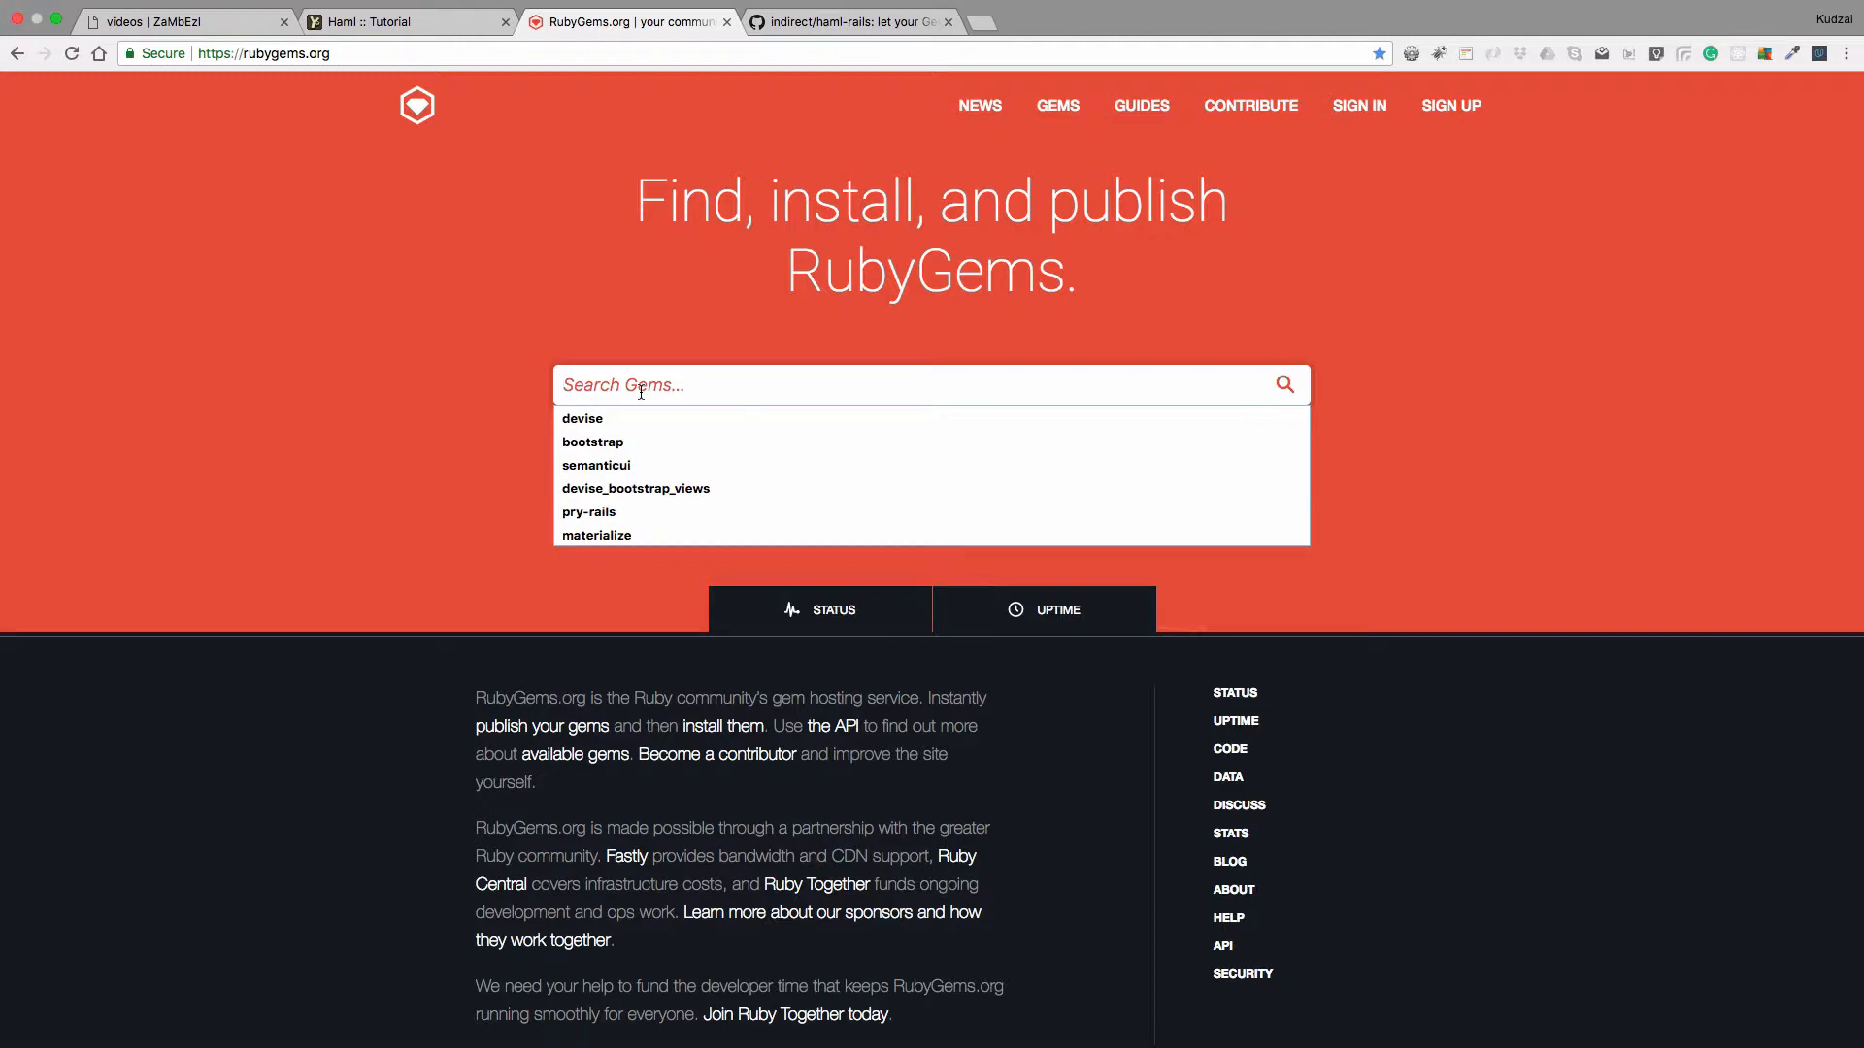
type("haml-rails")
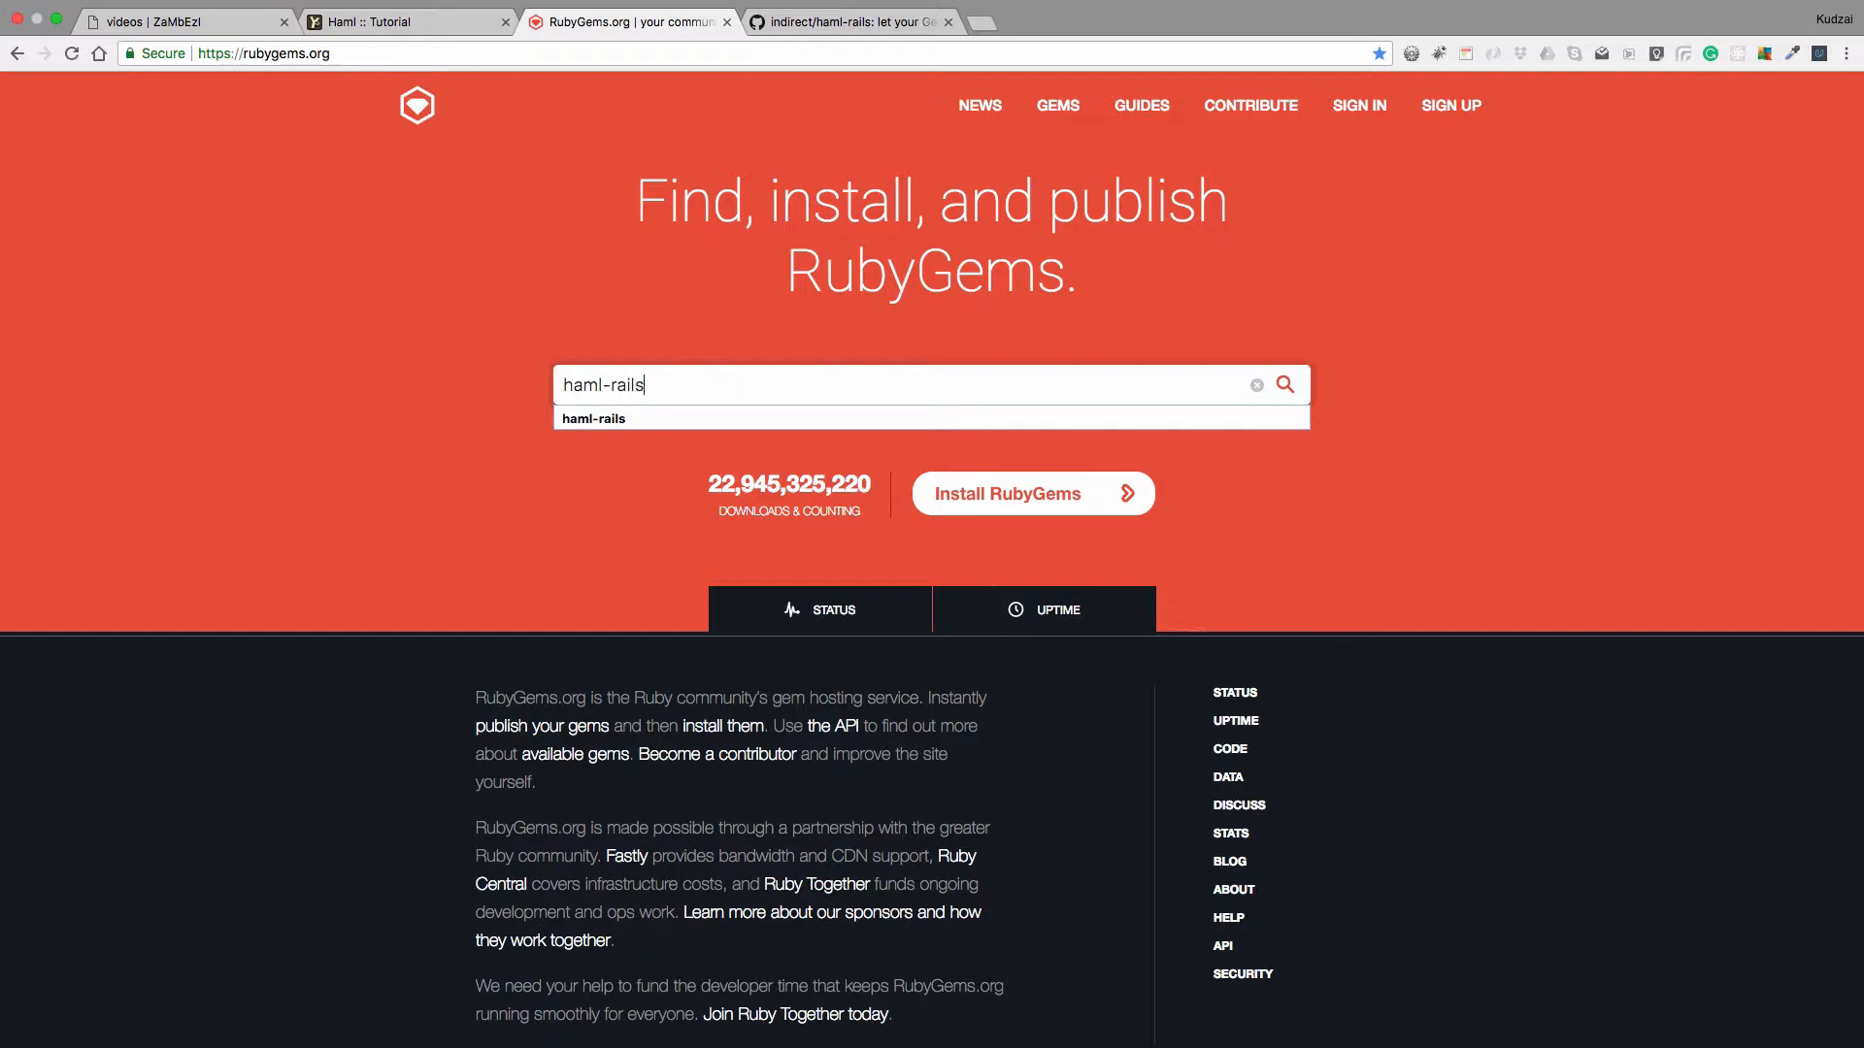
key("enter")
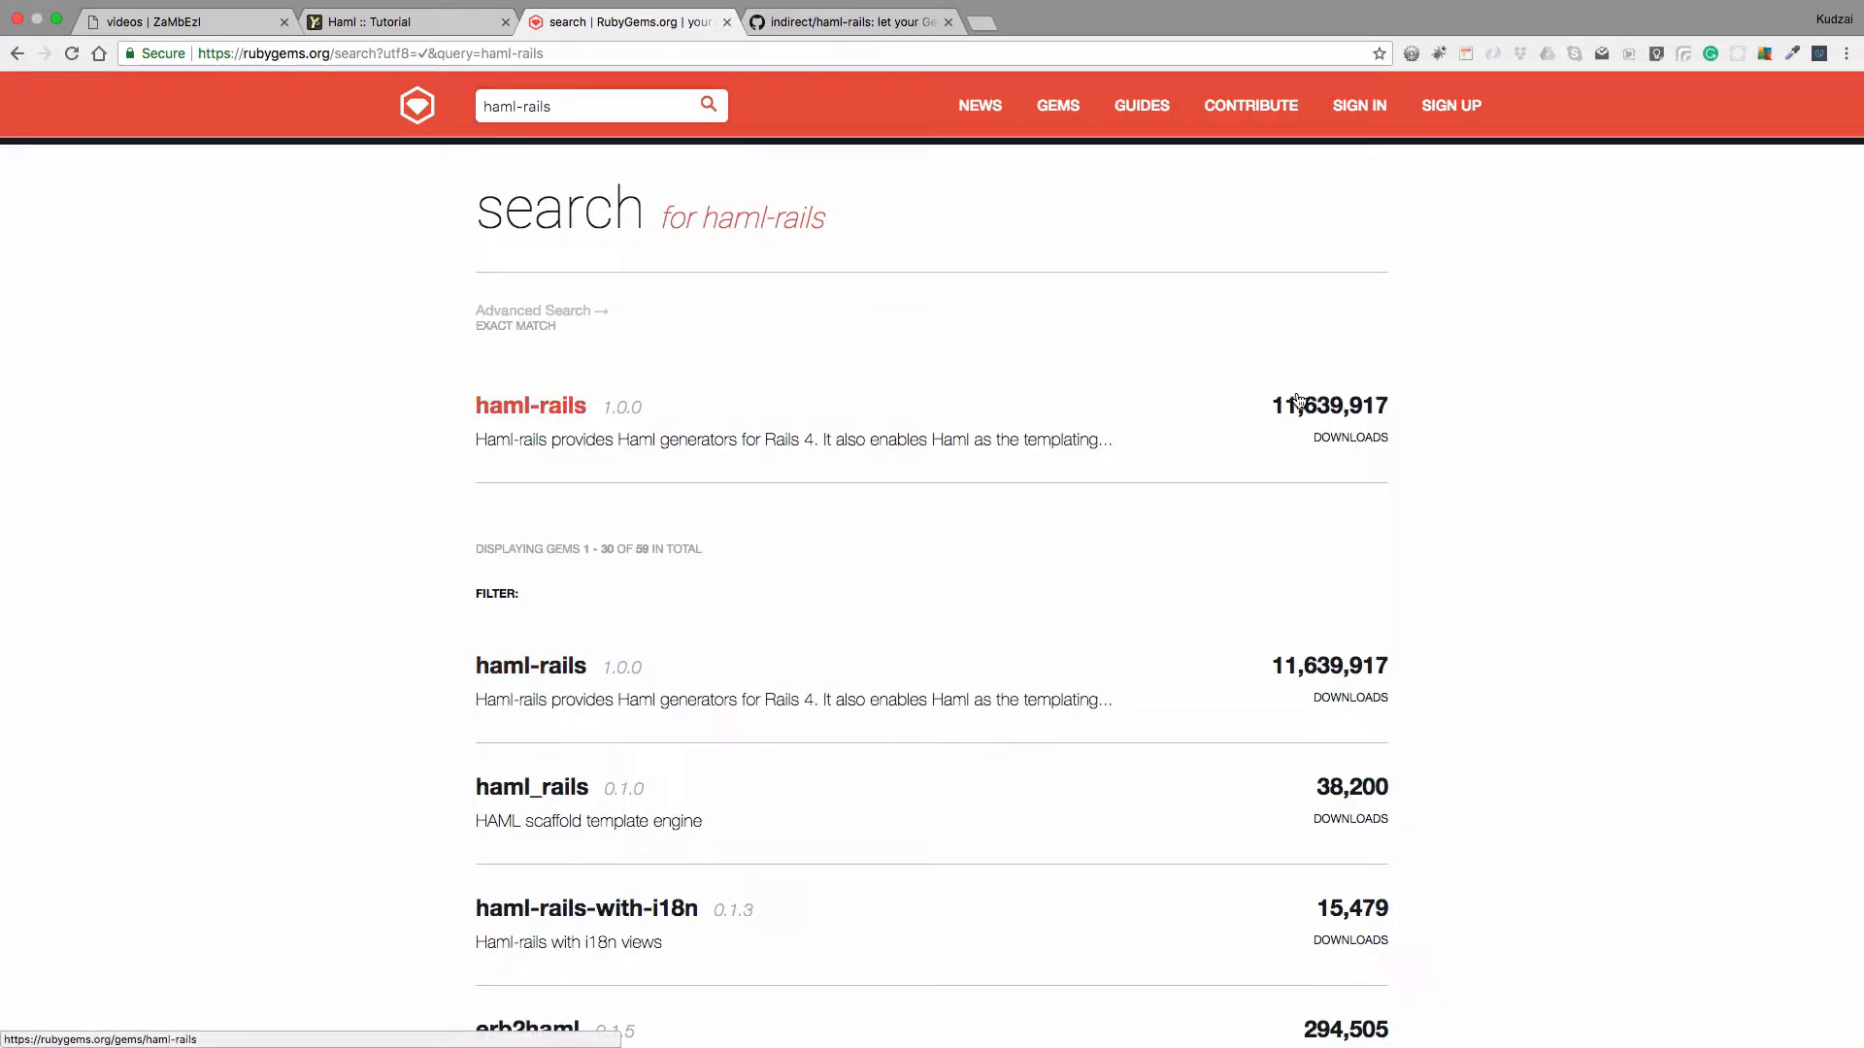
mouse_move(1347, 412)
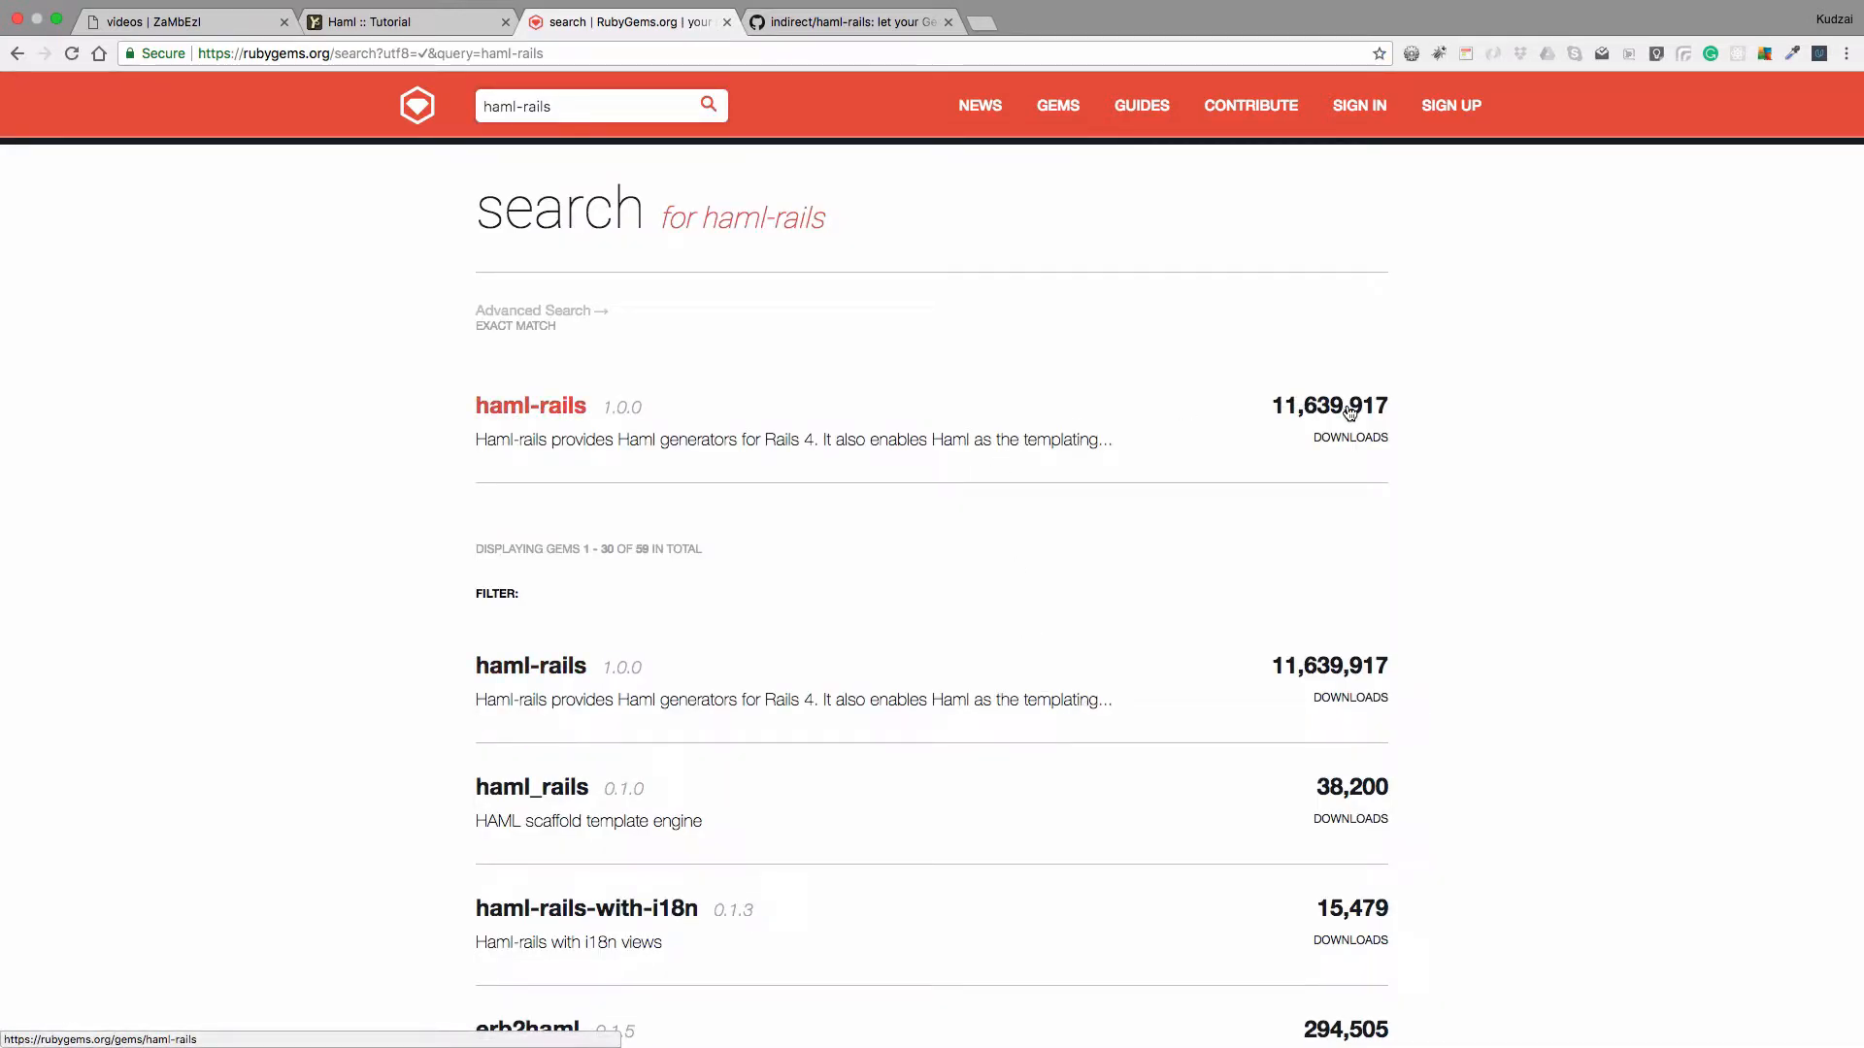
left_click(530, 405)
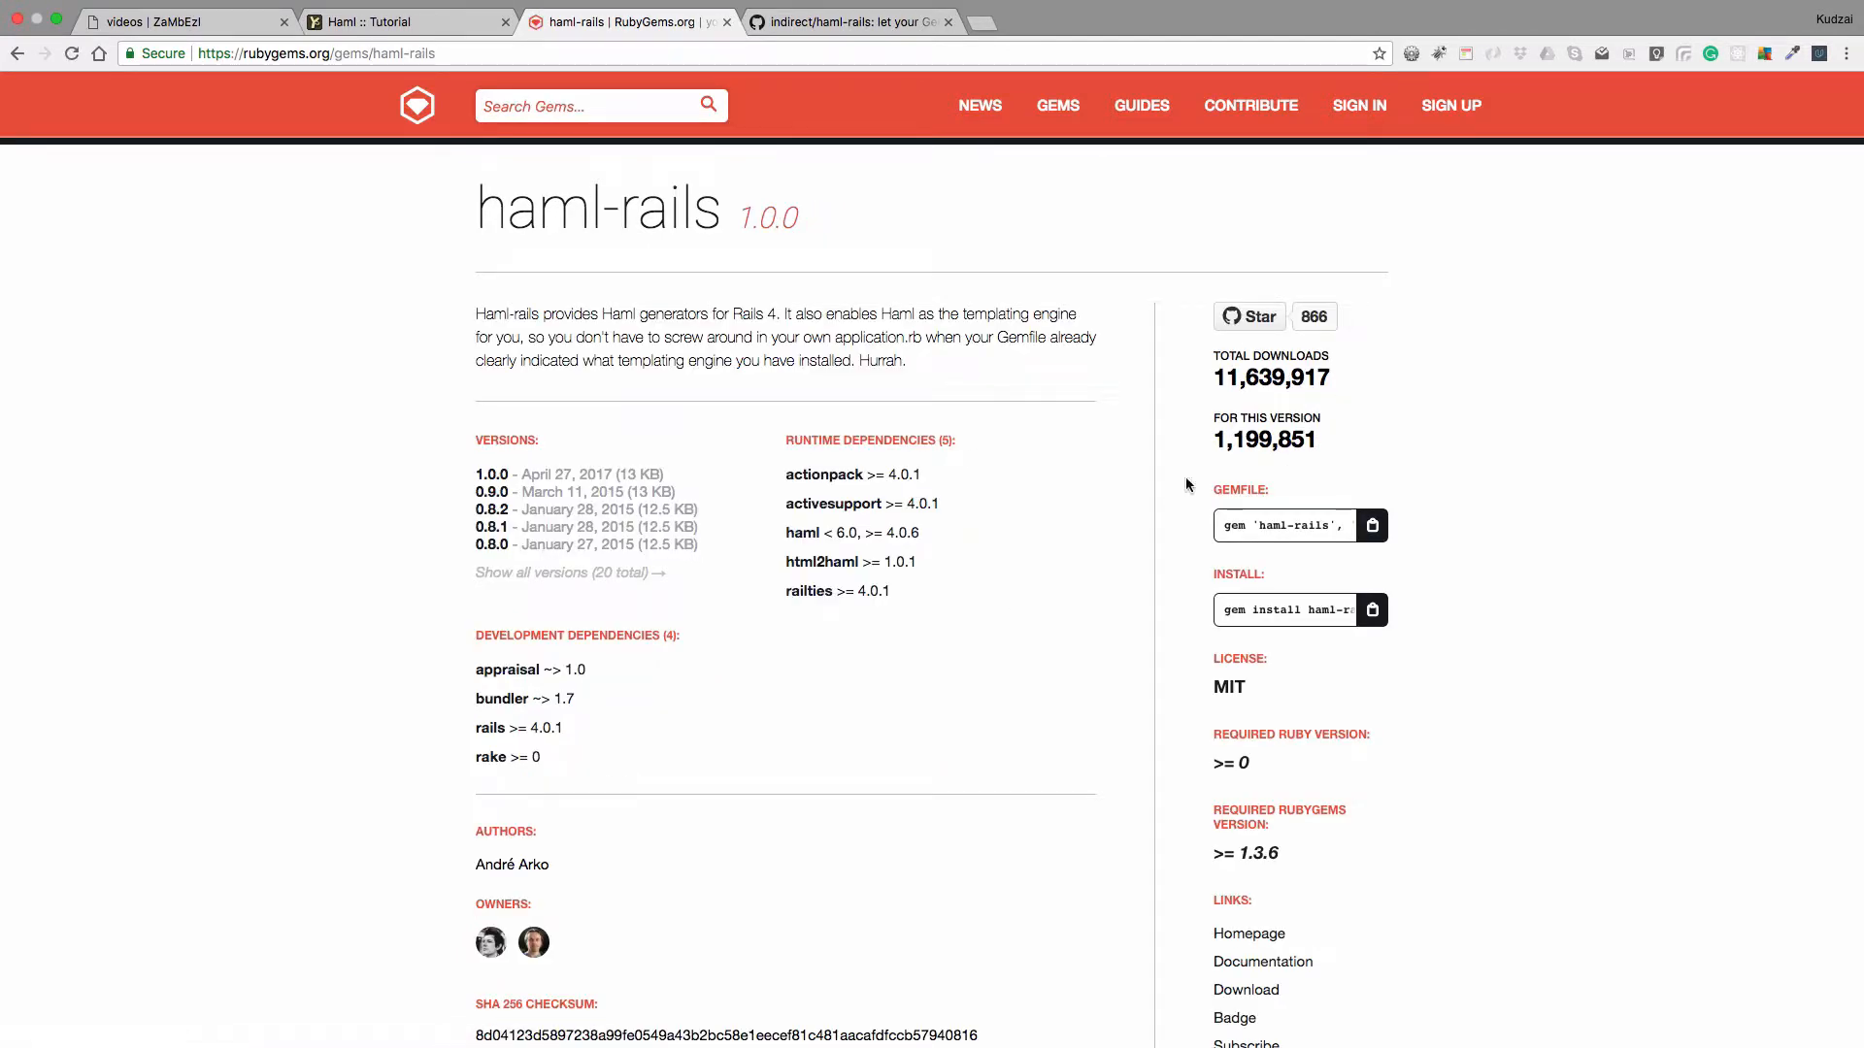
left_click(600, 105)
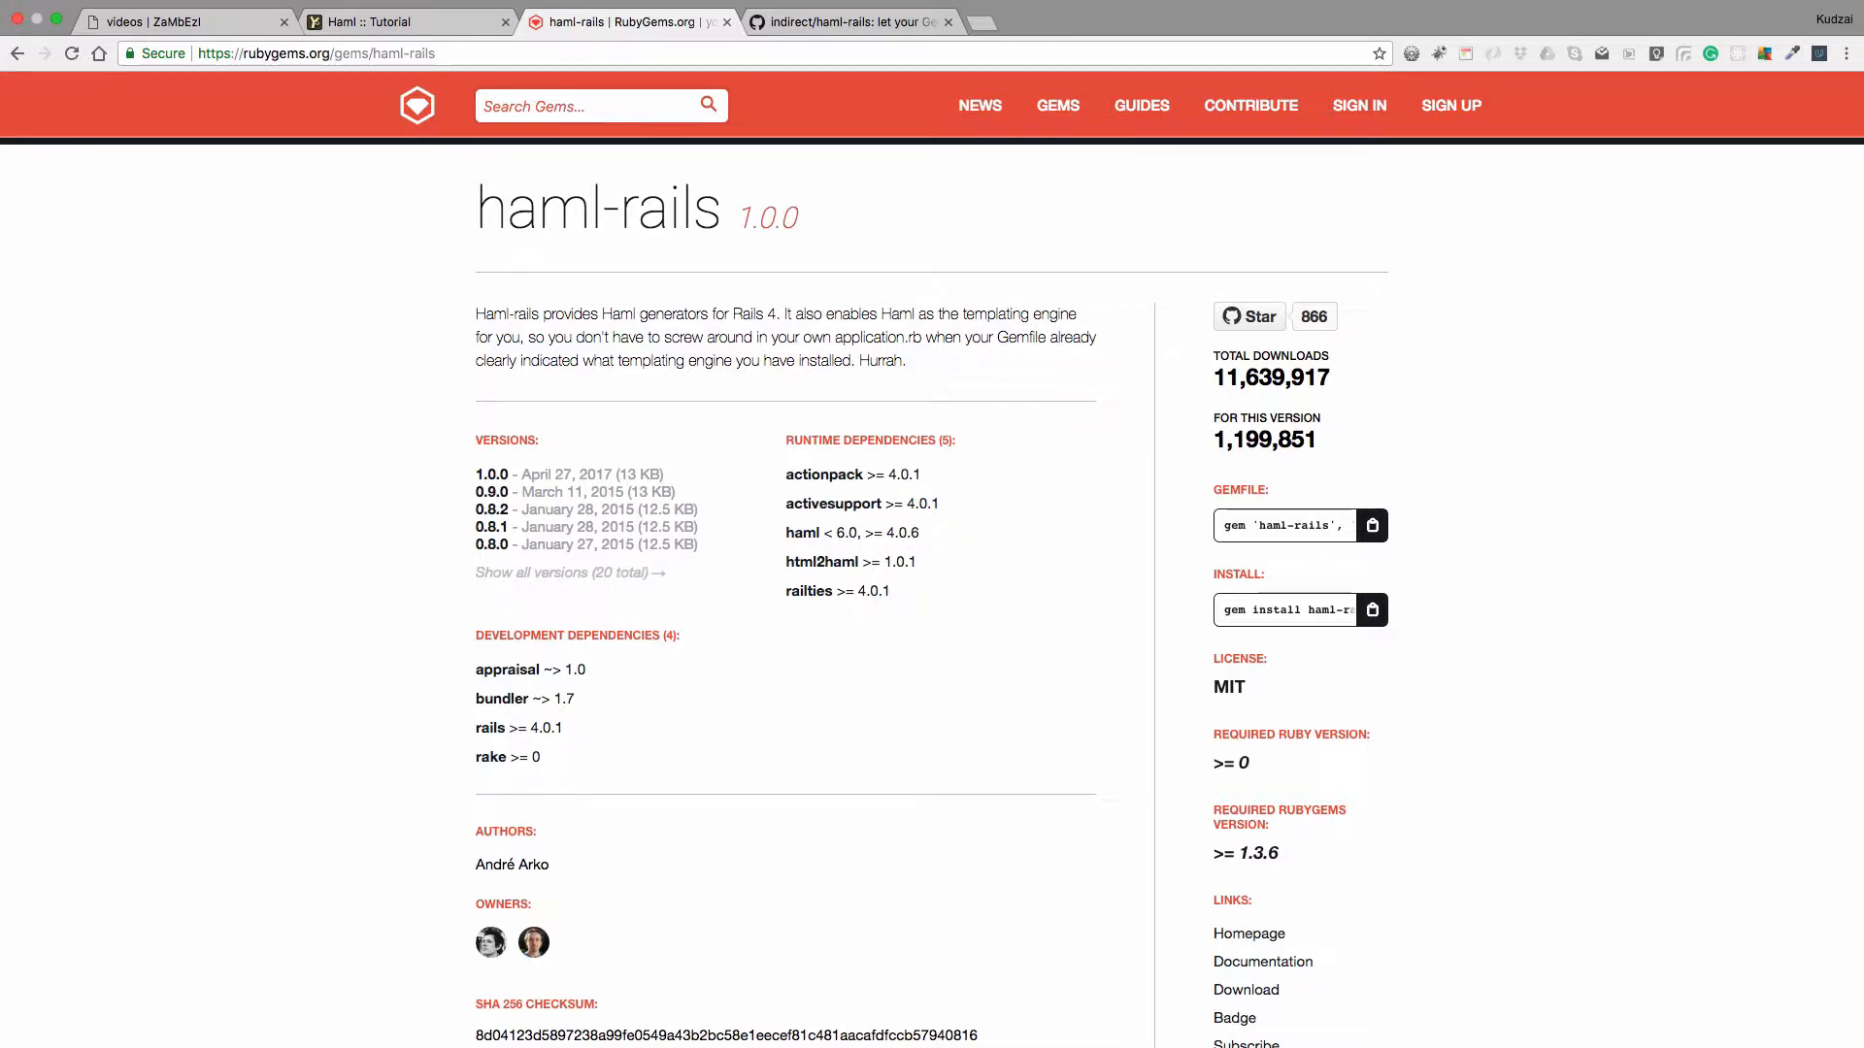
mouse_move(149, 1025)
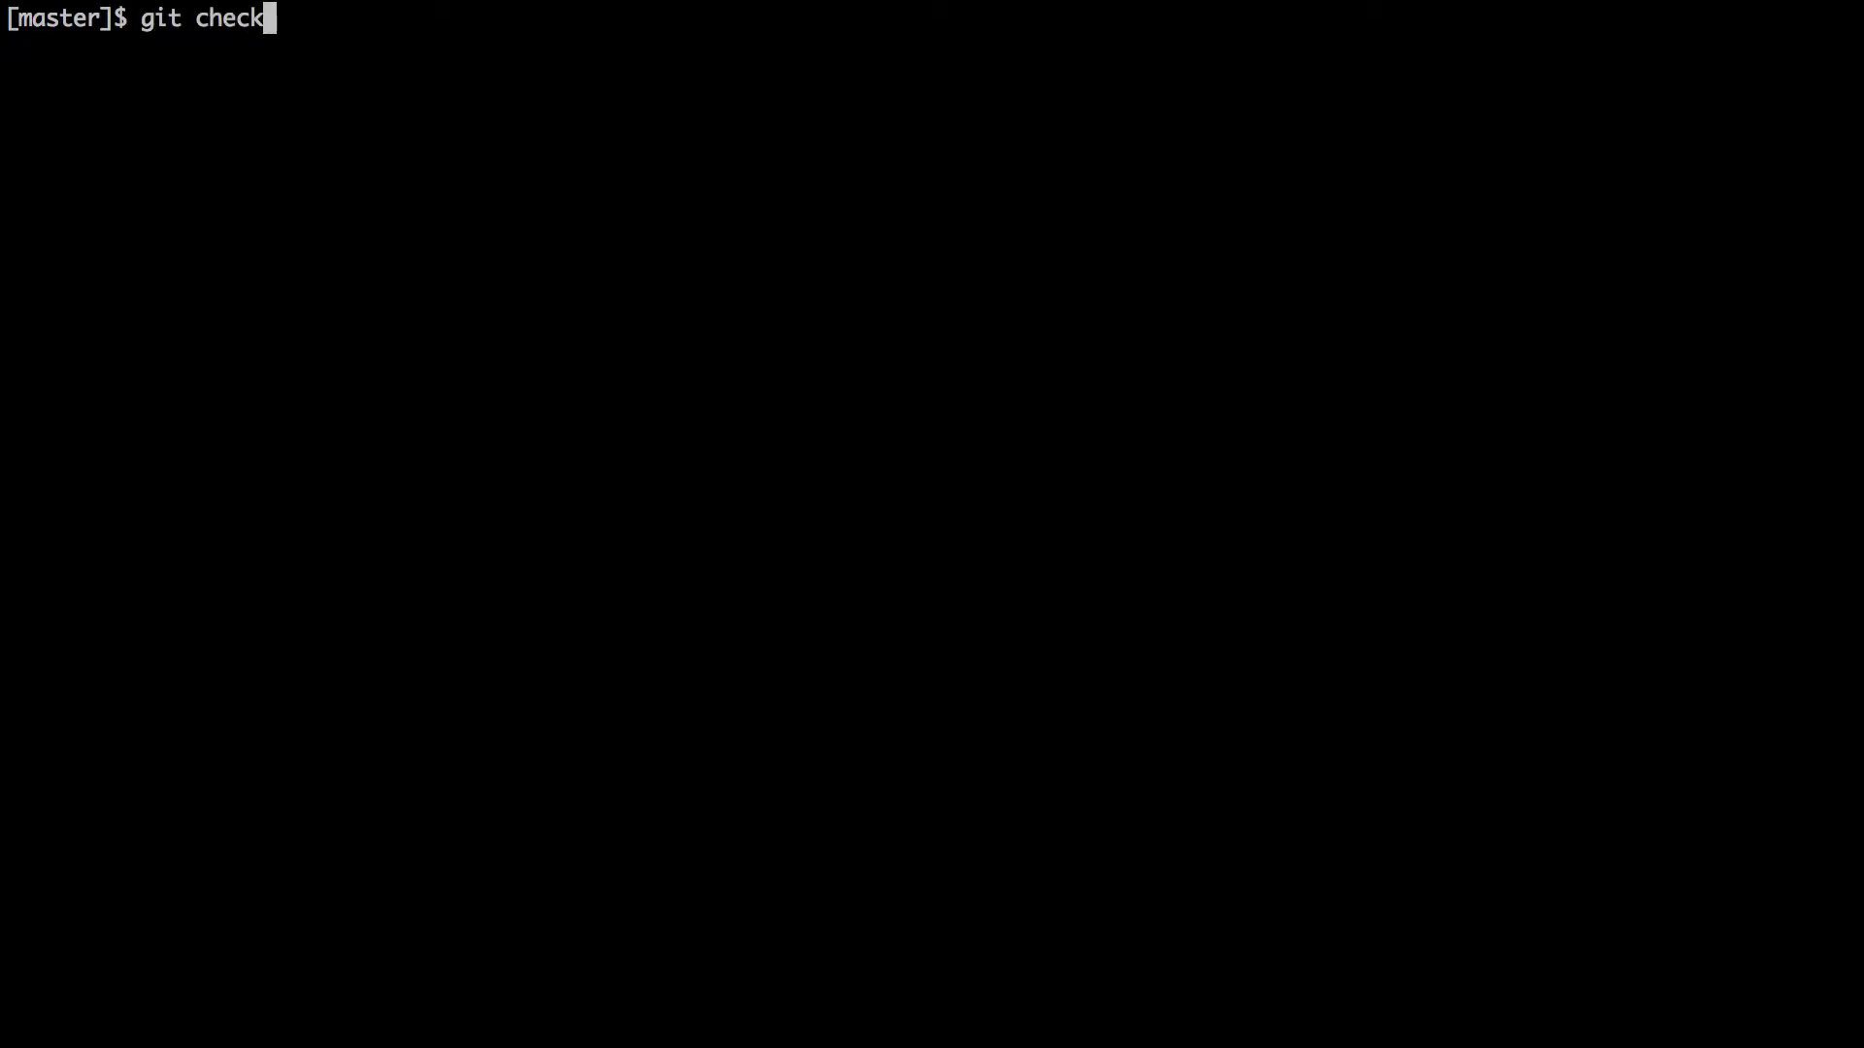
Create and check out a new git branch named add-halm
type("out")
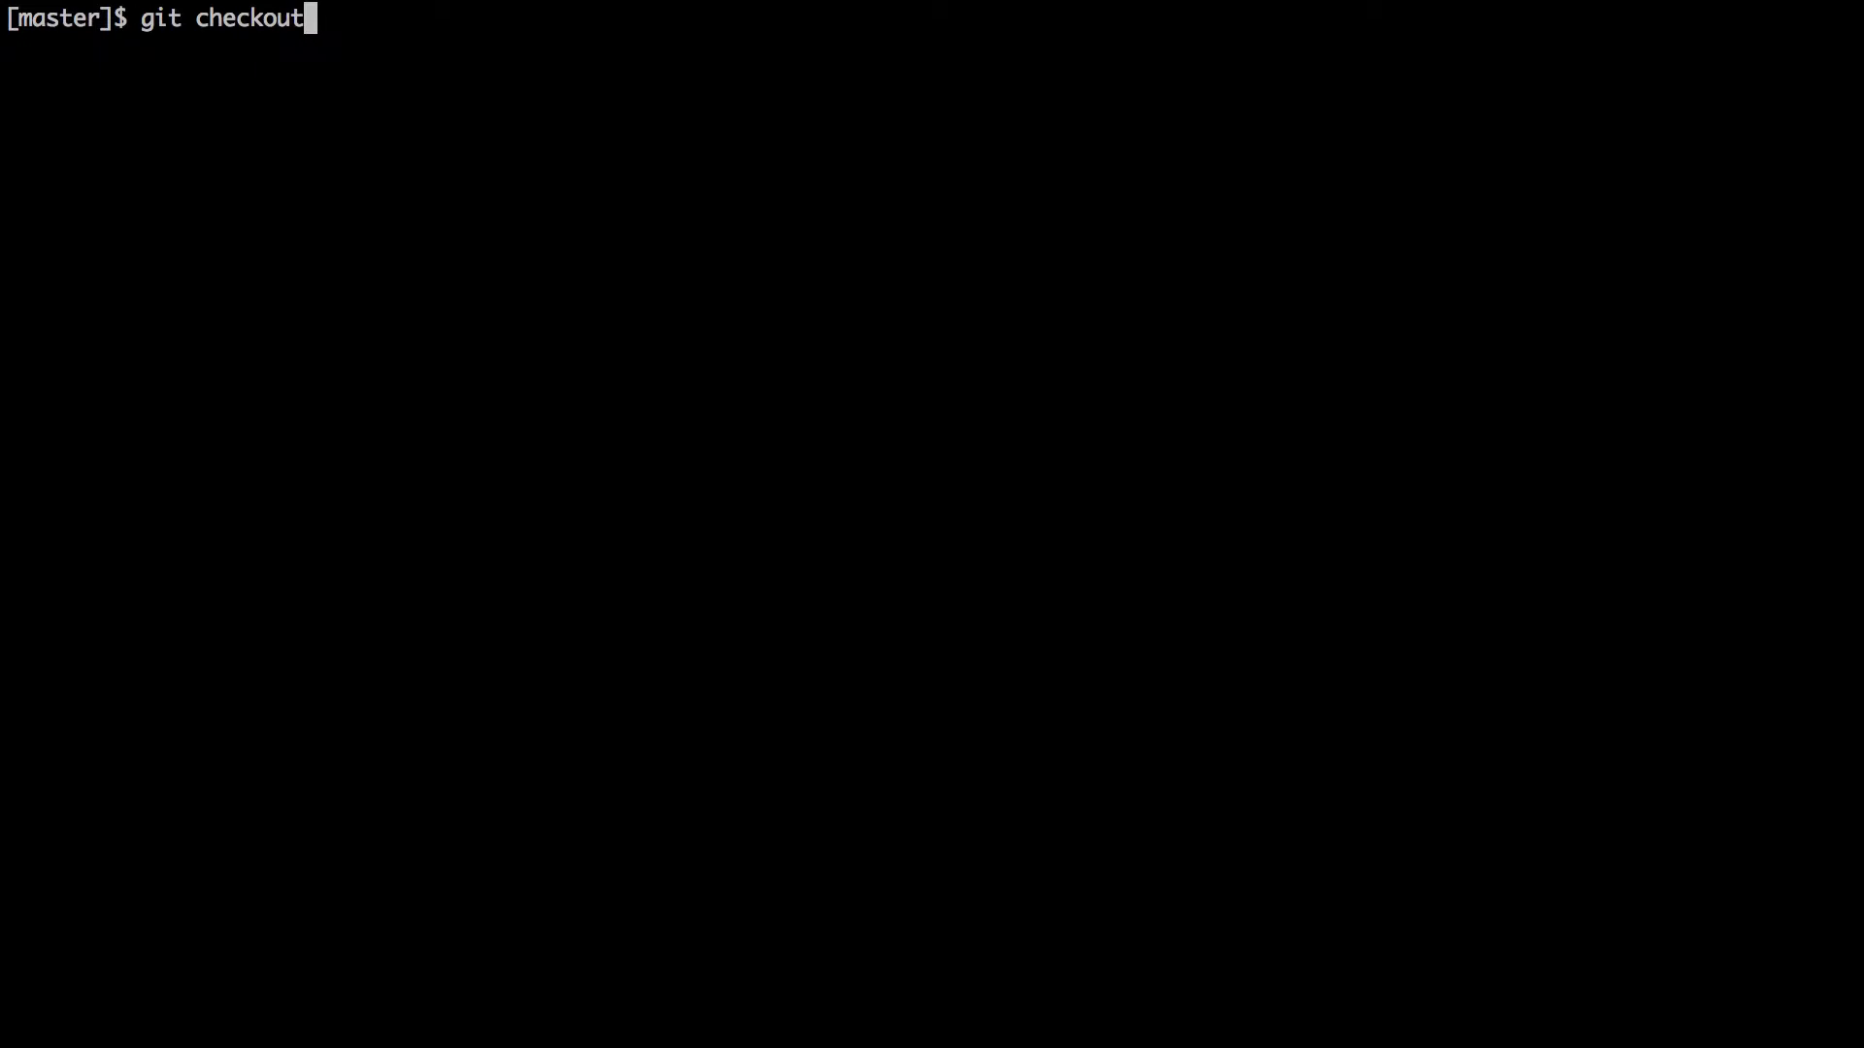
type("-bn")
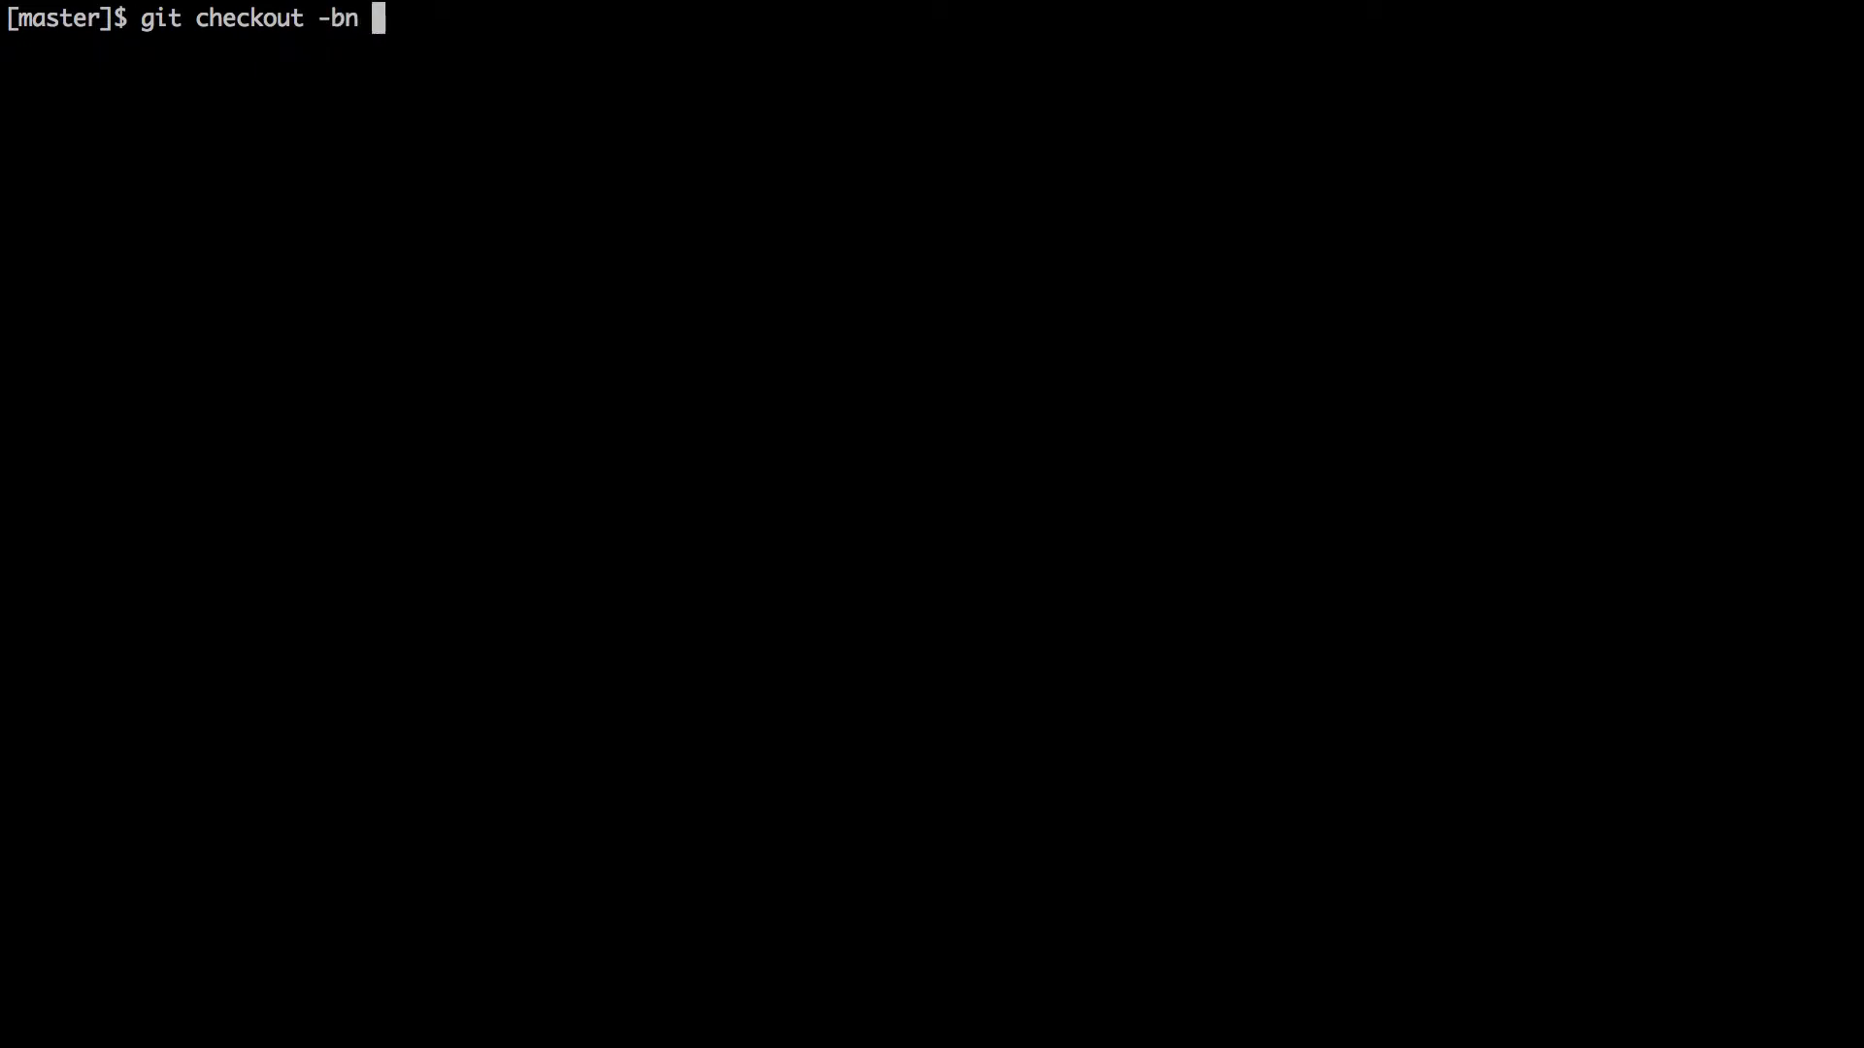
type("haml")
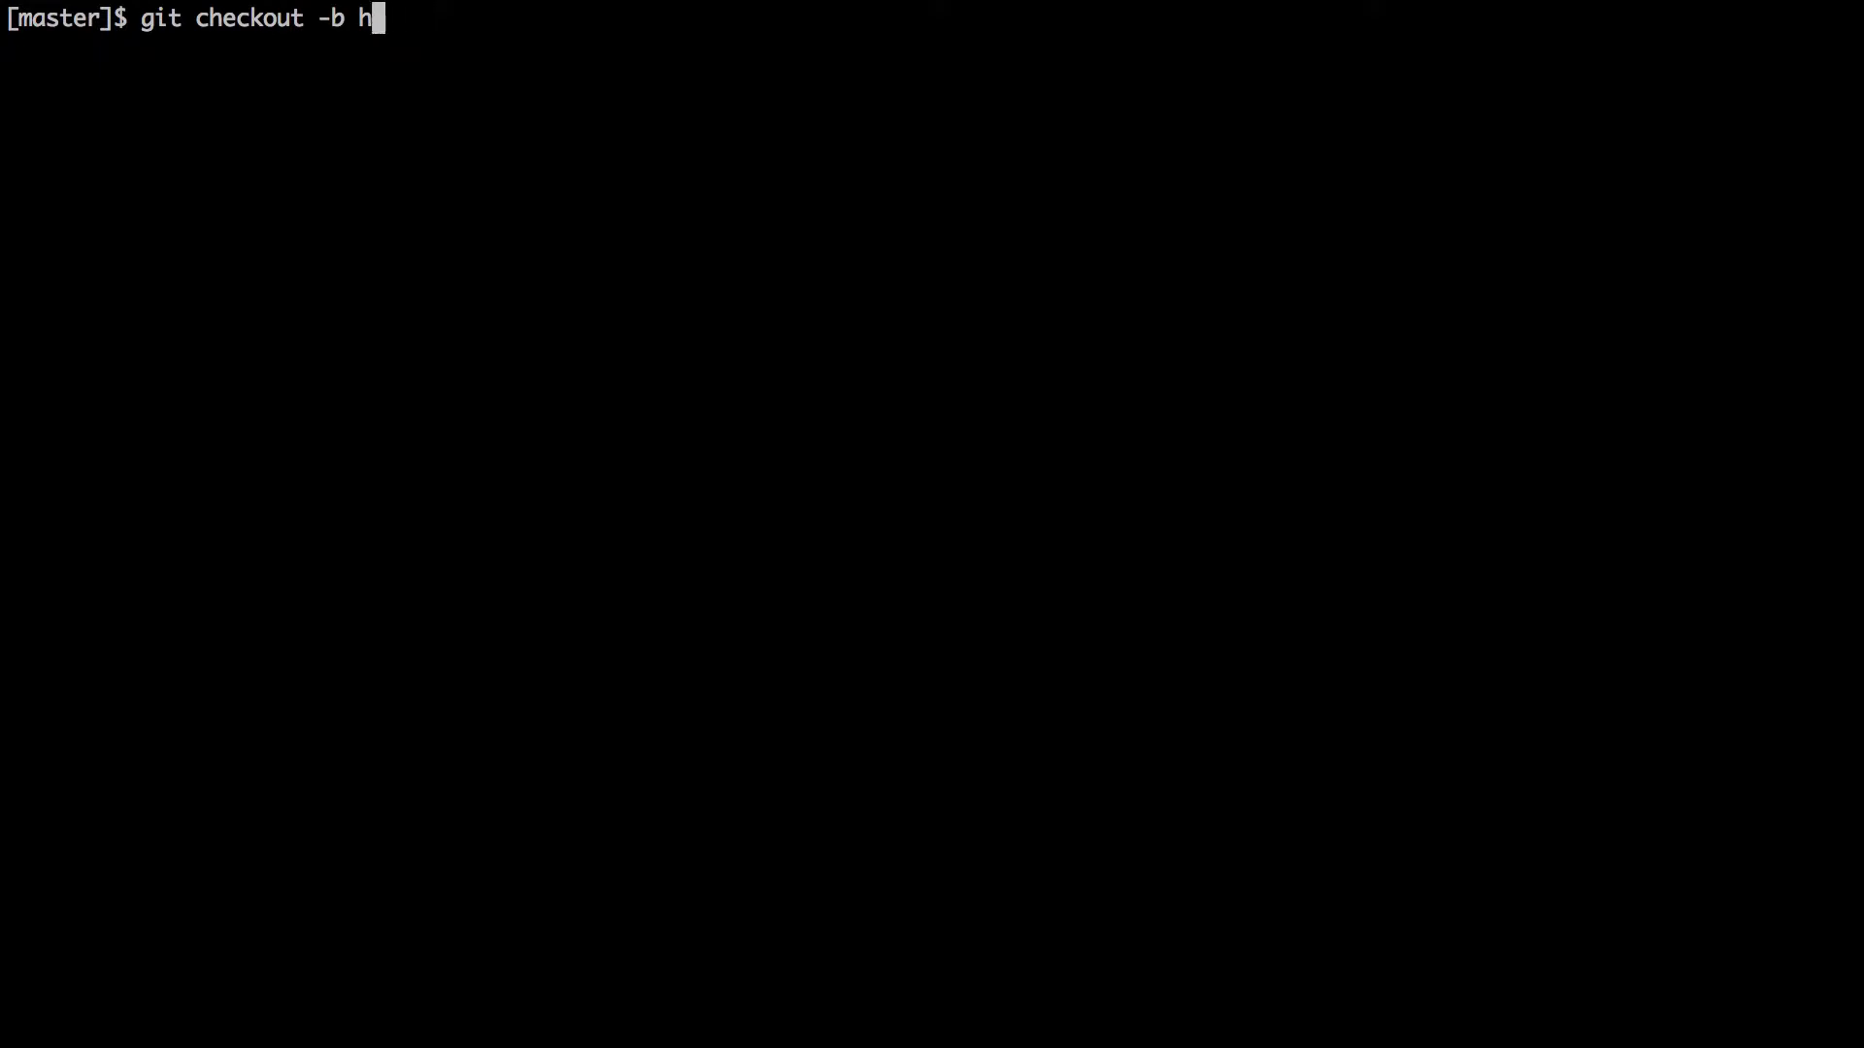
type("add-")
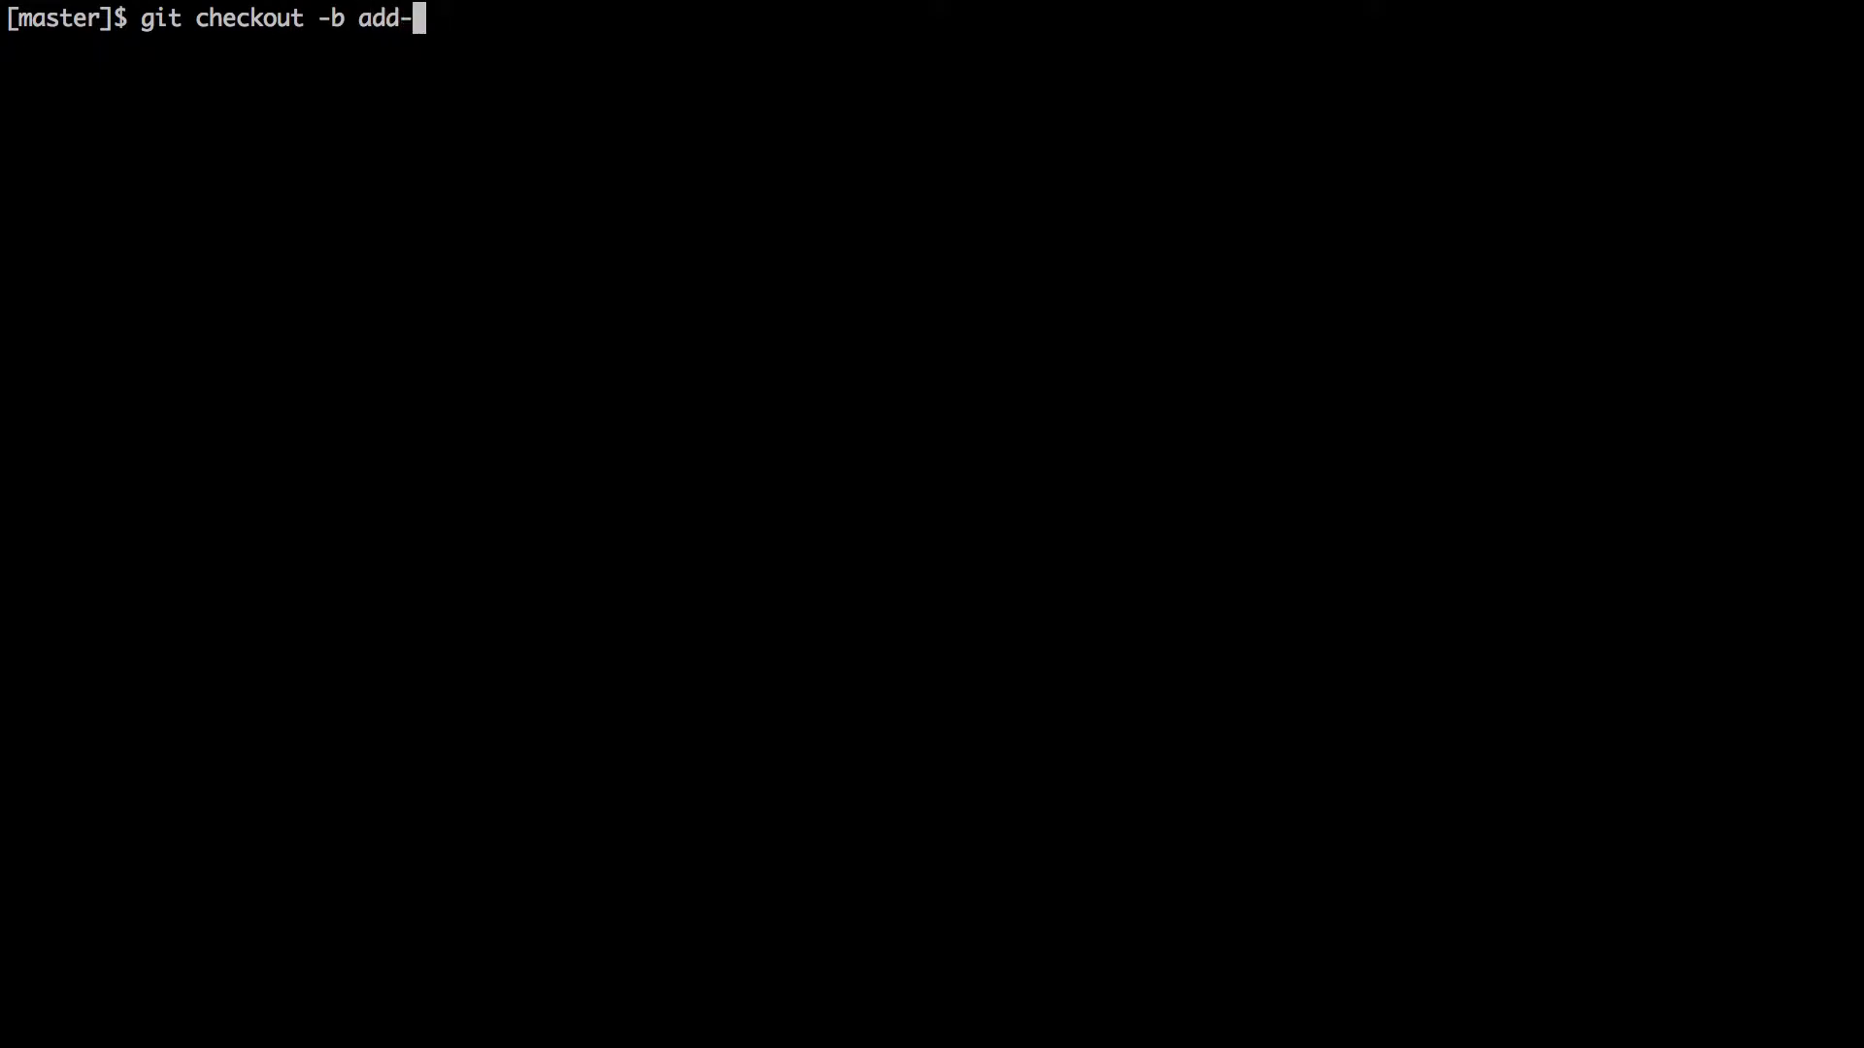
type("halm")
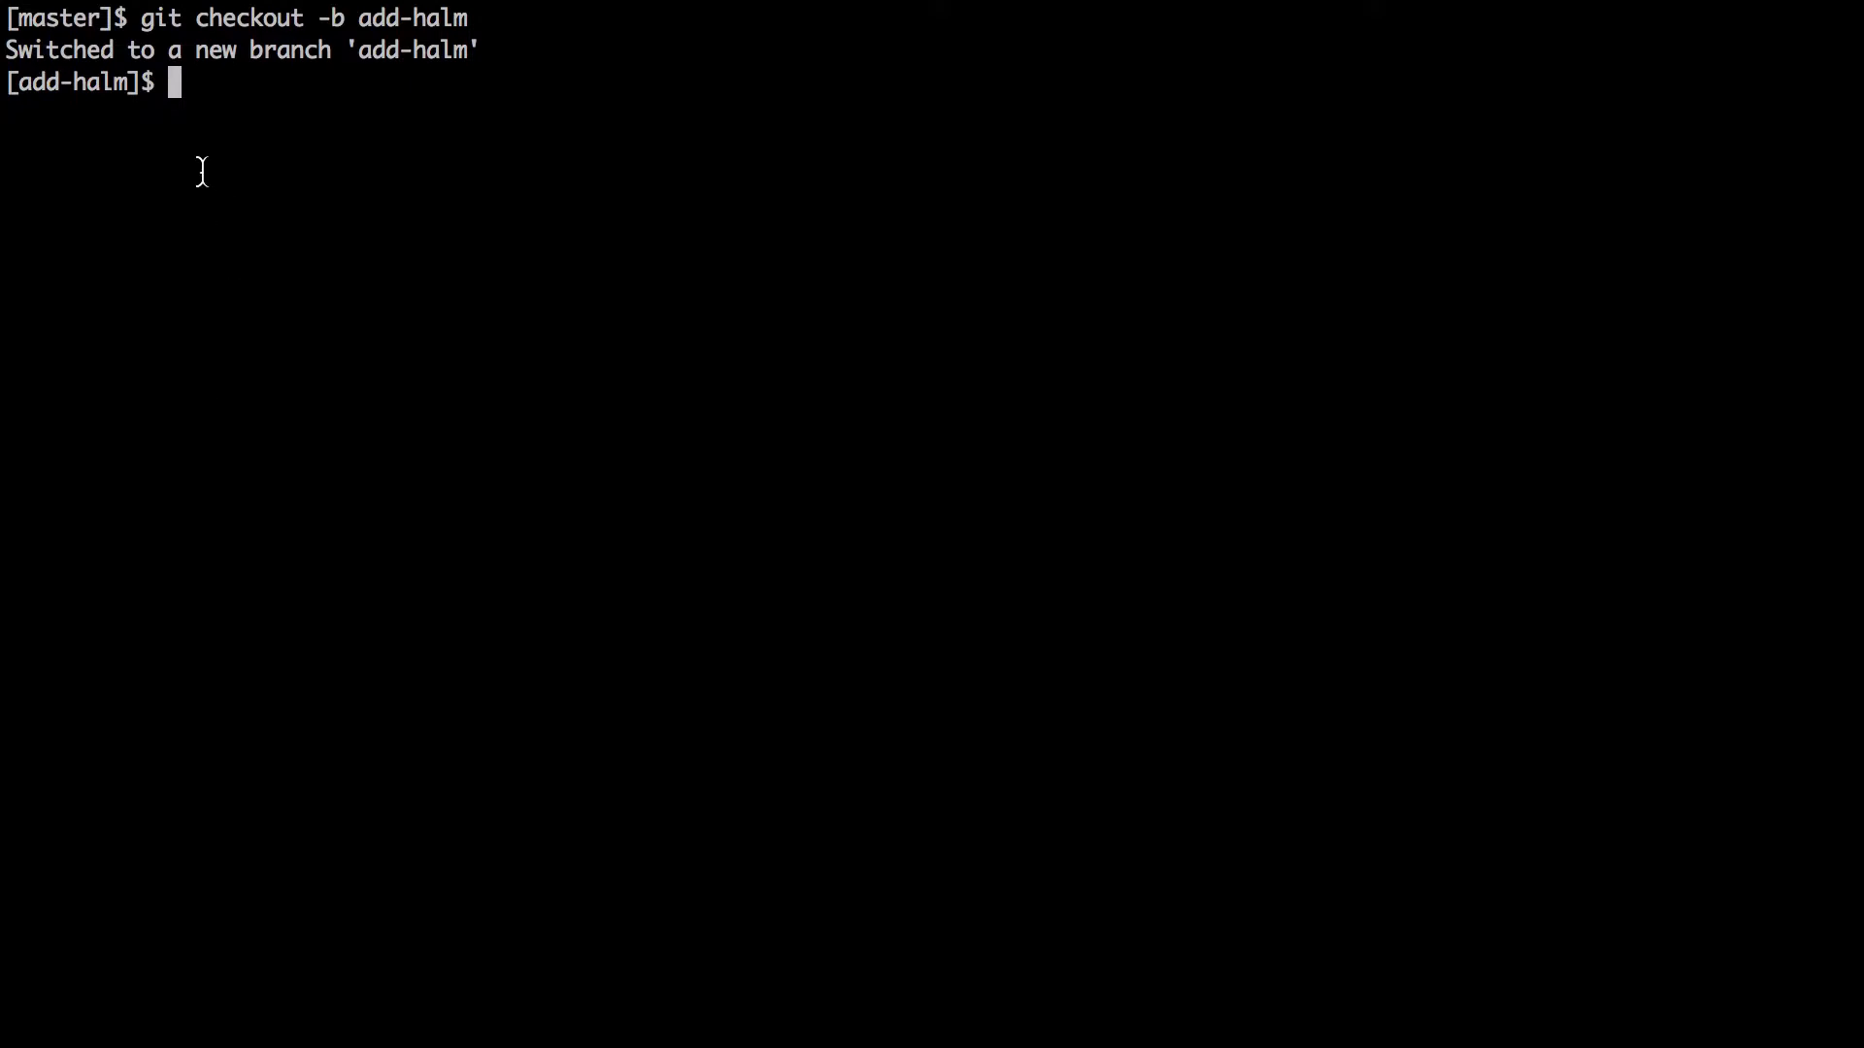
mouse_move(338, 101)
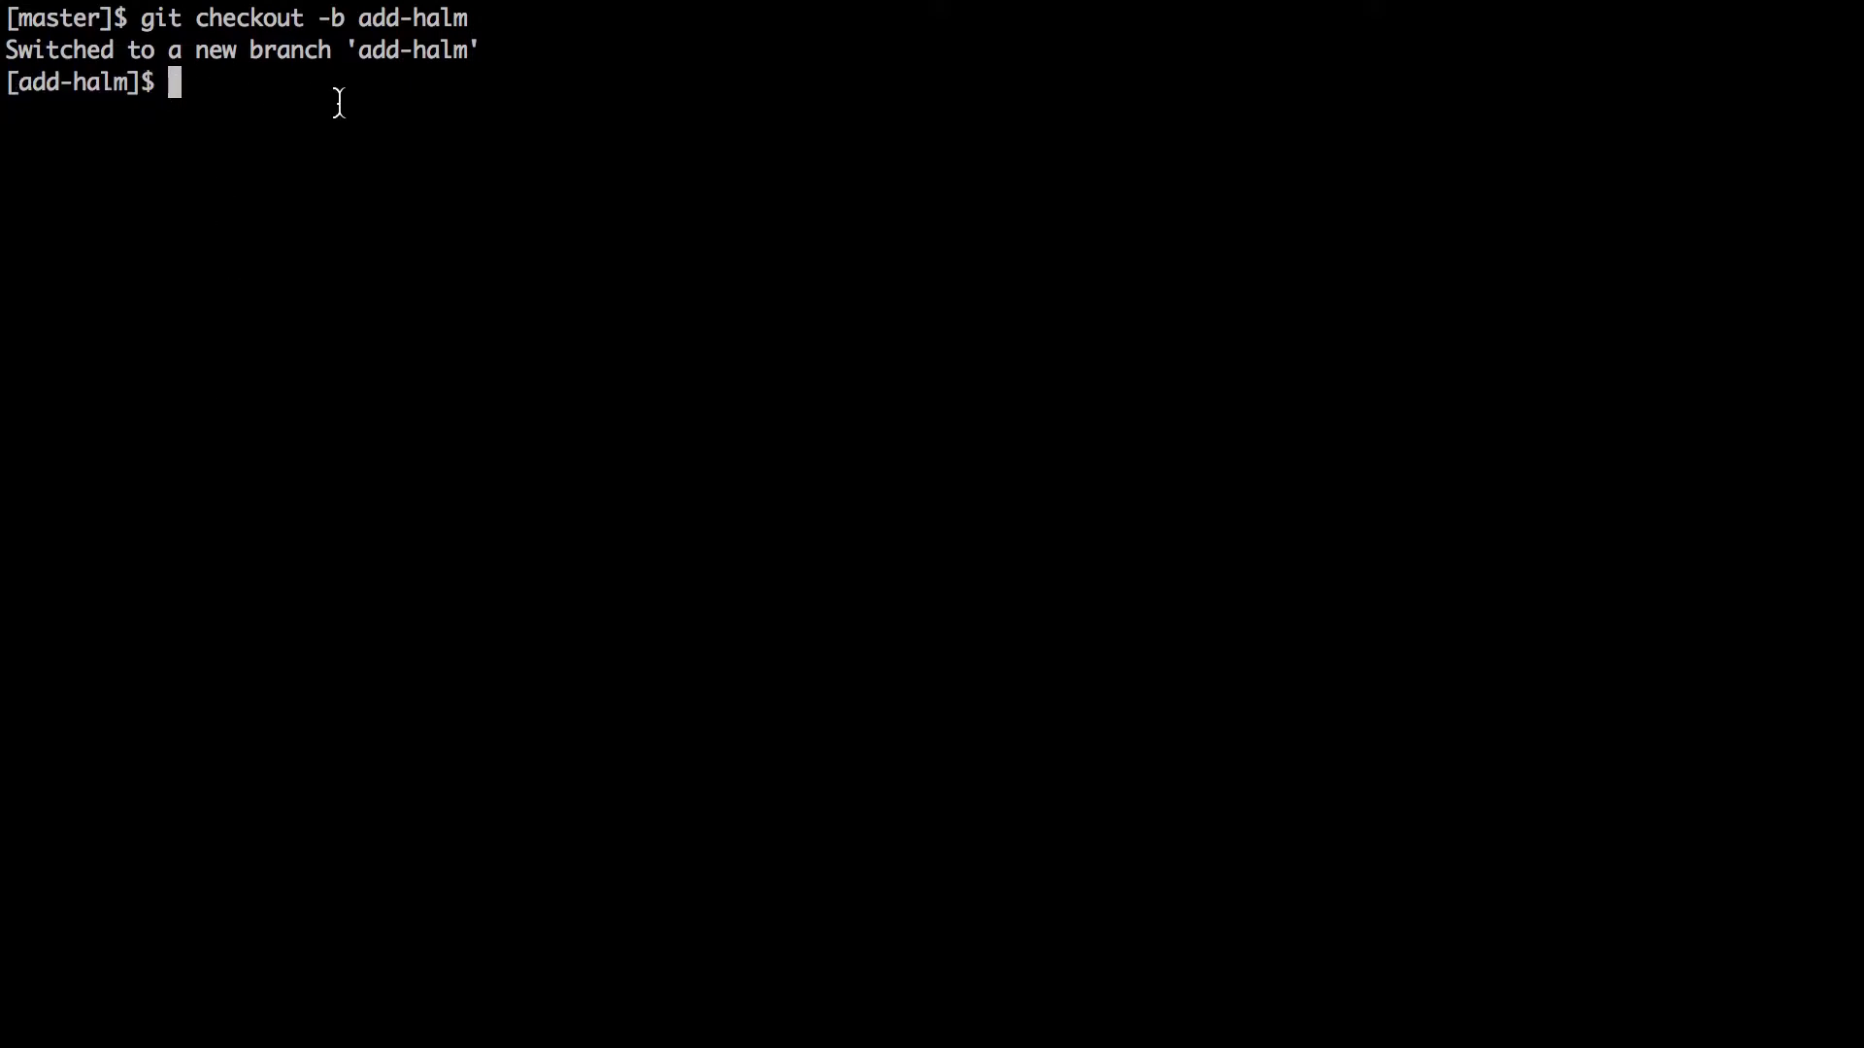
Open the Gemfile in Vim near the devise-bootstrap-views gem and return to the haml-rails gem page
type("e Gemfile")
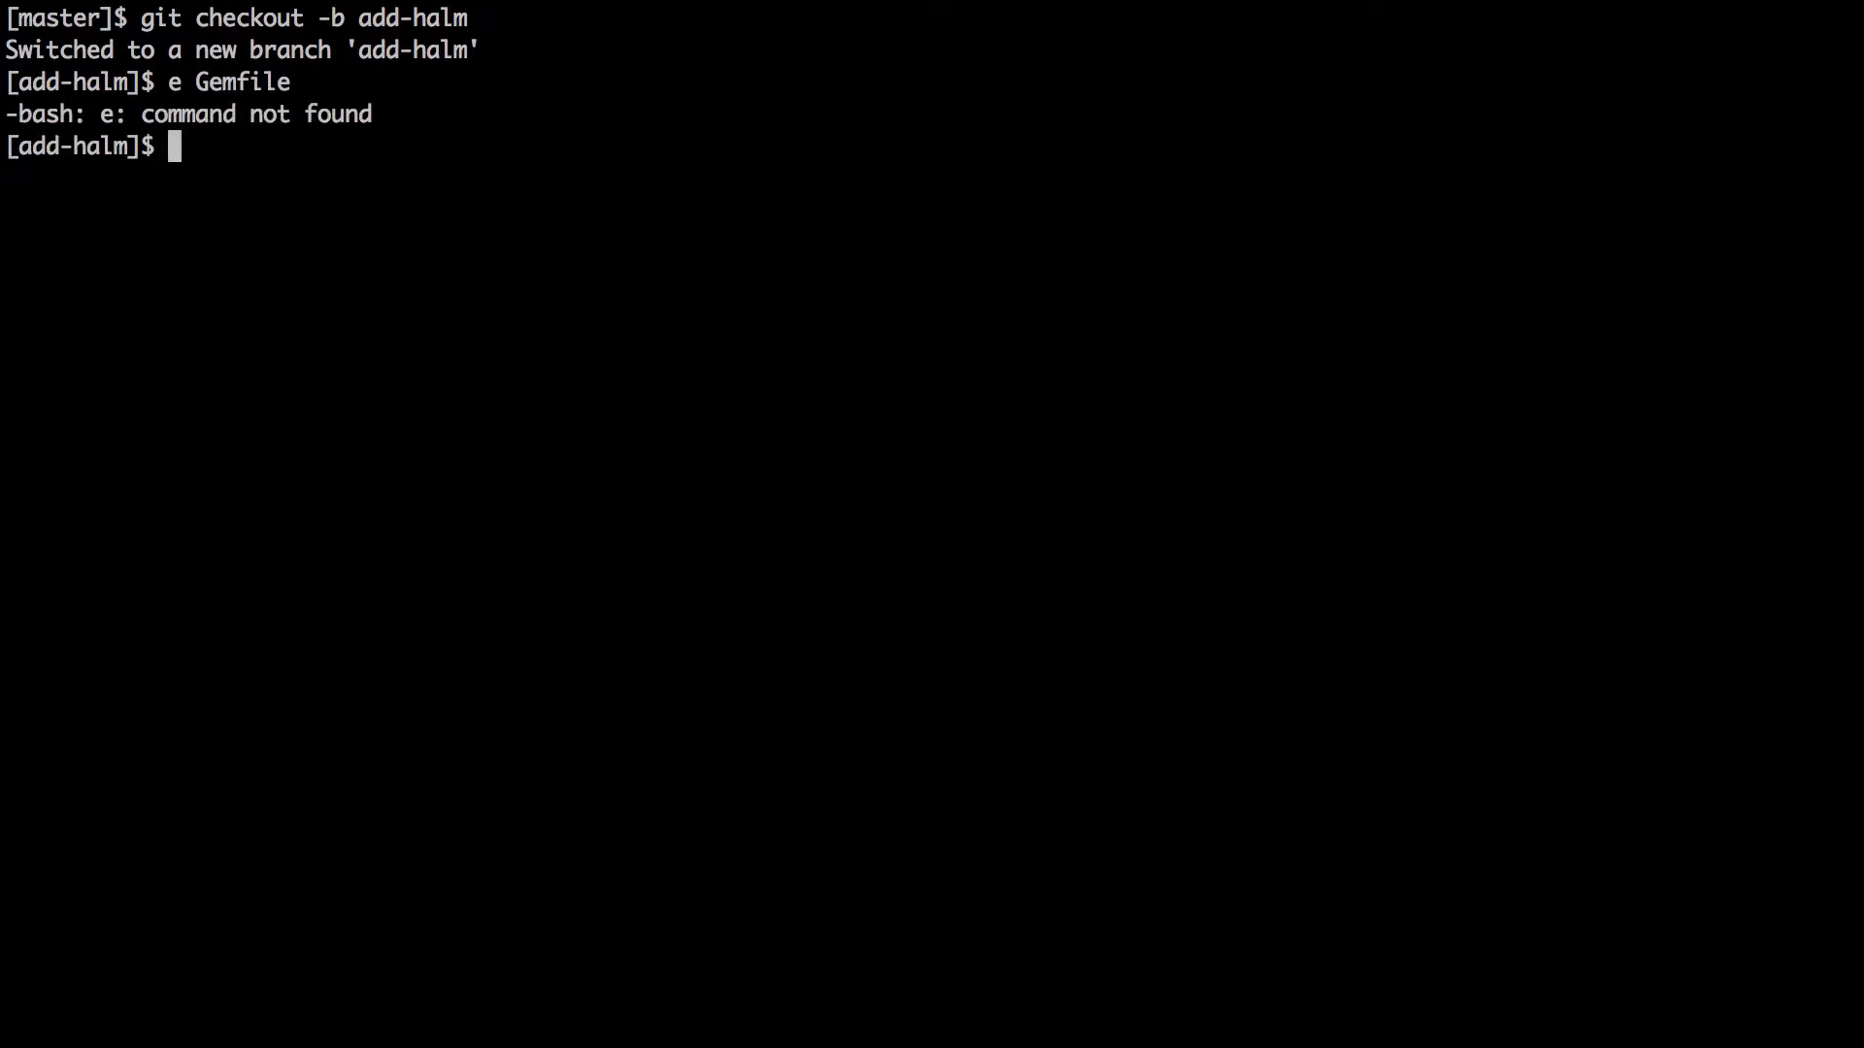
type("e g")
type(":")
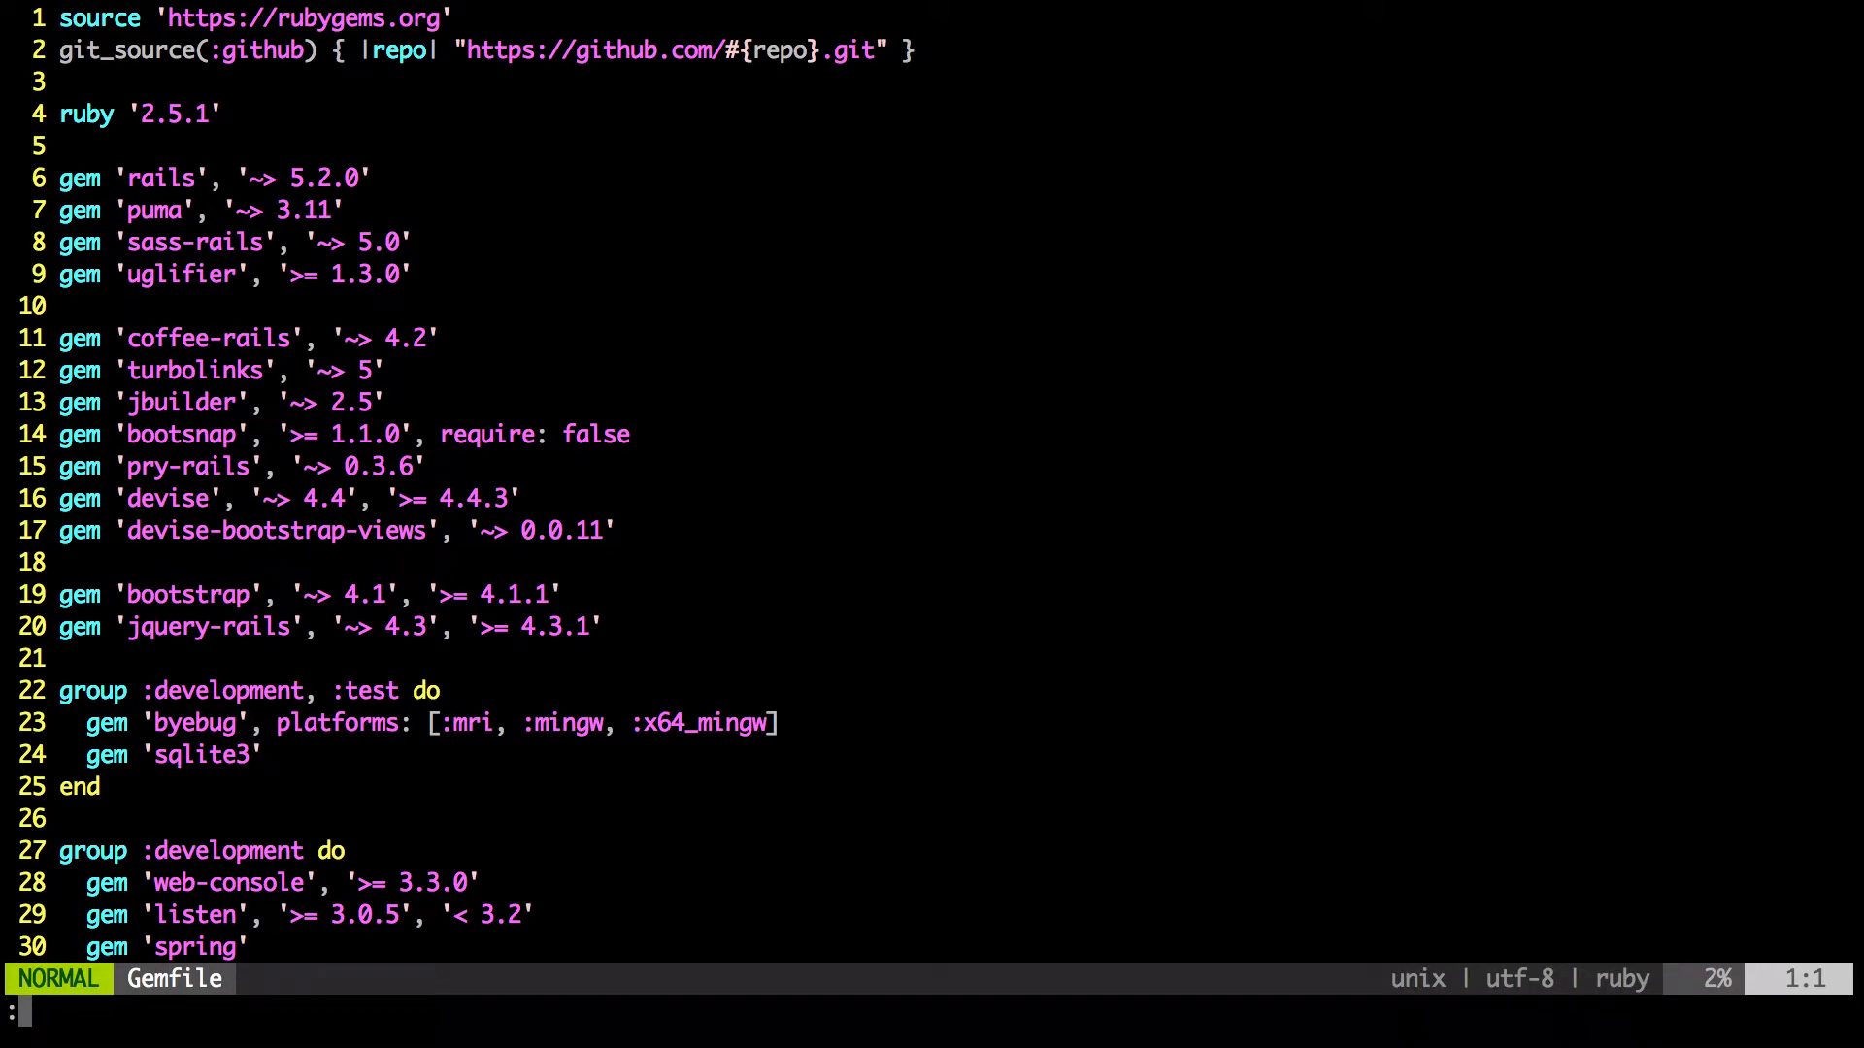
type("14")
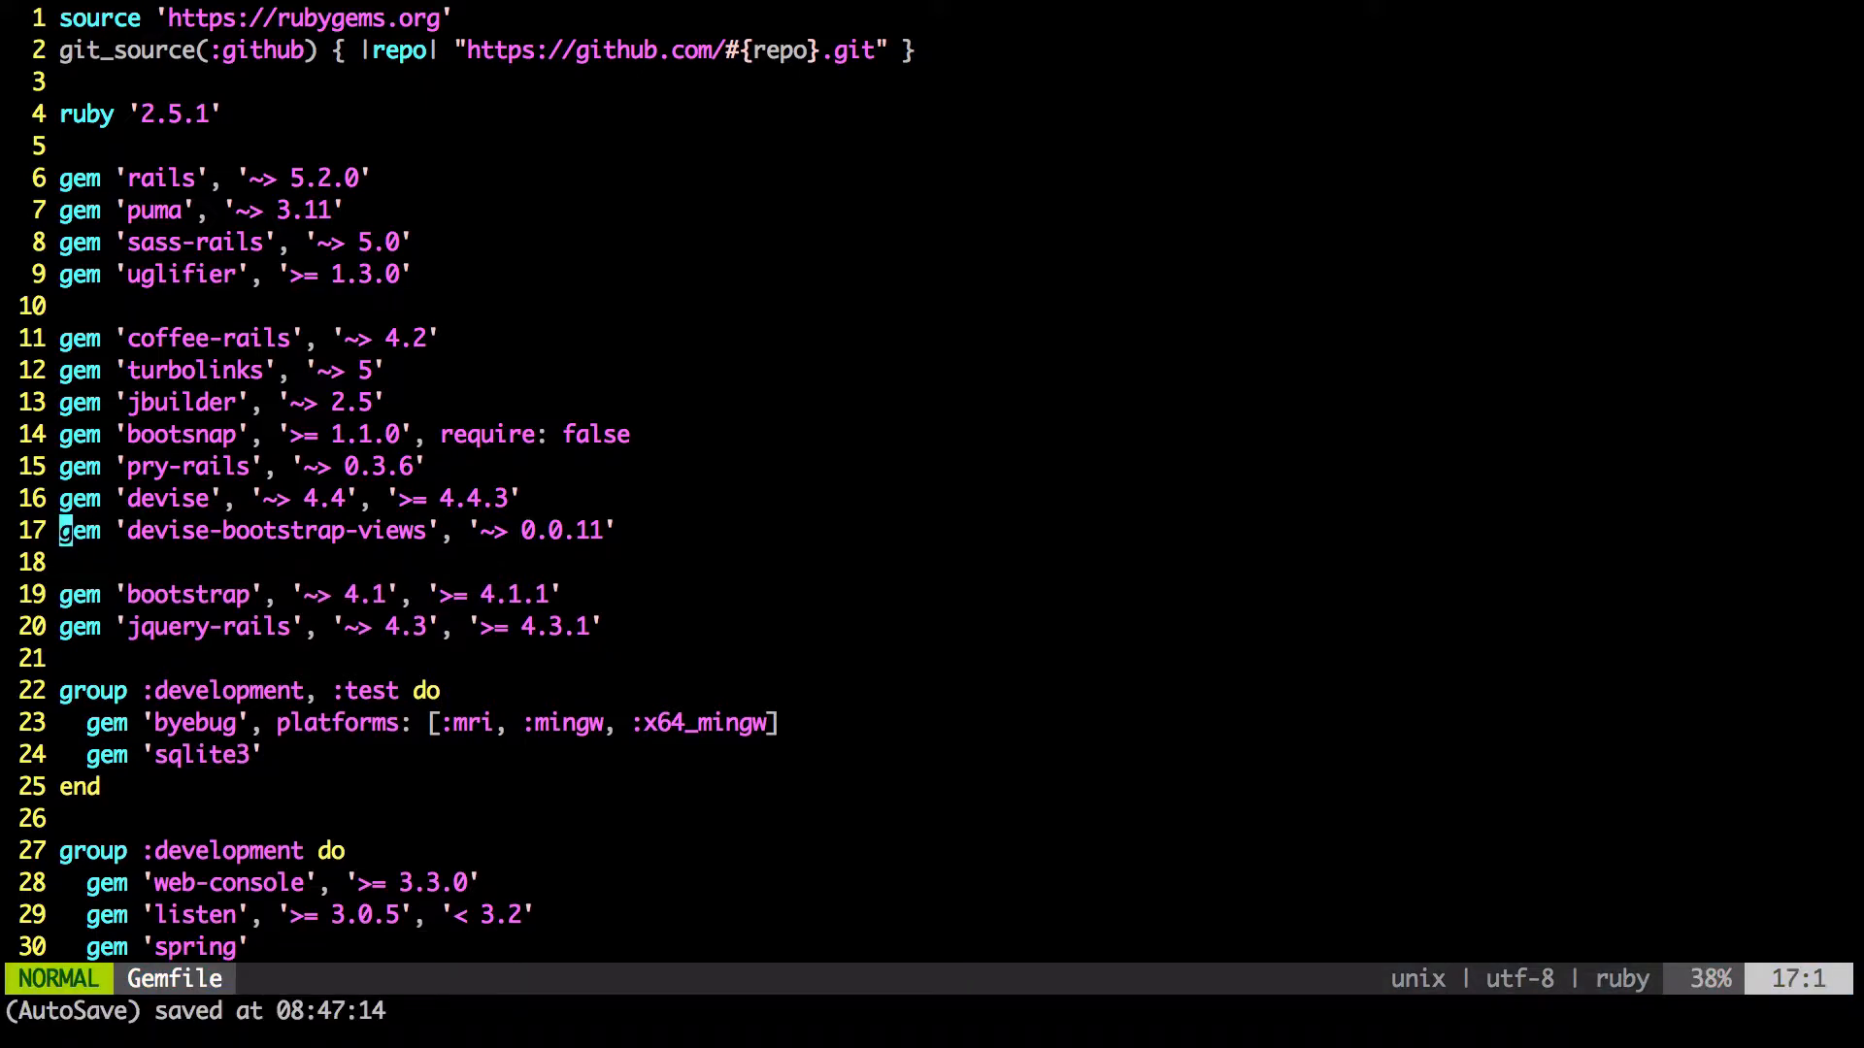
mouse_move(586, 1007)
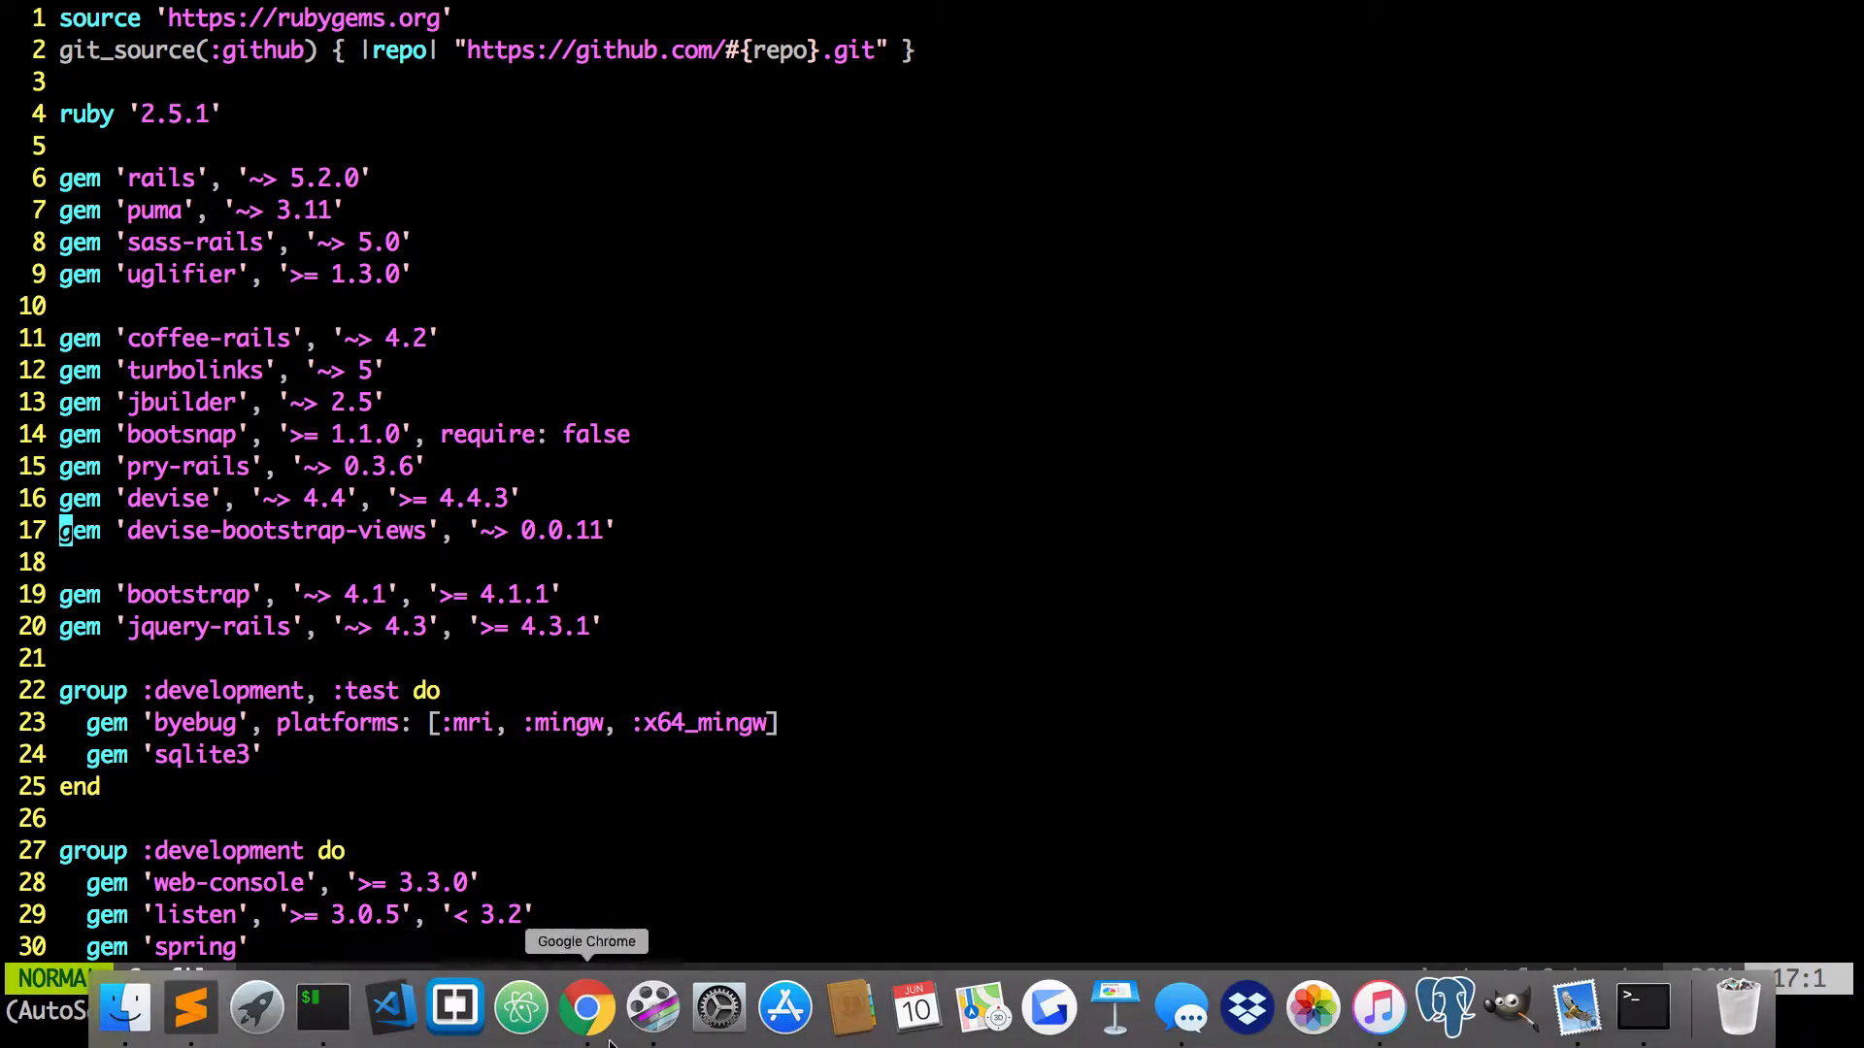
left_click(586, 1009)
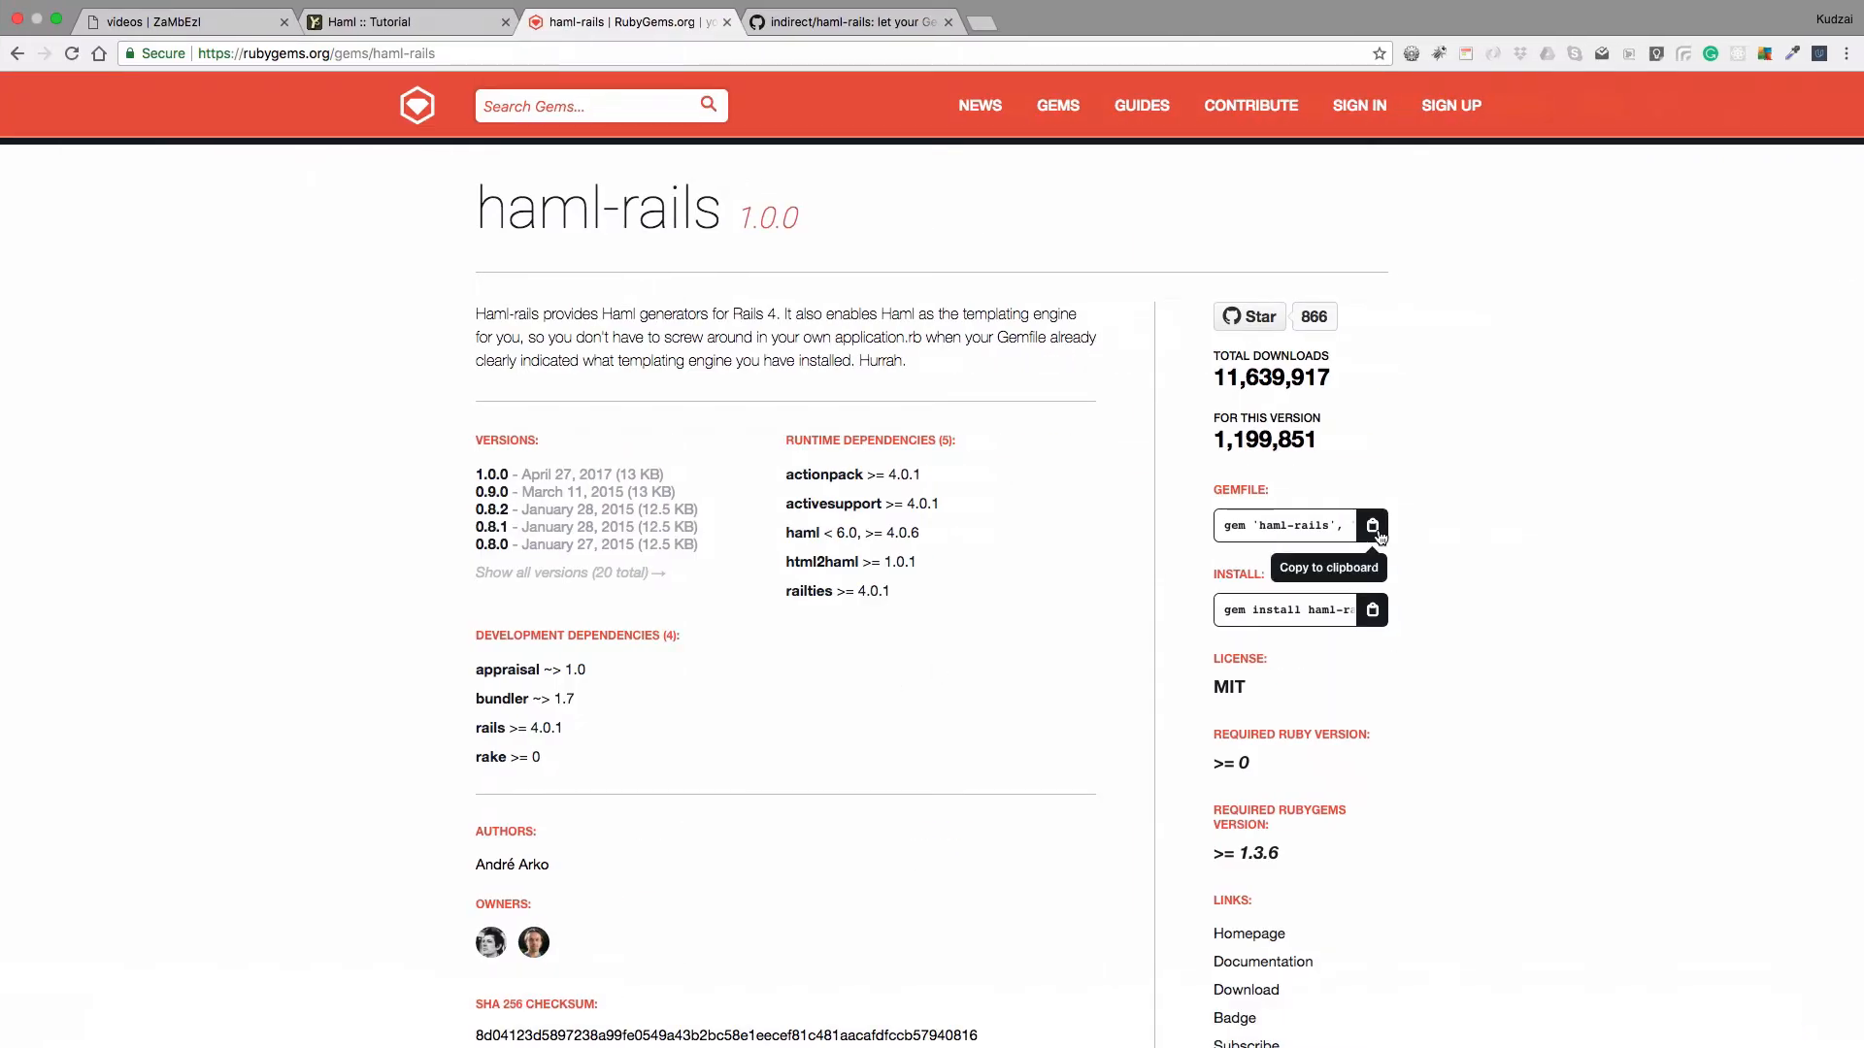
mouse_move(291, 1015)
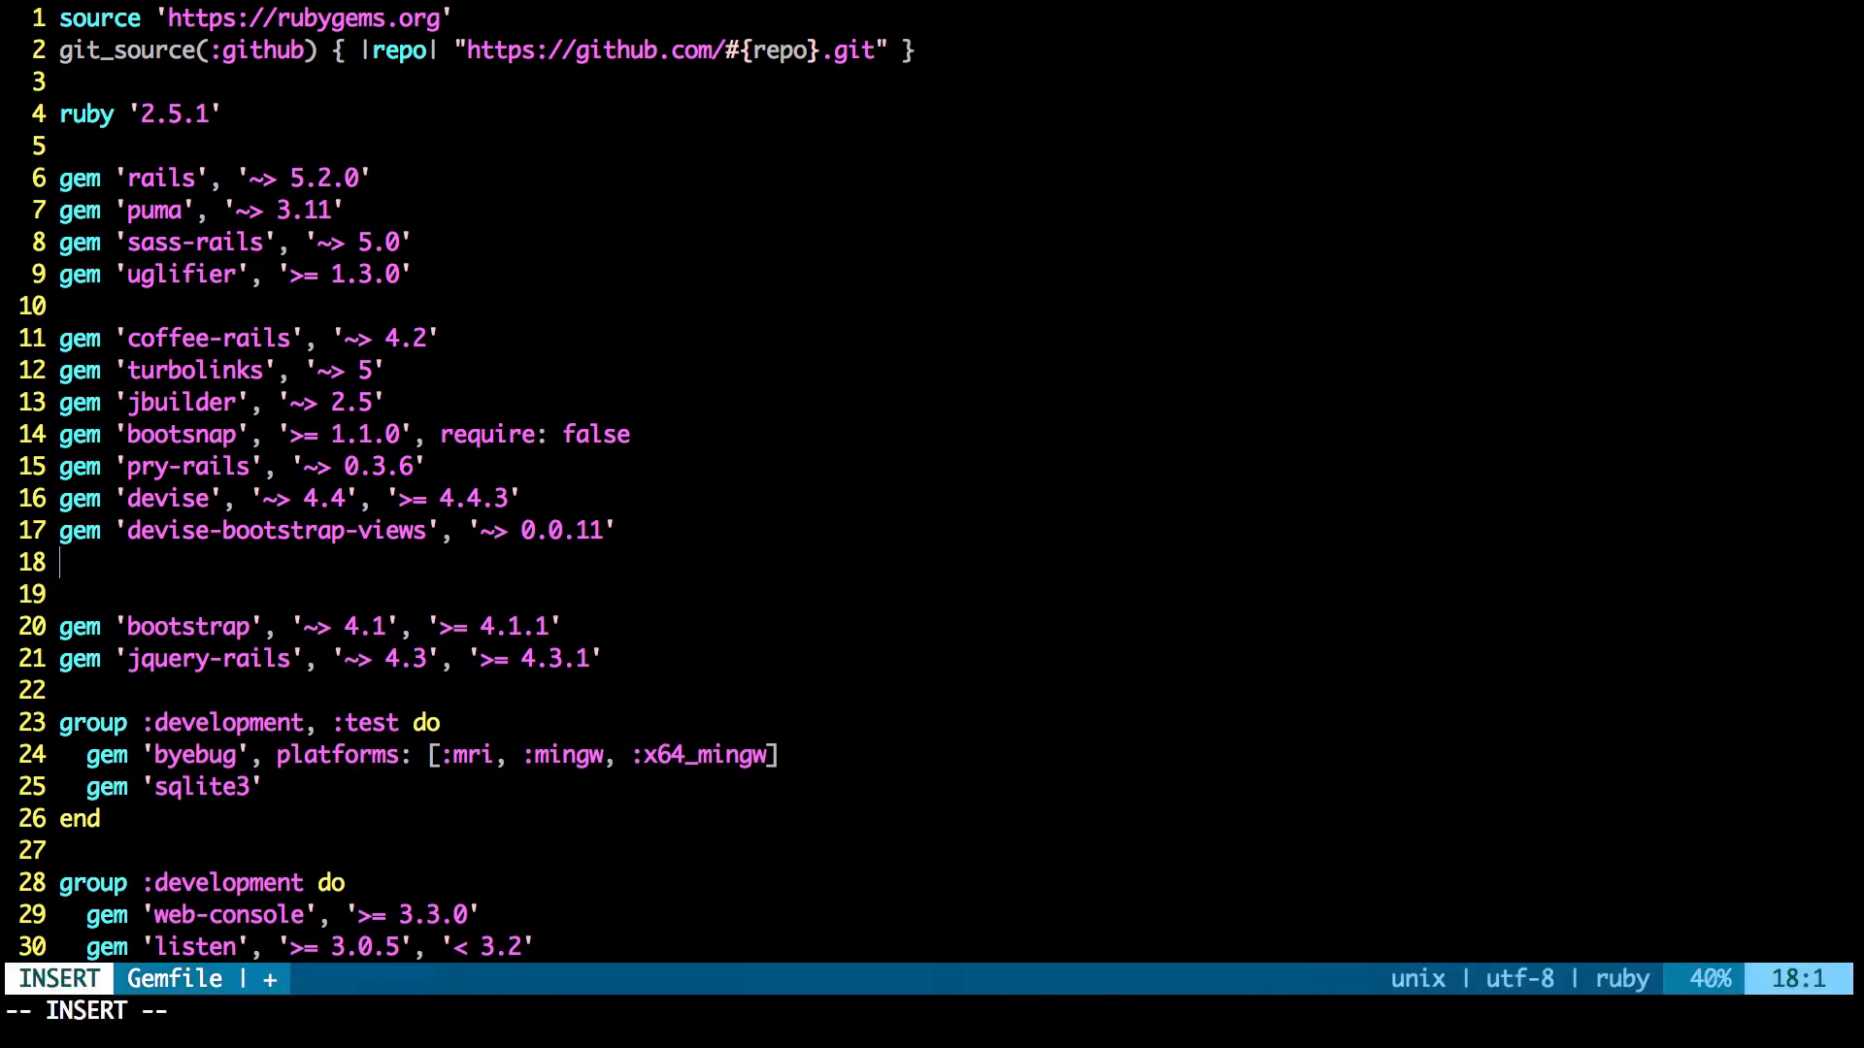
Add gem 'haml-rails', '~> 1.0' to the Gemfile
type("gem 'haml-rails', '~> 1.0'")
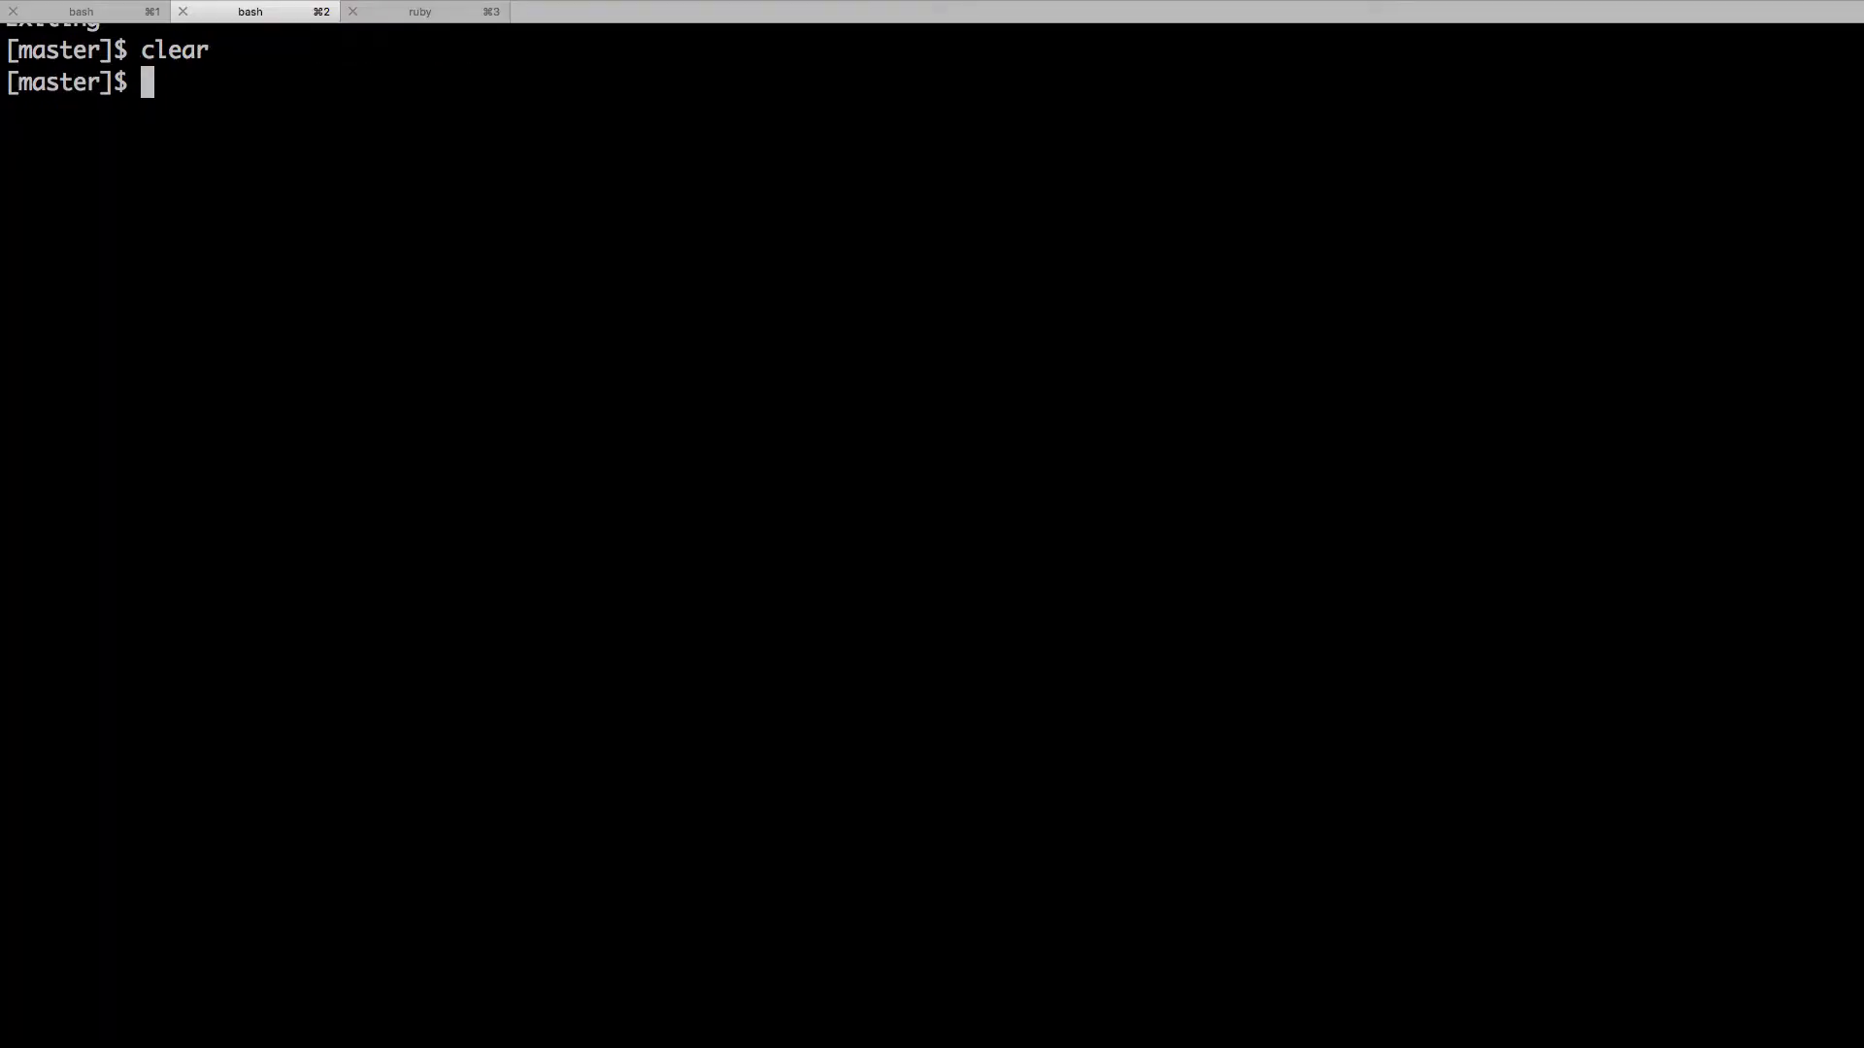
type("bu")
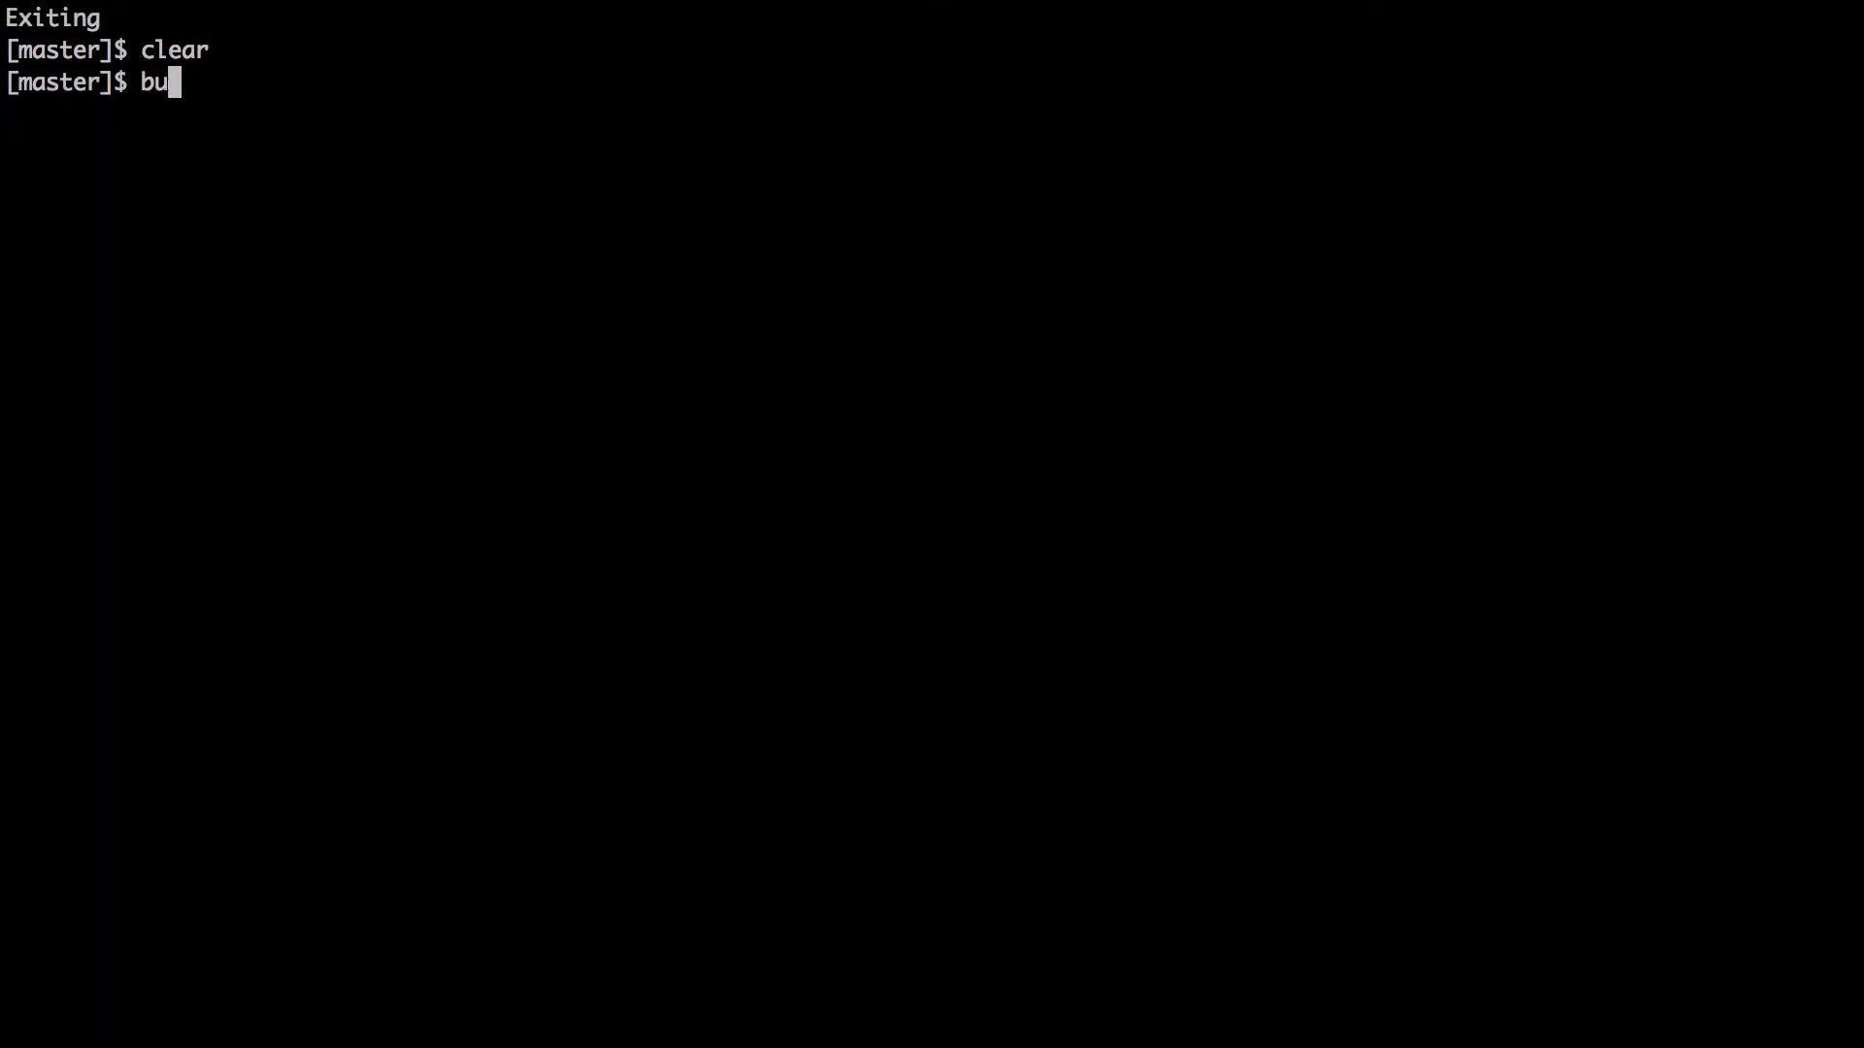
type("ndle")
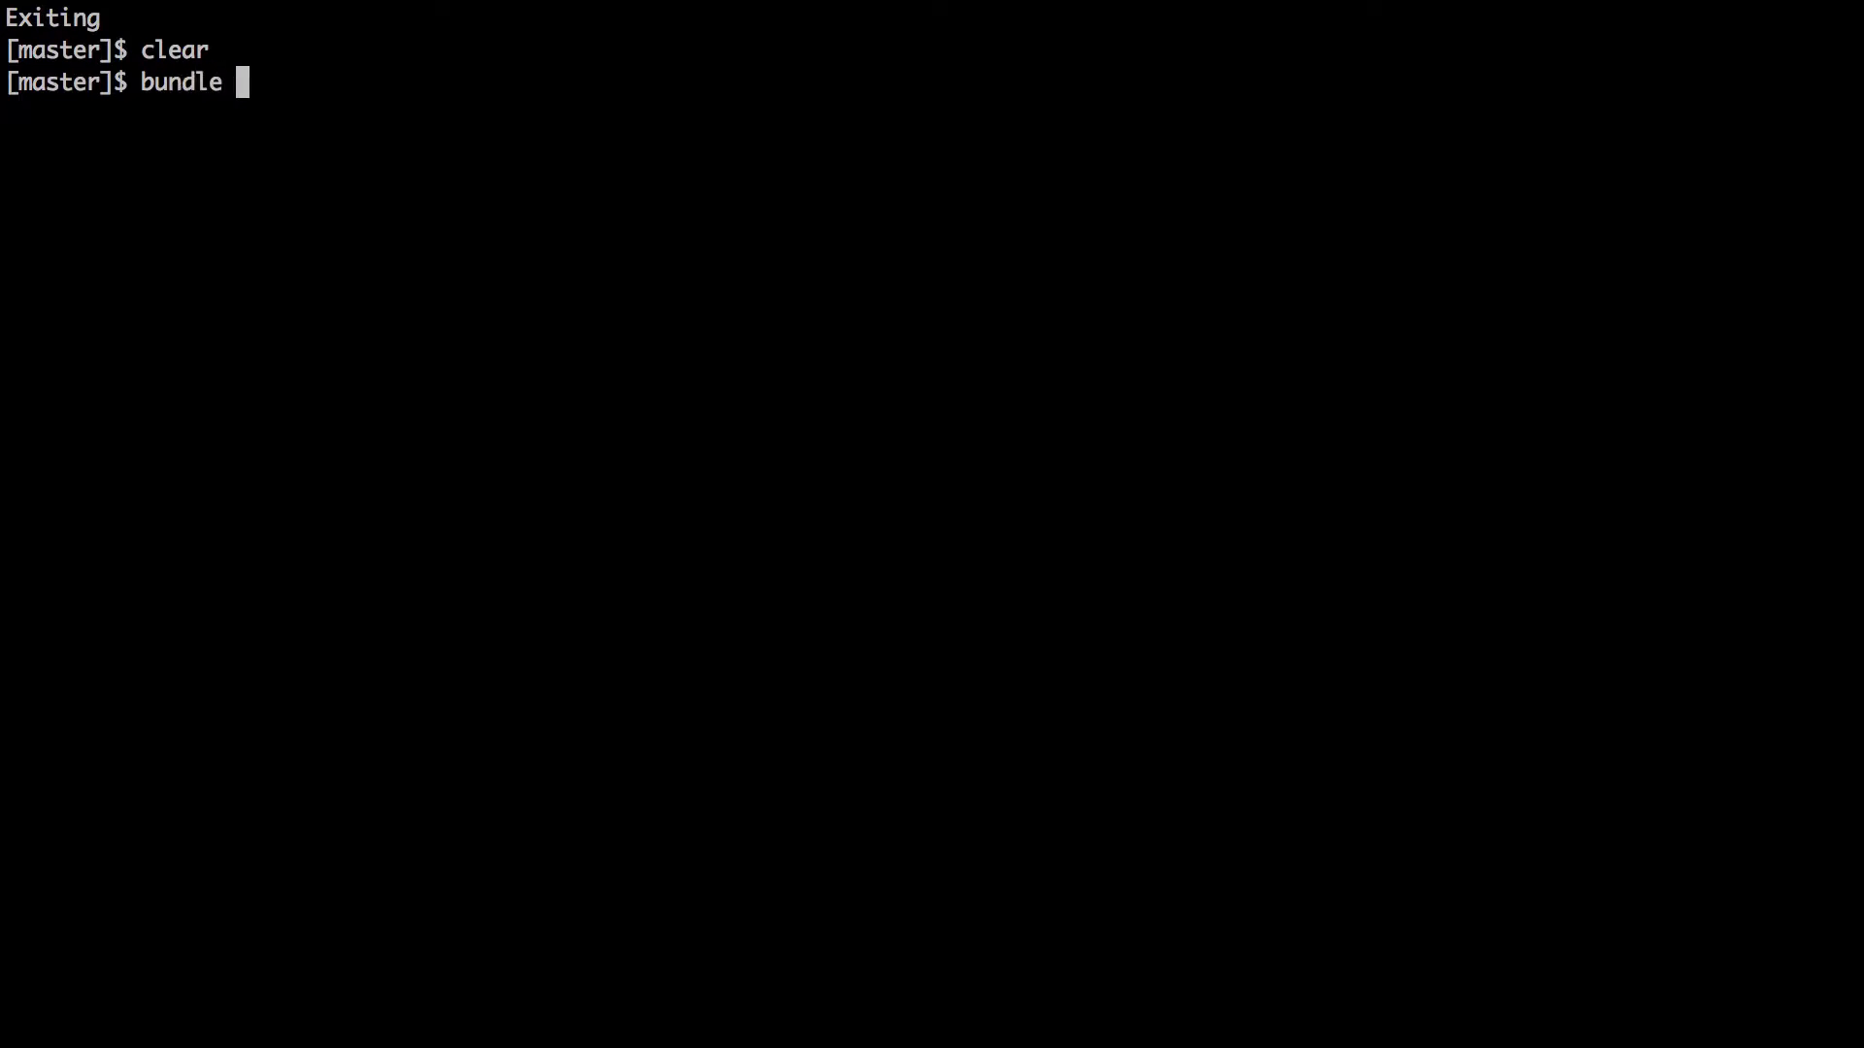
type("insta")
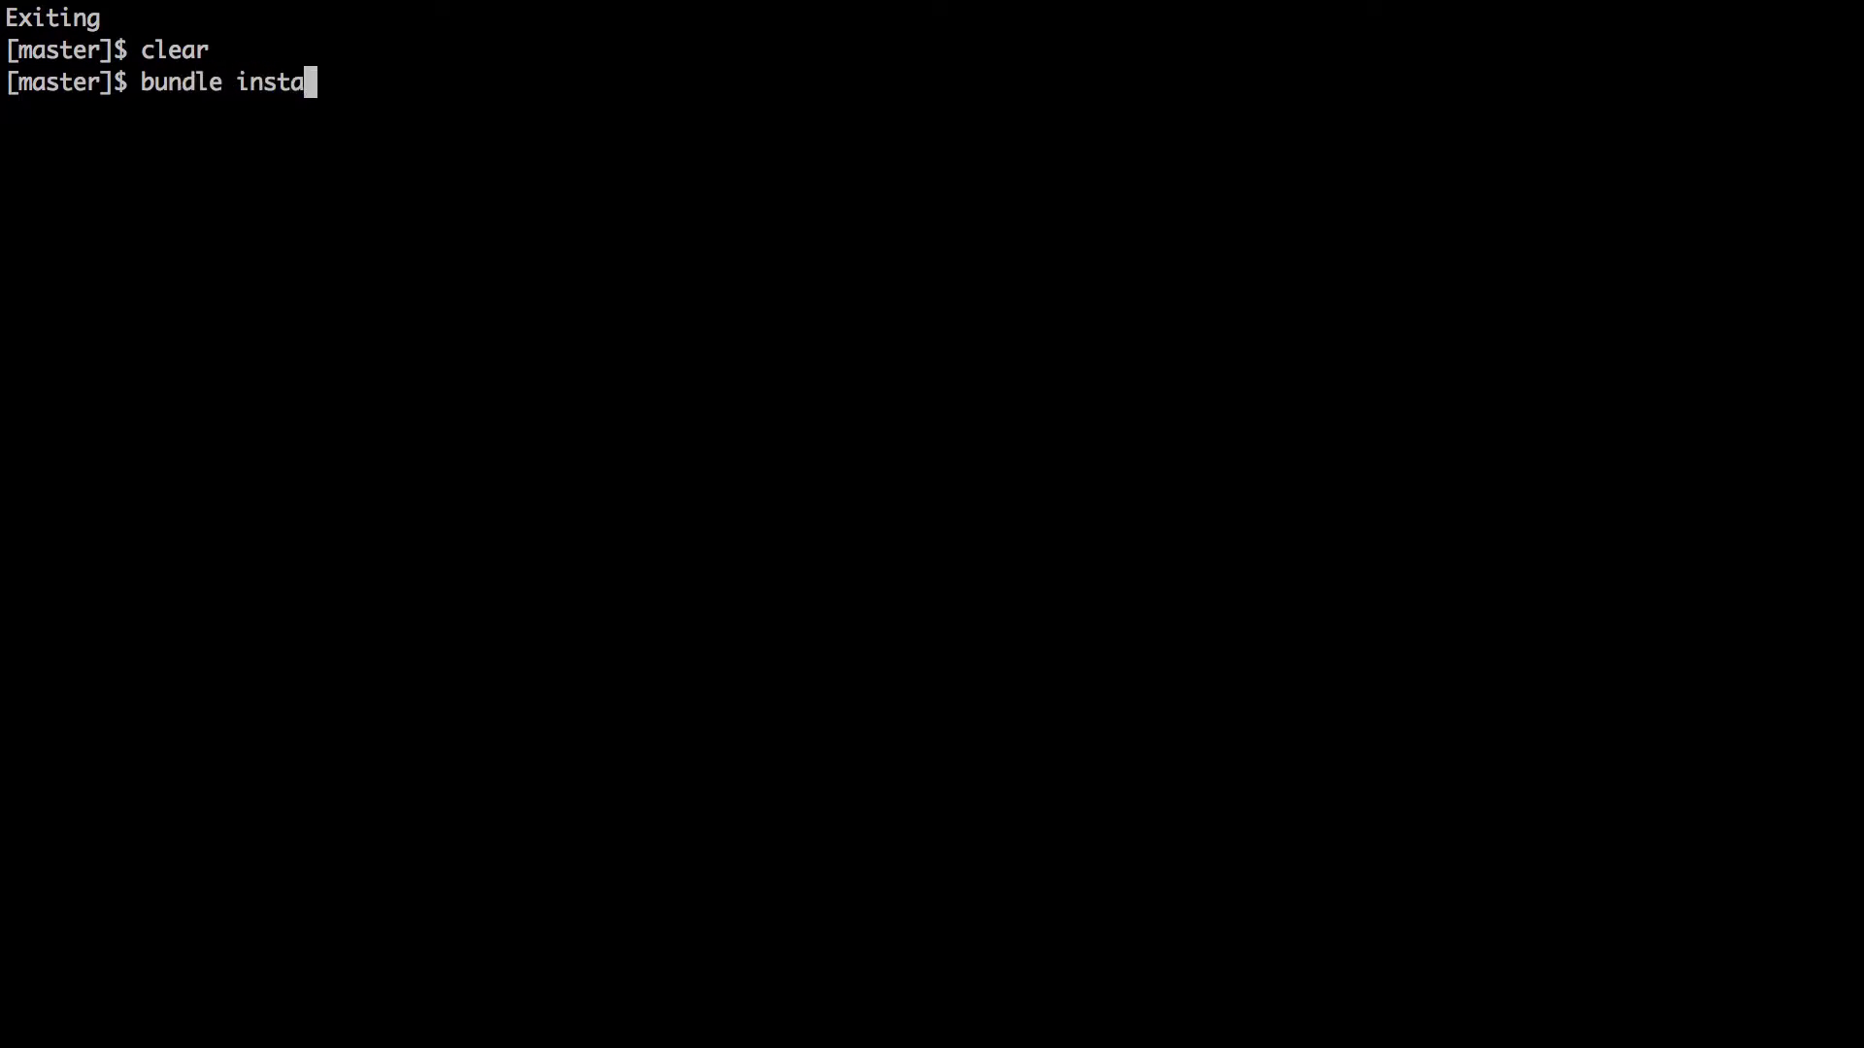
type("ill")
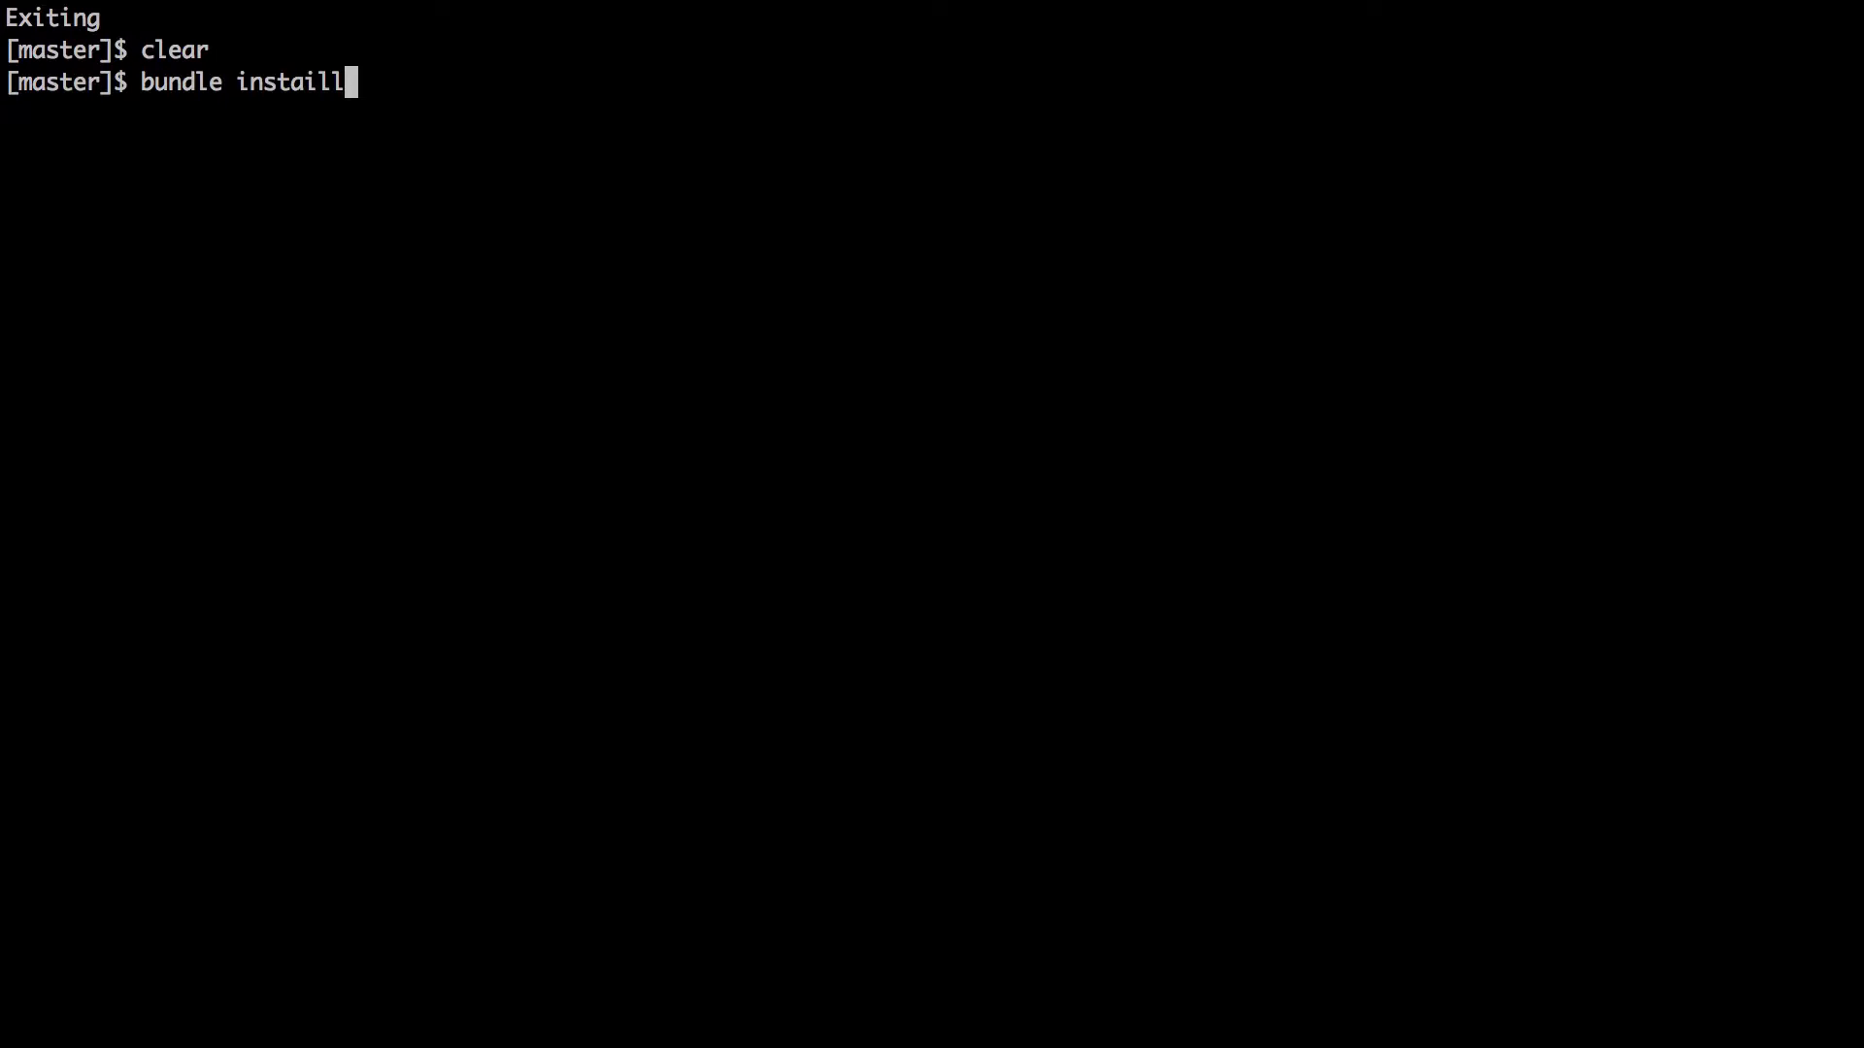
key("BackSpace")
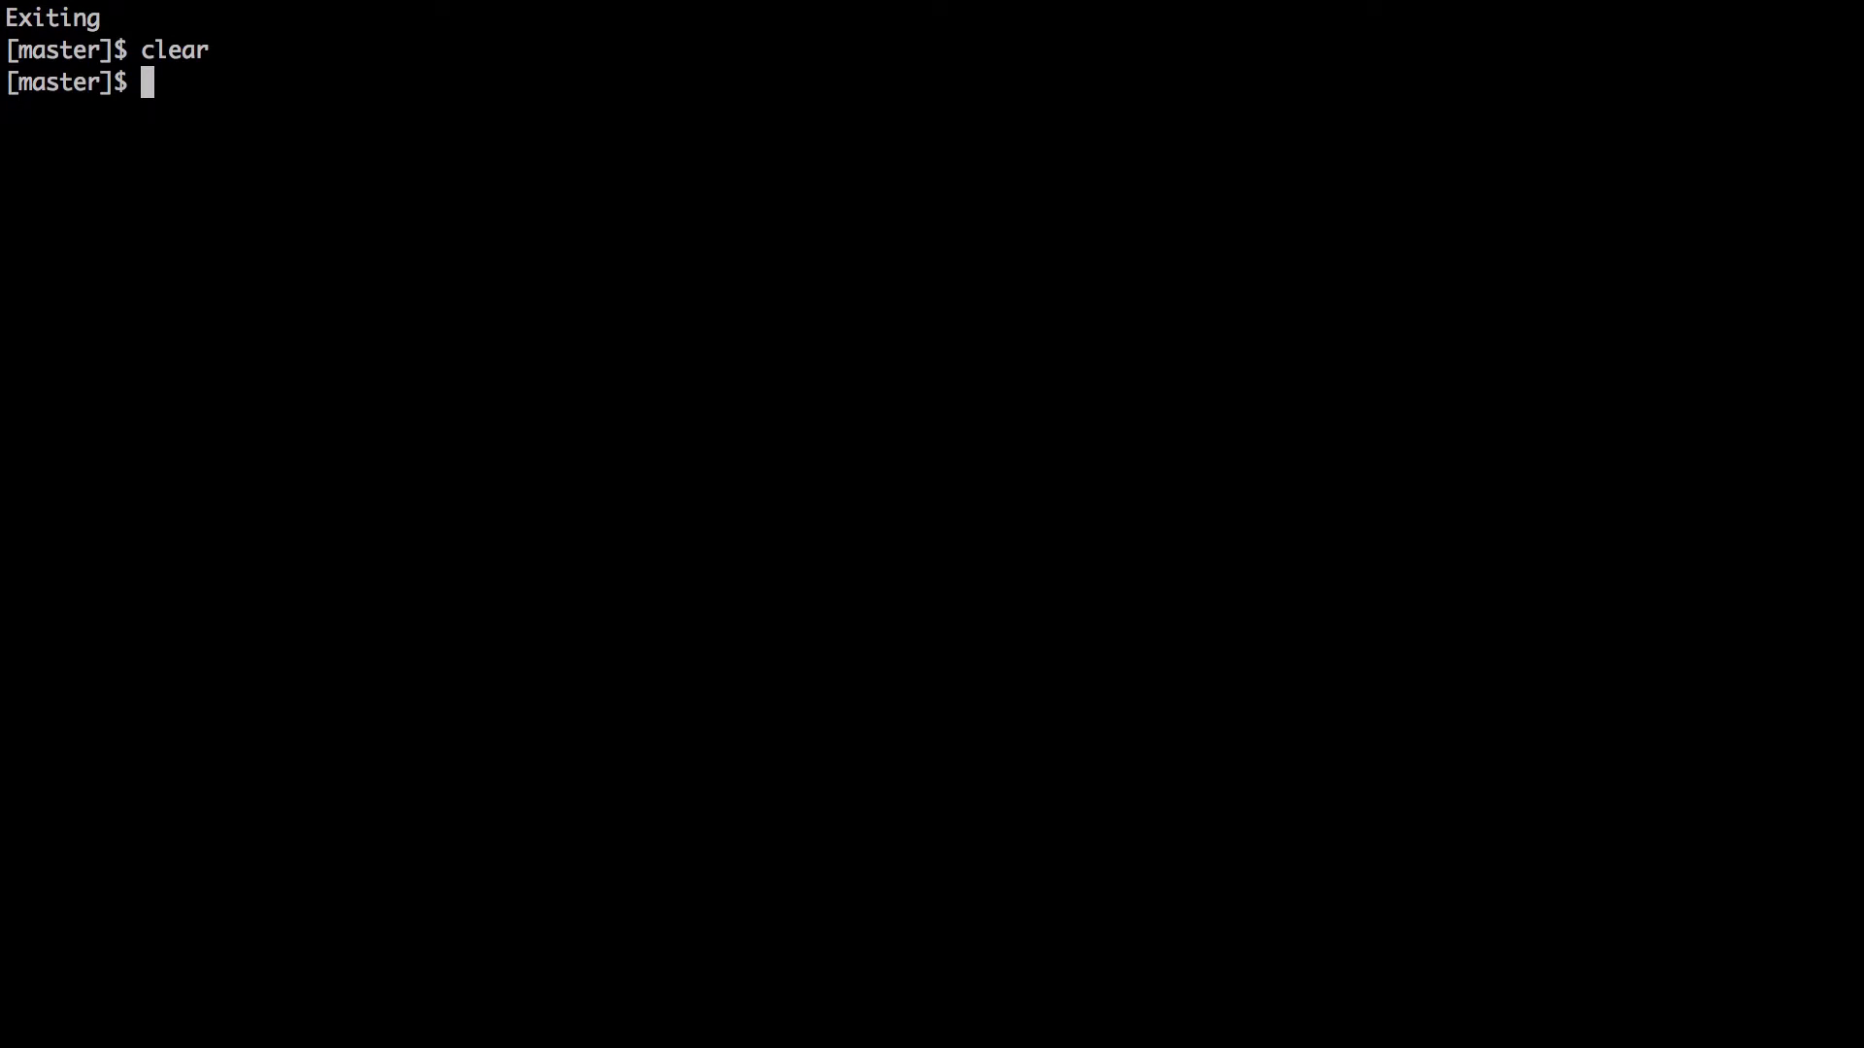
Run rails haml:erb2haml to convert the ERB views to Haml
type("rails")
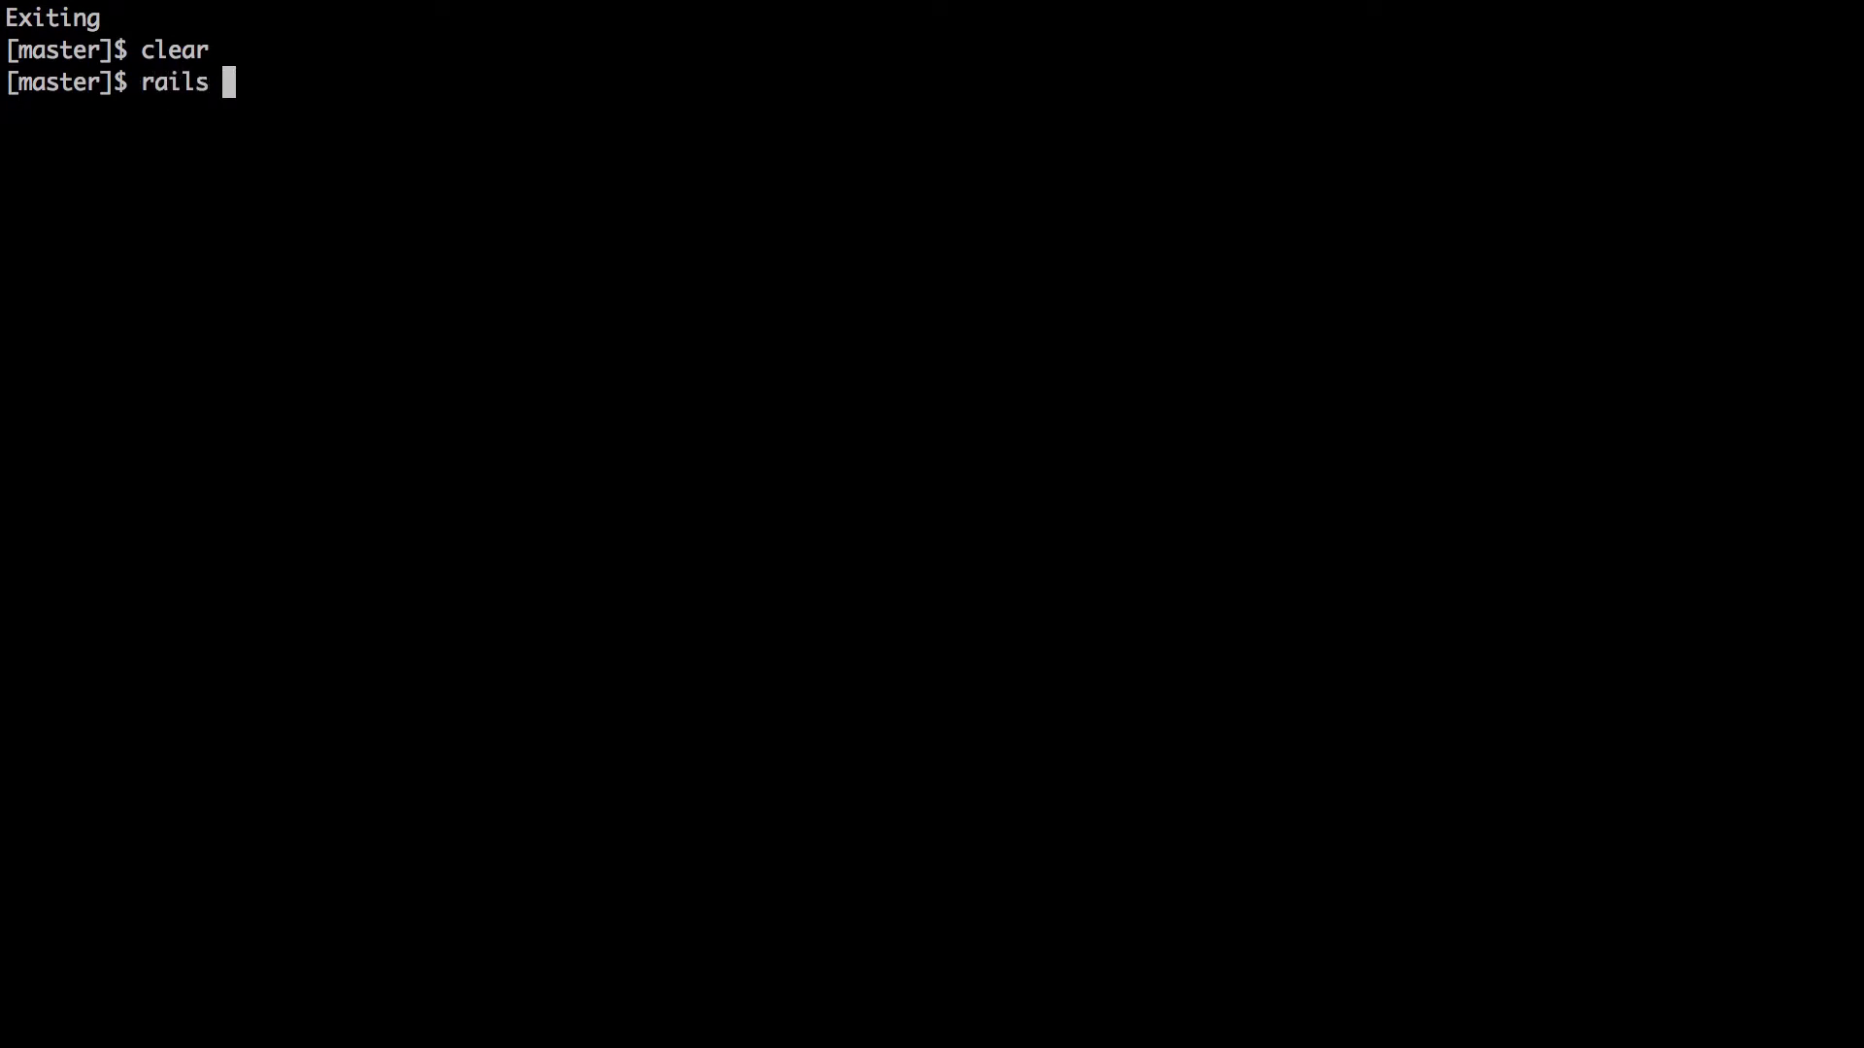
type("haml")
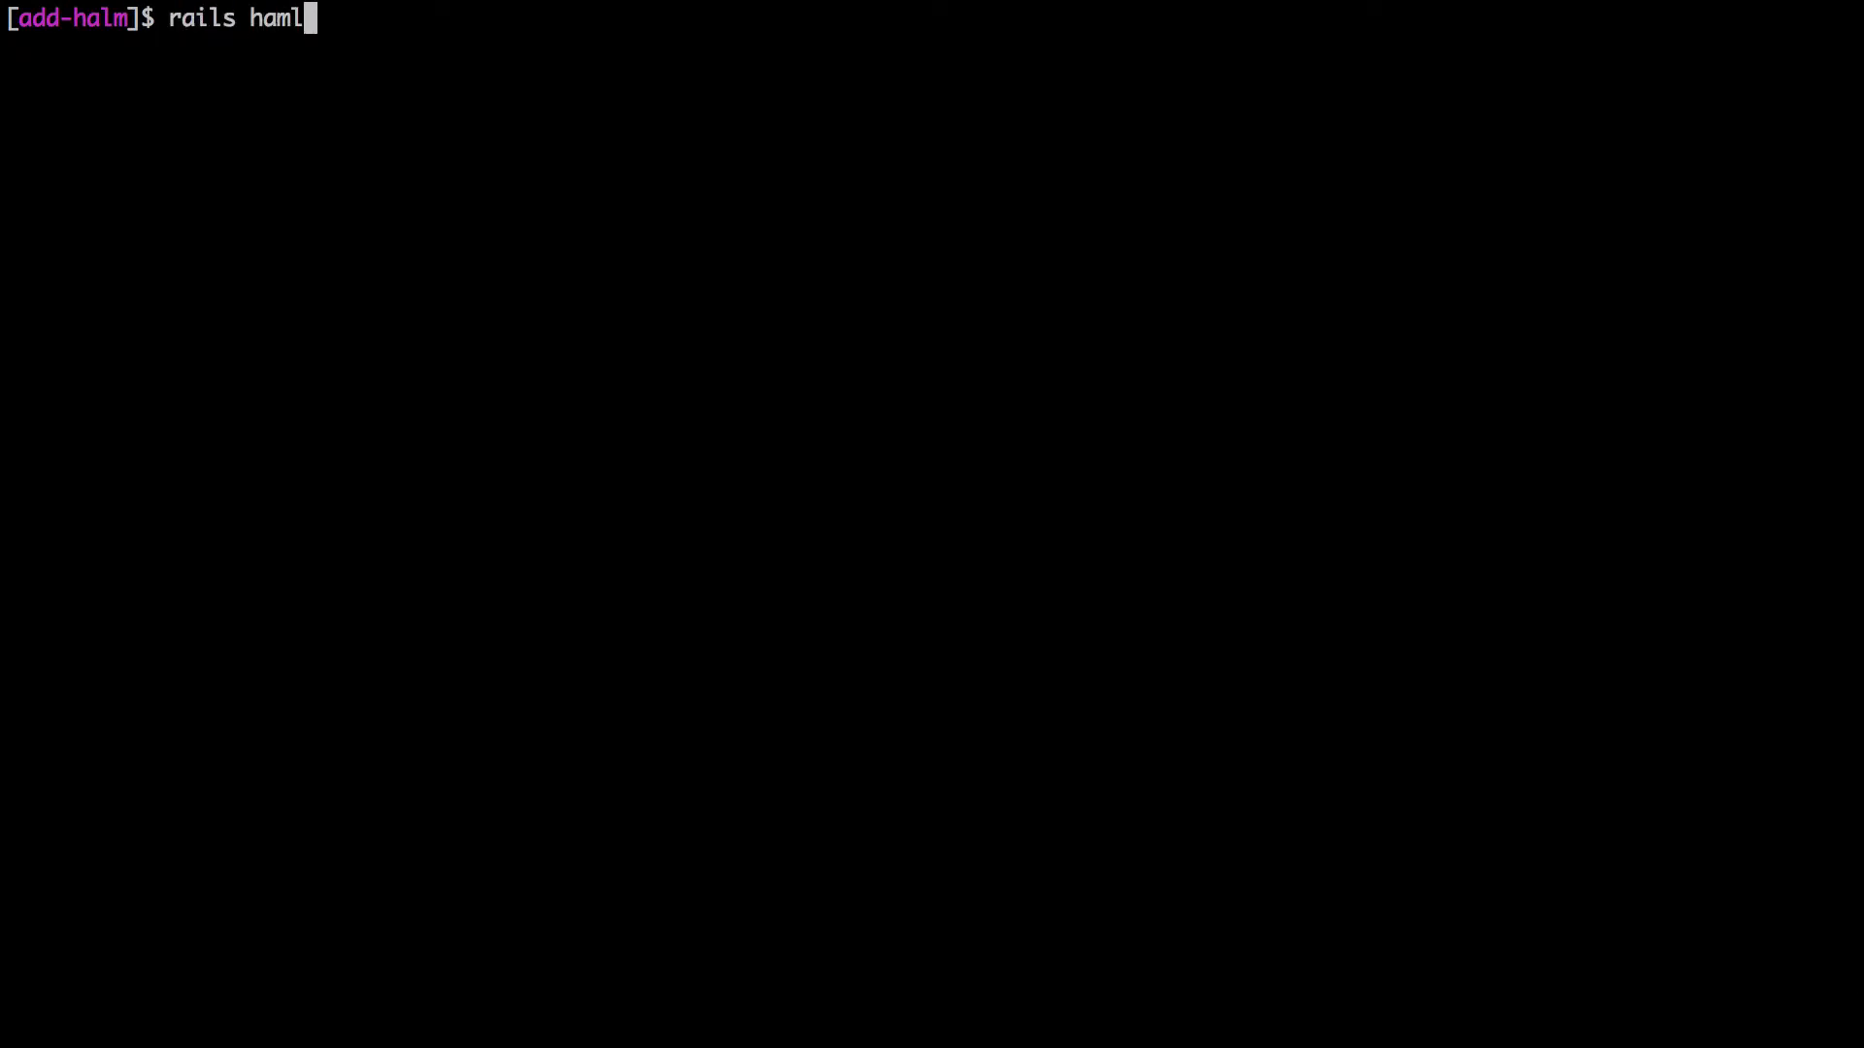
type(":")
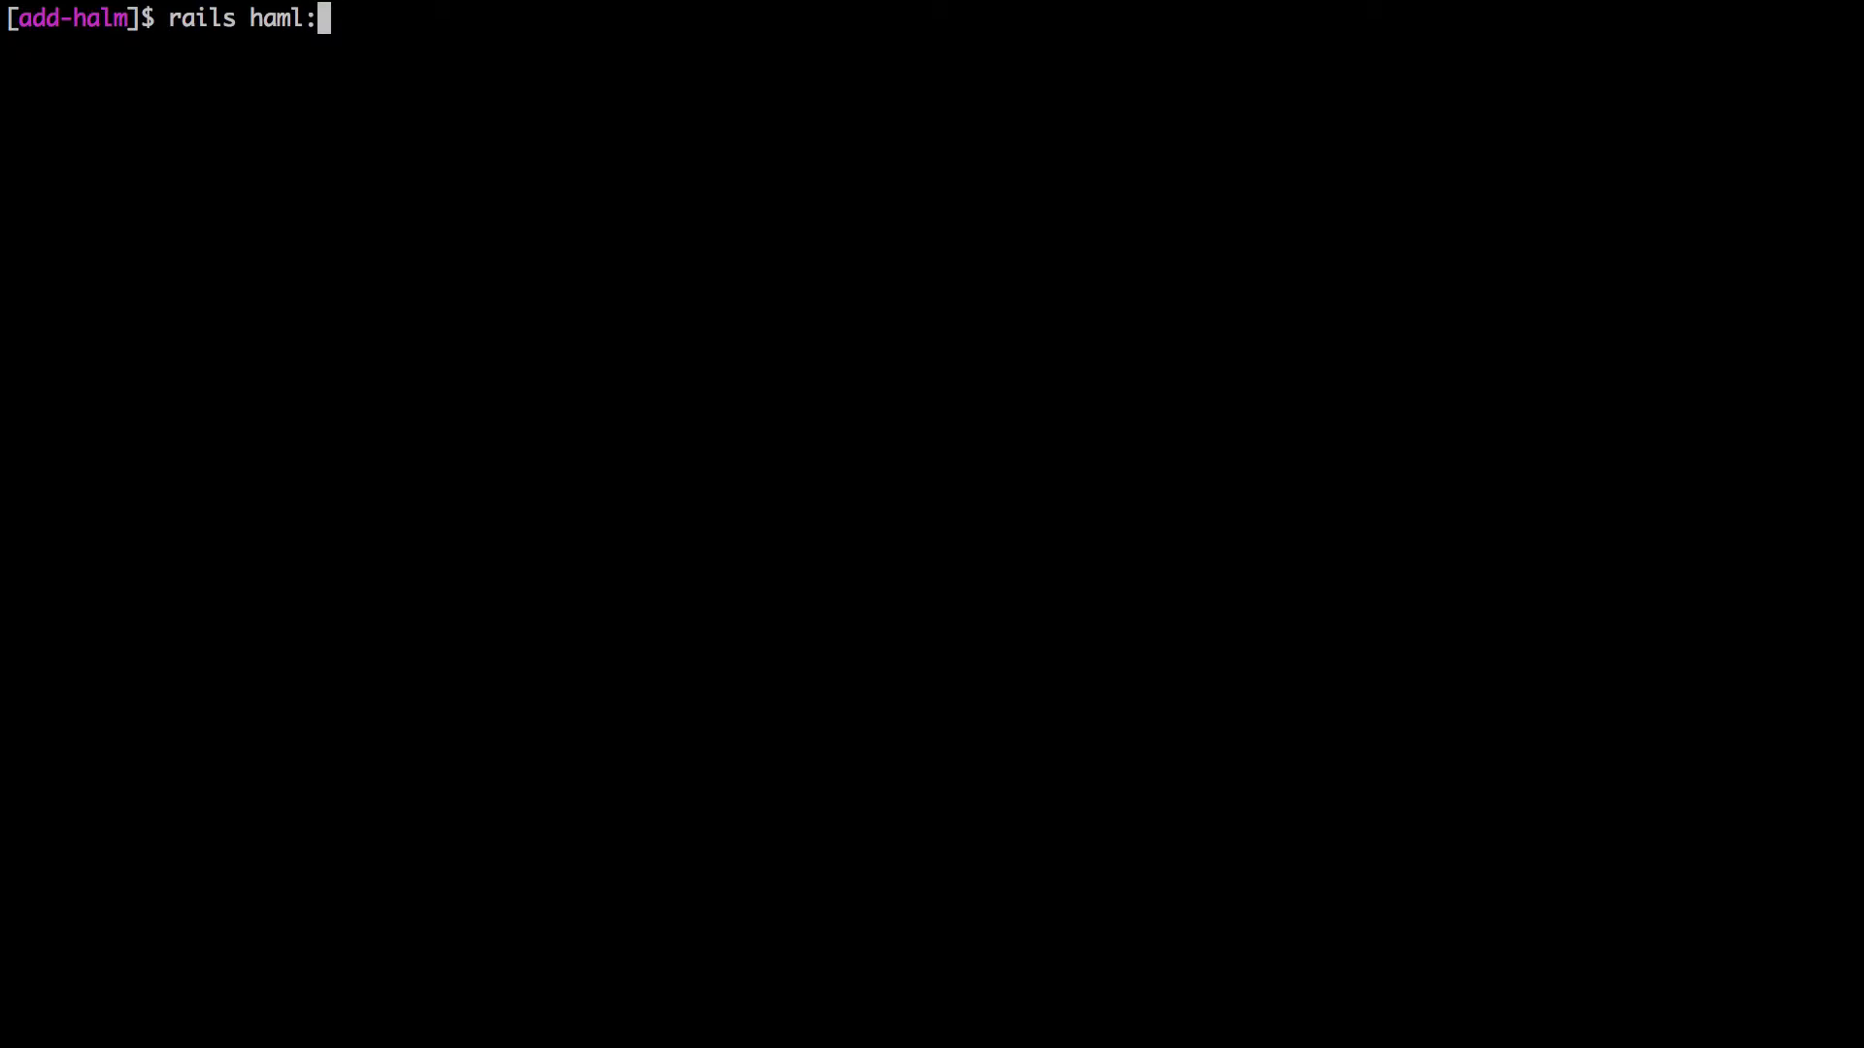
type("erb")
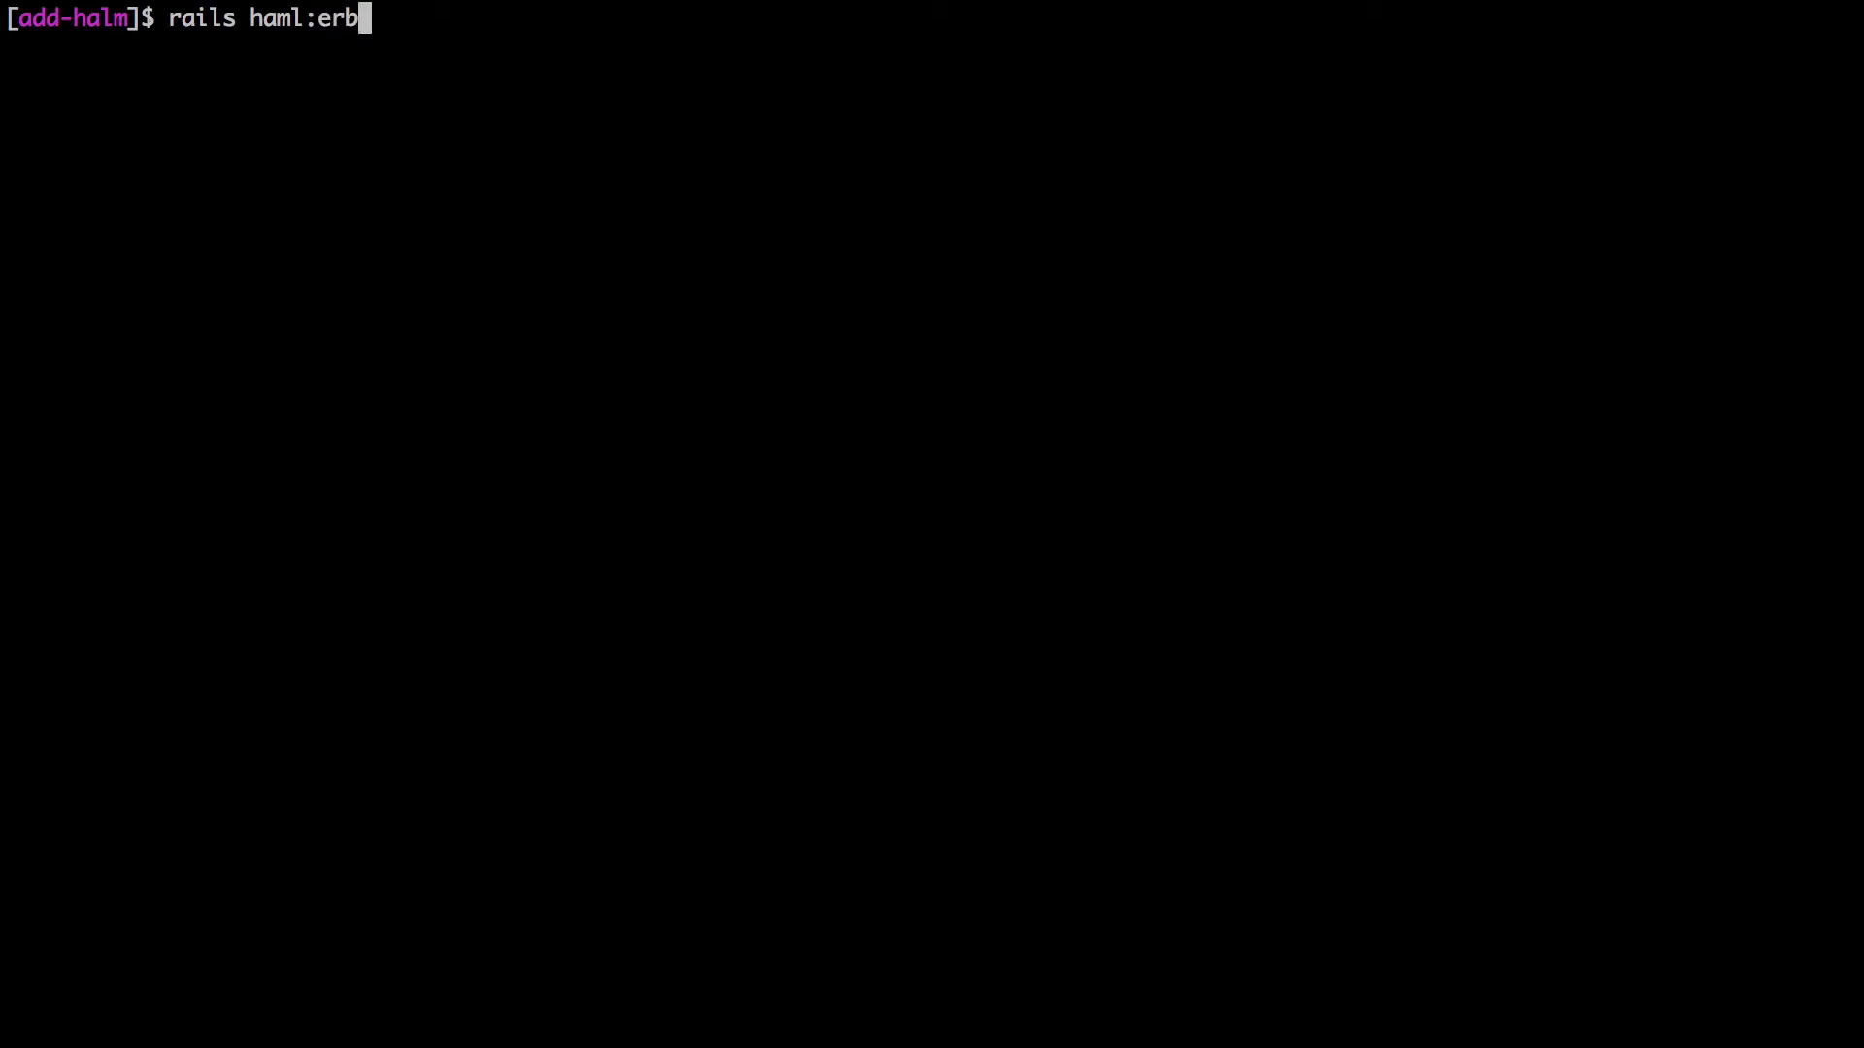
type("2haml")
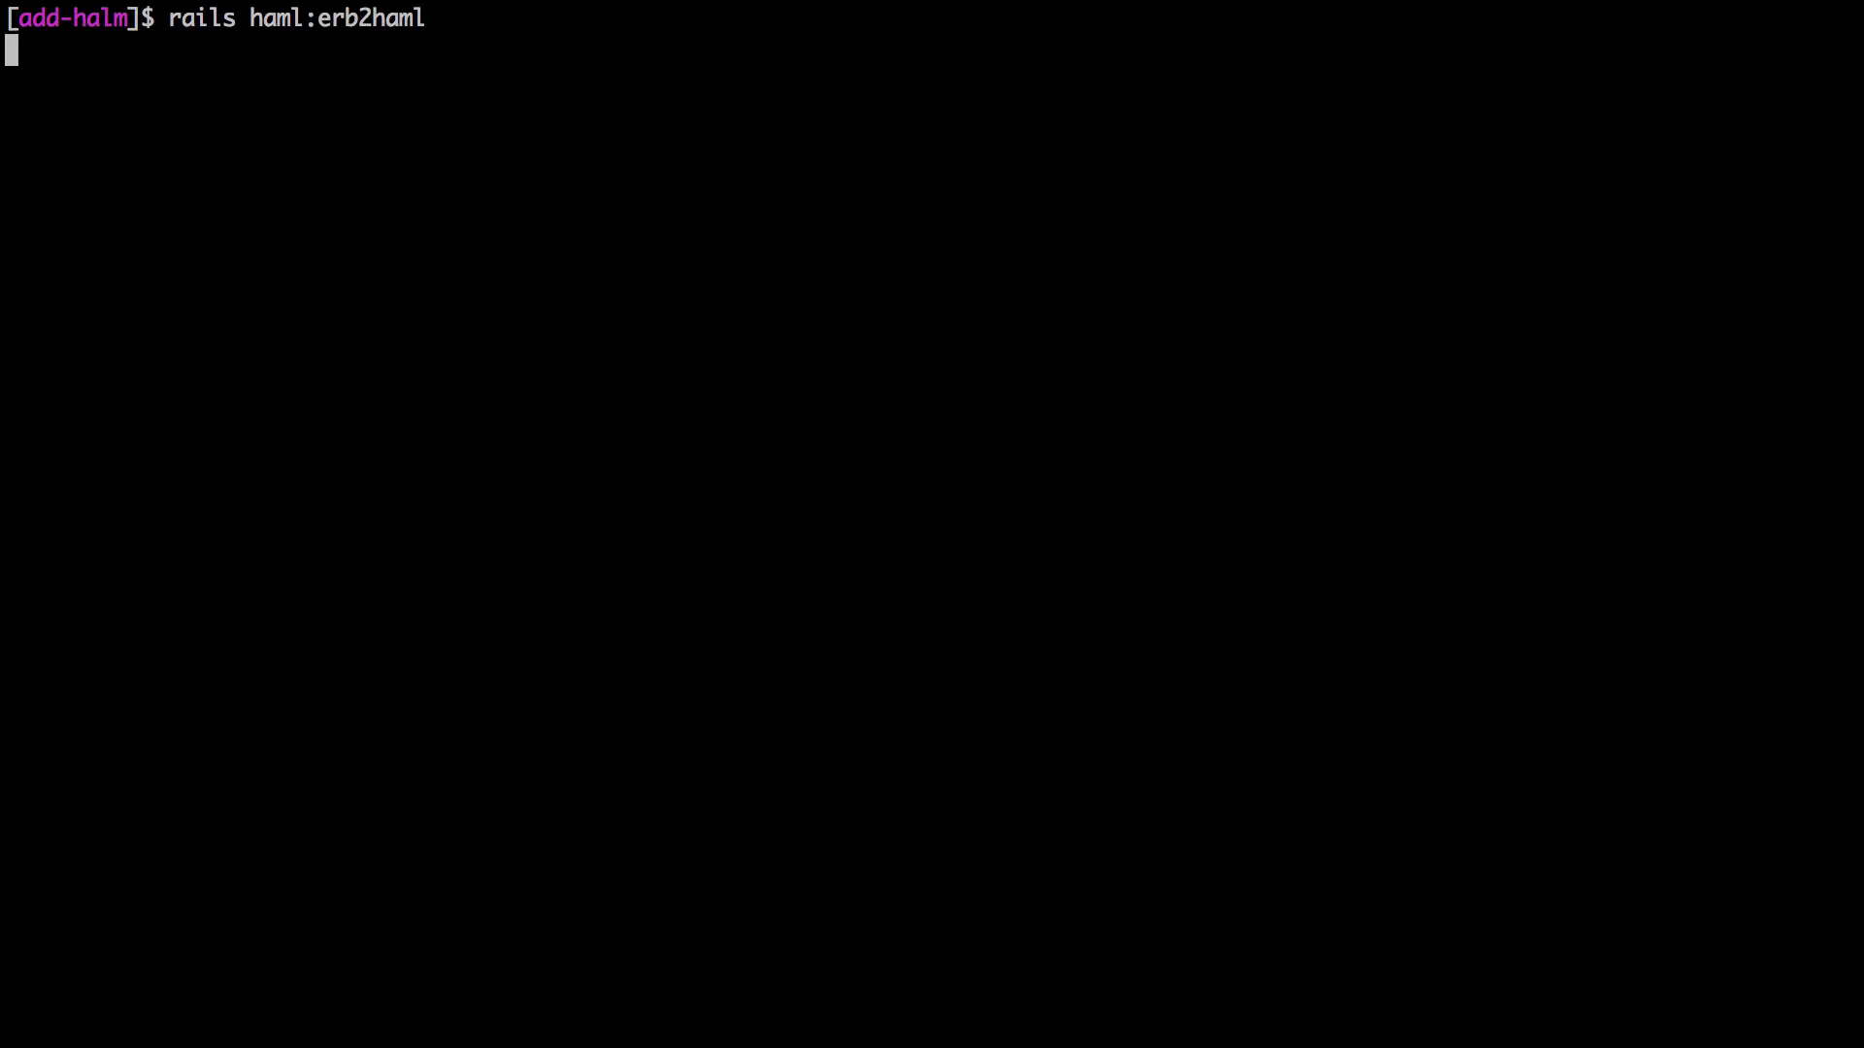
key("Return")
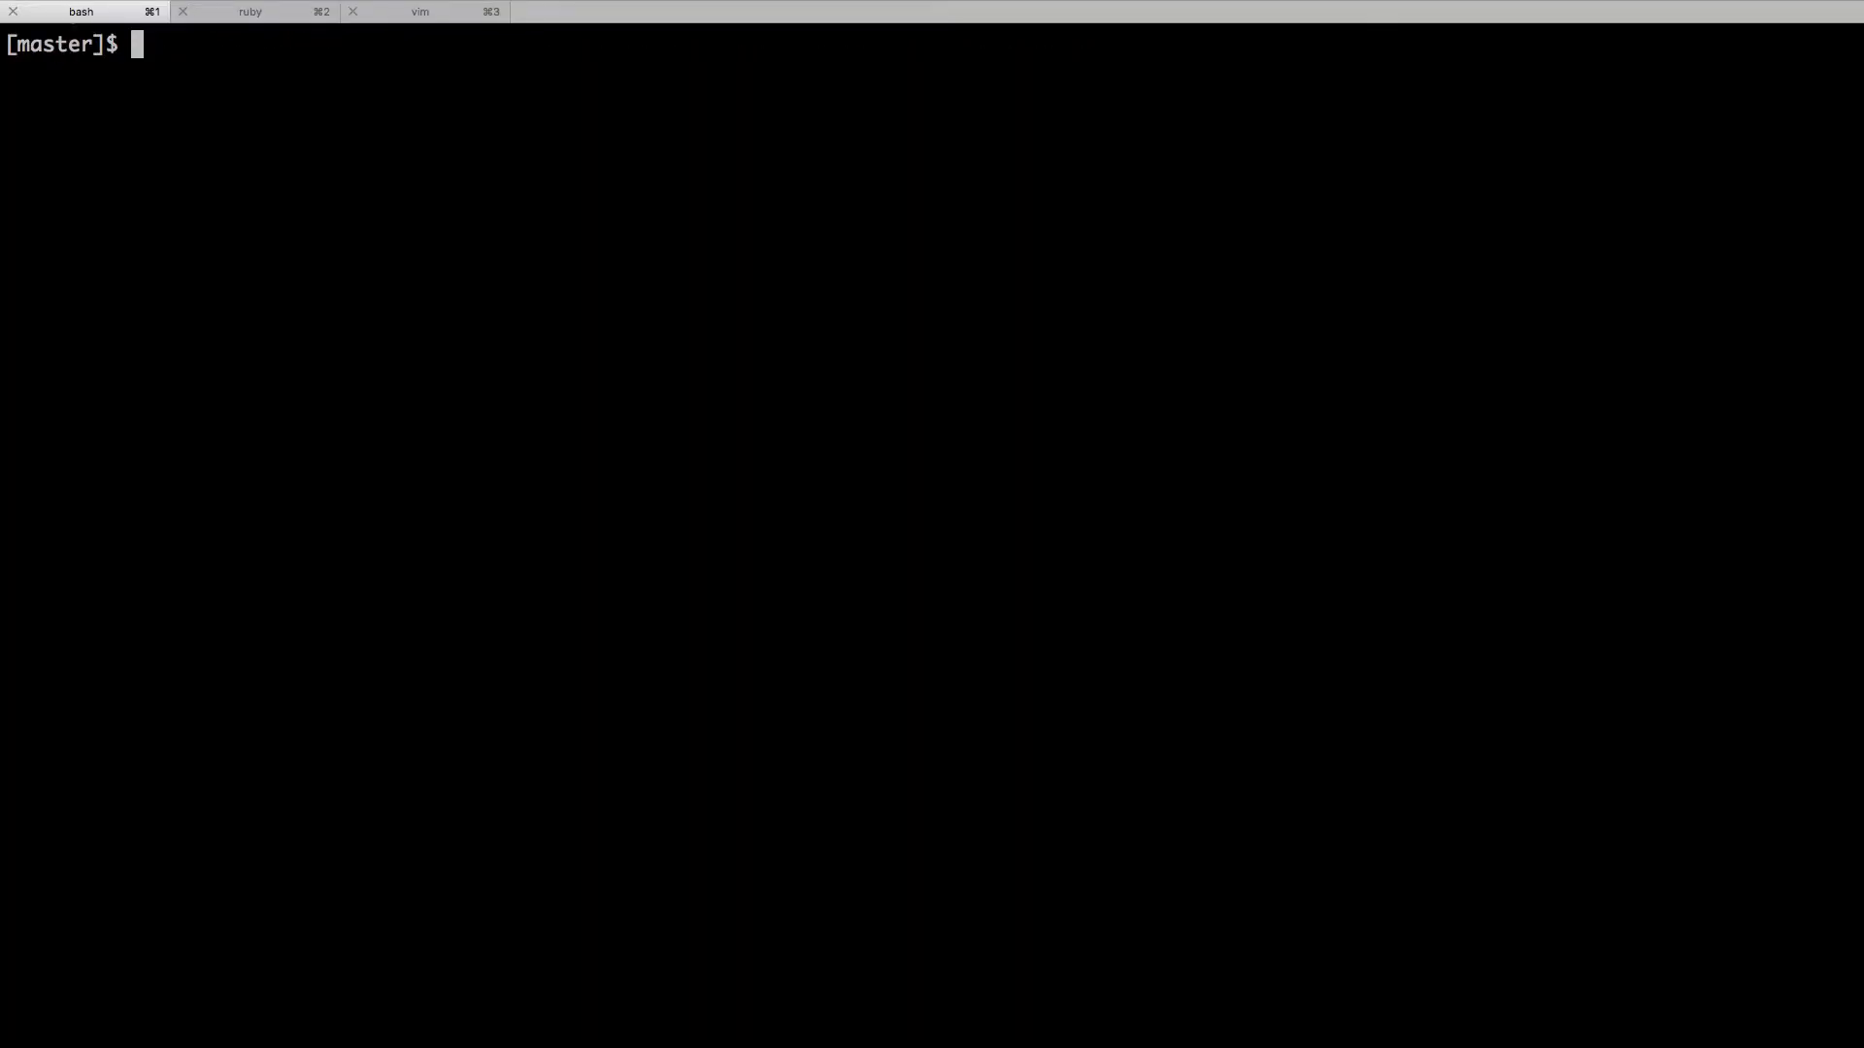
Expand app/views/posts in NERDTree to list the generated Haml files beside the ERB ones
type("vi")
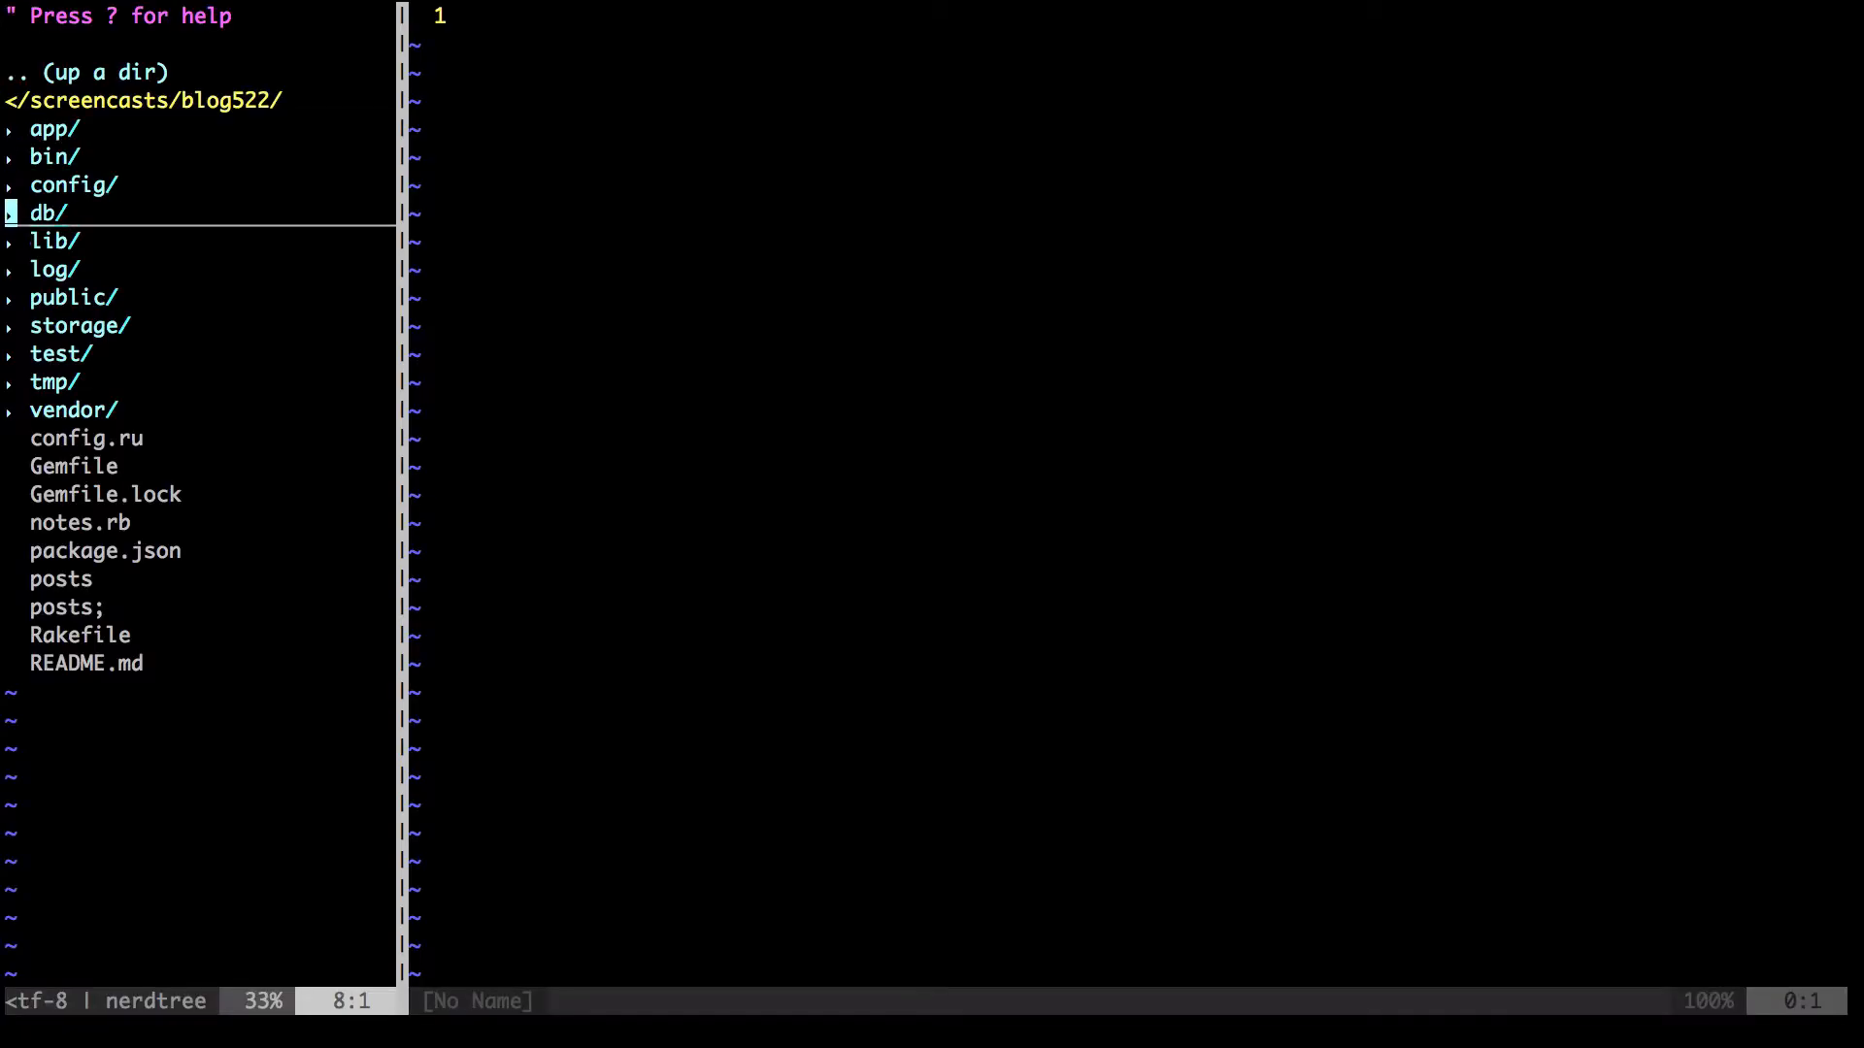
left_click(54, 128)
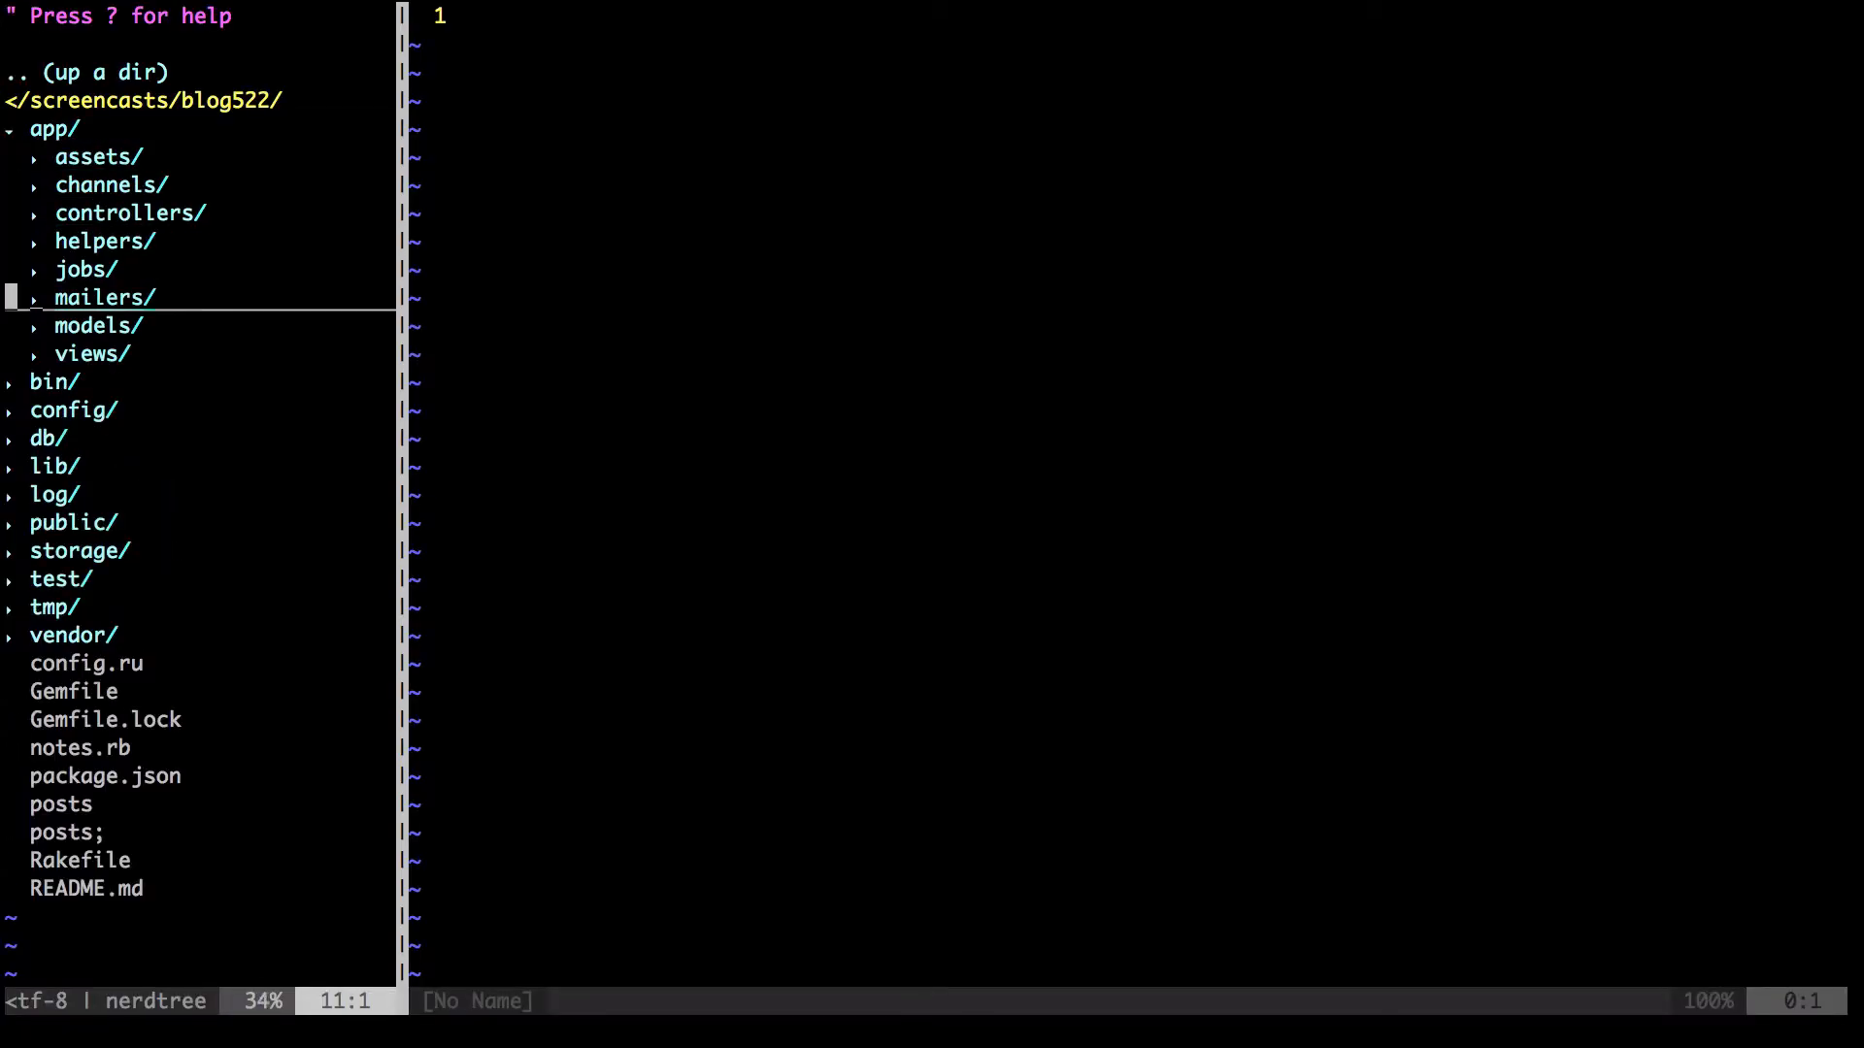
left_click(91, 353)
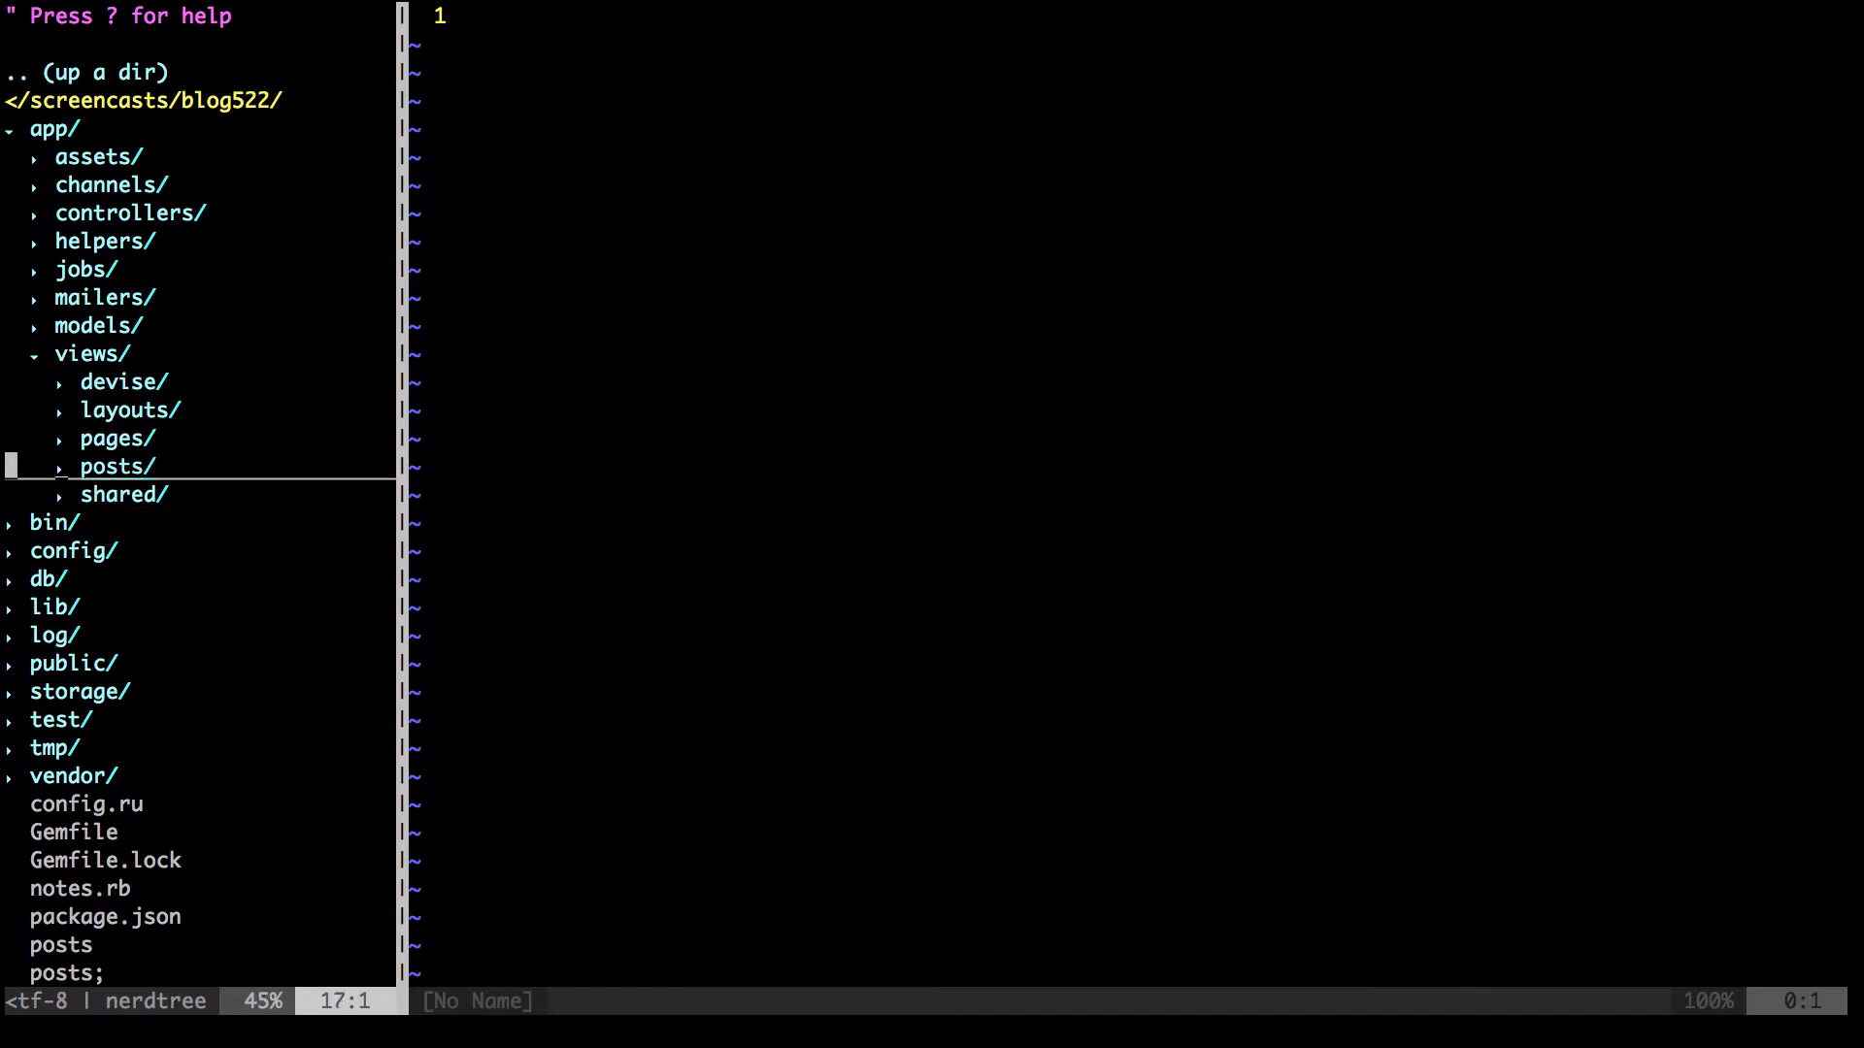
left_click(117, 466)
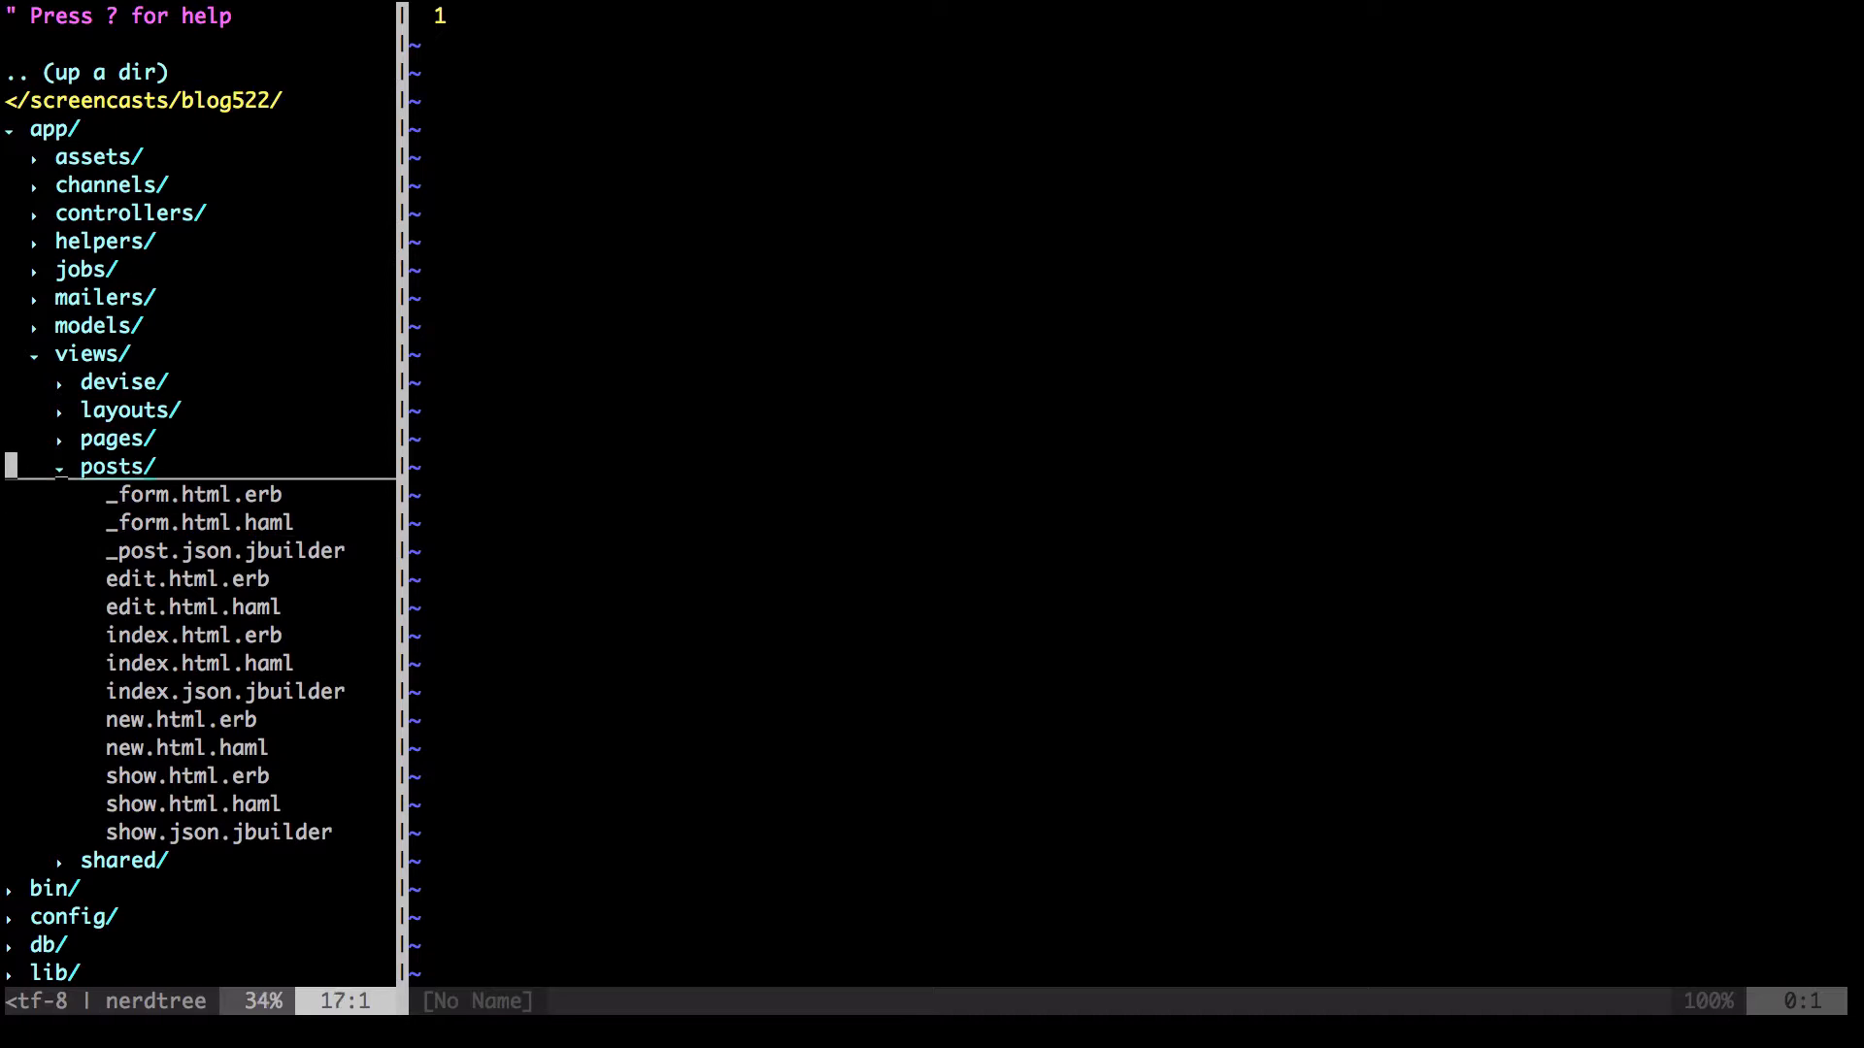
key("j")
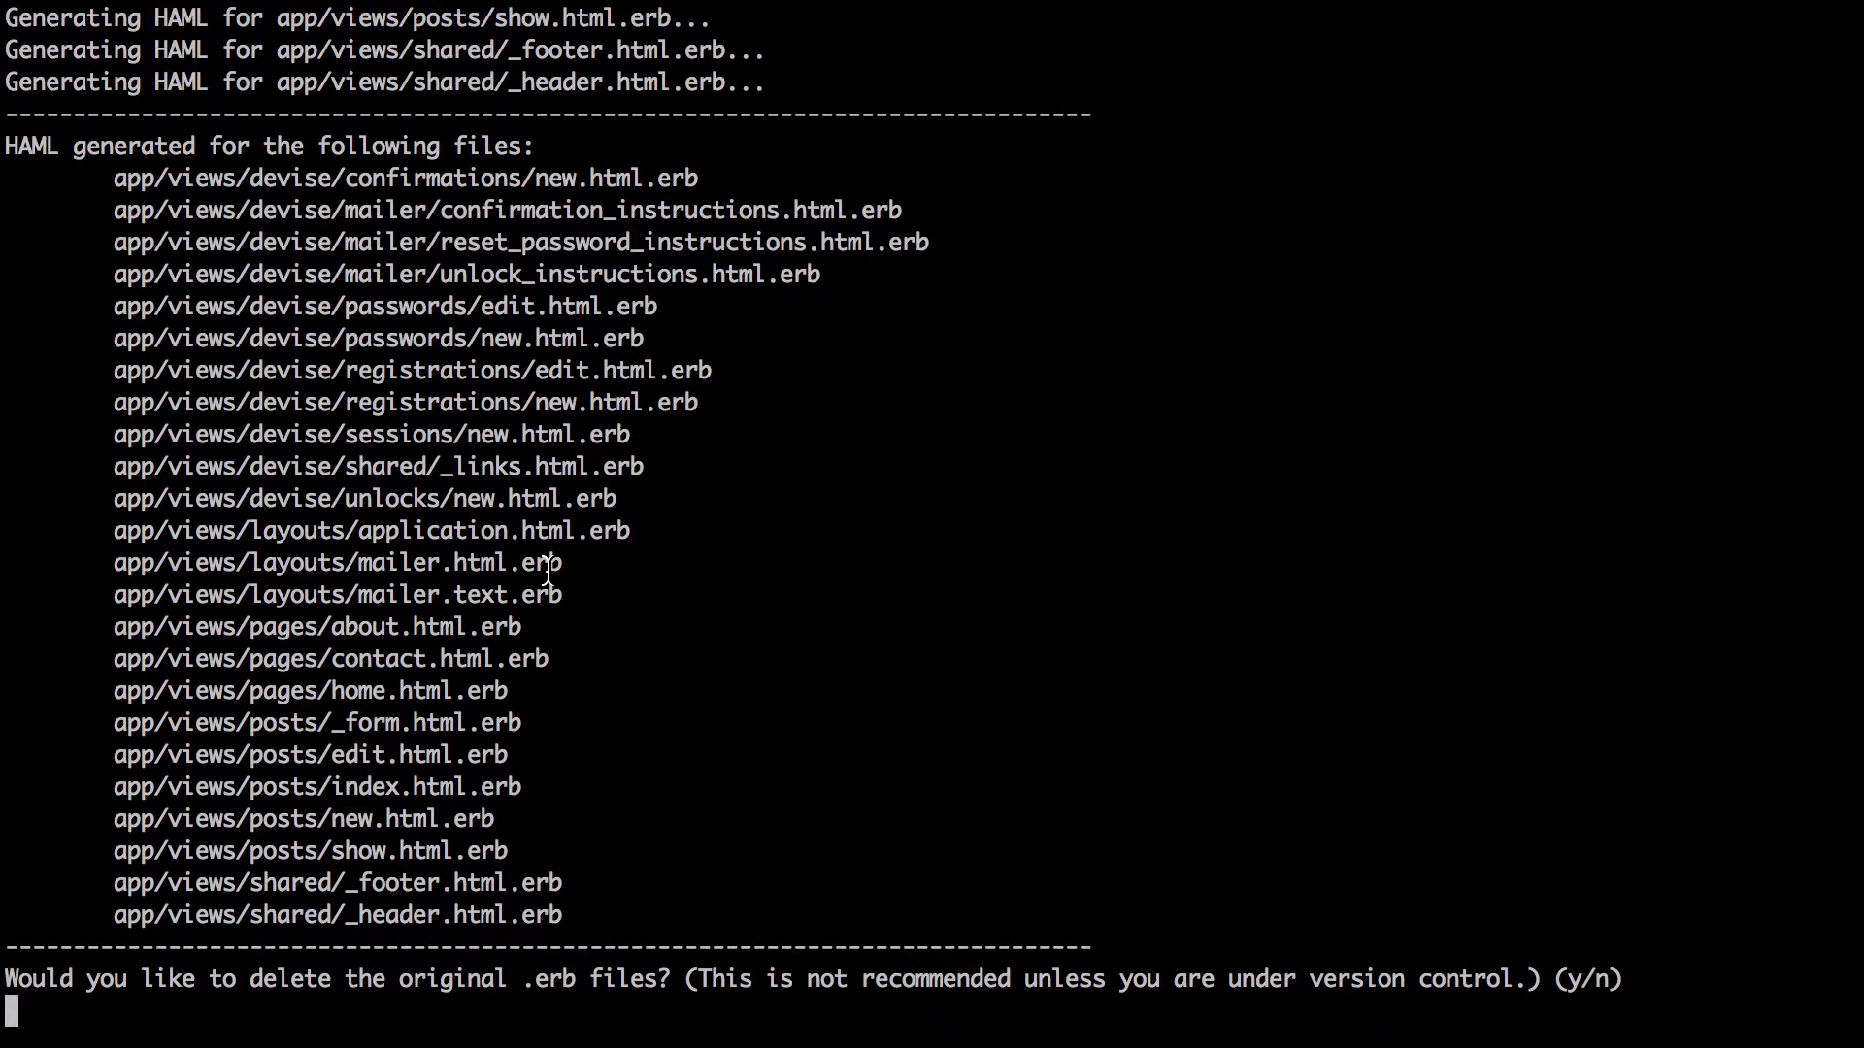
Delete the original .erb files and commit the changes as "Add Haml."
type("y")
type("git commit -m")
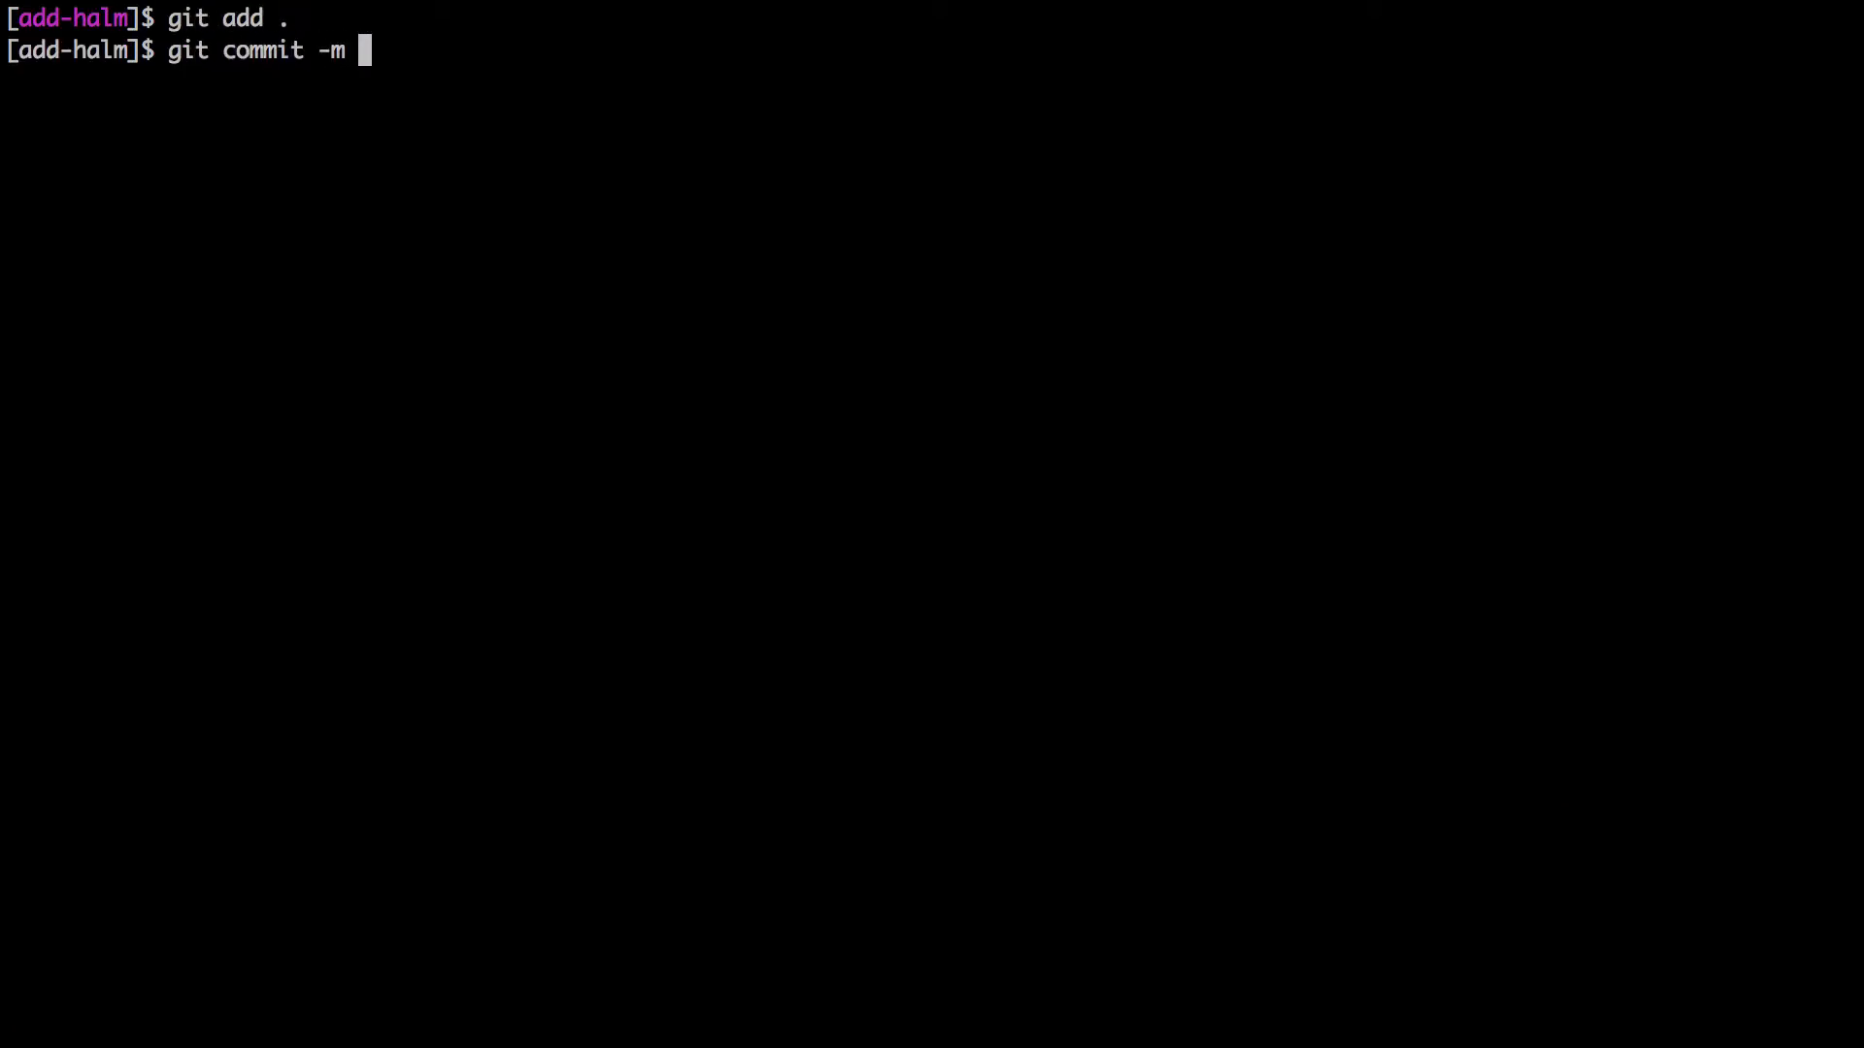
type("\"A")
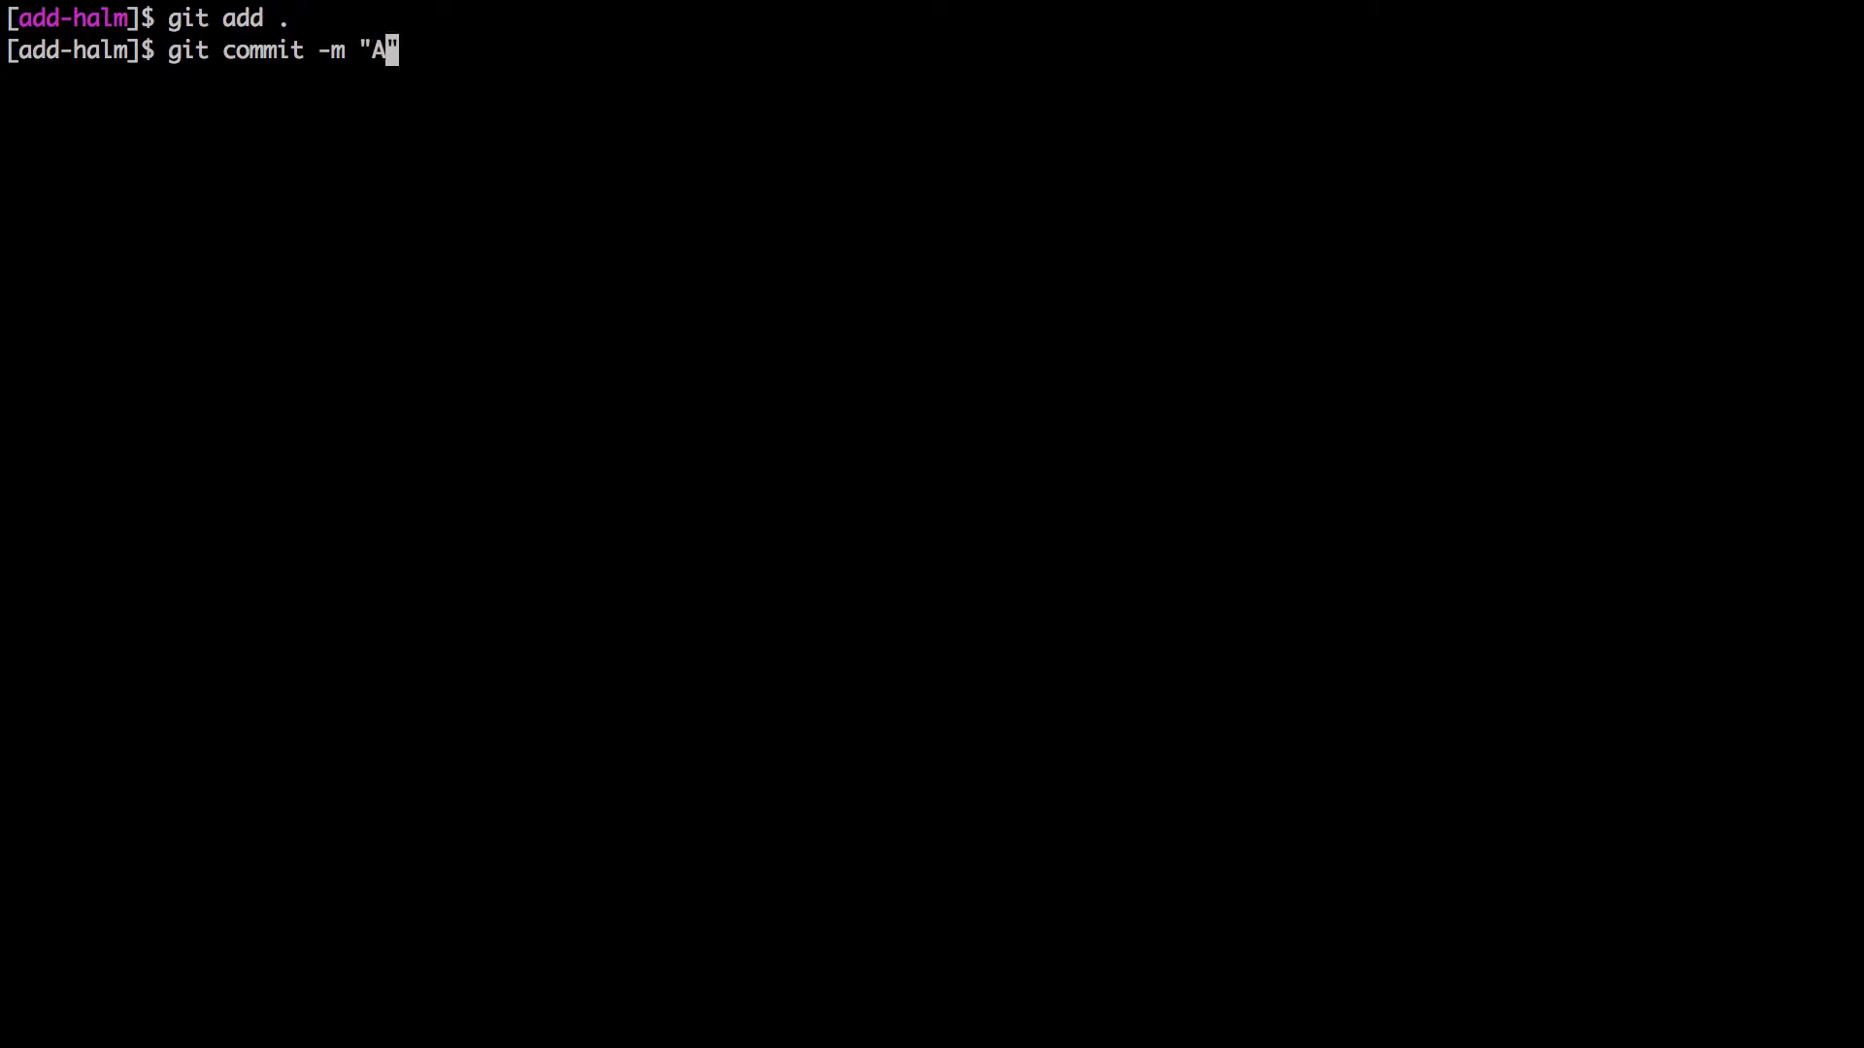
type("dd Ham")
type("git p")
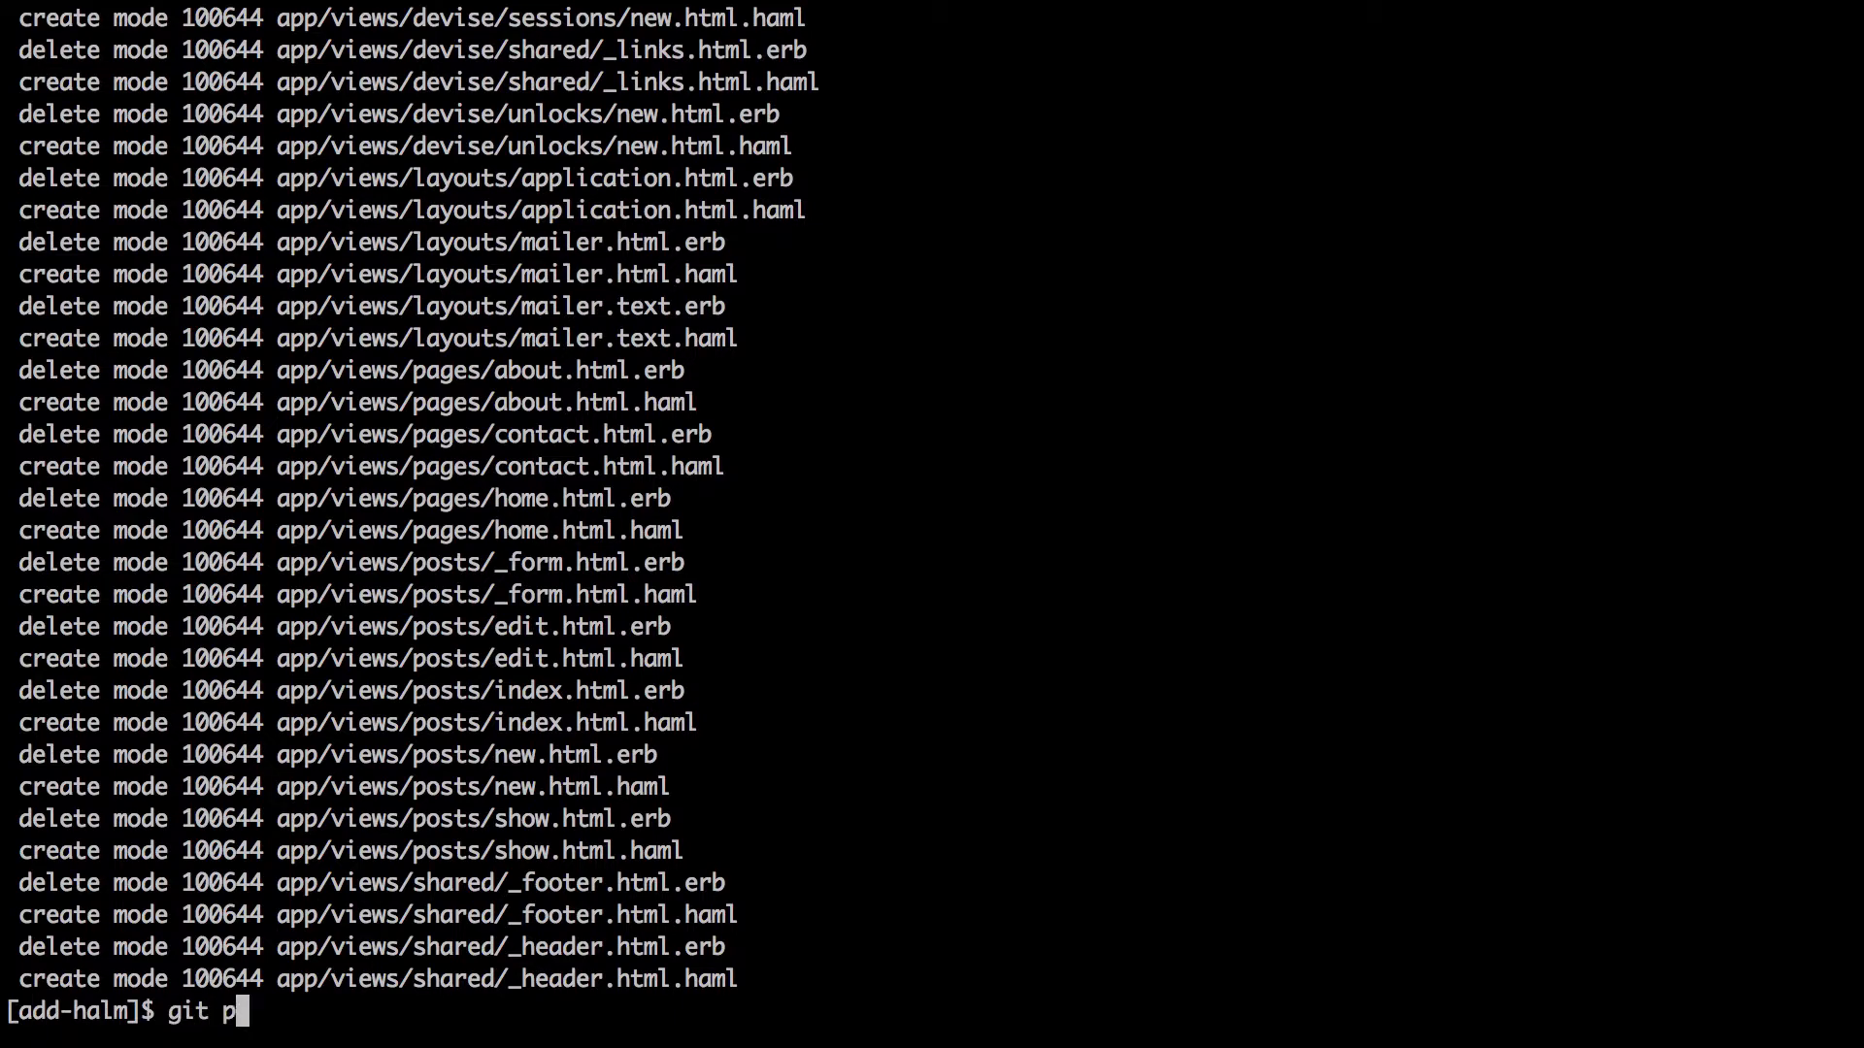
Push add-halm to origin, setting it as the upstream branch
key("Return")
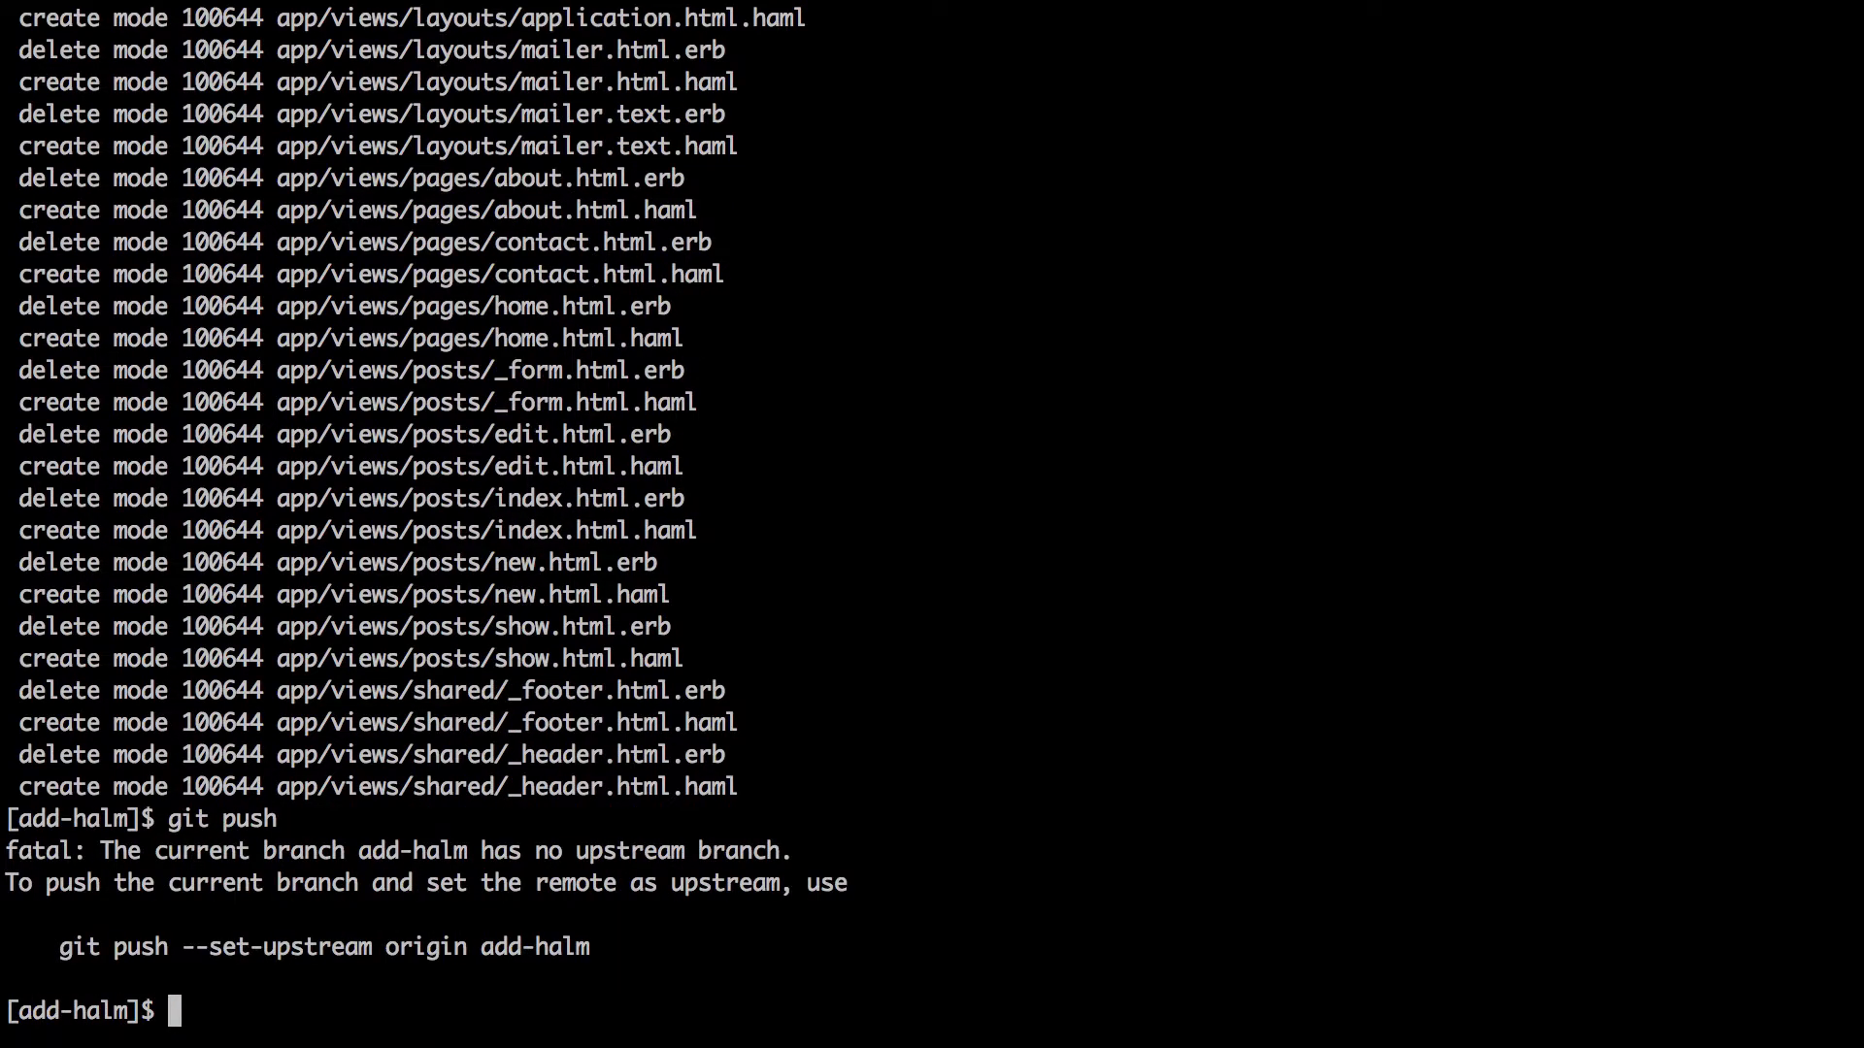
double_click(80, 947)
type("git push --set-upstream origin add-halm")
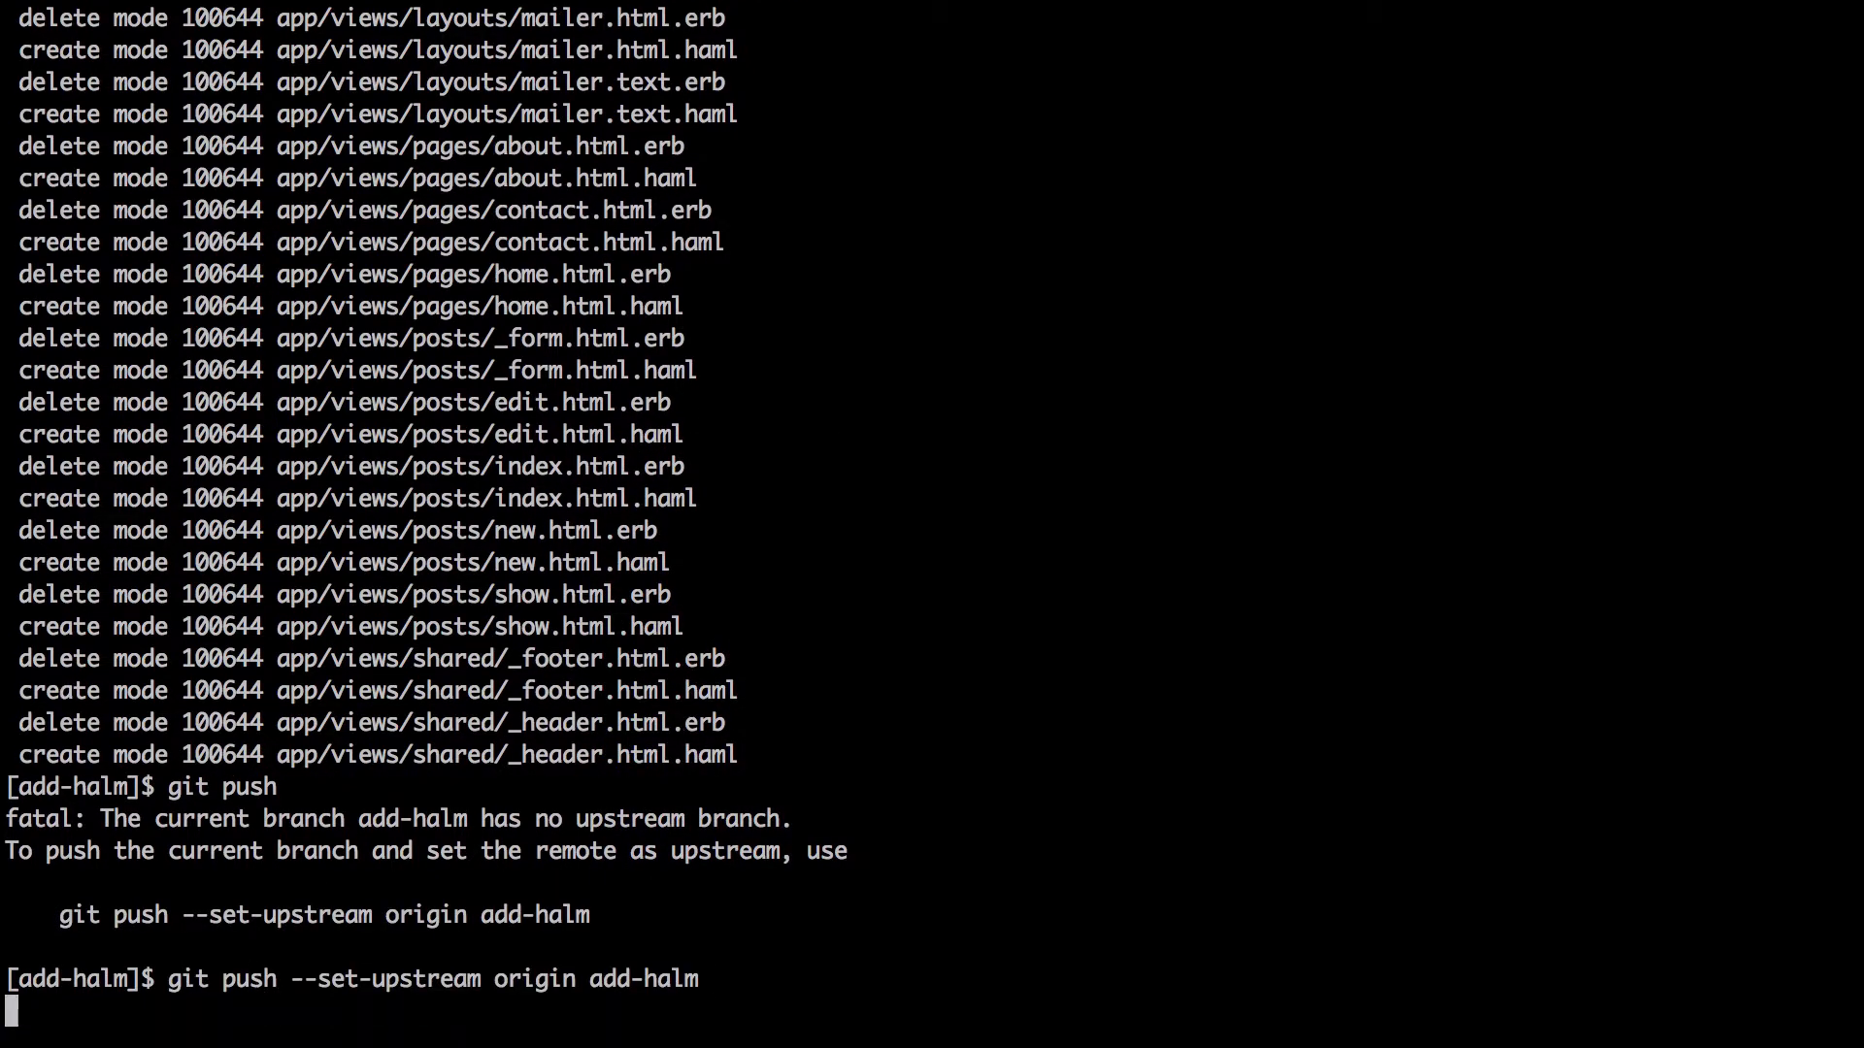
key("Return")
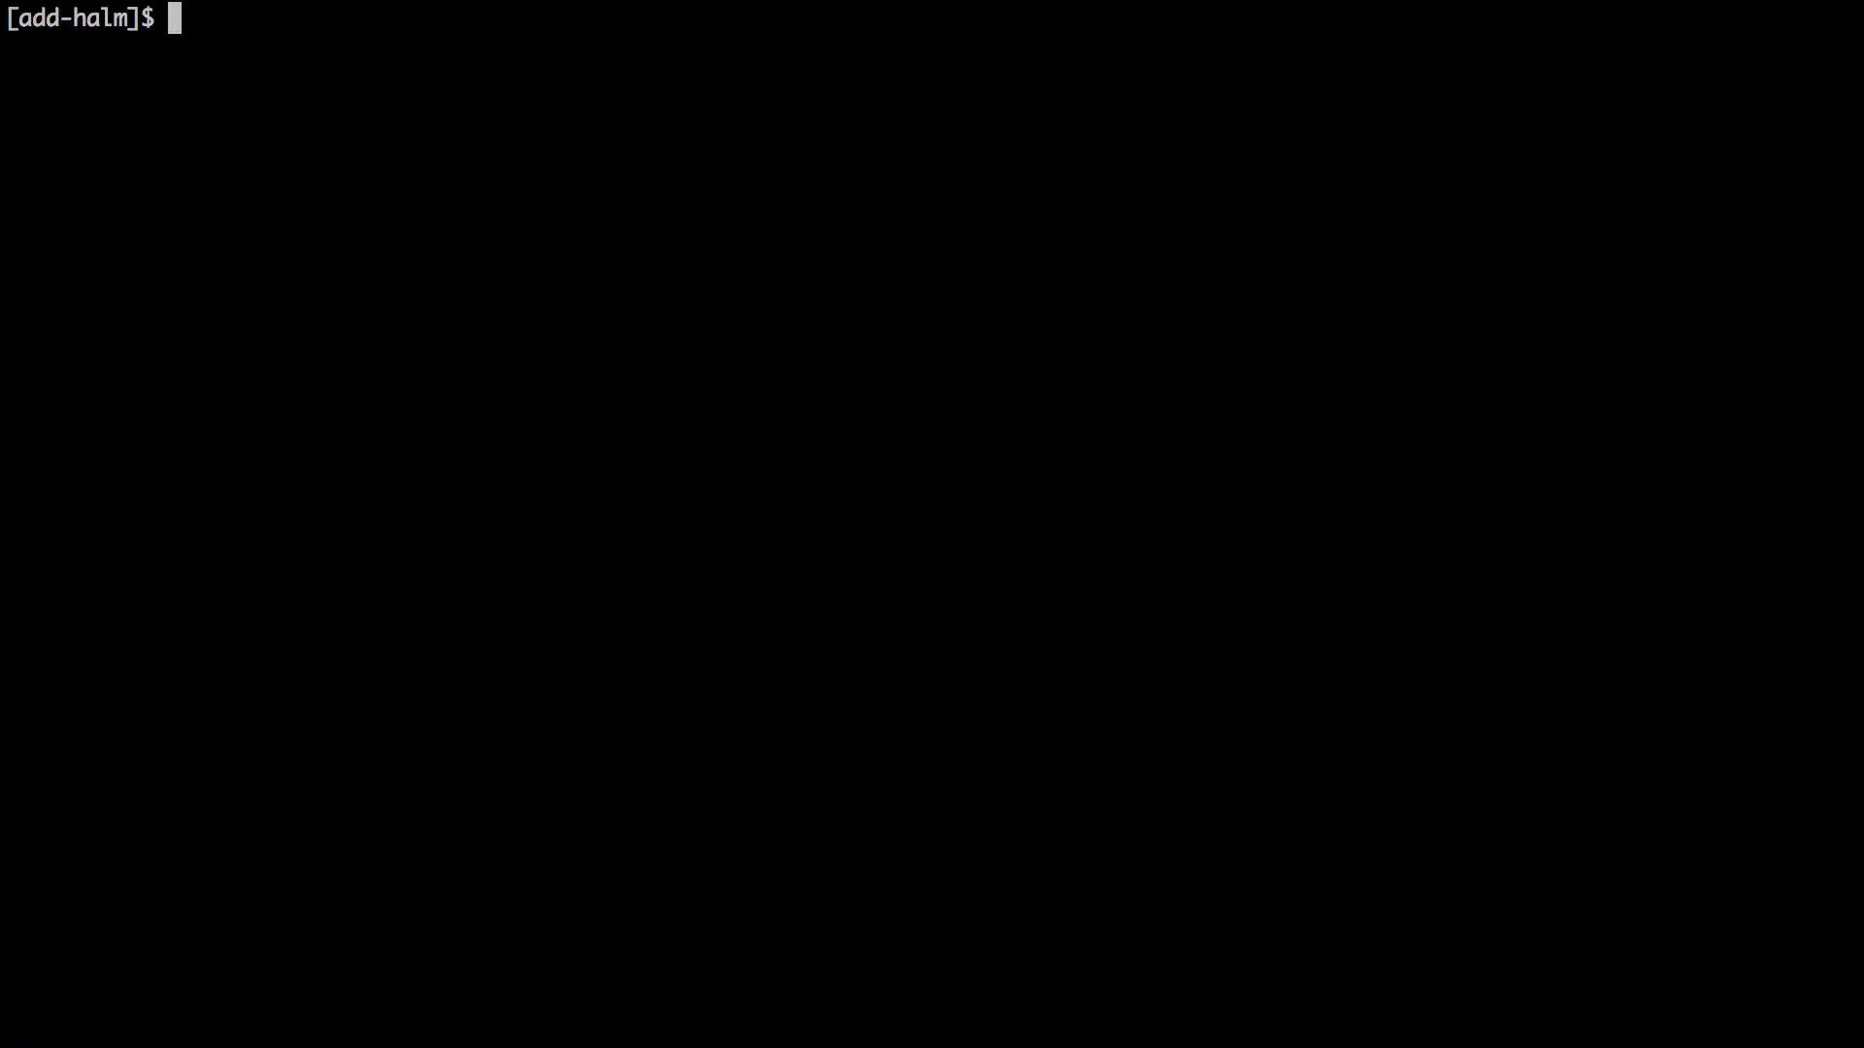
Run ssh-add at the add-halm prompt to load the SSH key into the agent
type("ssh")
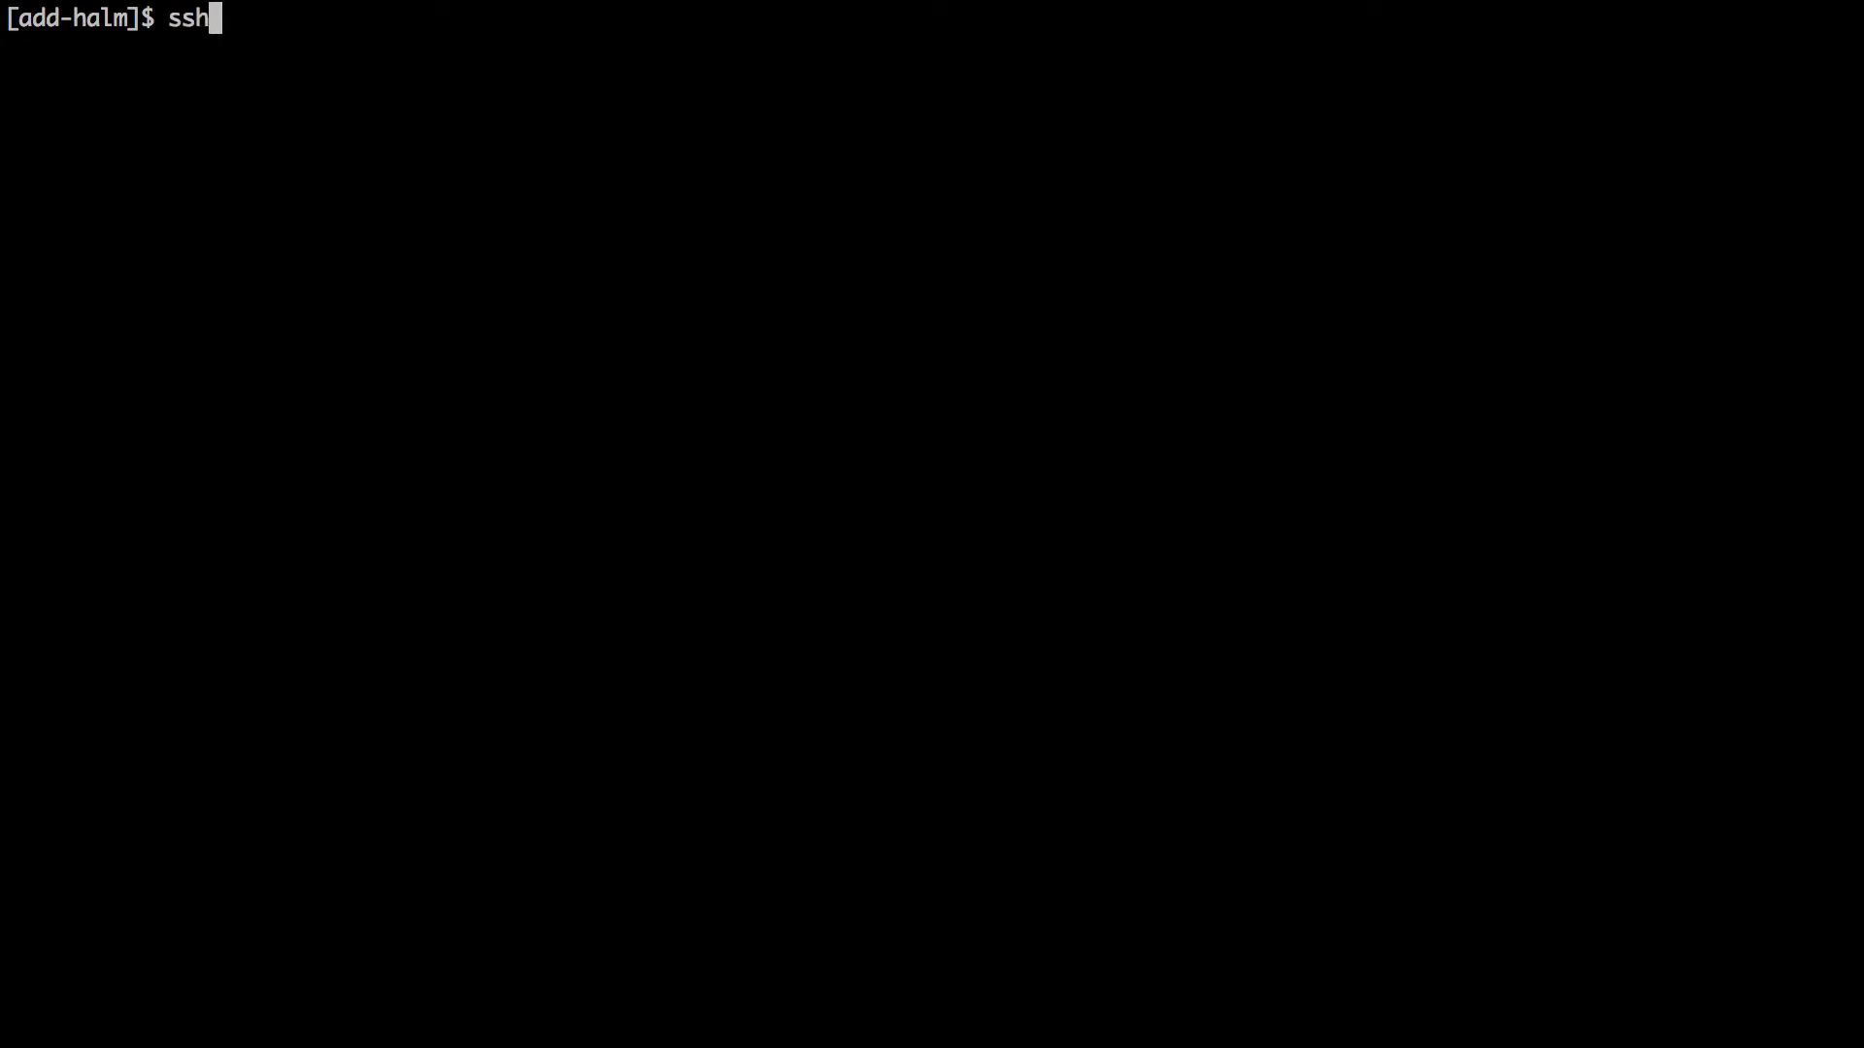
type("-add")
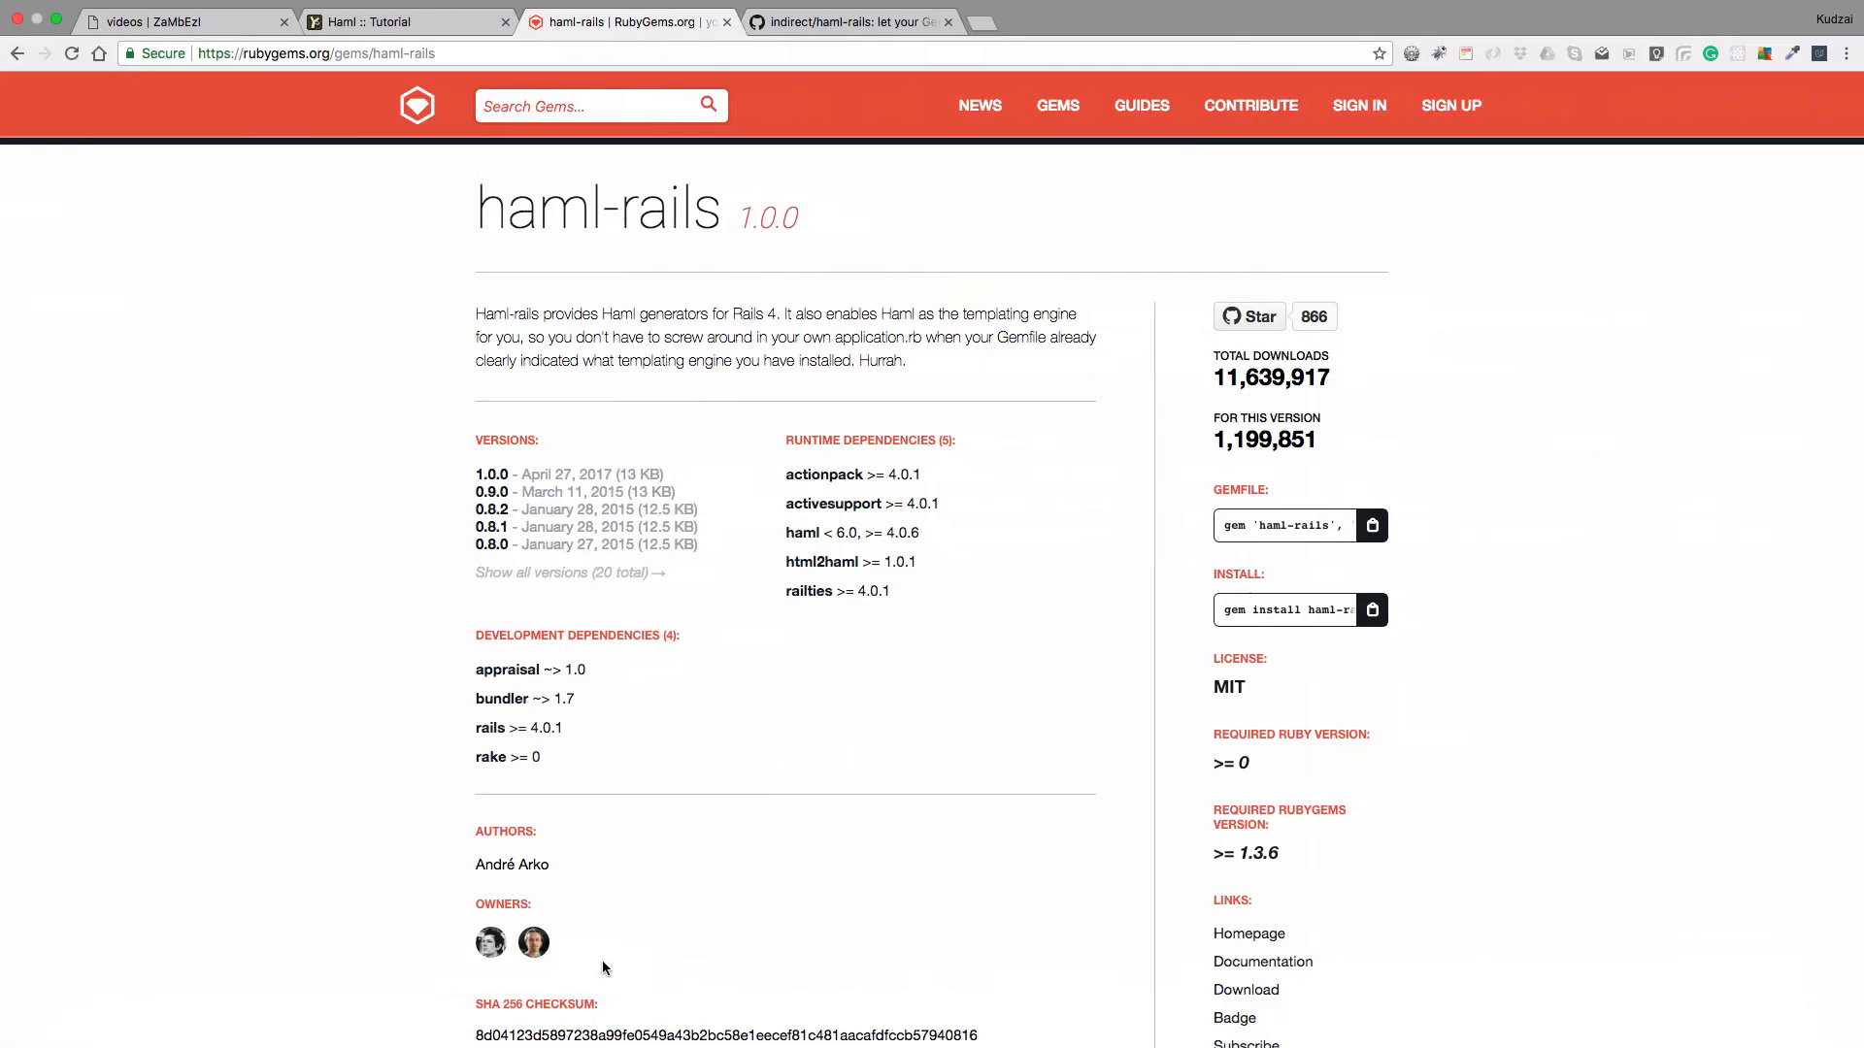
Go to github.com, open the blog522 repository and view the add-halm branch's posts views
left_click(850, 21)
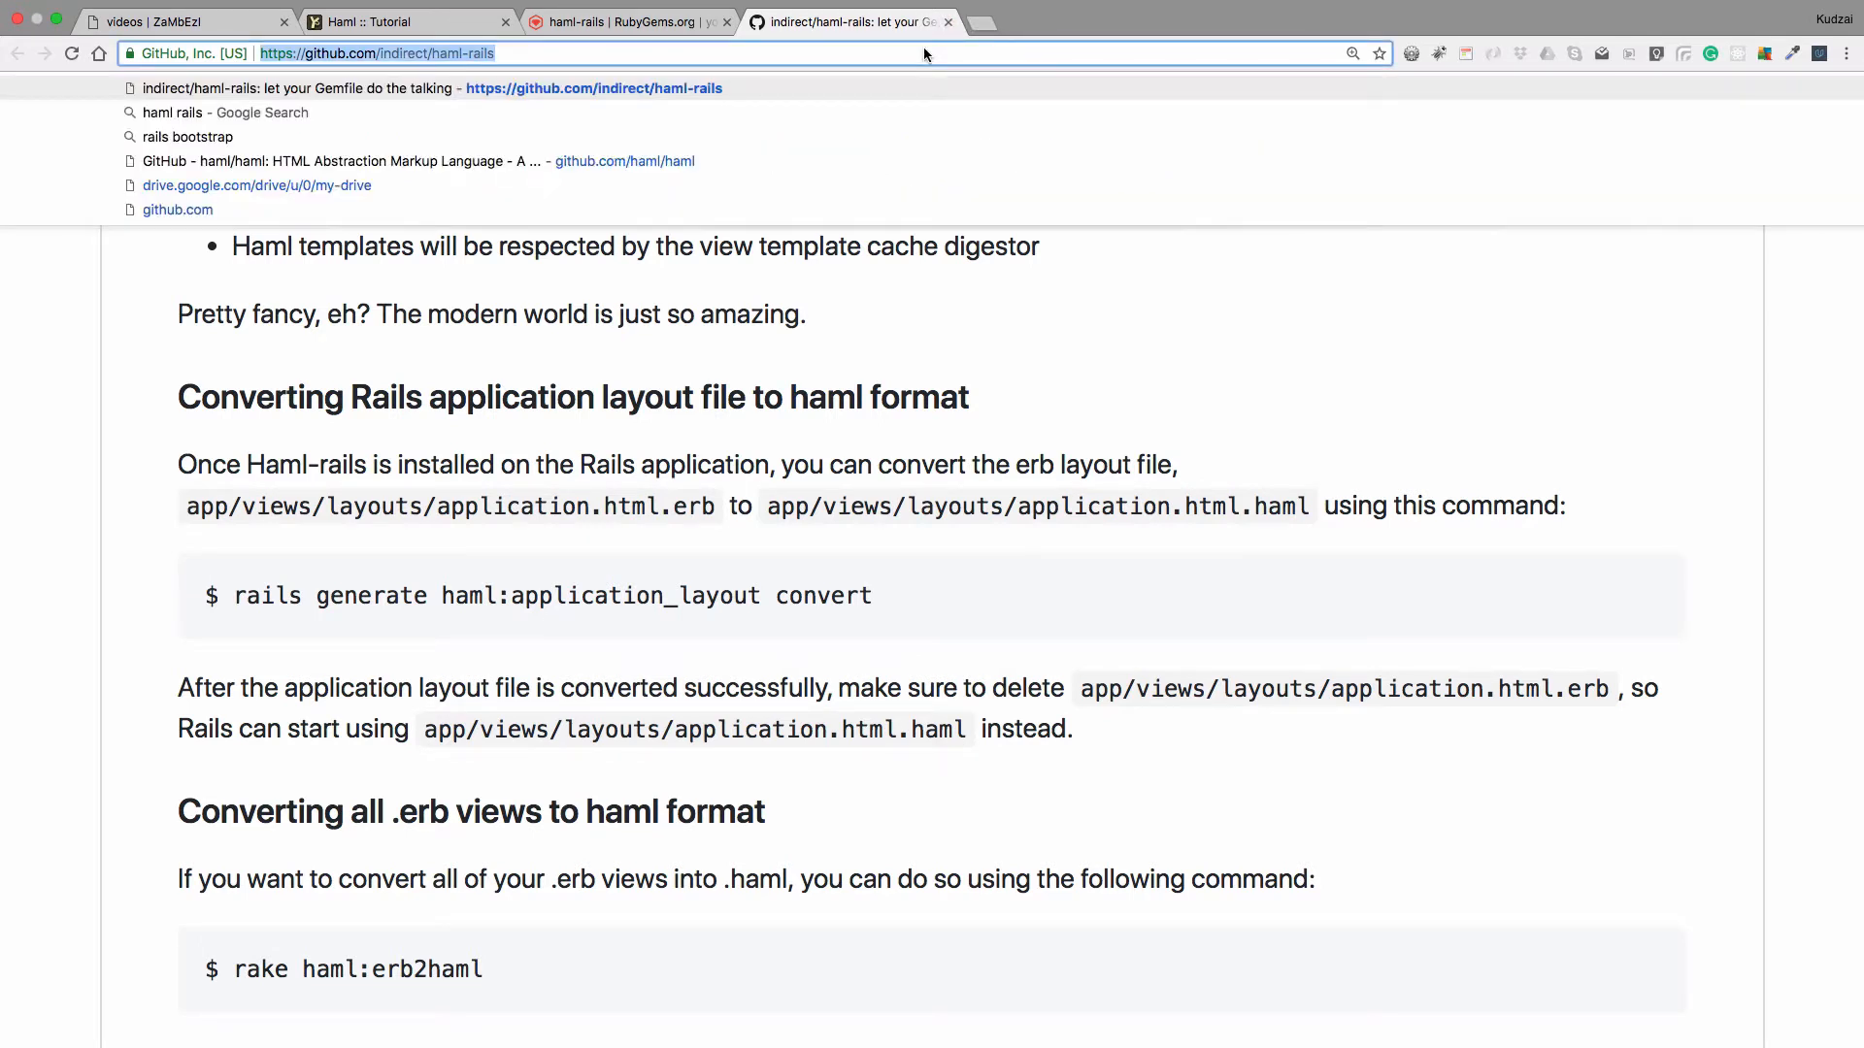
type("github.com/kcny")
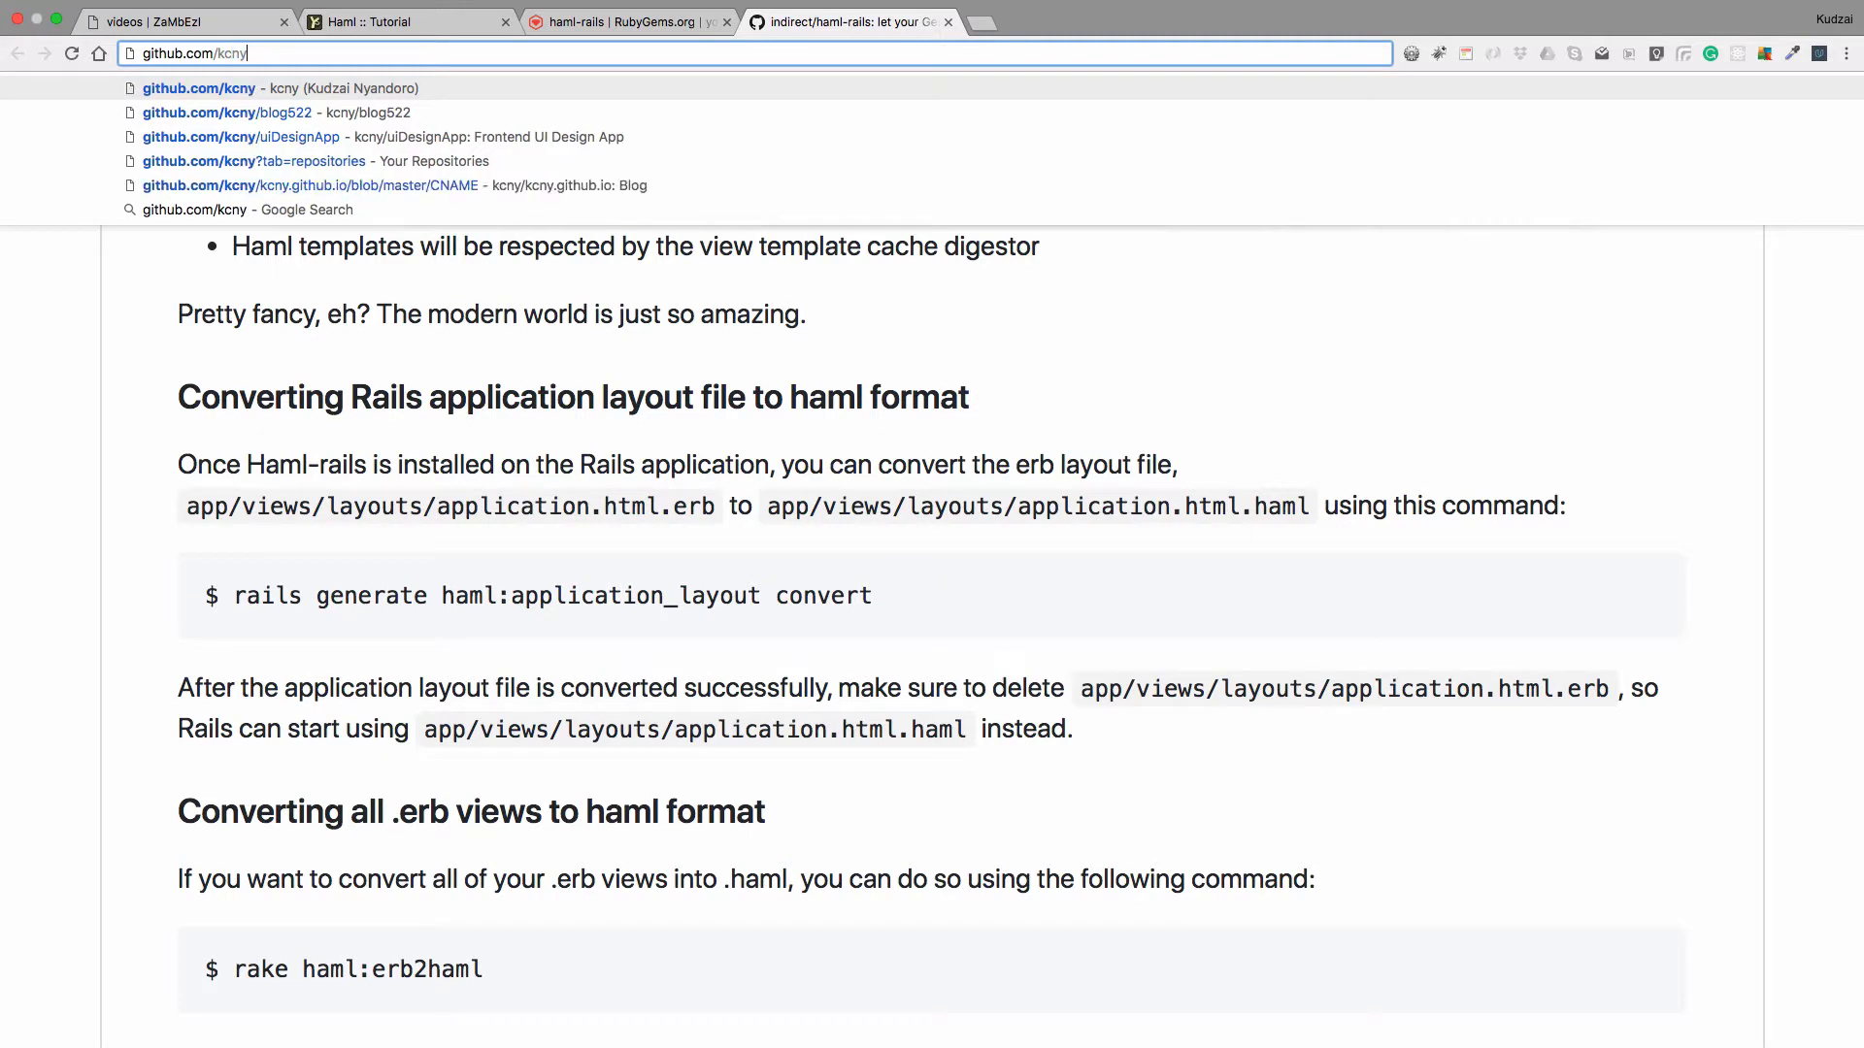
left_click(227, 112)
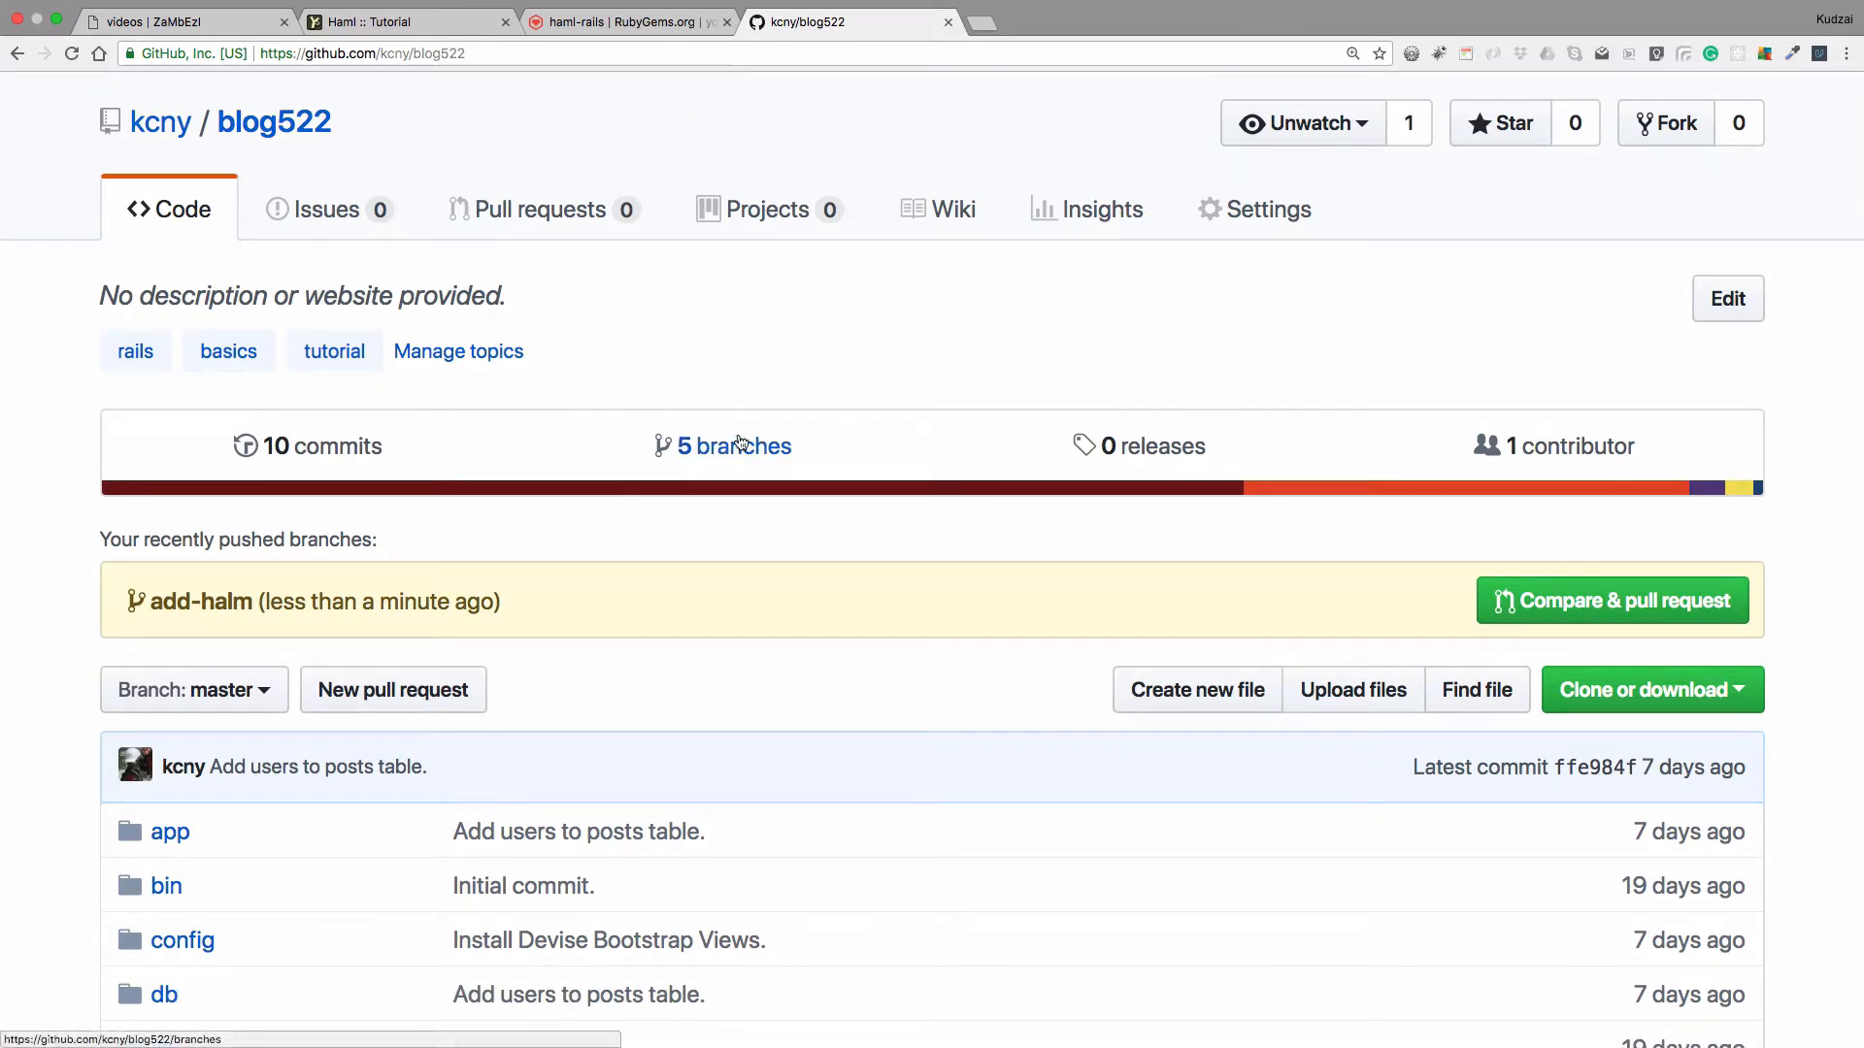
left_click(734, 446)
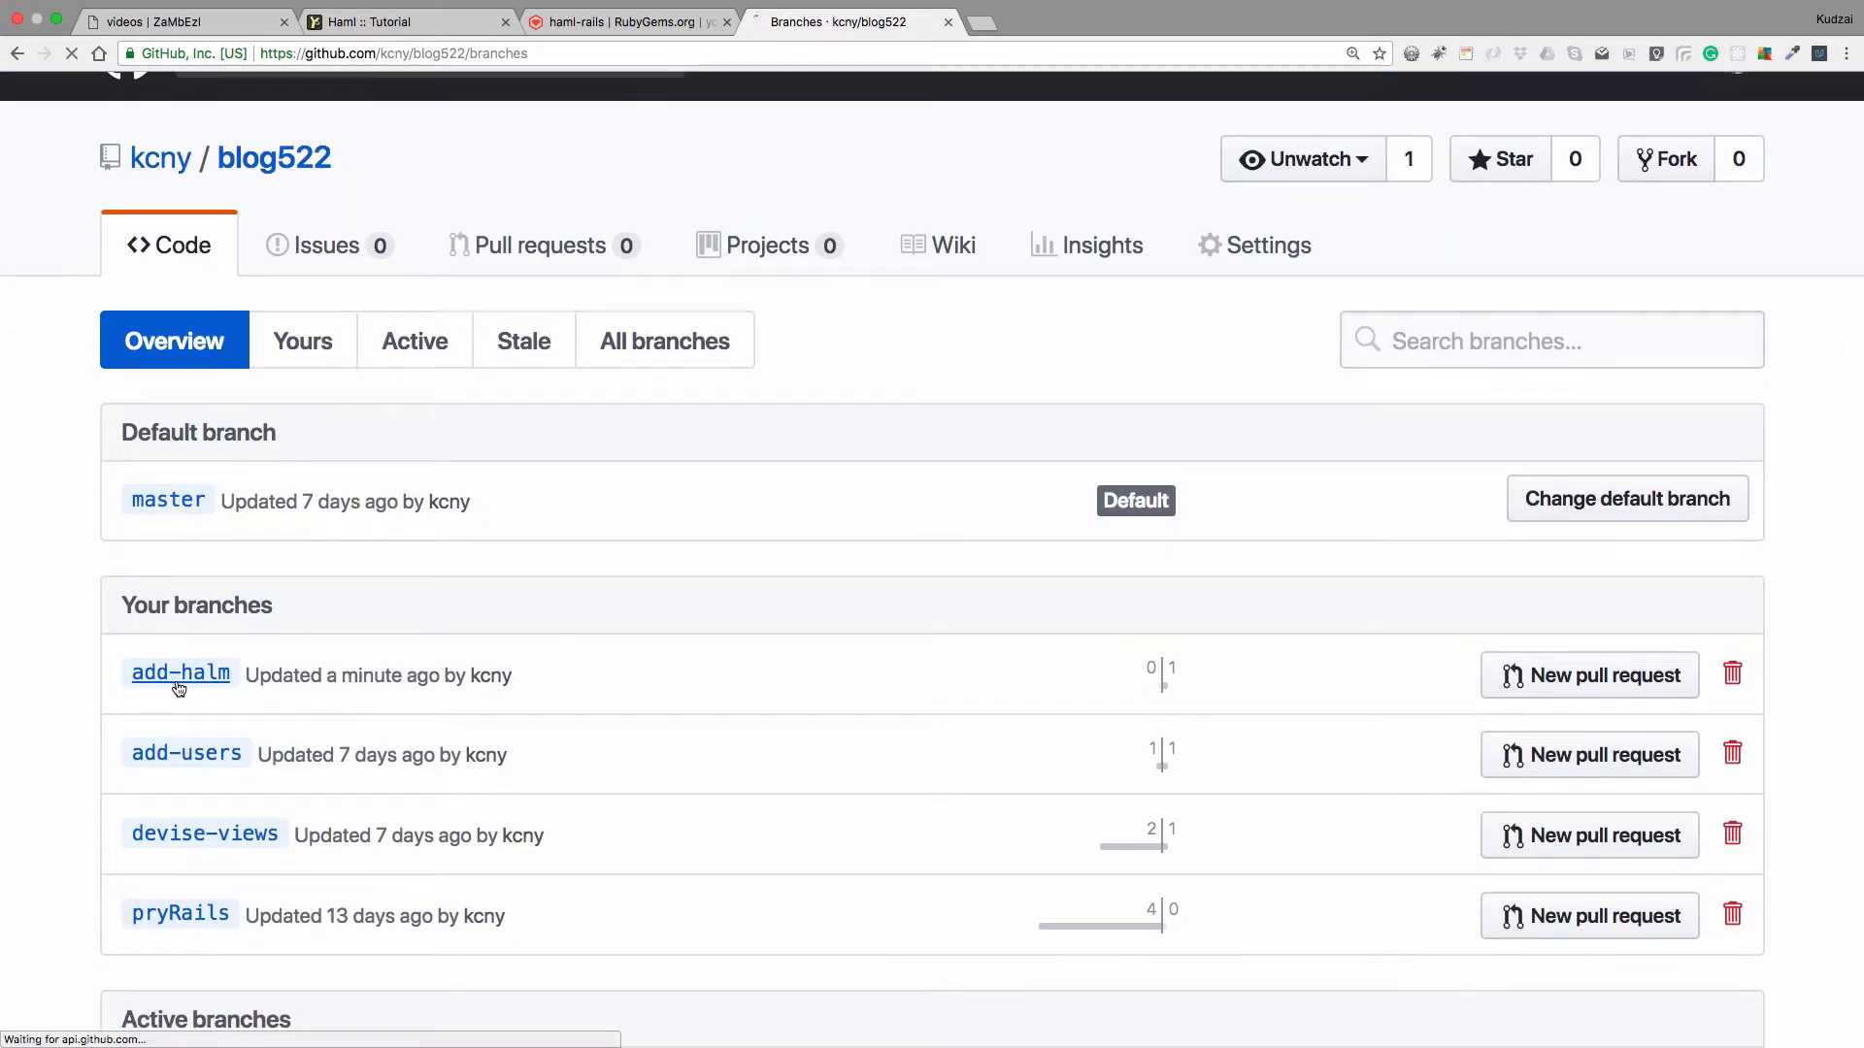
left_click(179, 674)
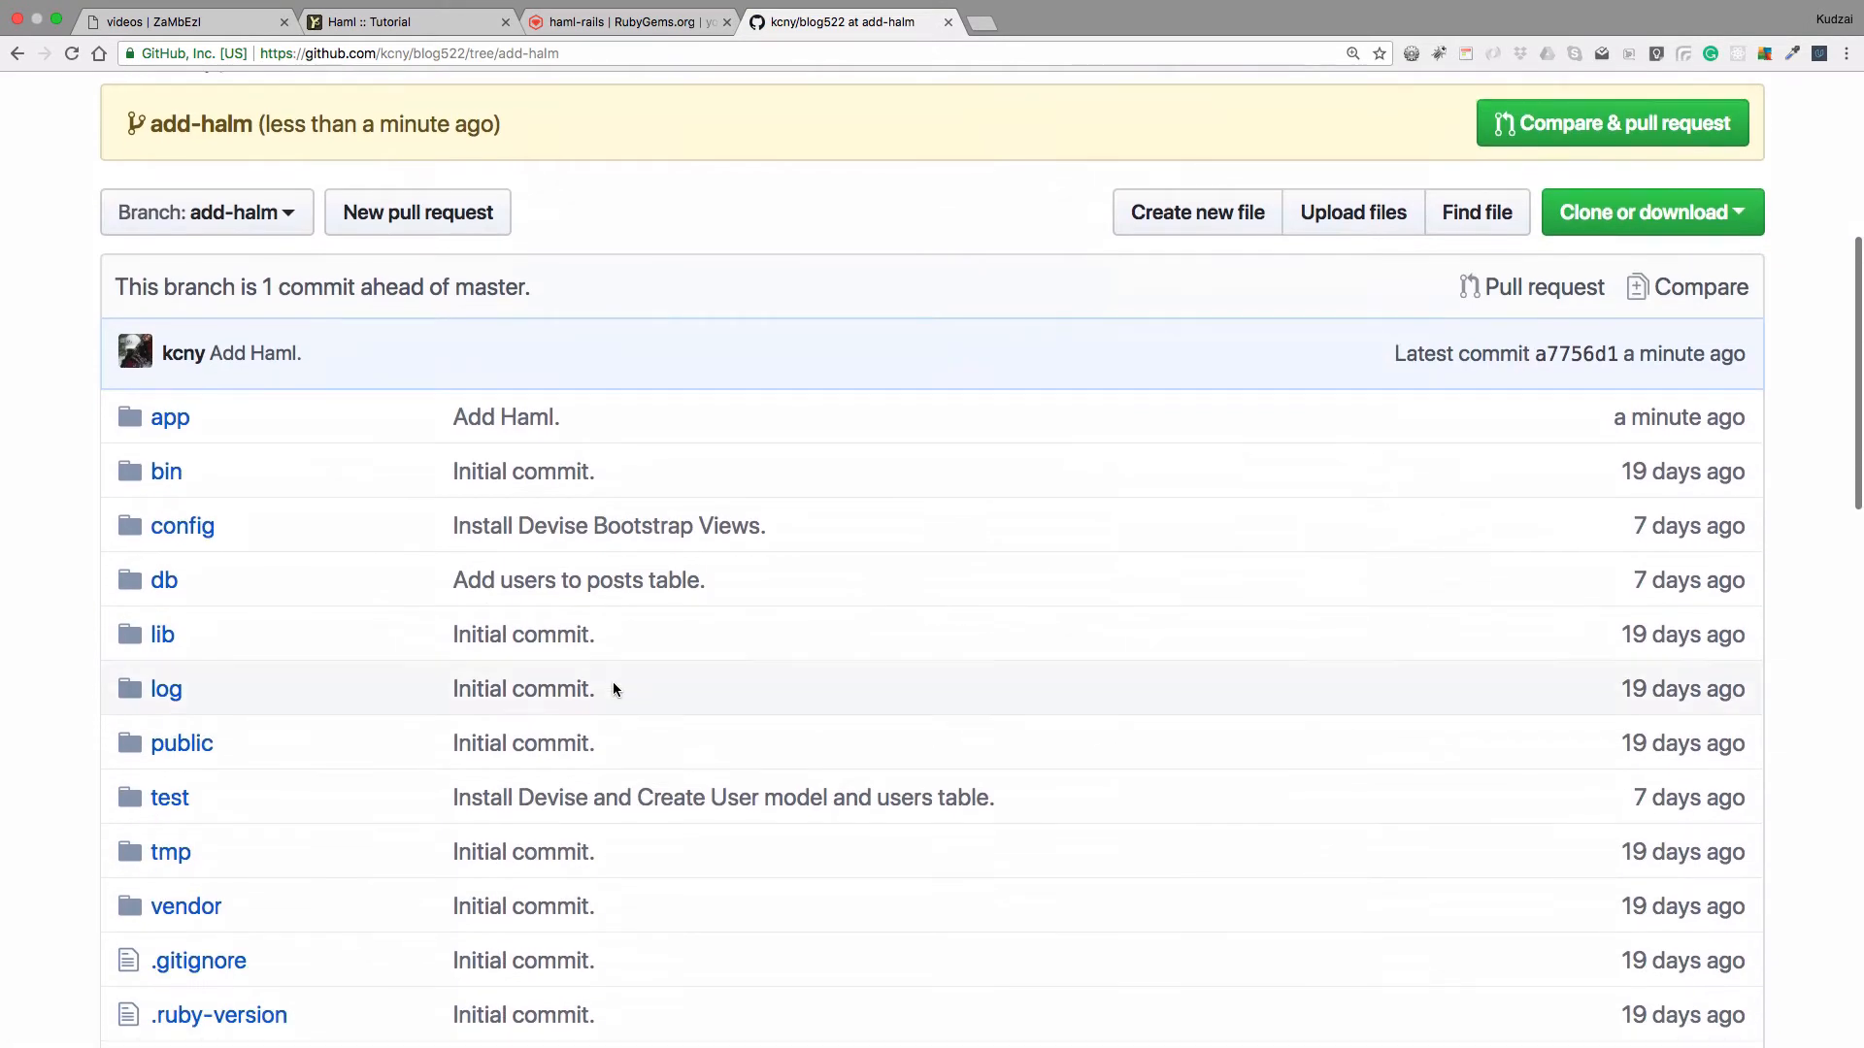
left_click(170, 416)
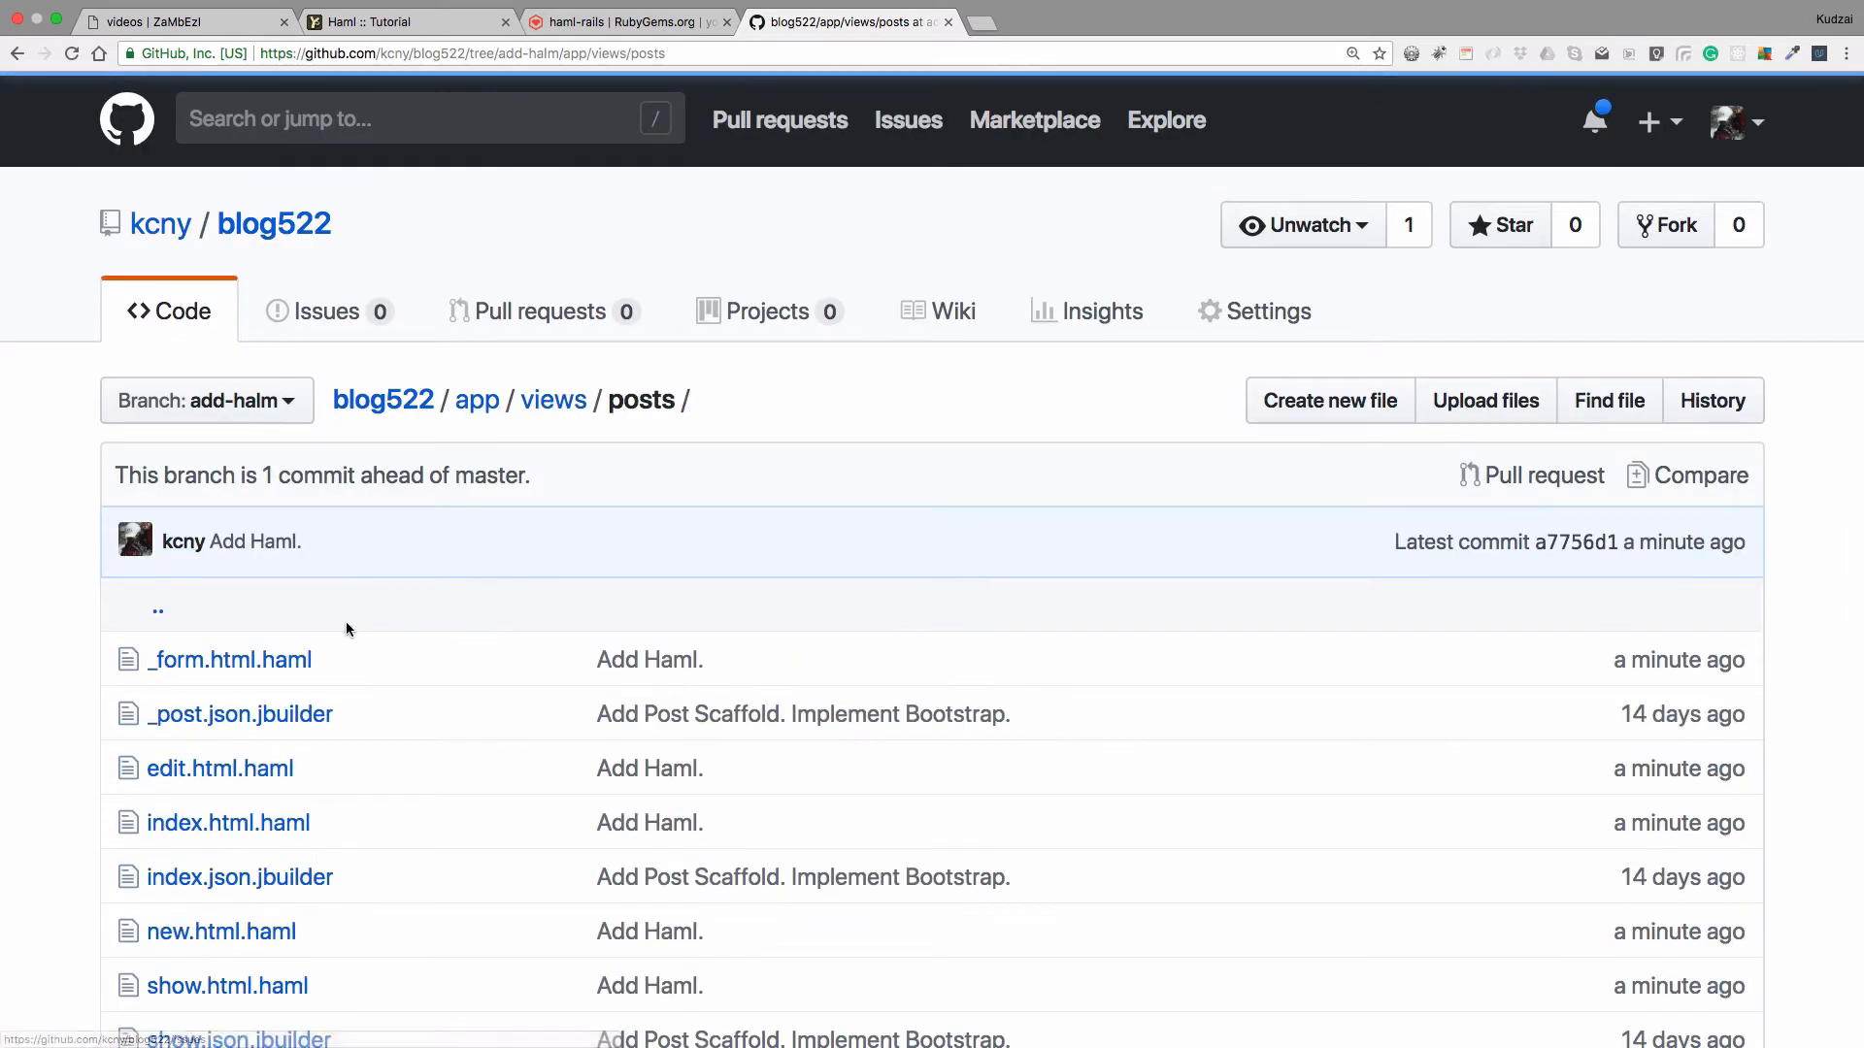
scroll("down", 3)
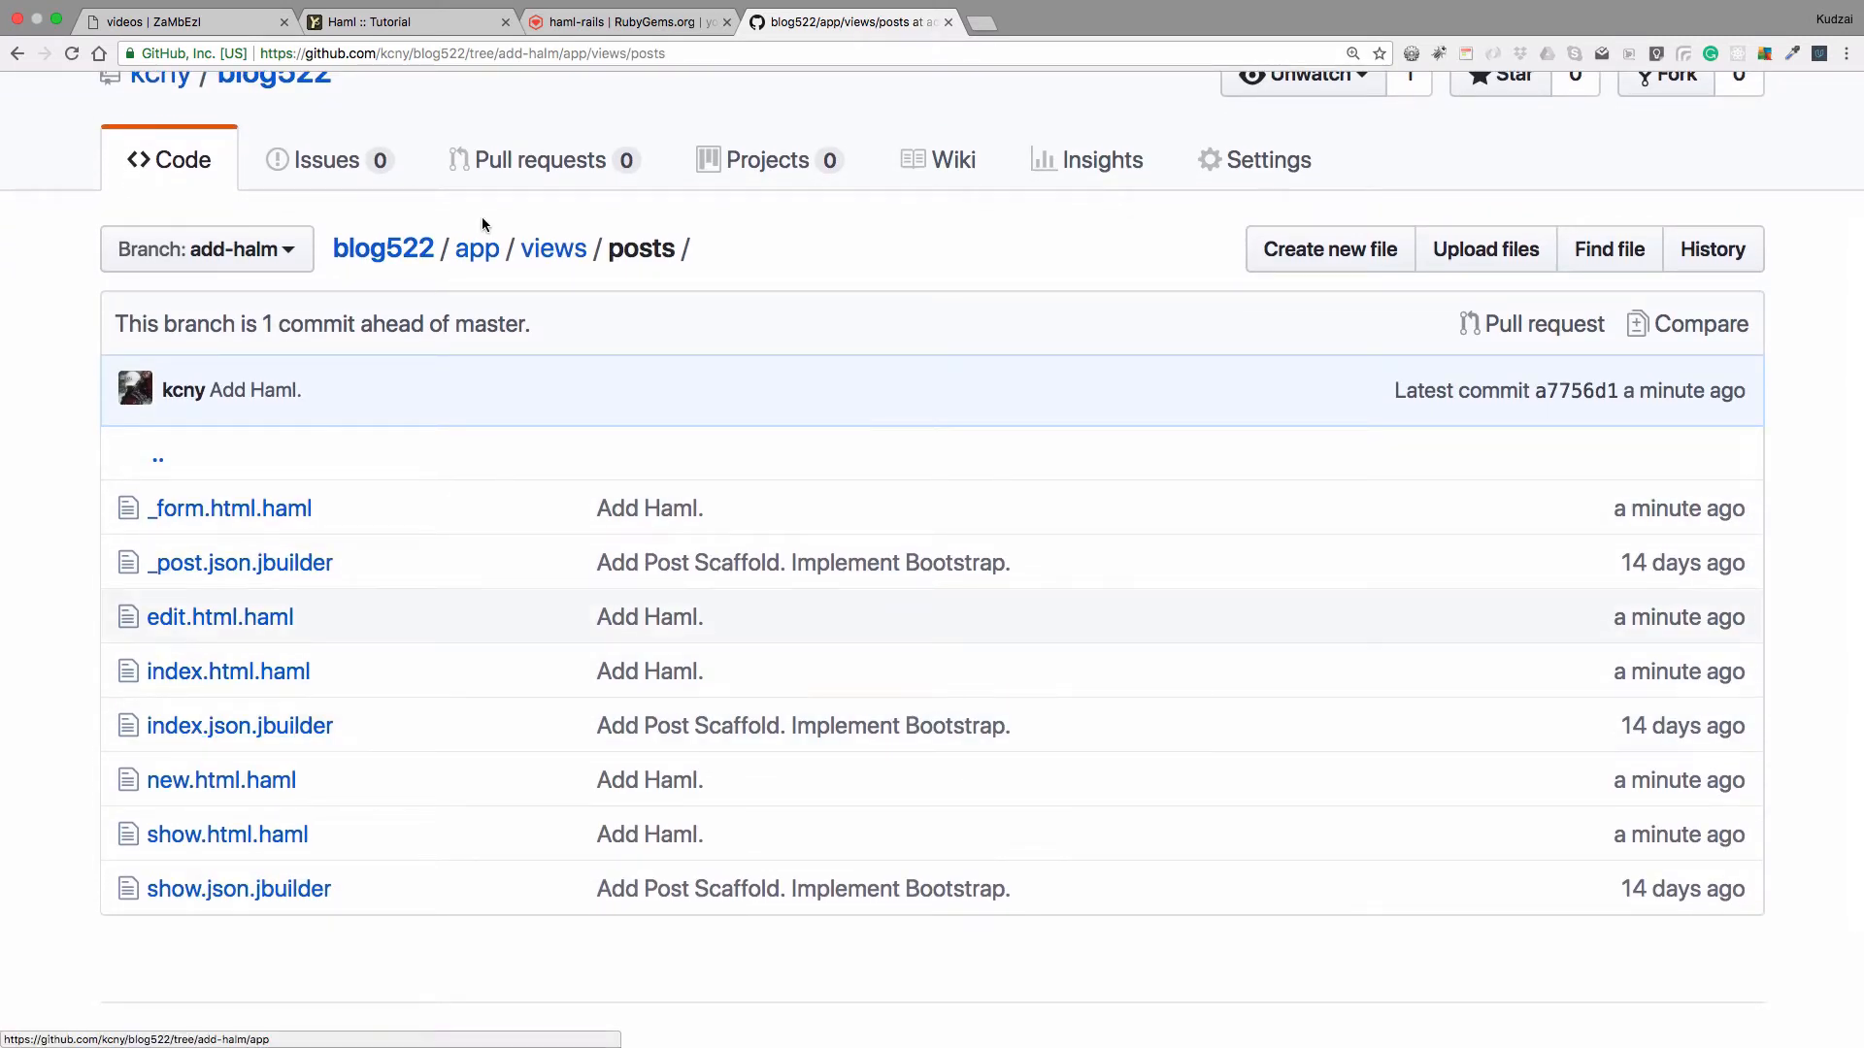
From the branch root, browse app down to the posts views folder listing the new Haml files
left_click(383, 249)
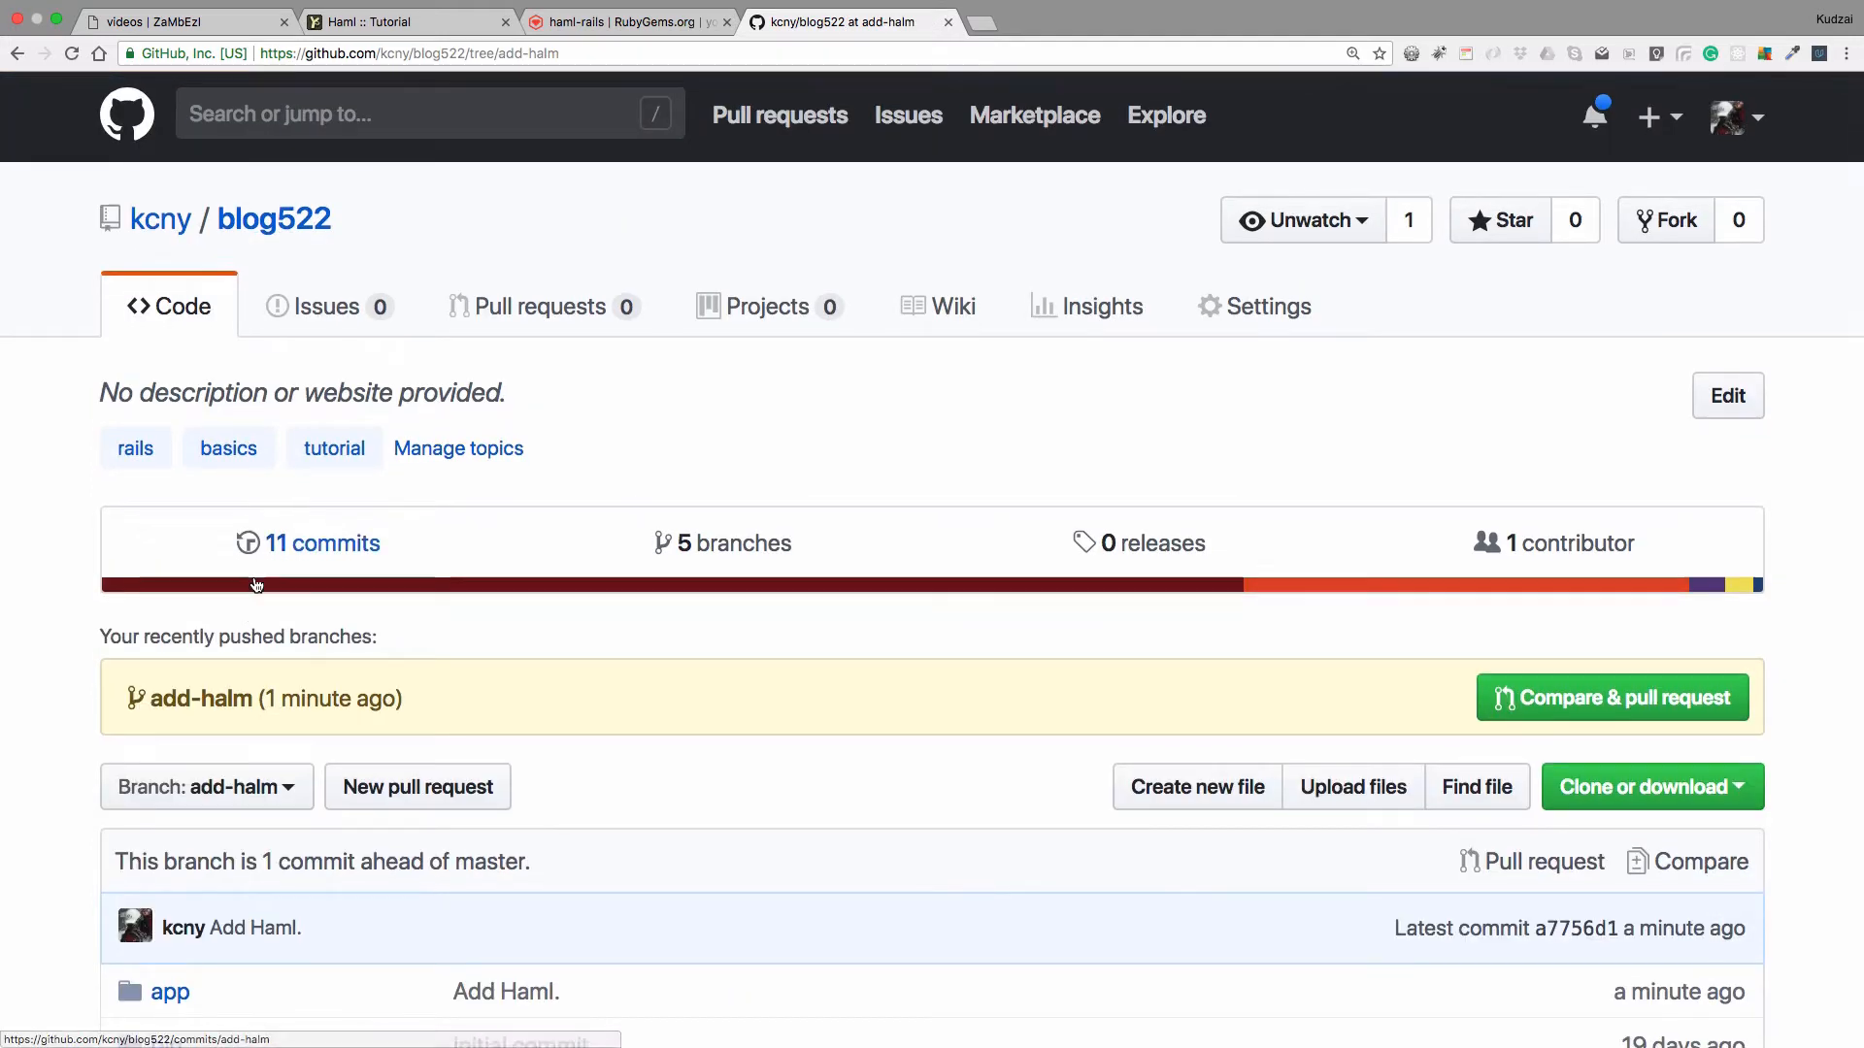
scroll("down", 3)
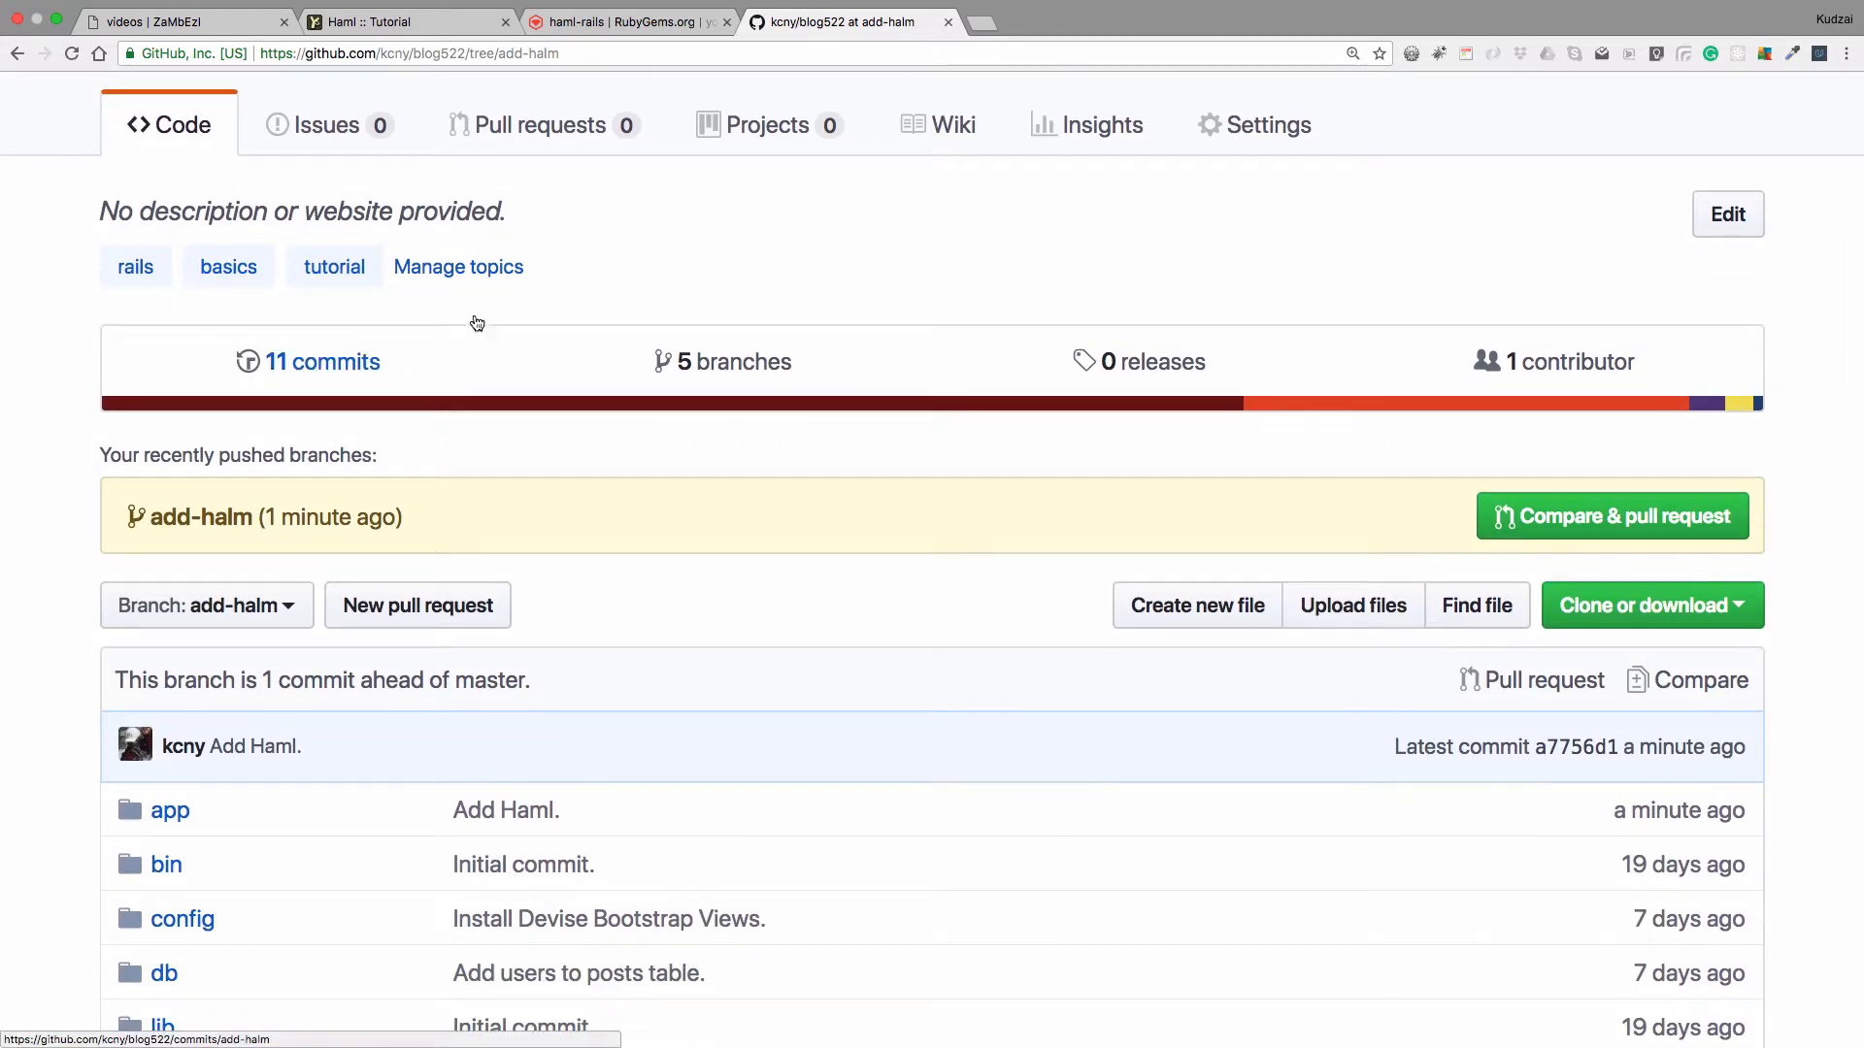
scroll("down", 3)
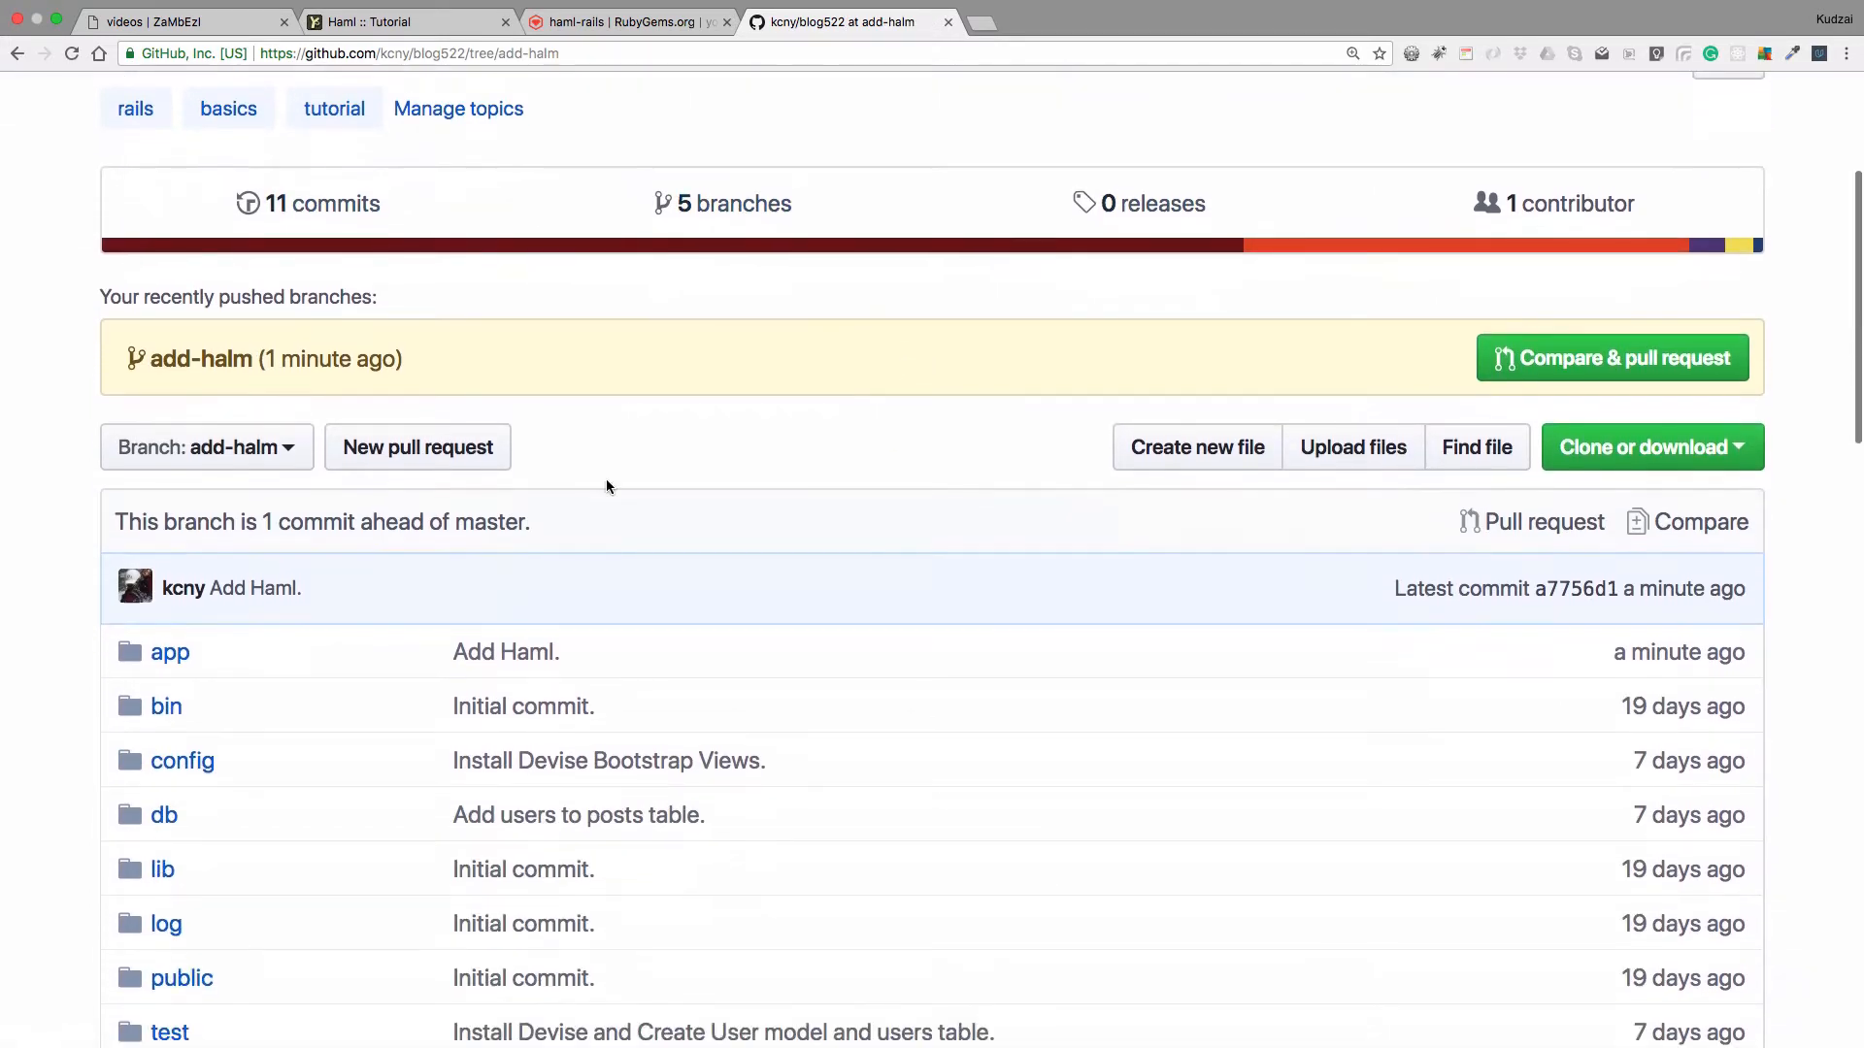
left_click(169, 653)
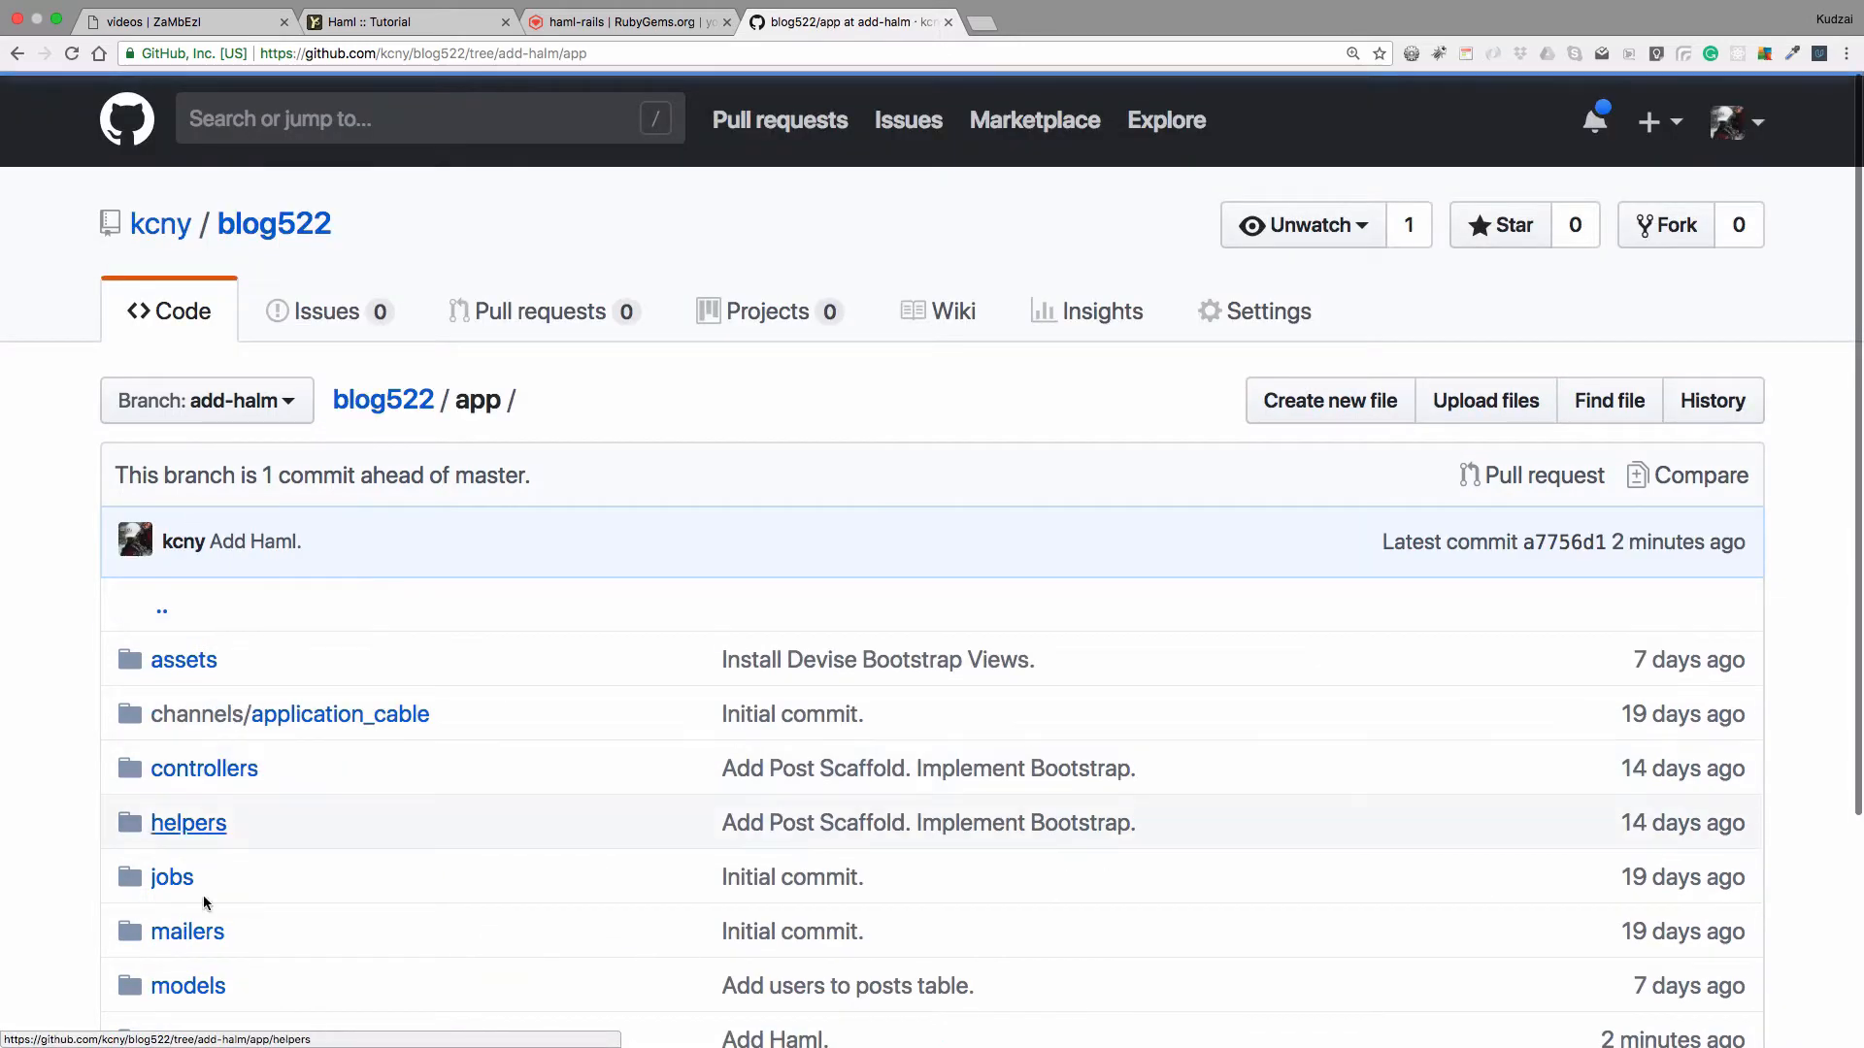
scroll("down", 3)
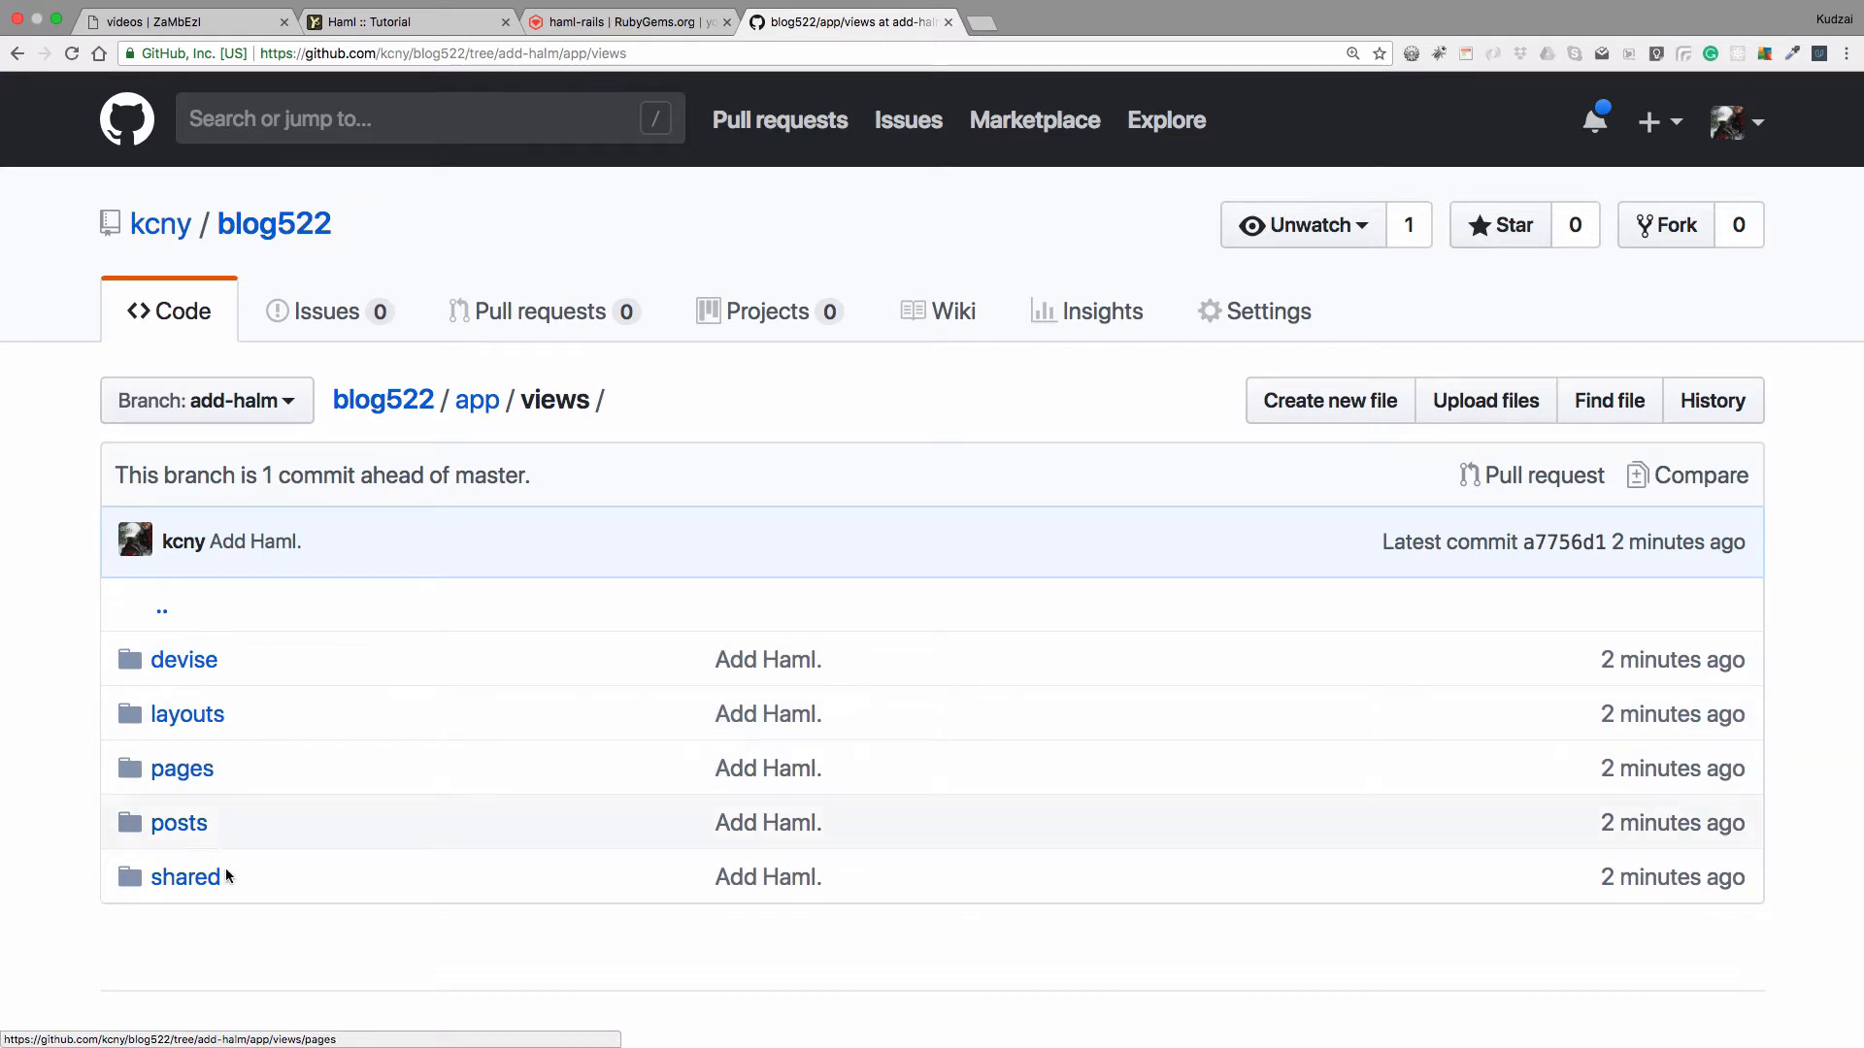
left_click(179, 823)
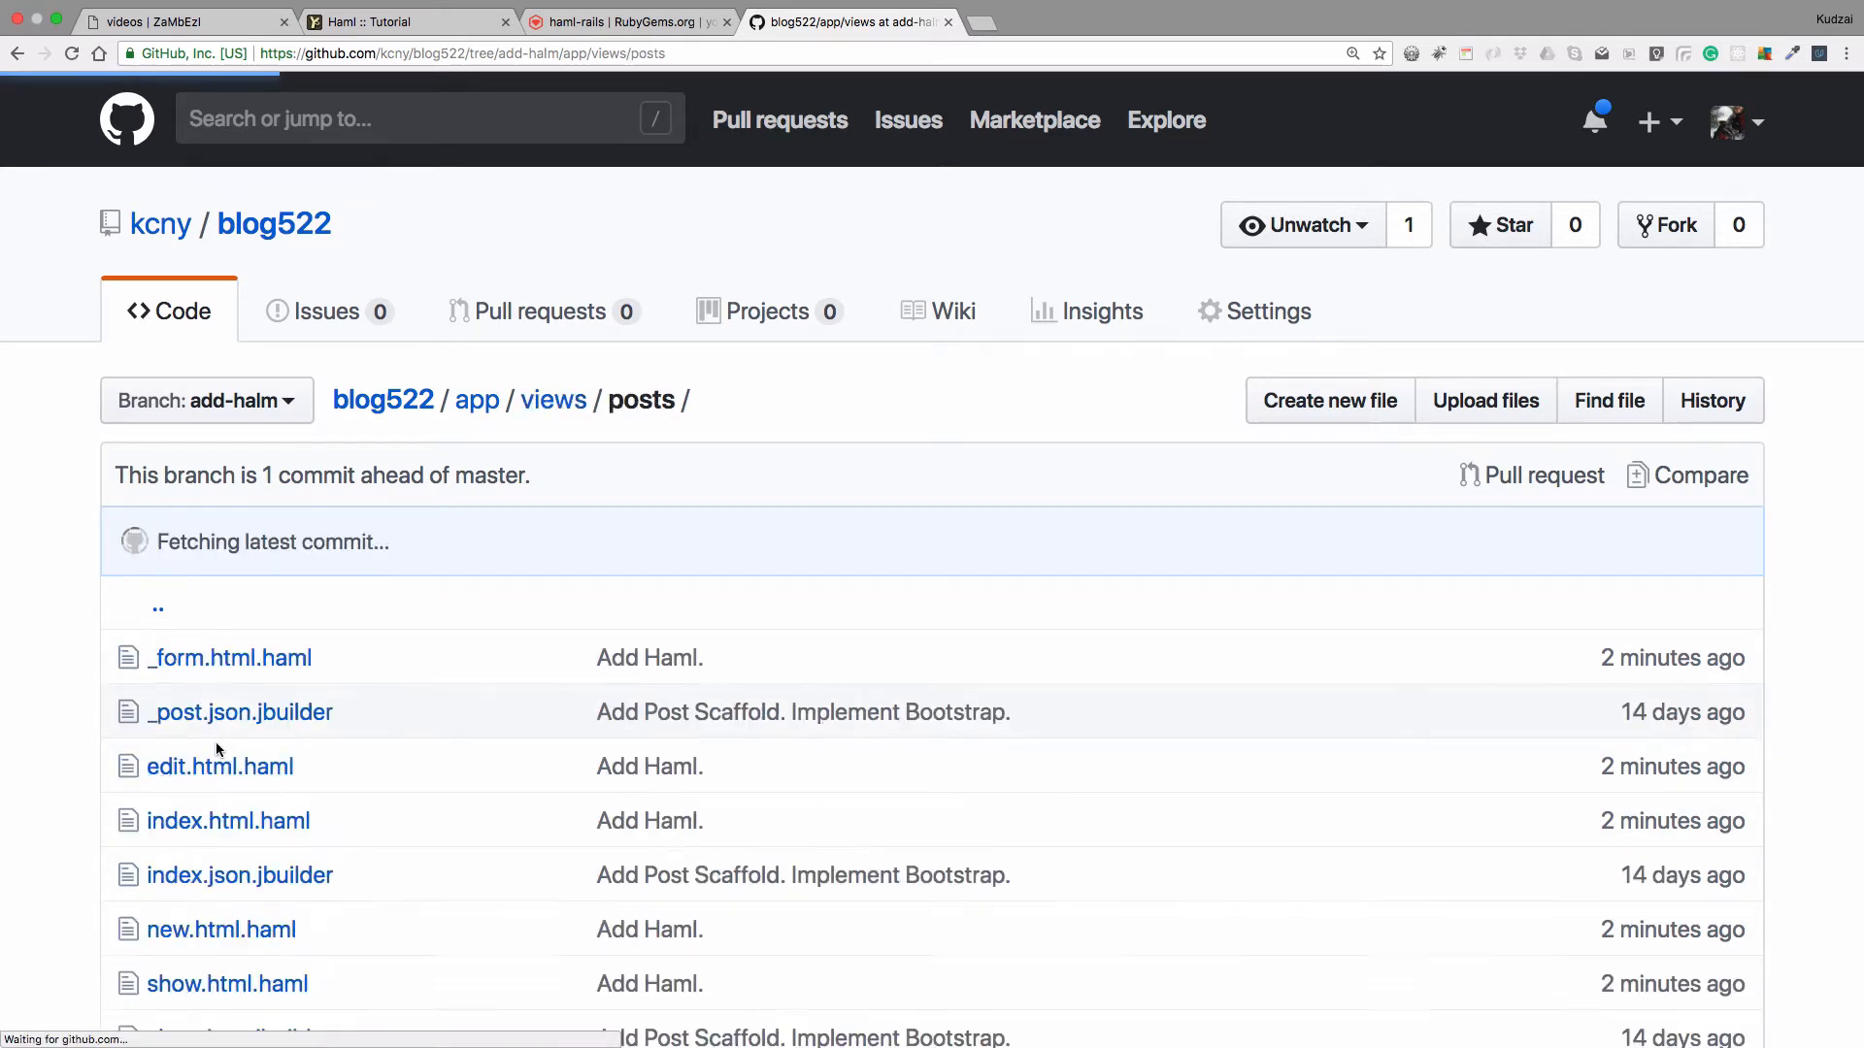
scroll("down", 3)
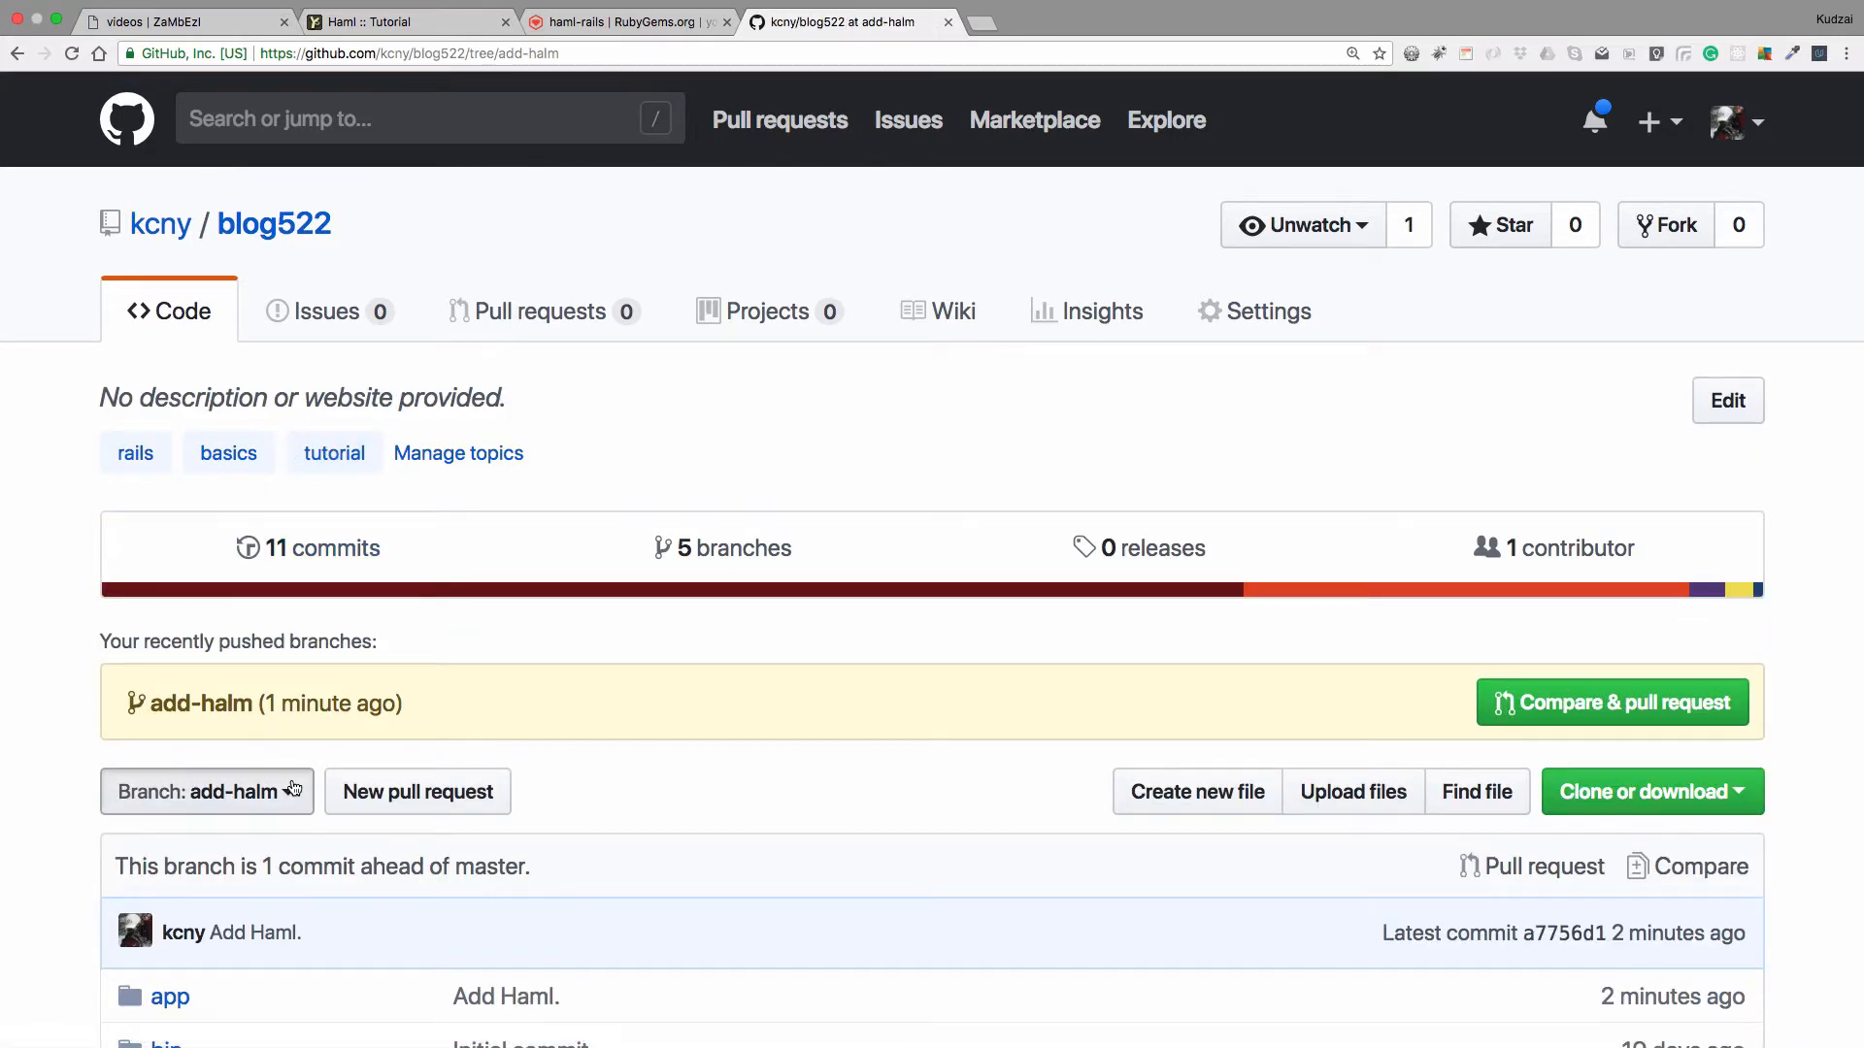
On master, browse app/views/posts to see the original .erb templates, then return to Terminal
left_click(204, 792)
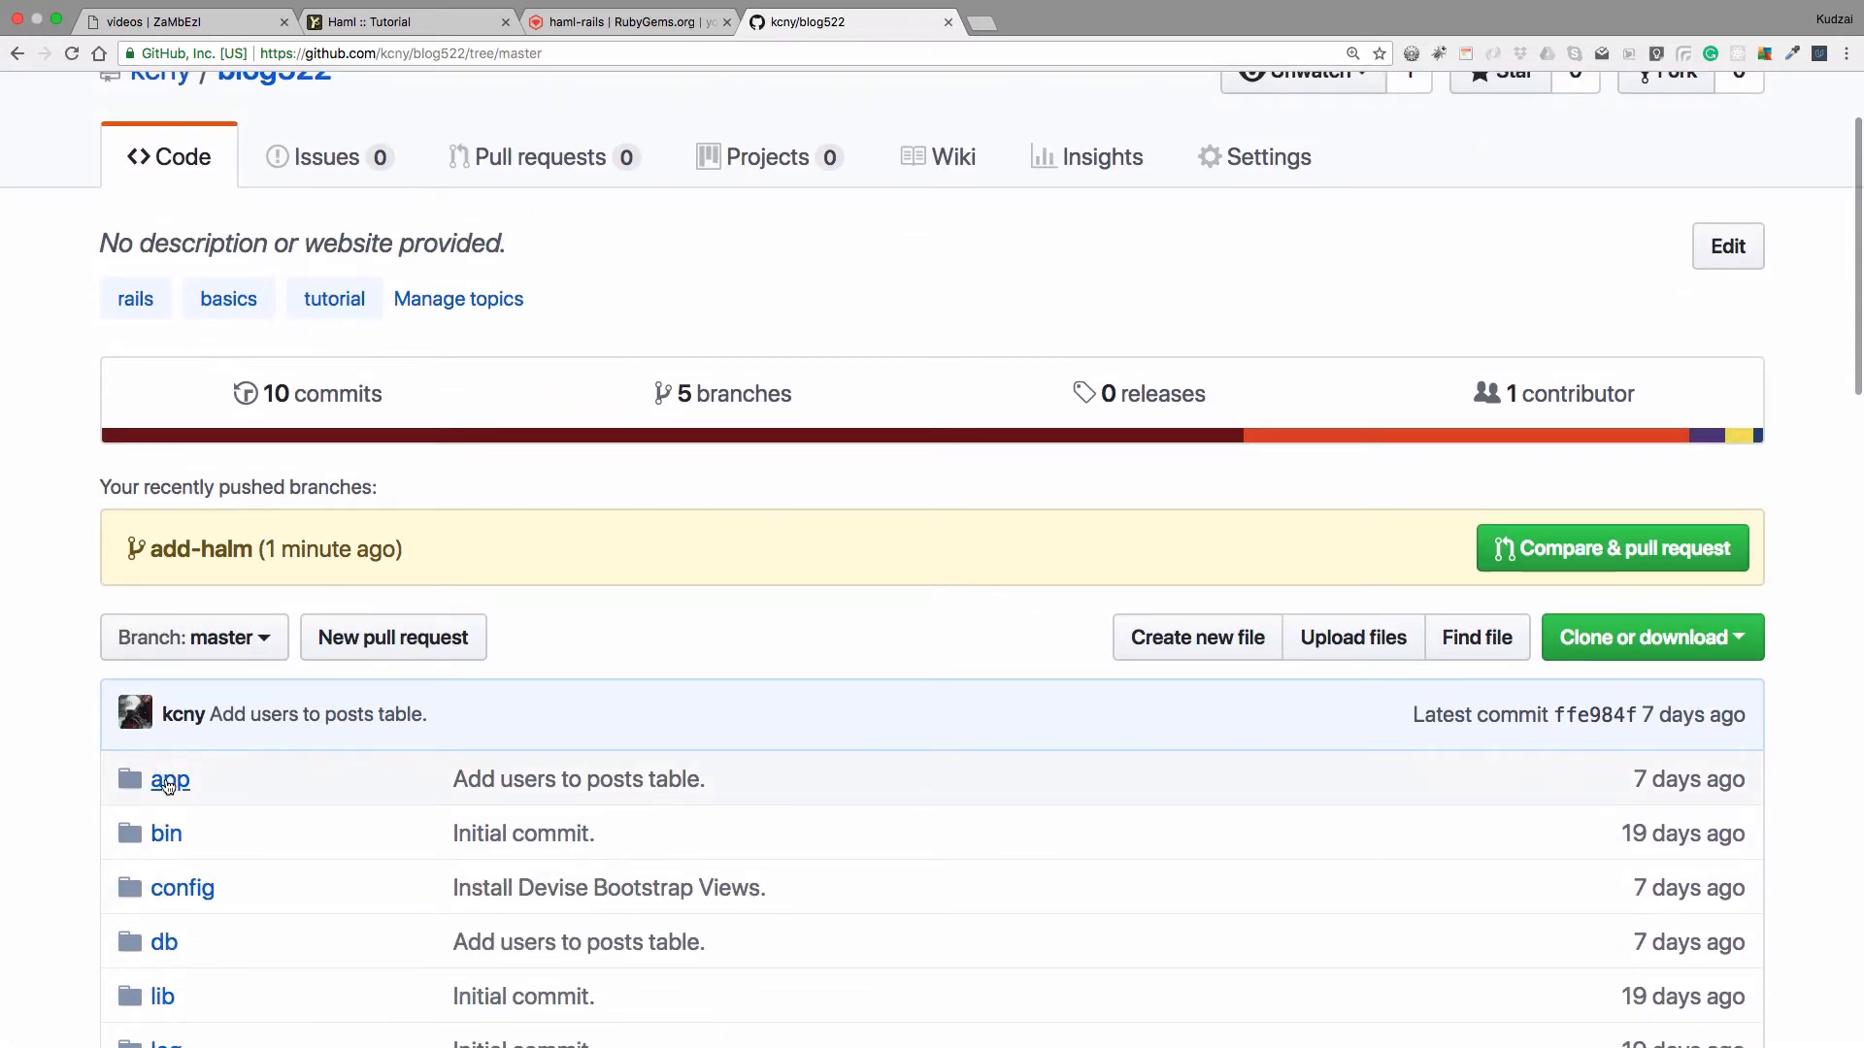
left_click(171, 779)
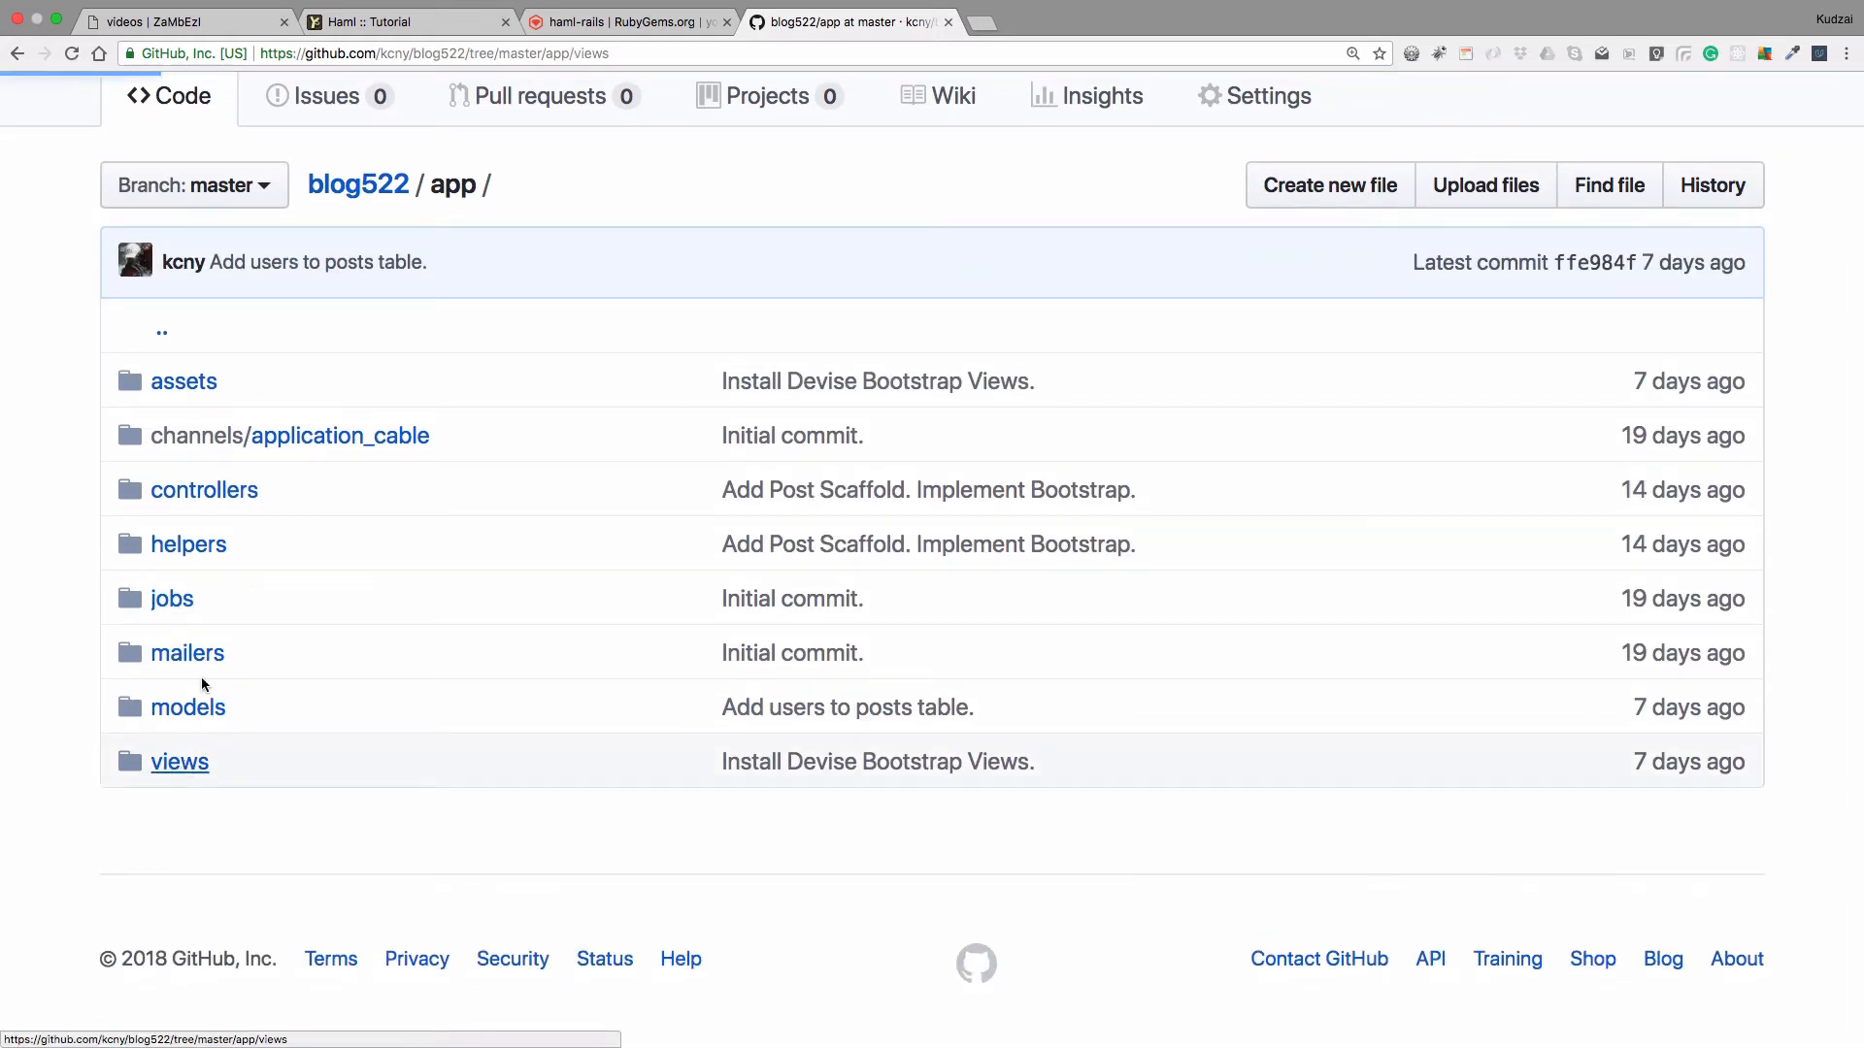
left_click(179, 761)
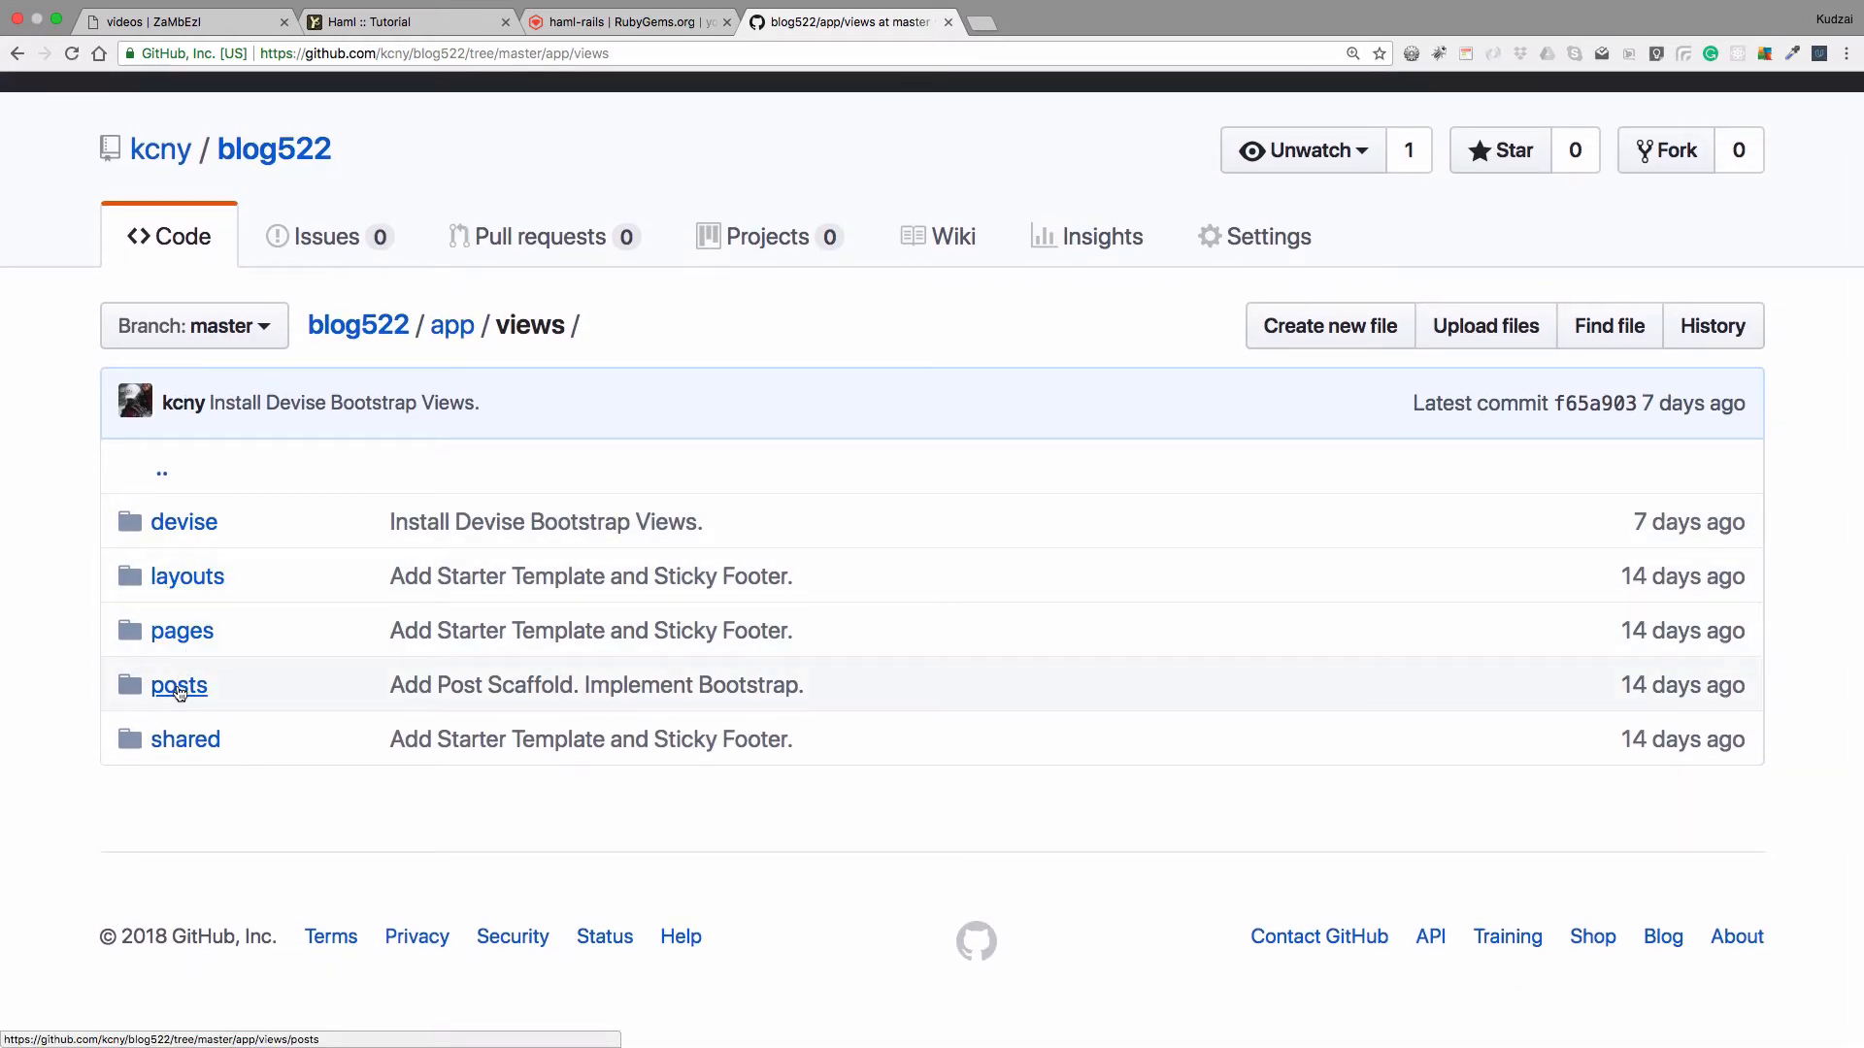
left_click(178, 685)
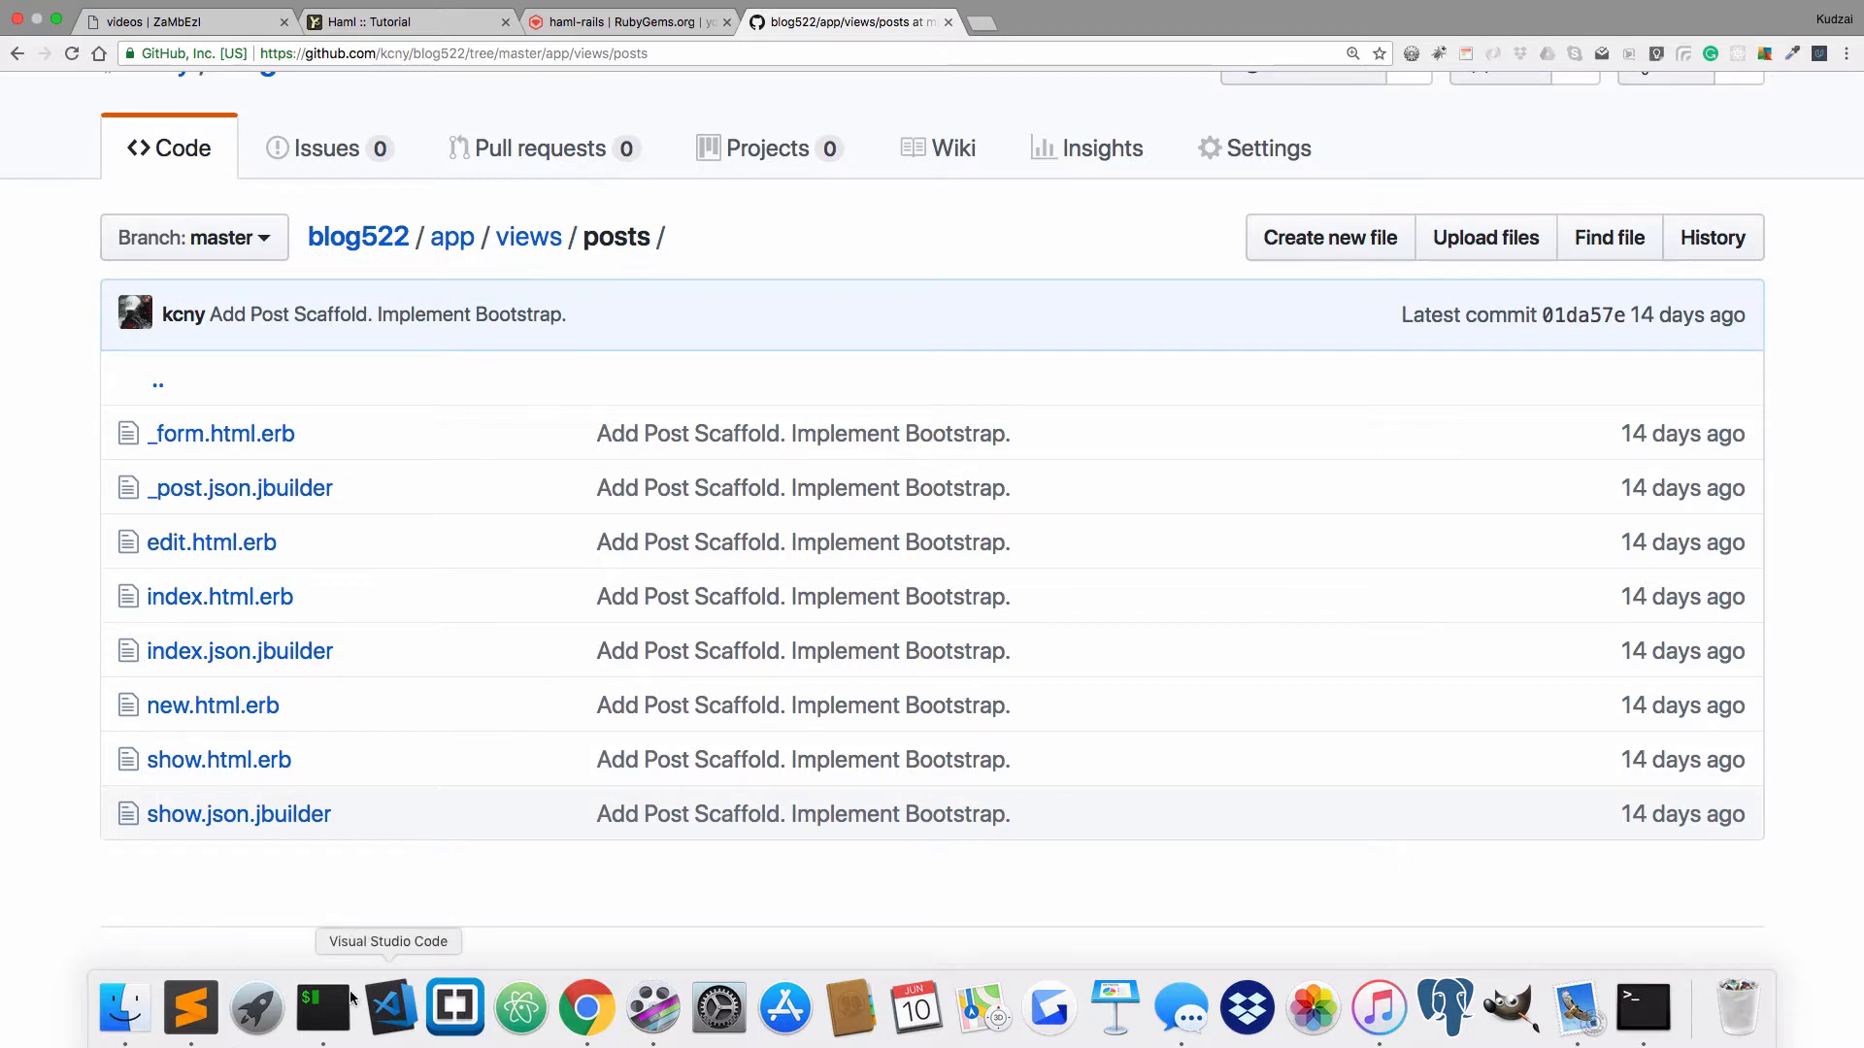
left_click(322, 1010)
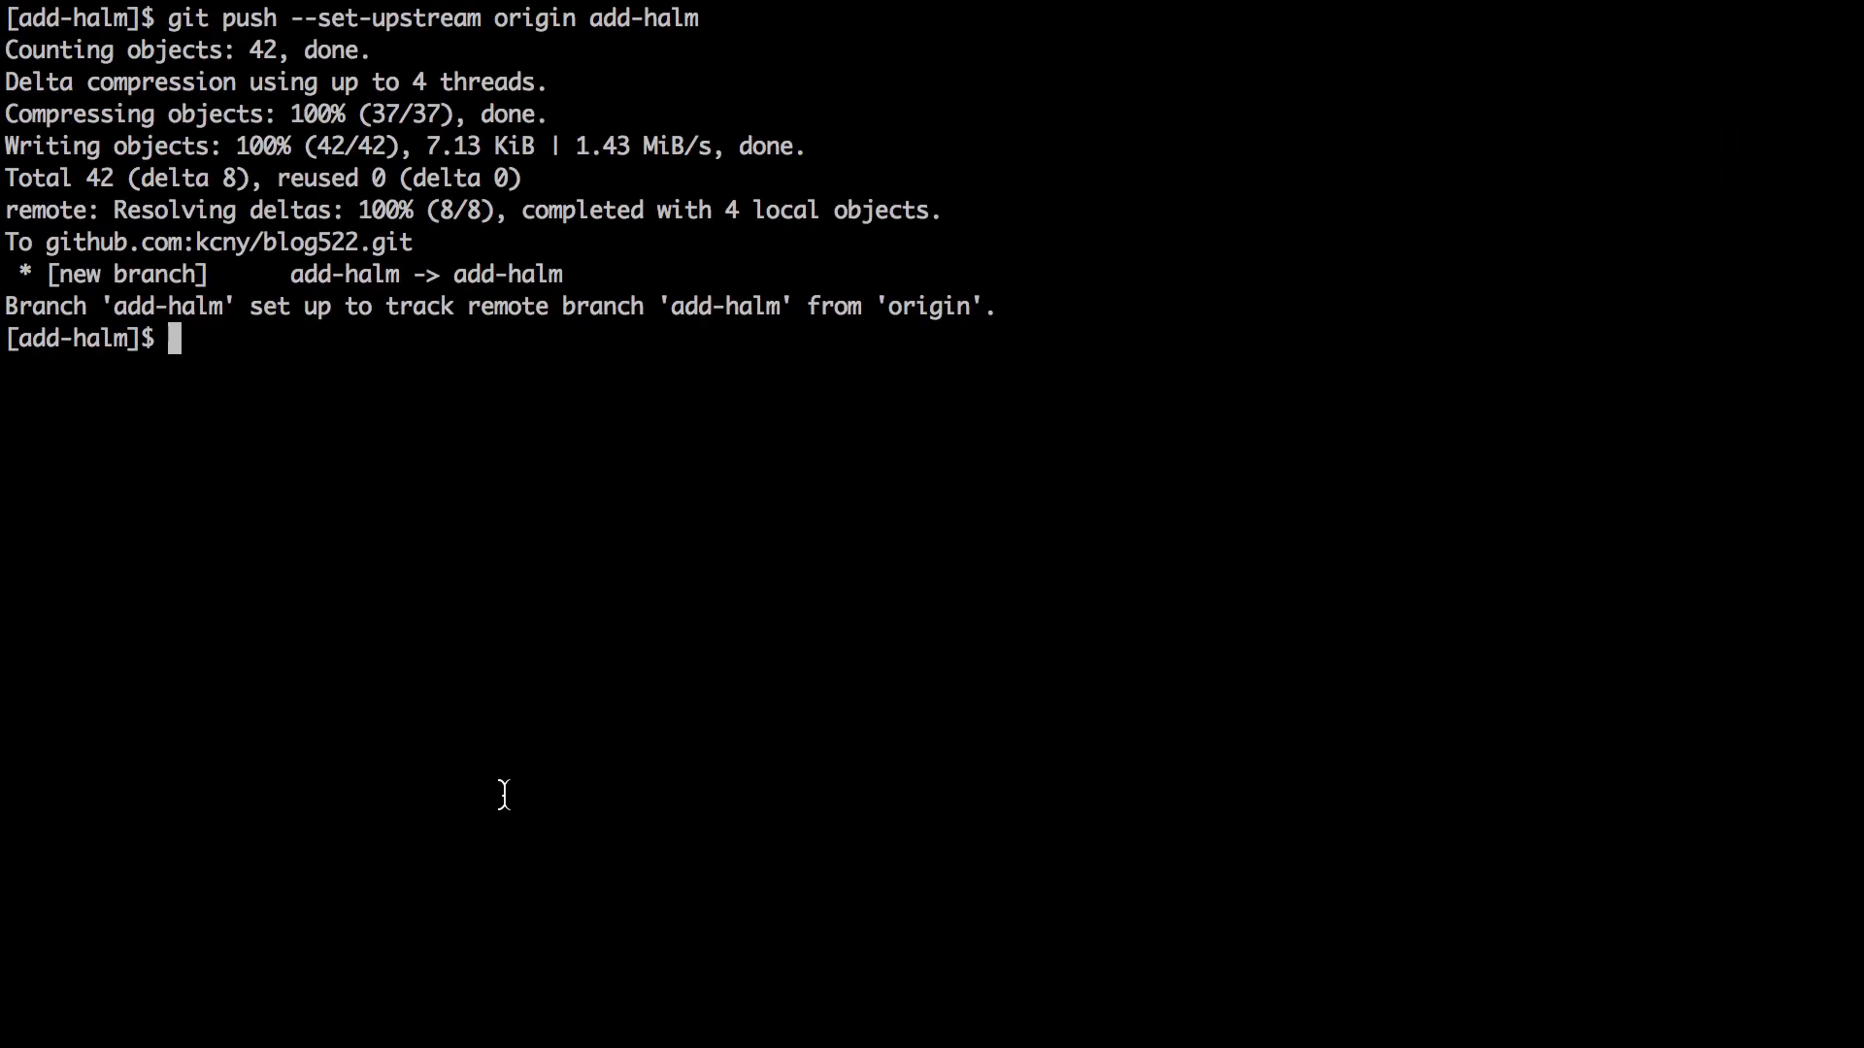
Run git co master, attempt git merge add-haml (nothing to merge), then start git branch
type("git co")
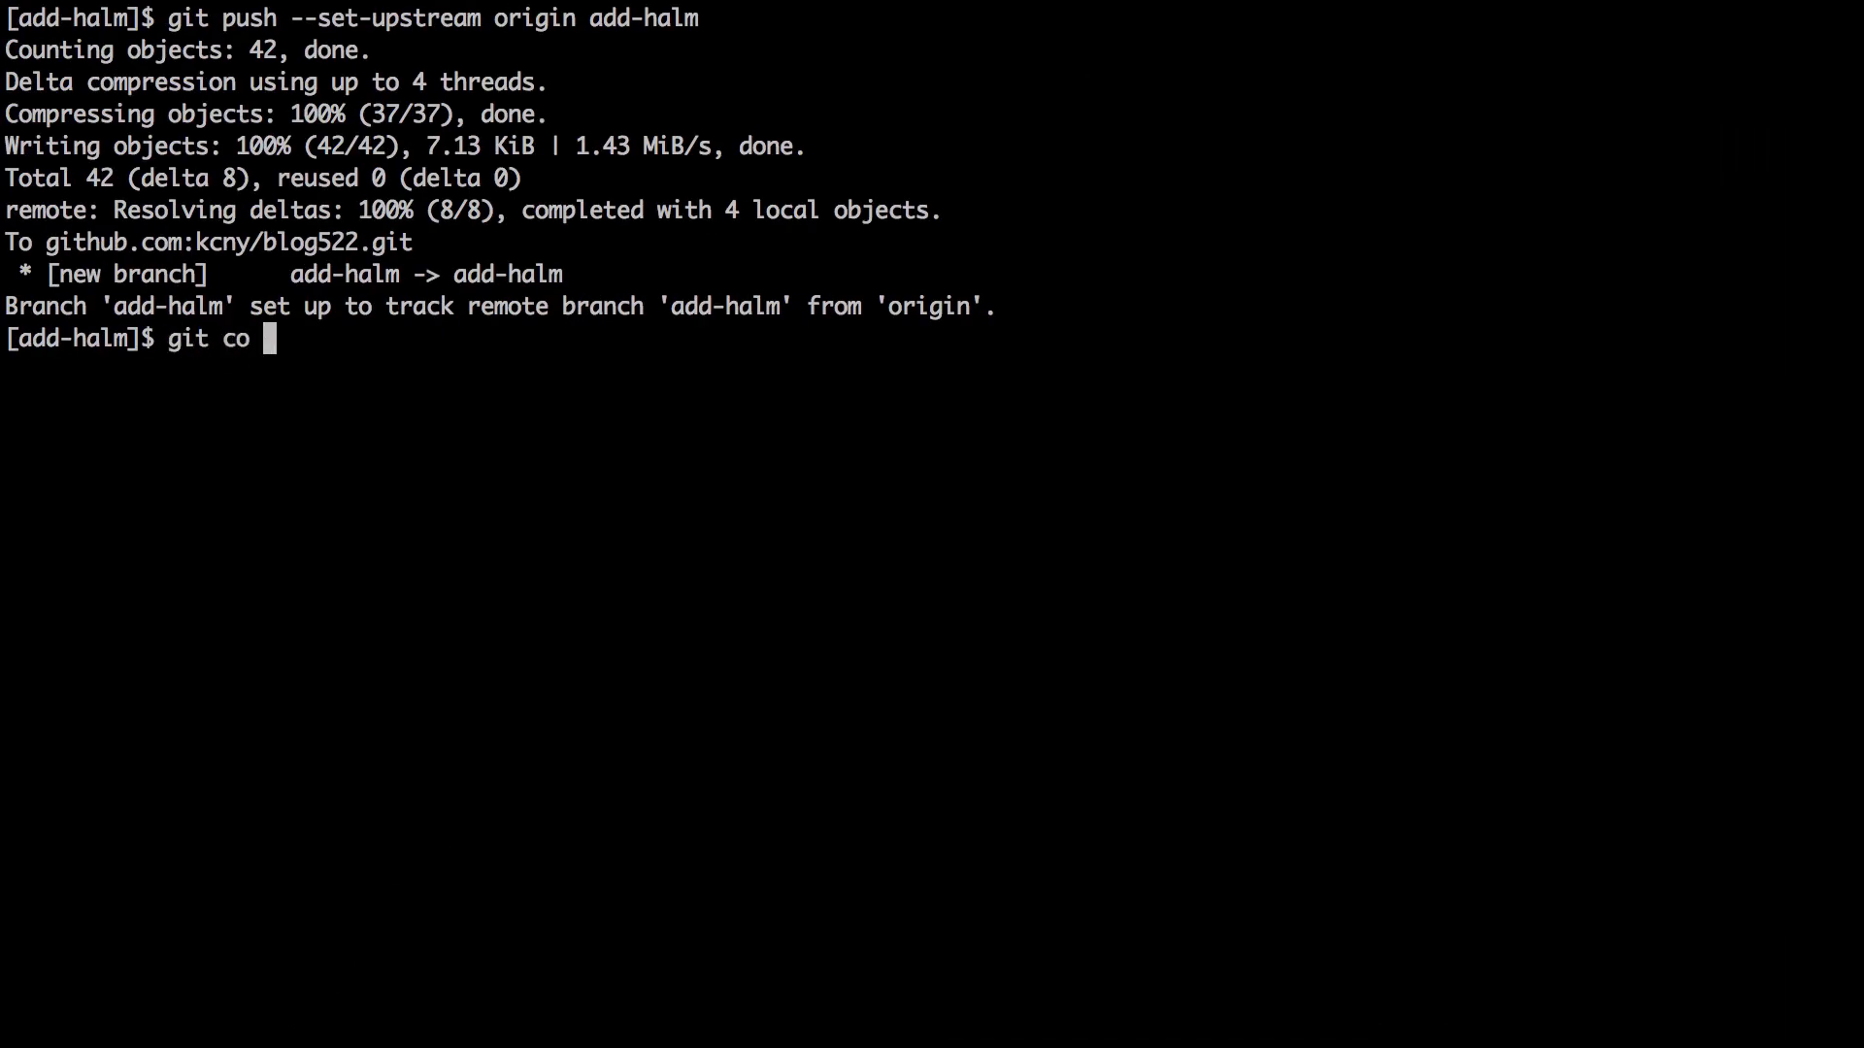
type("m")
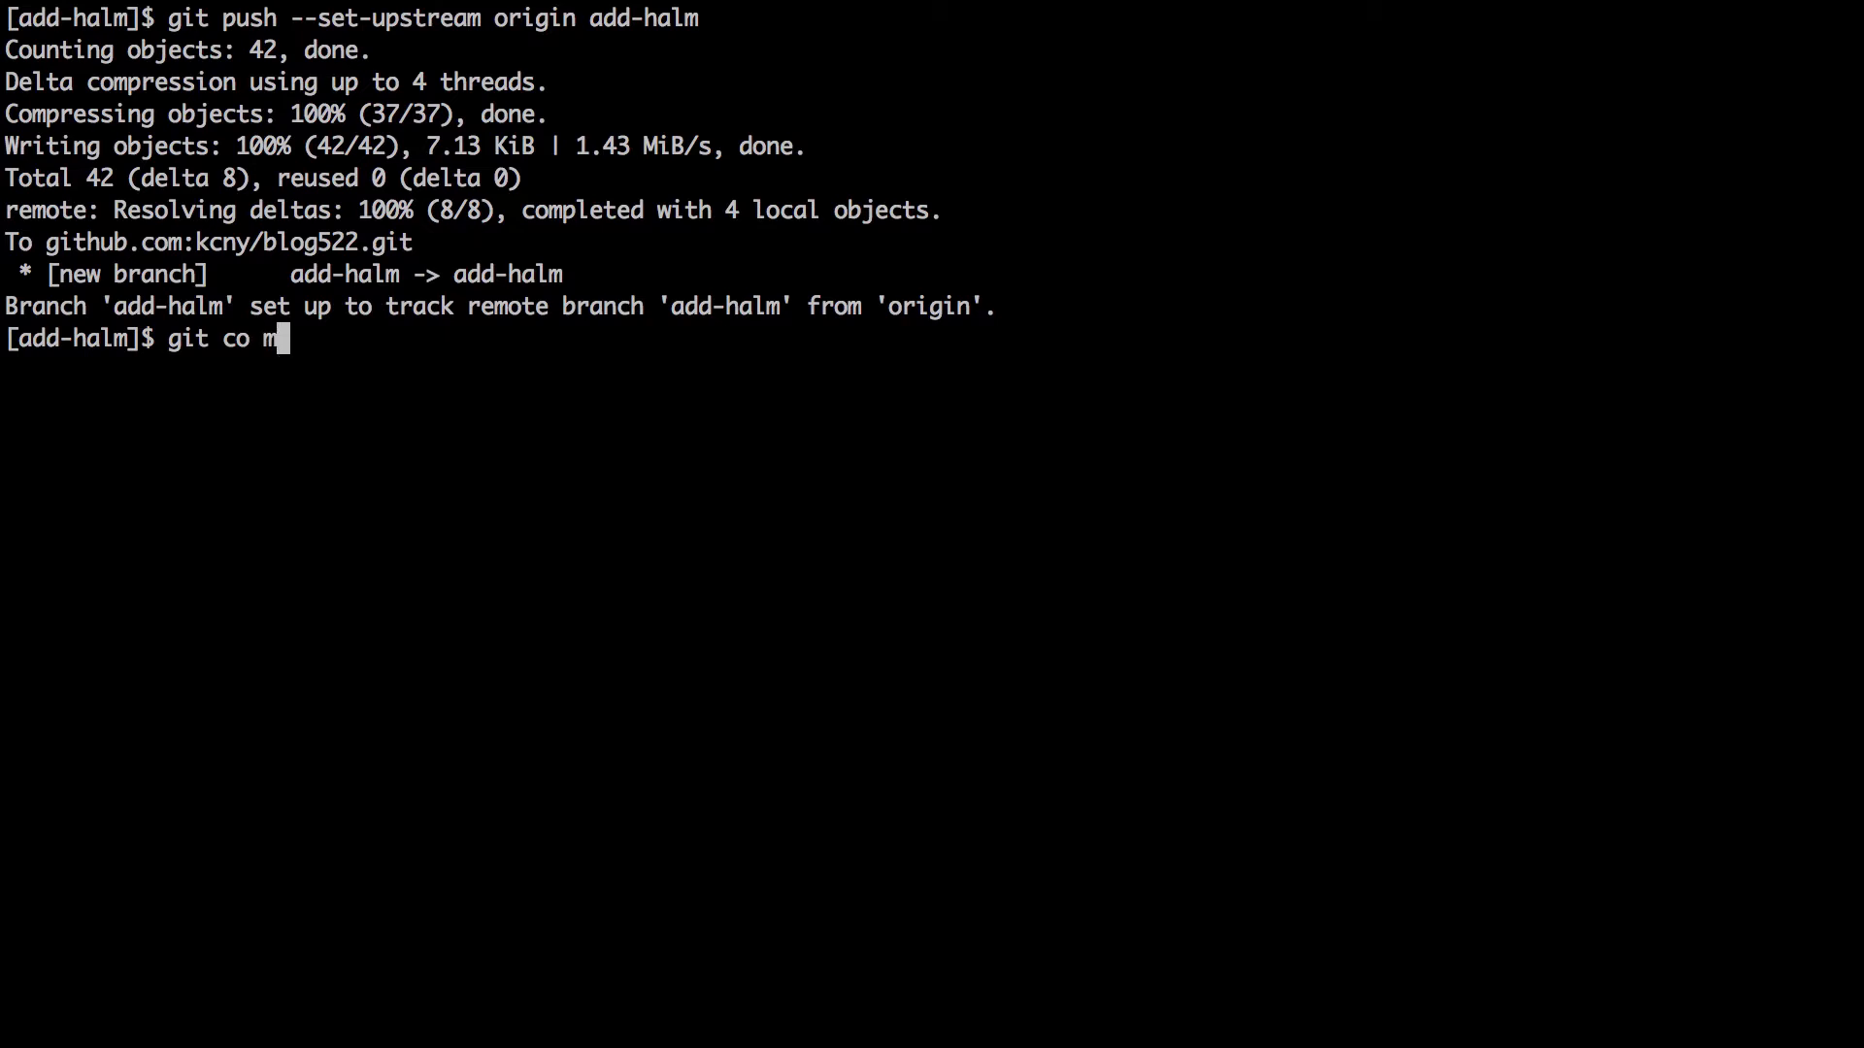
type("aster")
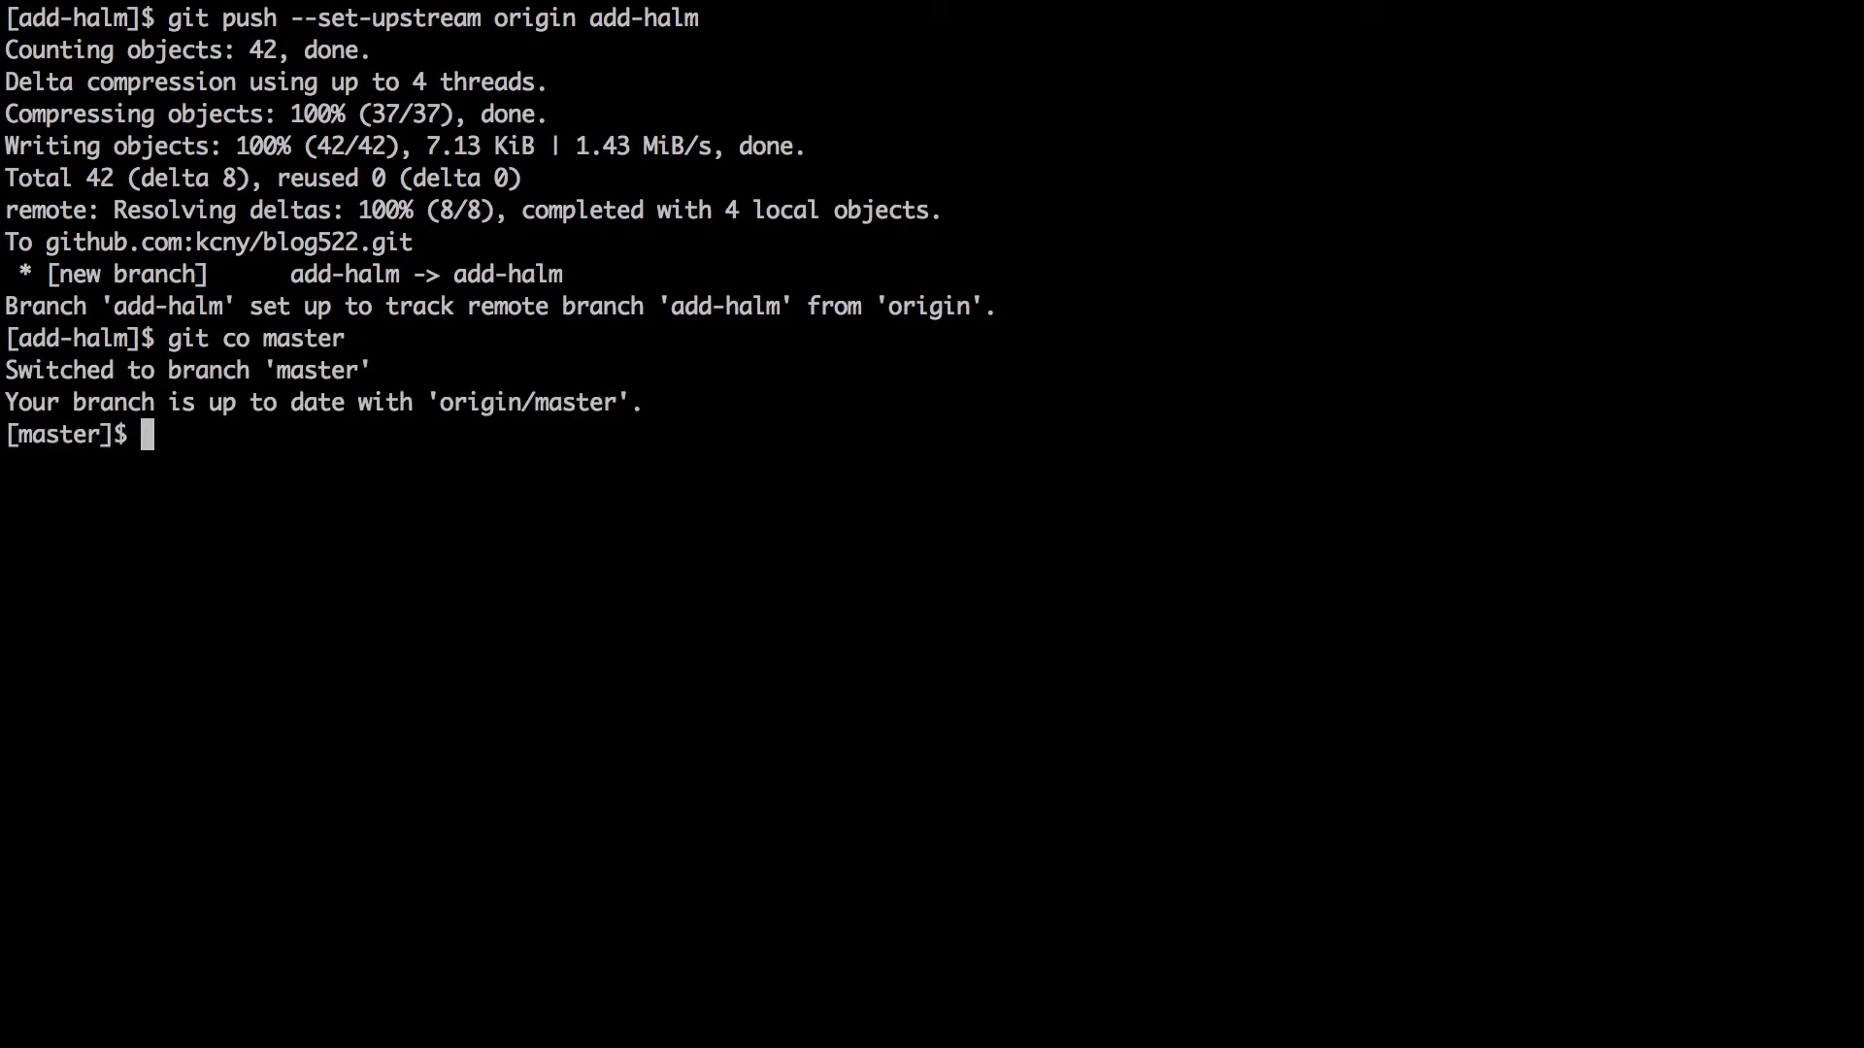
type("c")
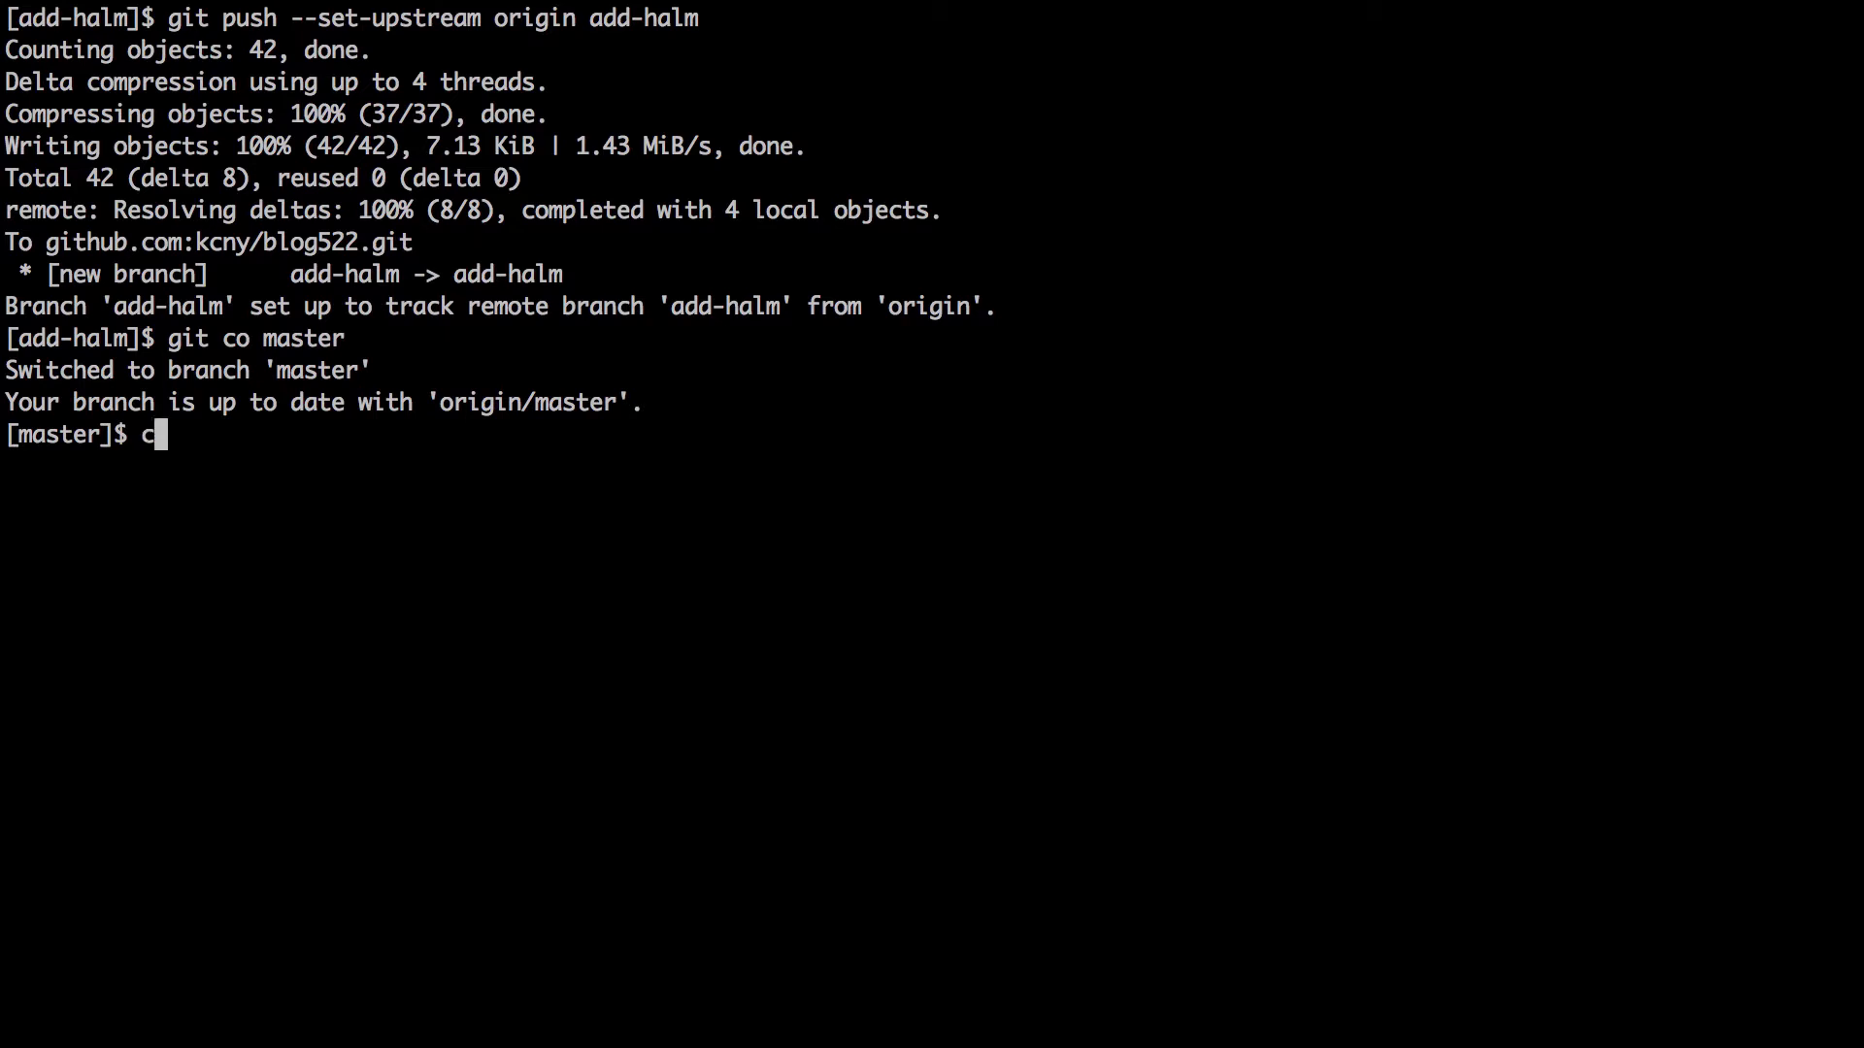
type("git merge add")
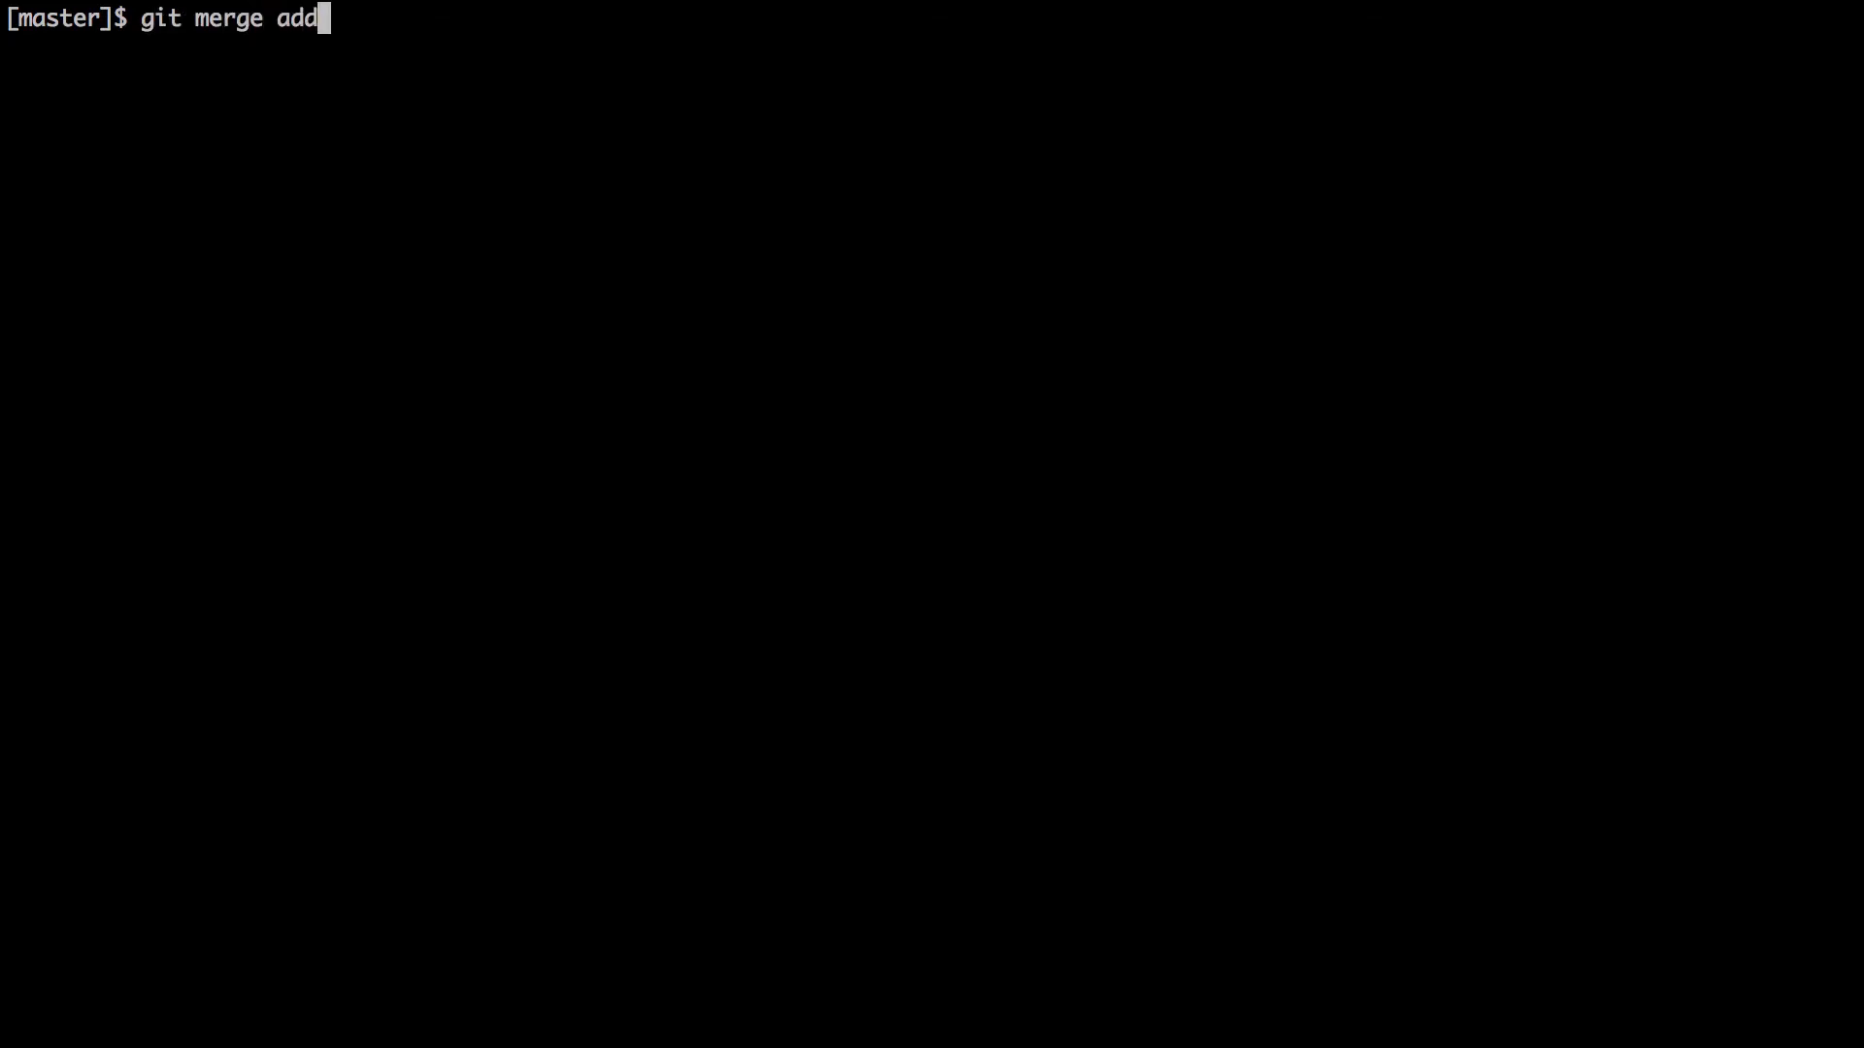
type("-haml")
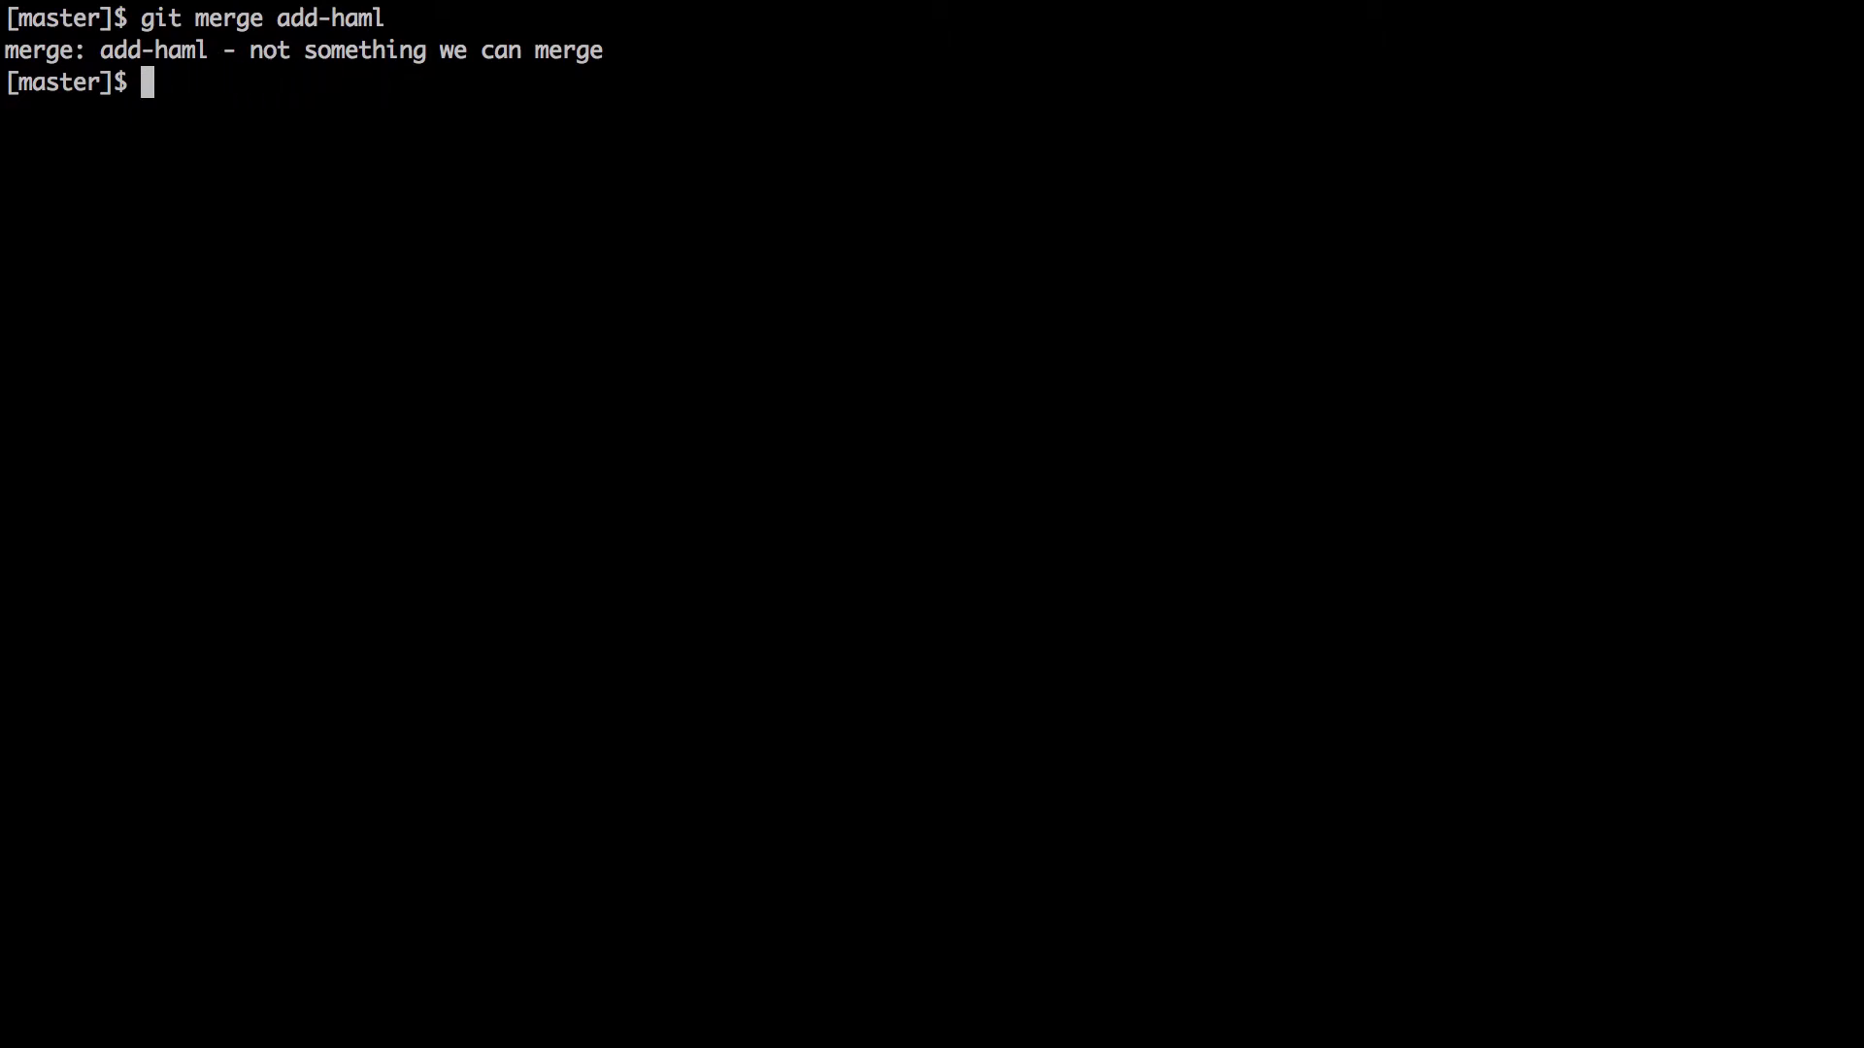
type("git branch")
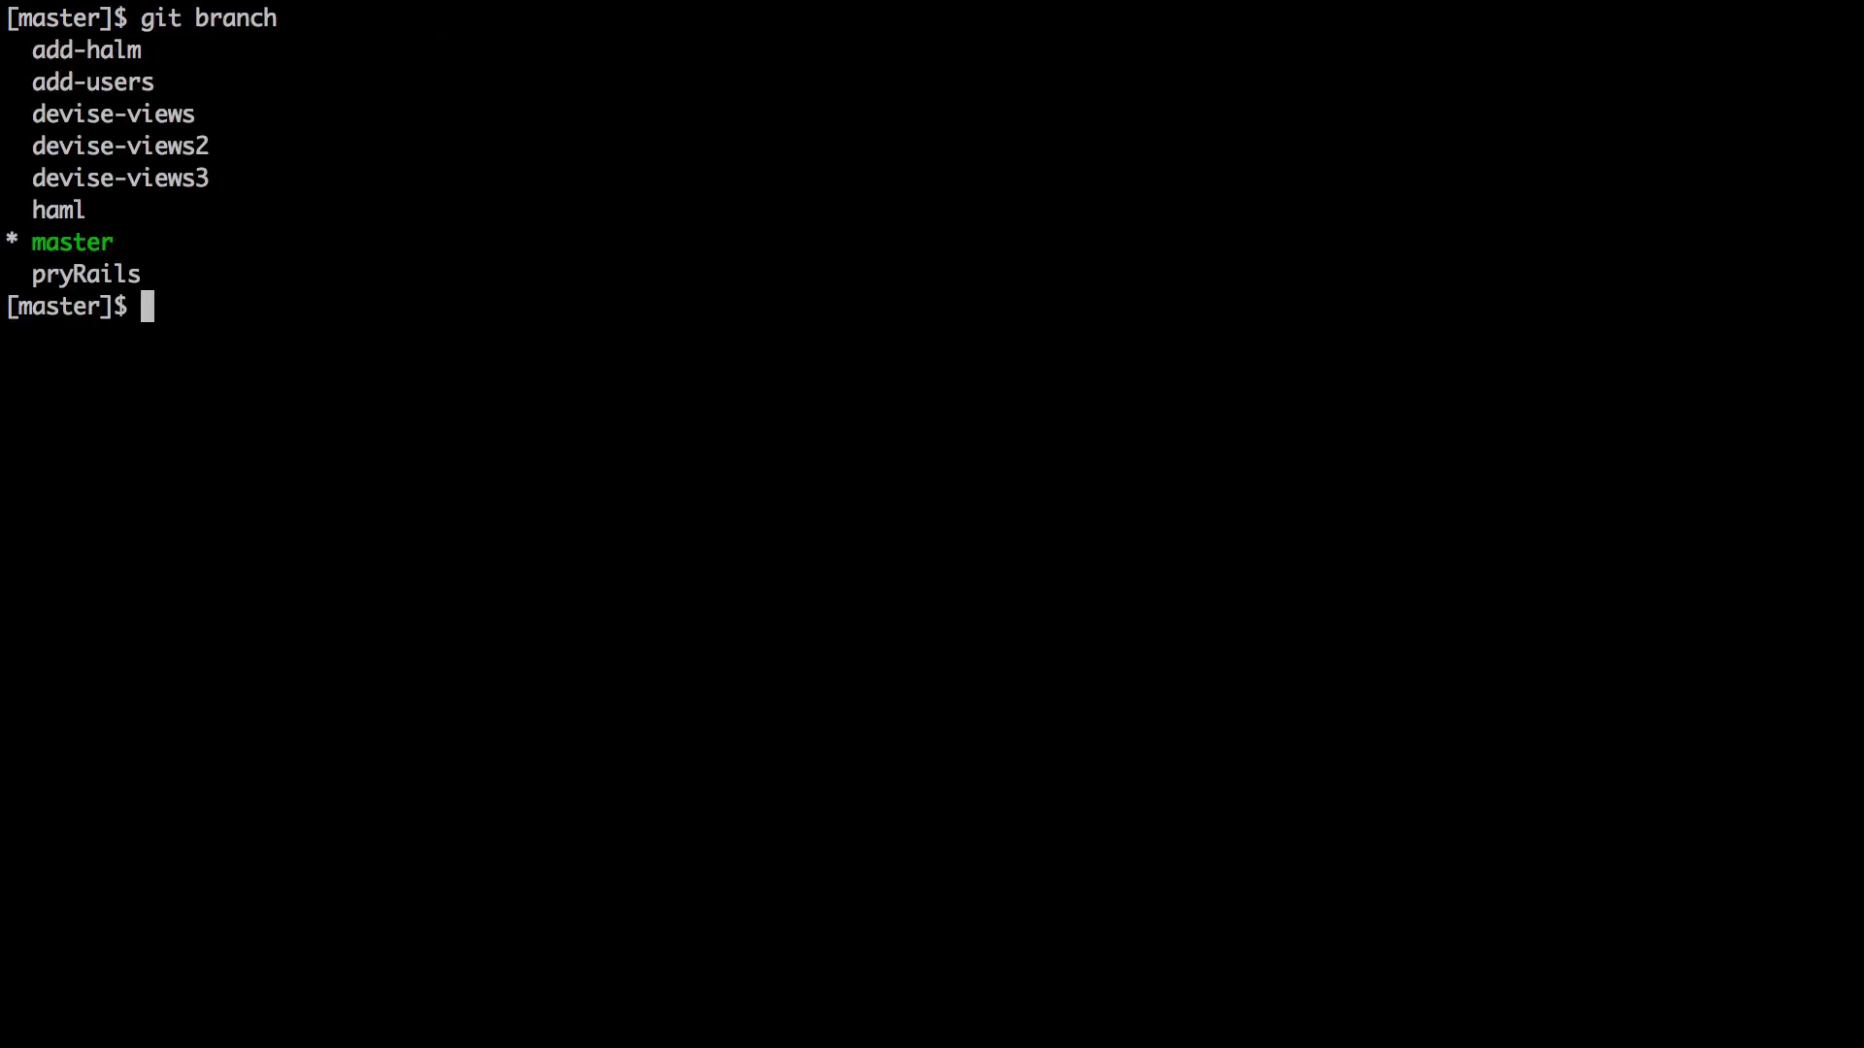
Retry git merge add-haml and list branches to find the correct add-halm branch name
type("git merge add-haml")
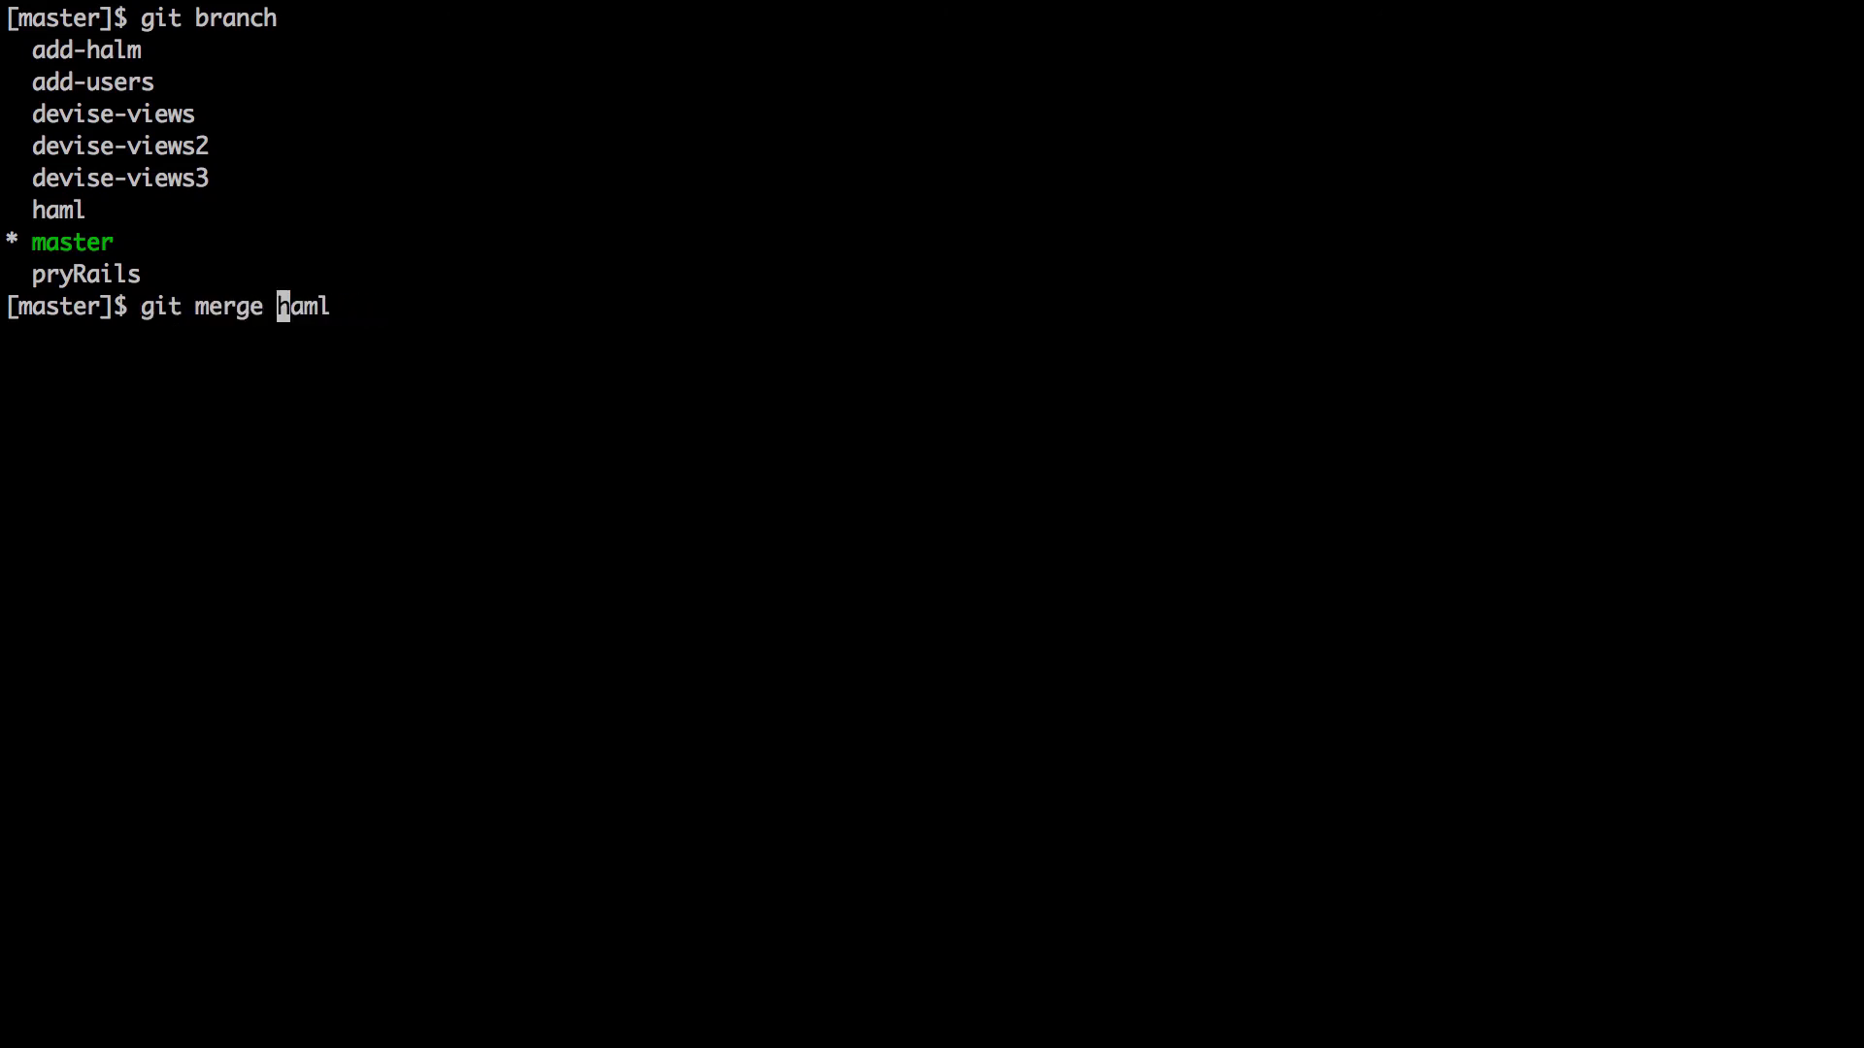
key("Enter")
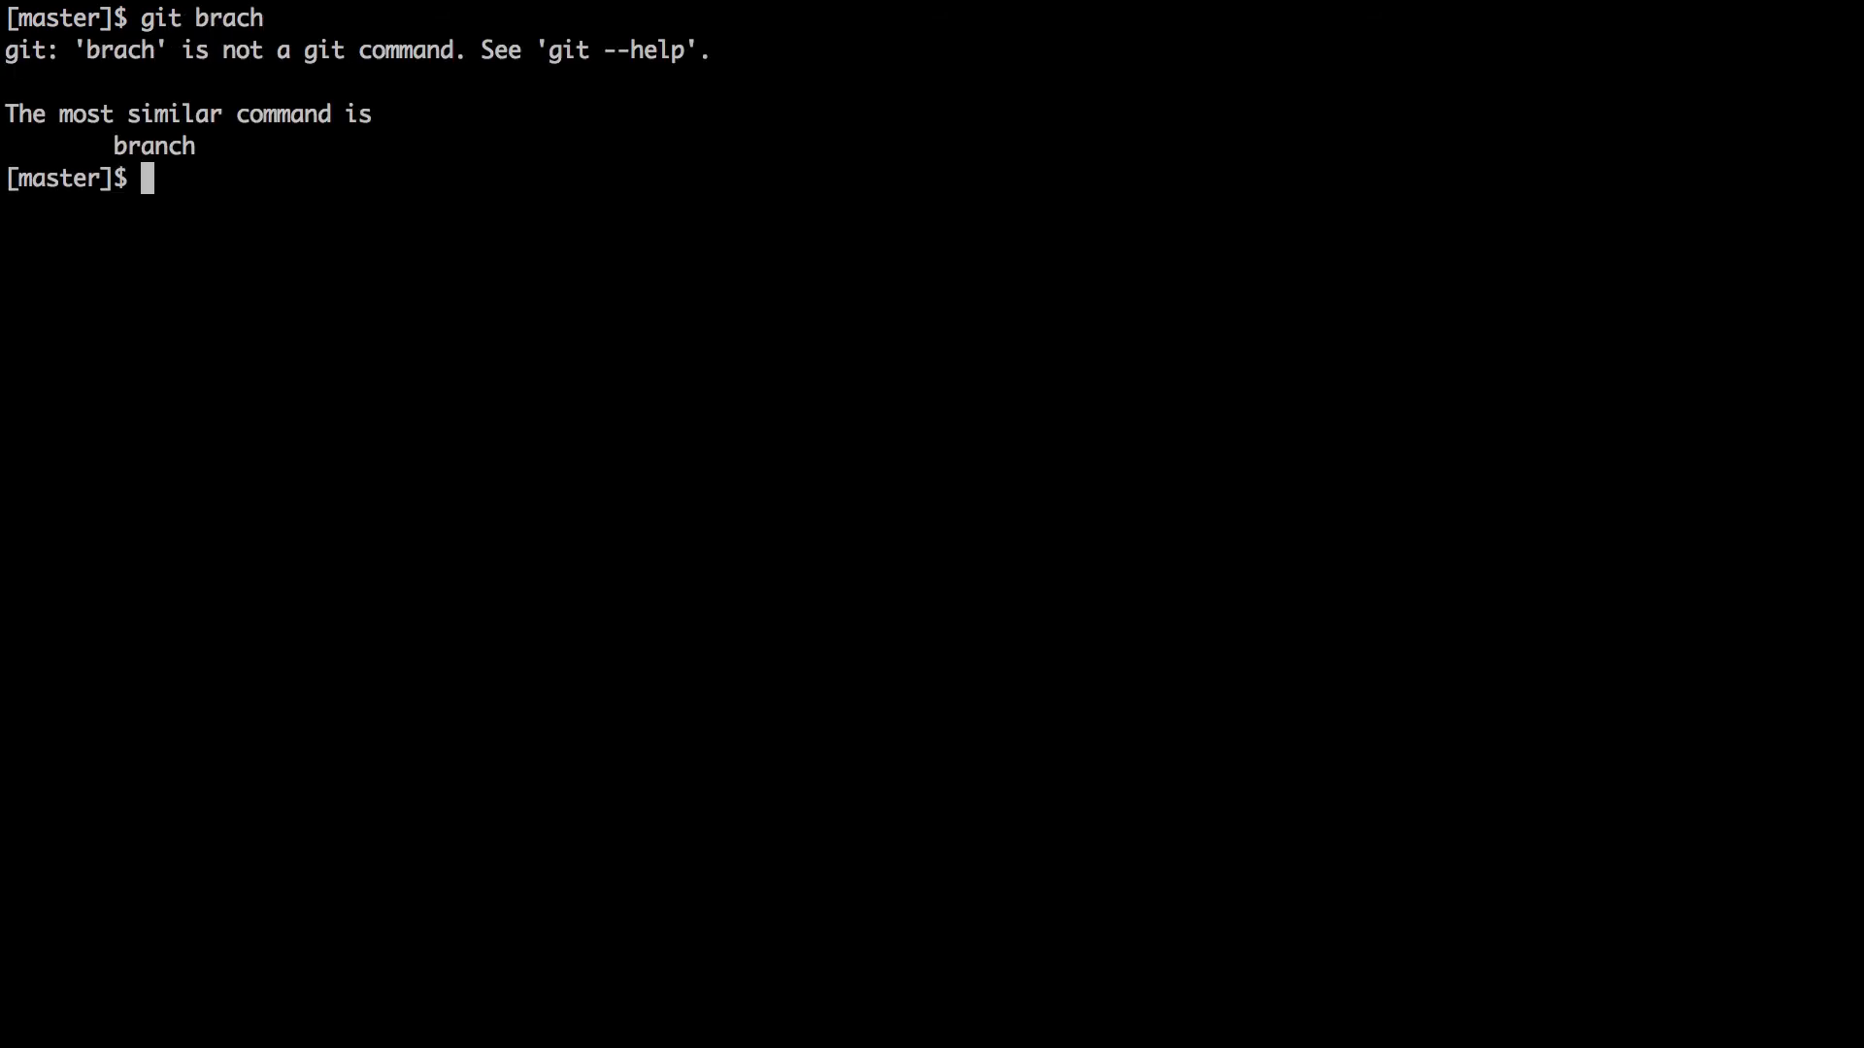
type("git")
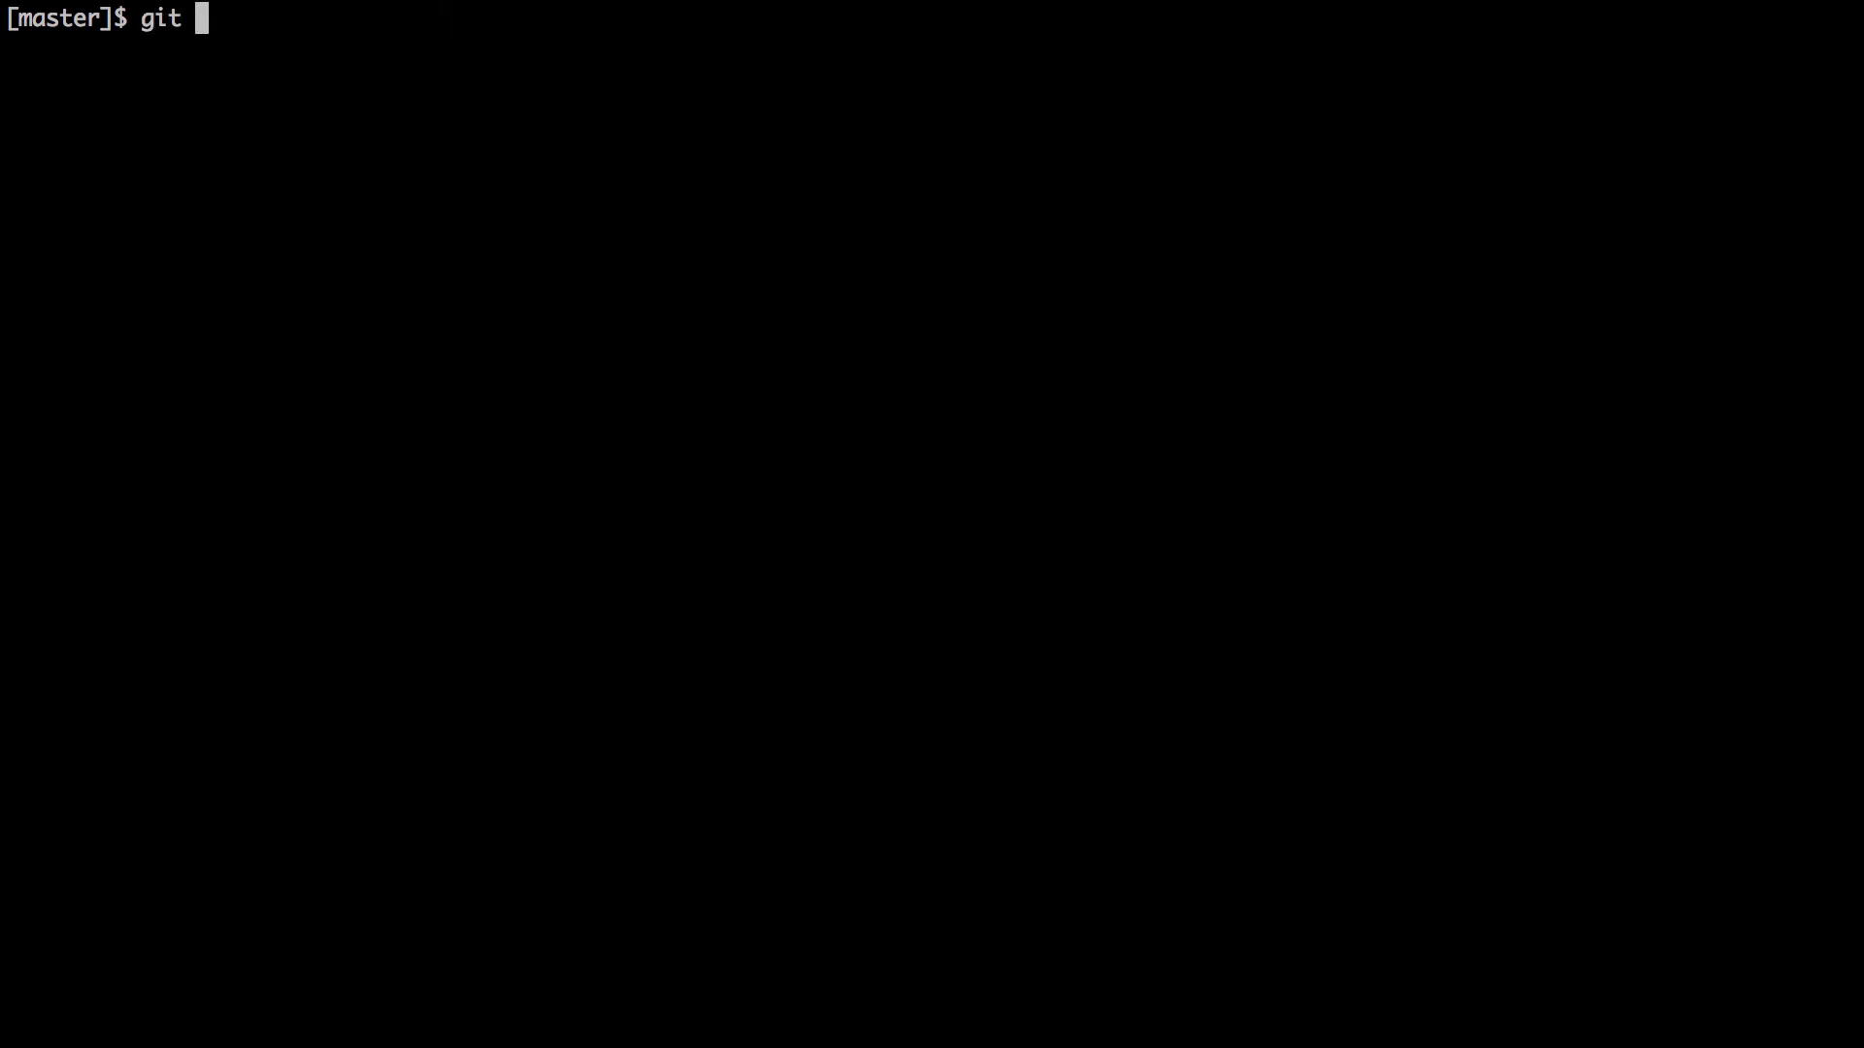
Run git branch -D haml, then git merge add-halm to bring the Haml views into master
type("branch -D")
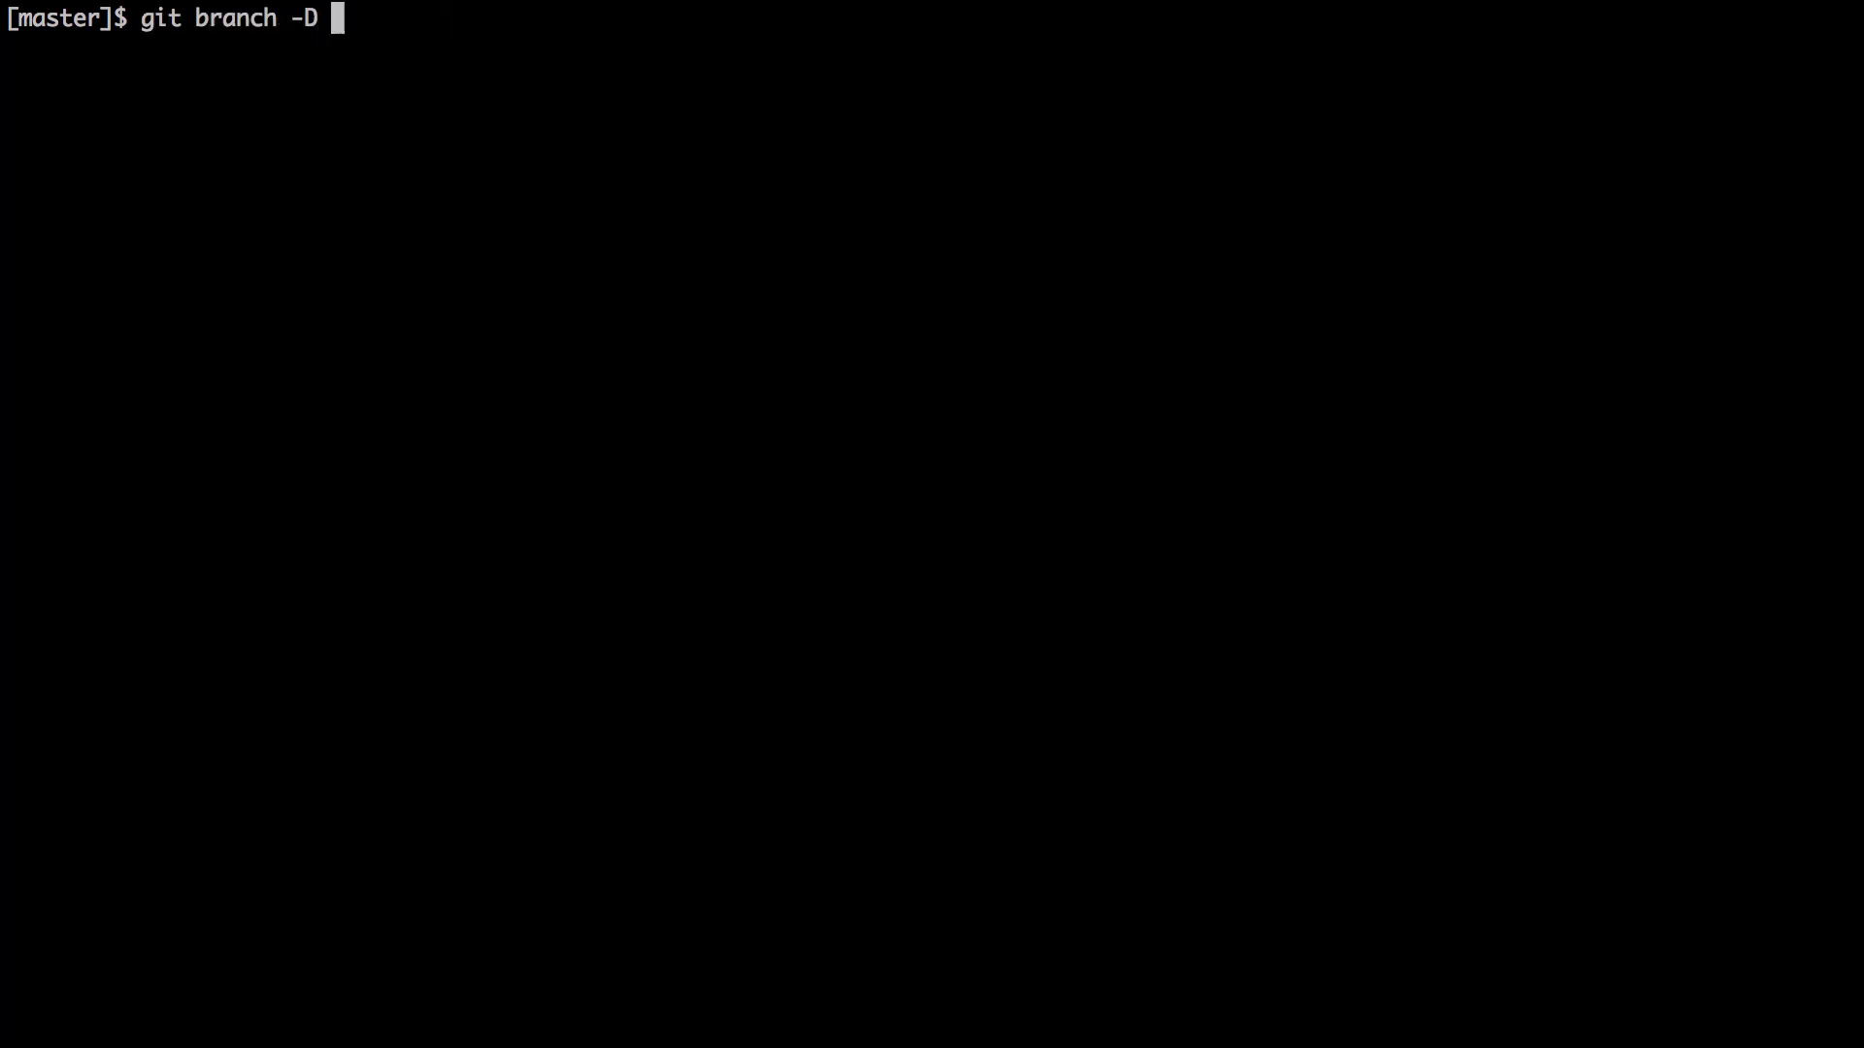
type("haml")
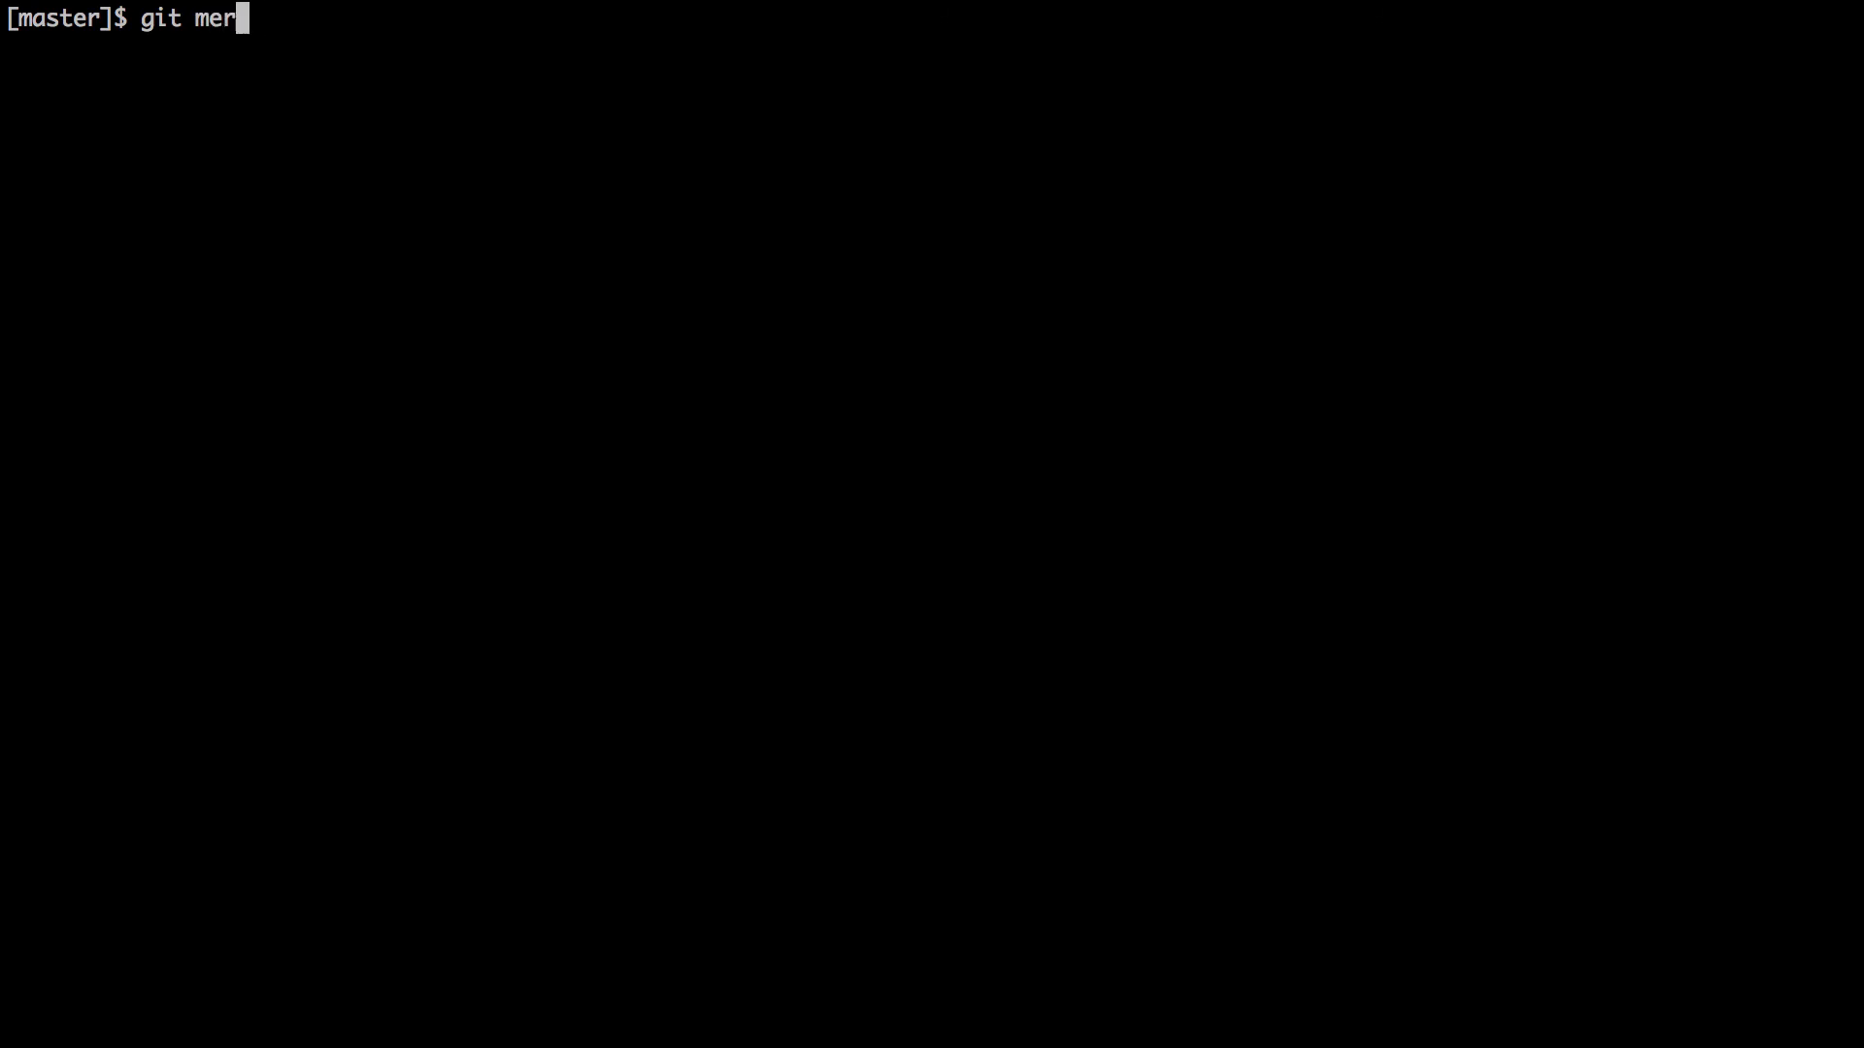
type("ge")
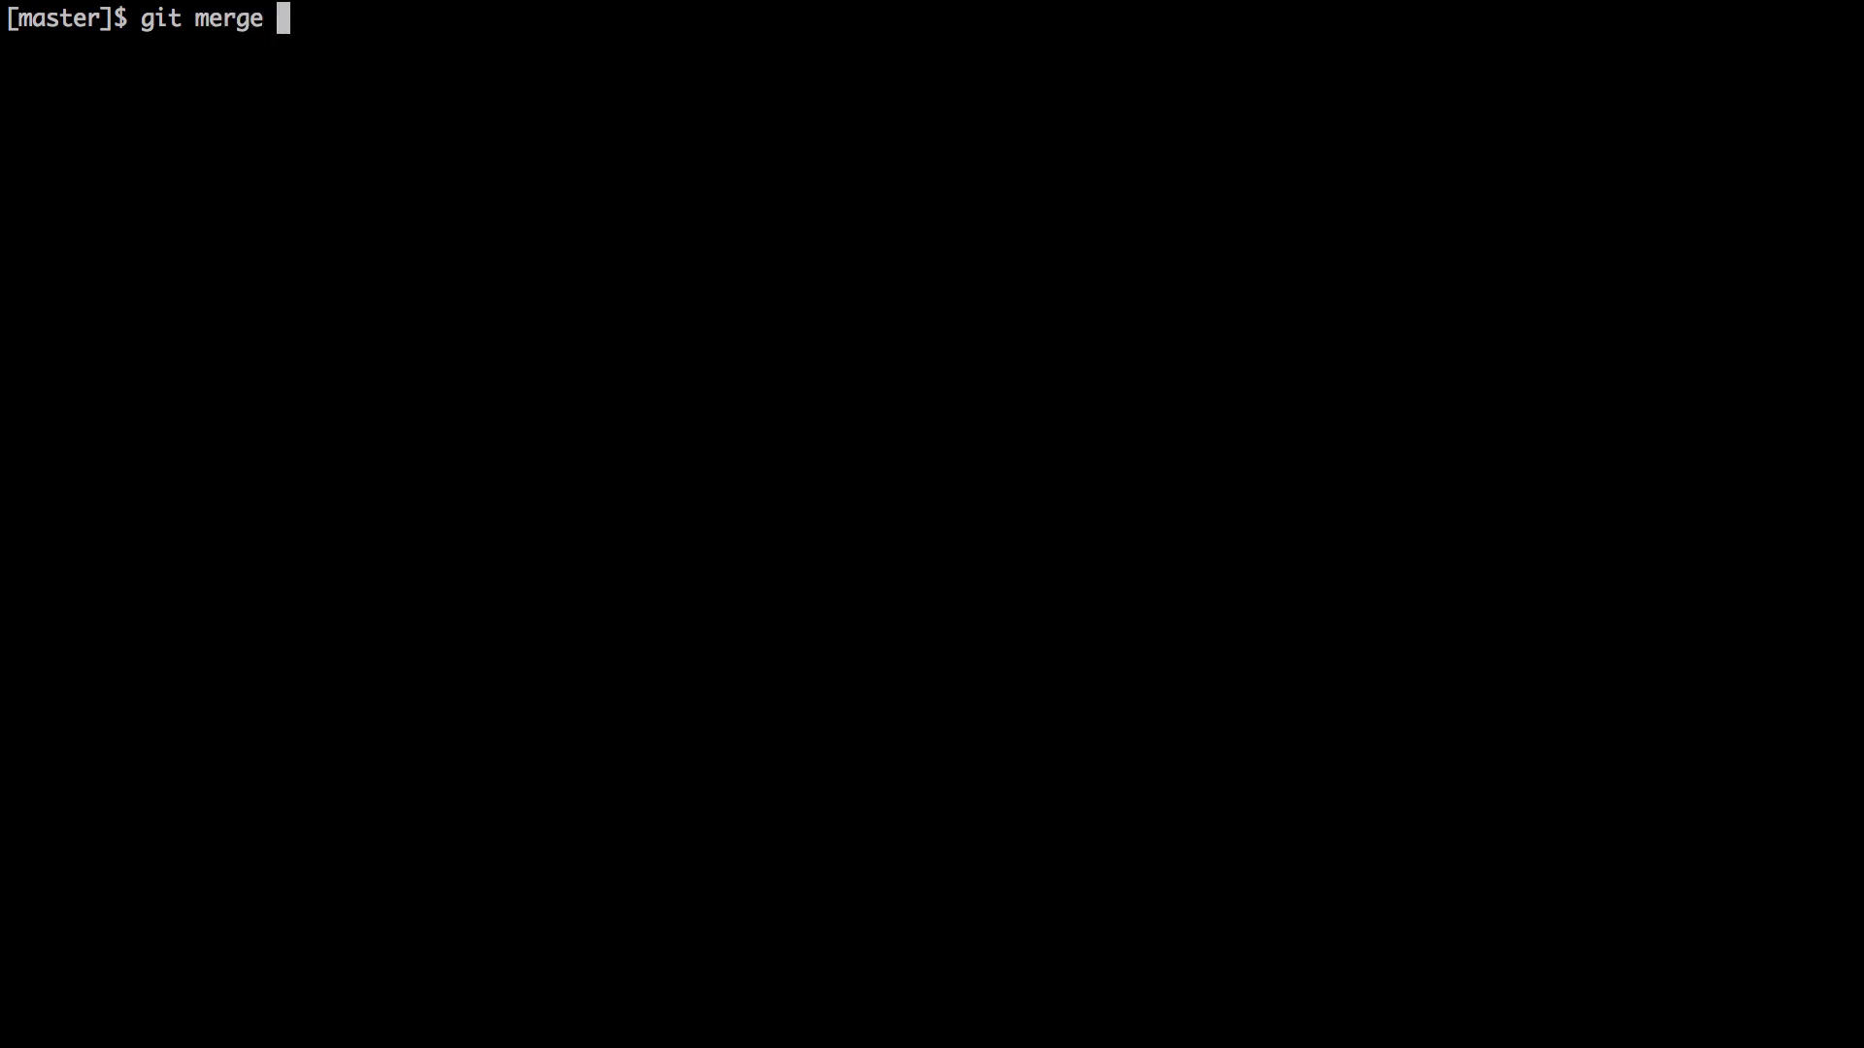
type("halm")
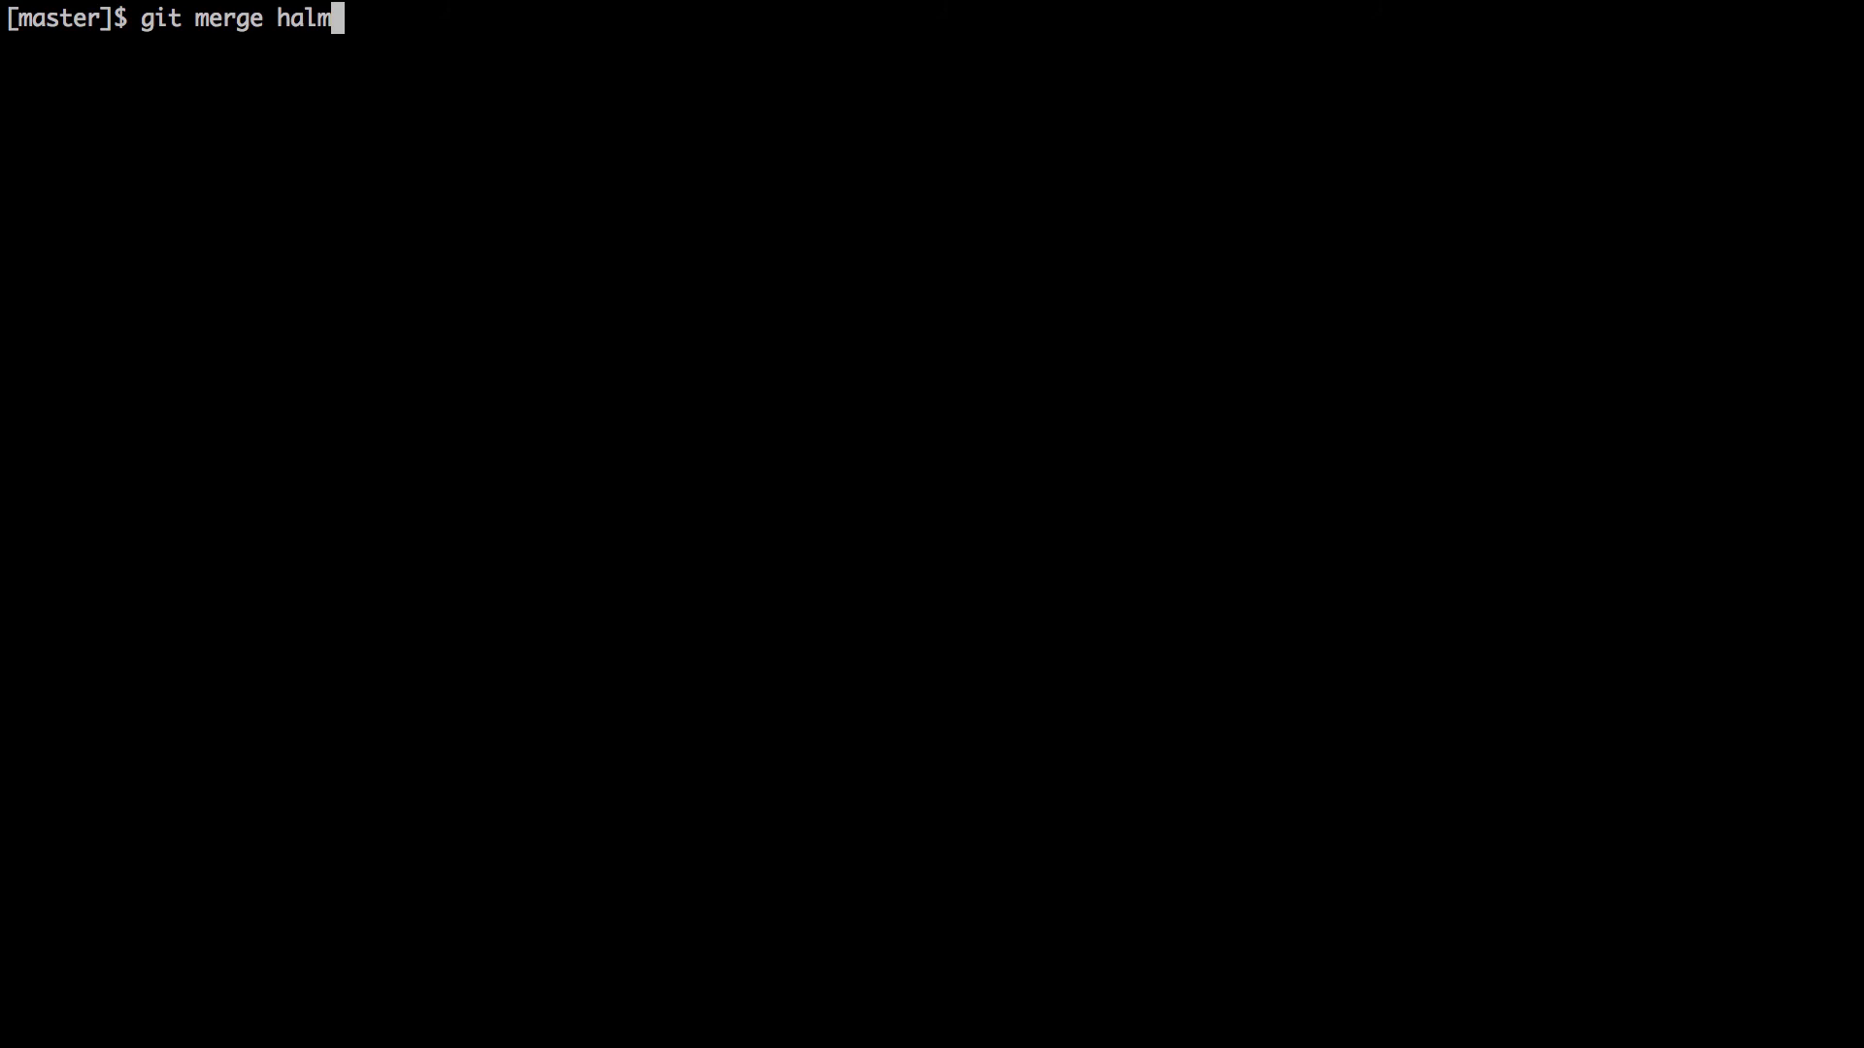
type("-a")
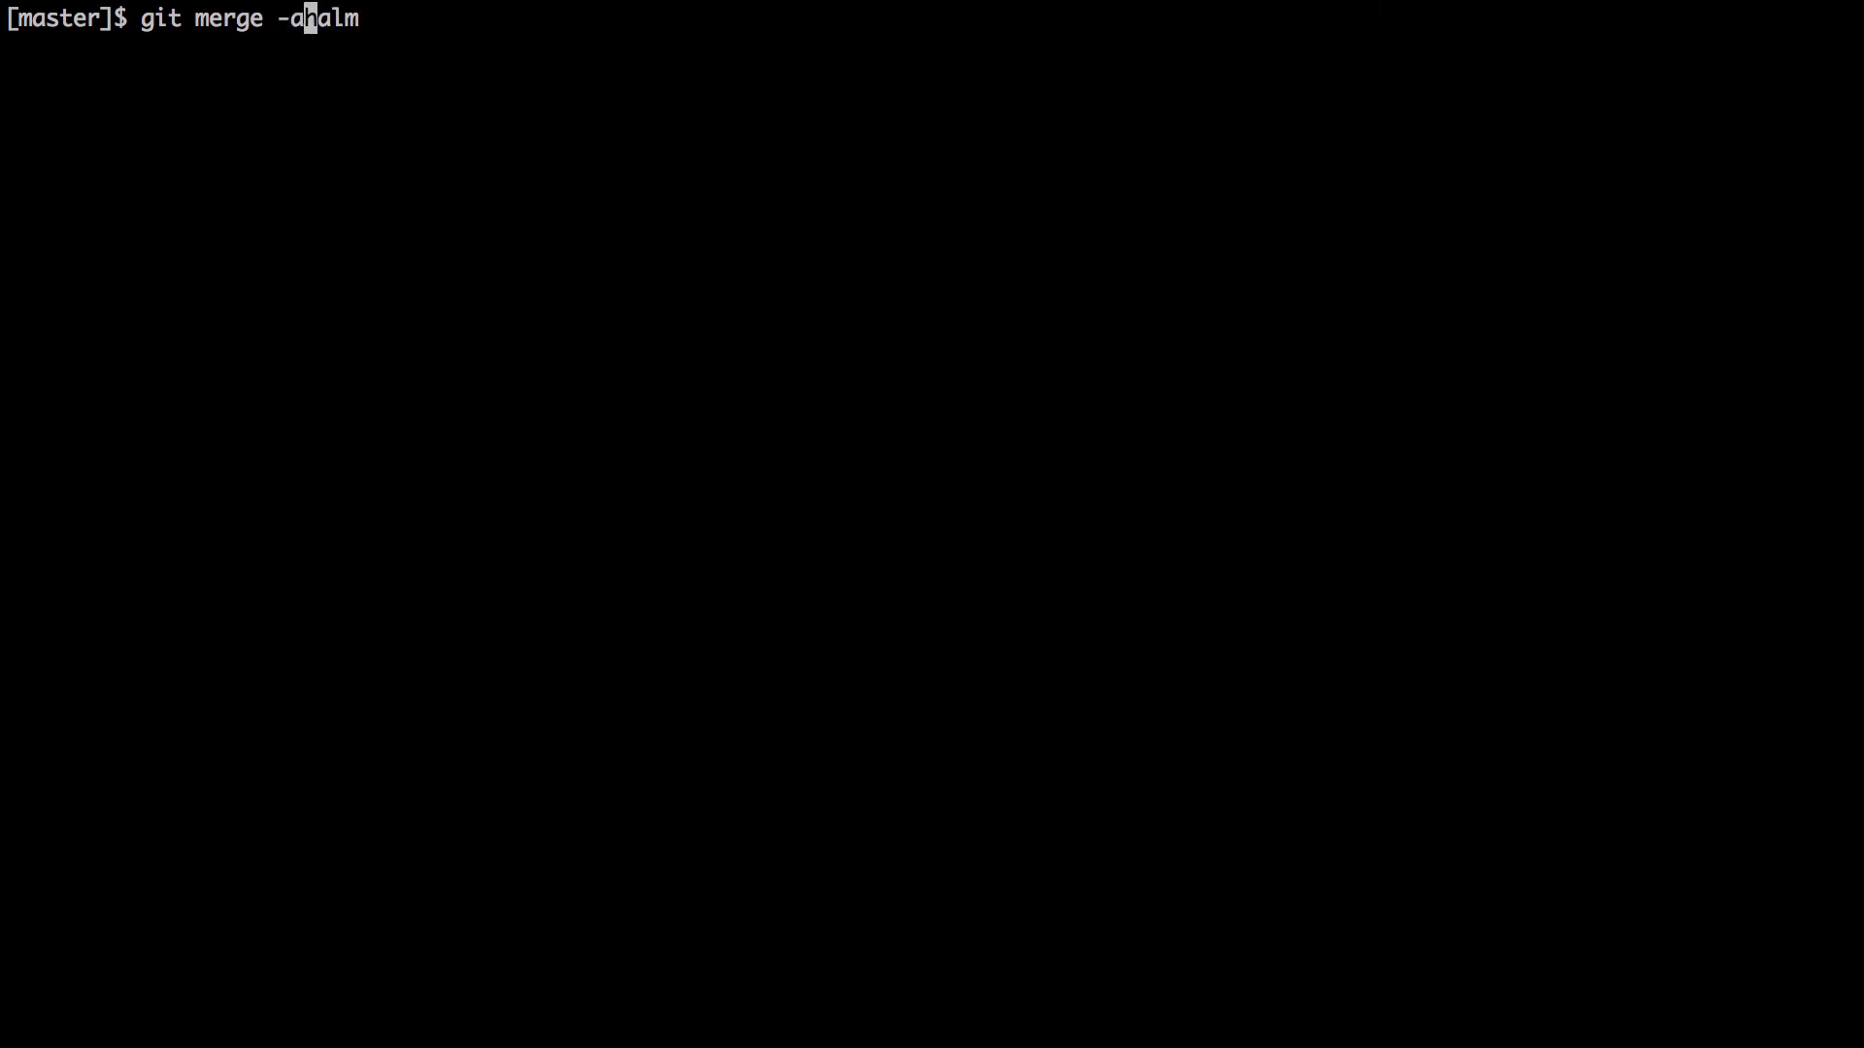
key("BackSpace")
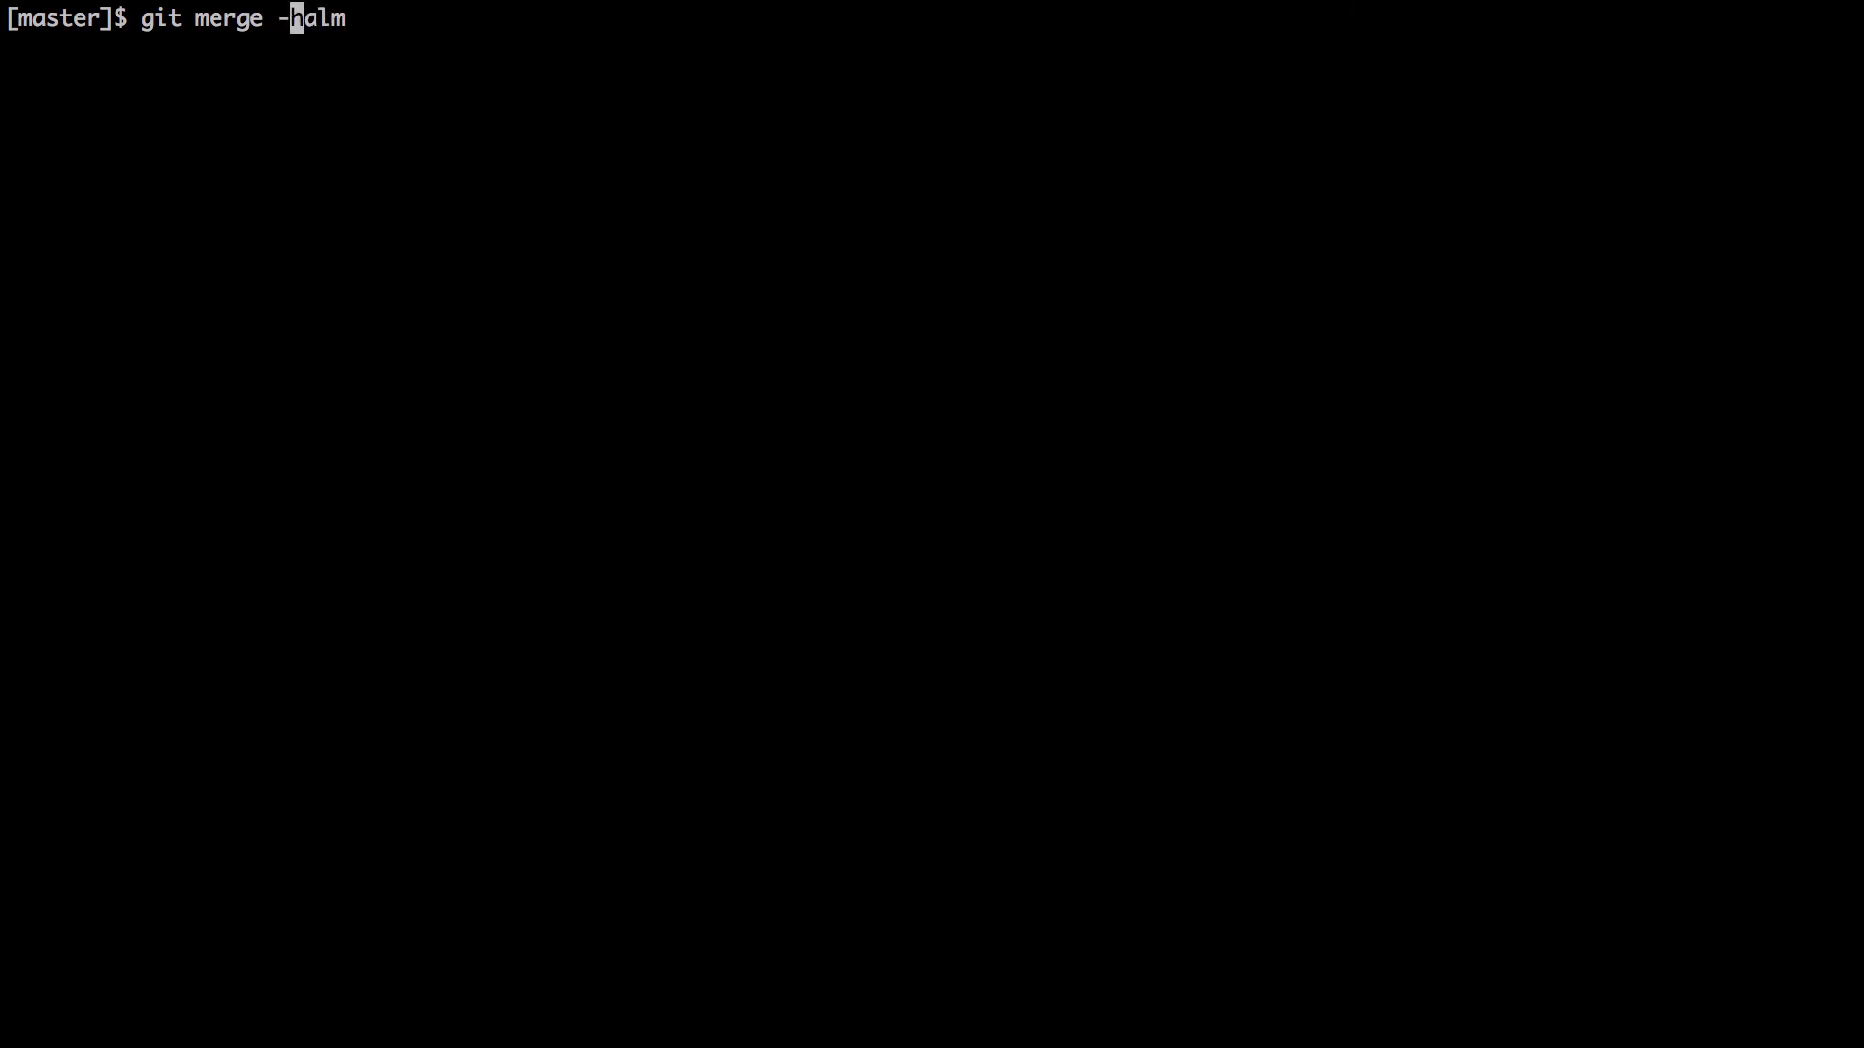
type("add")
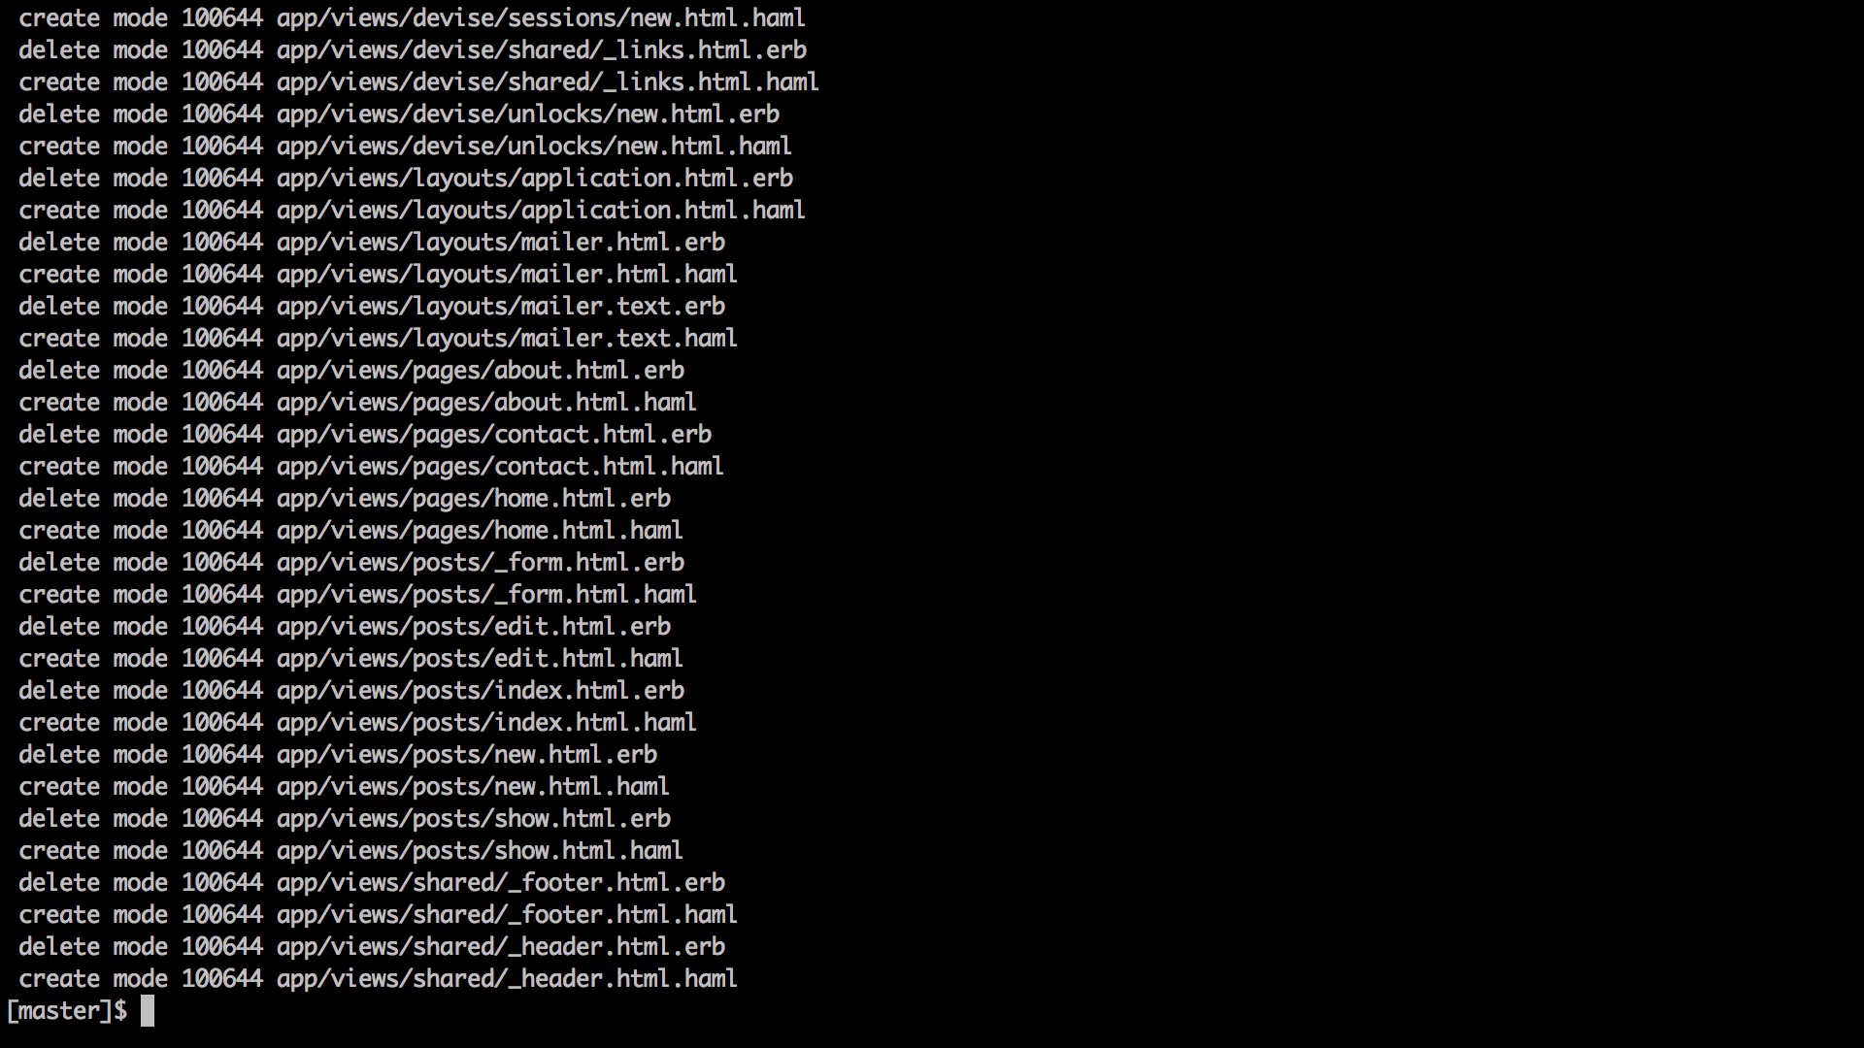
Run git push on master, then return to the GitHub posts folder page in Chrome
type("git push")
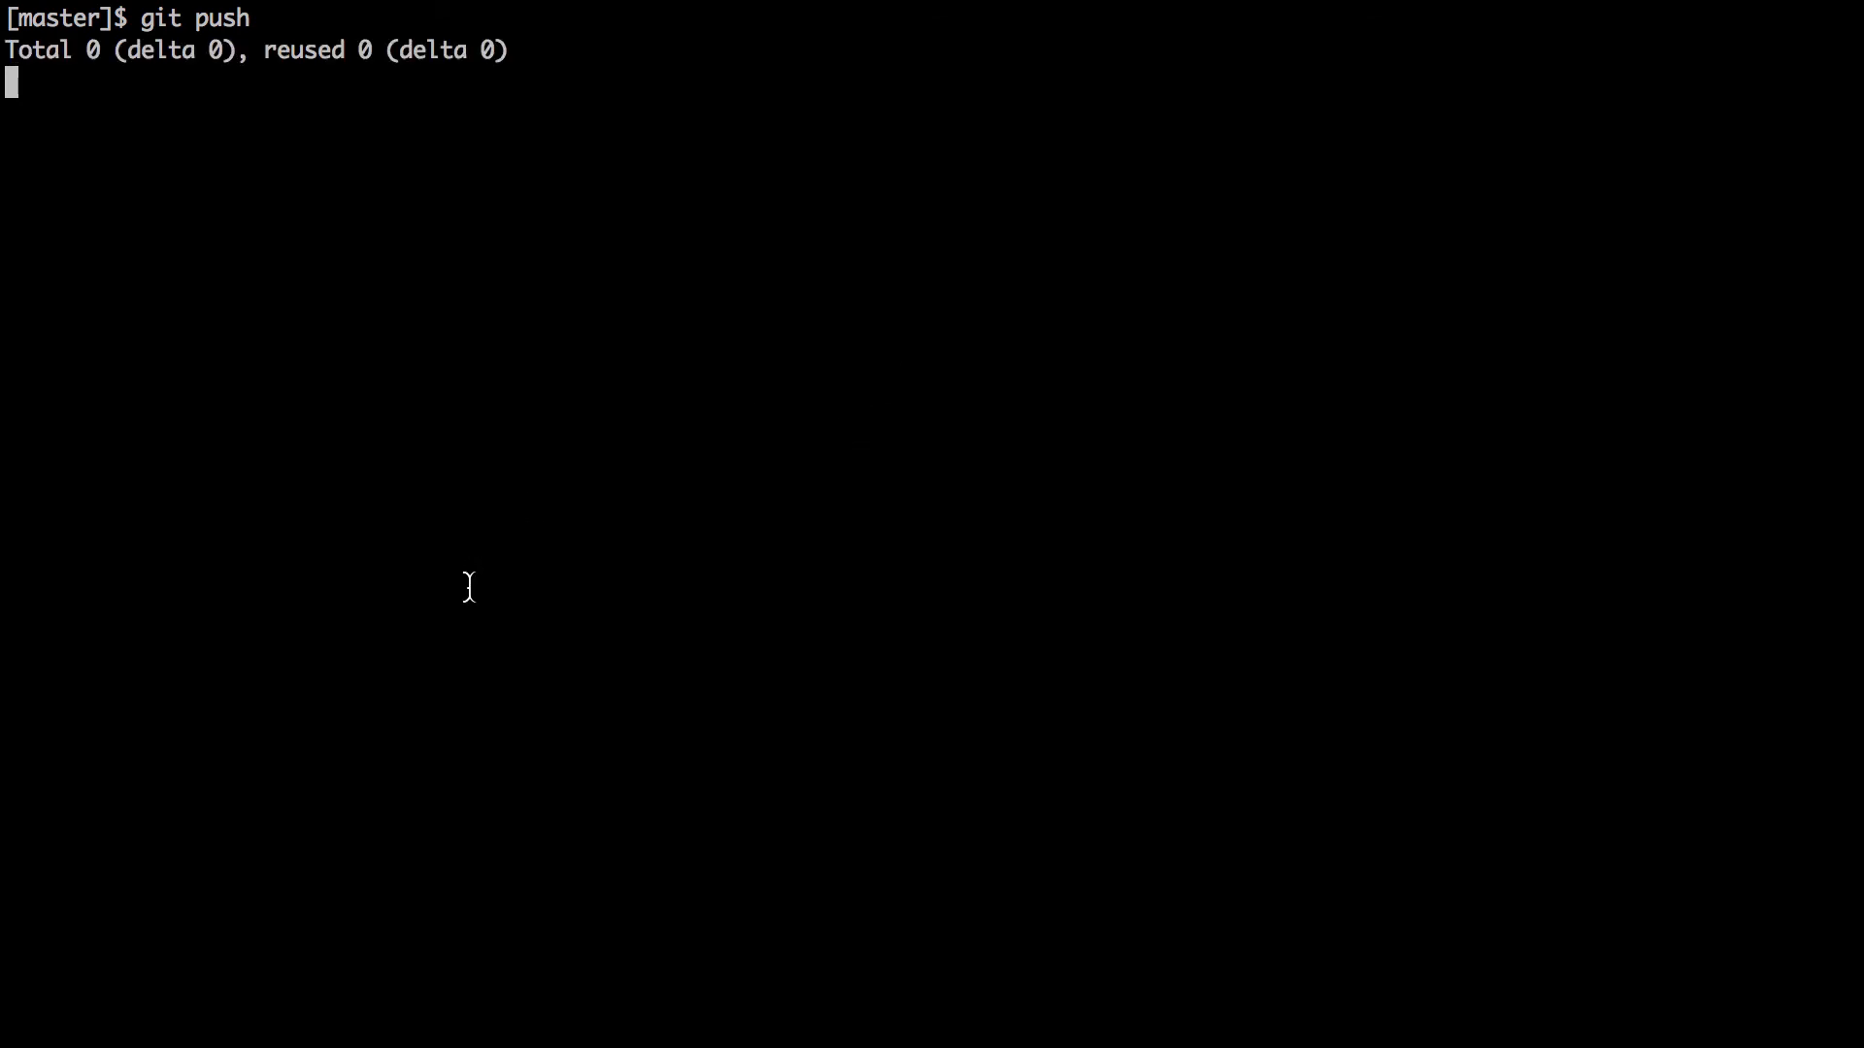
mouse_move(408, 1034)
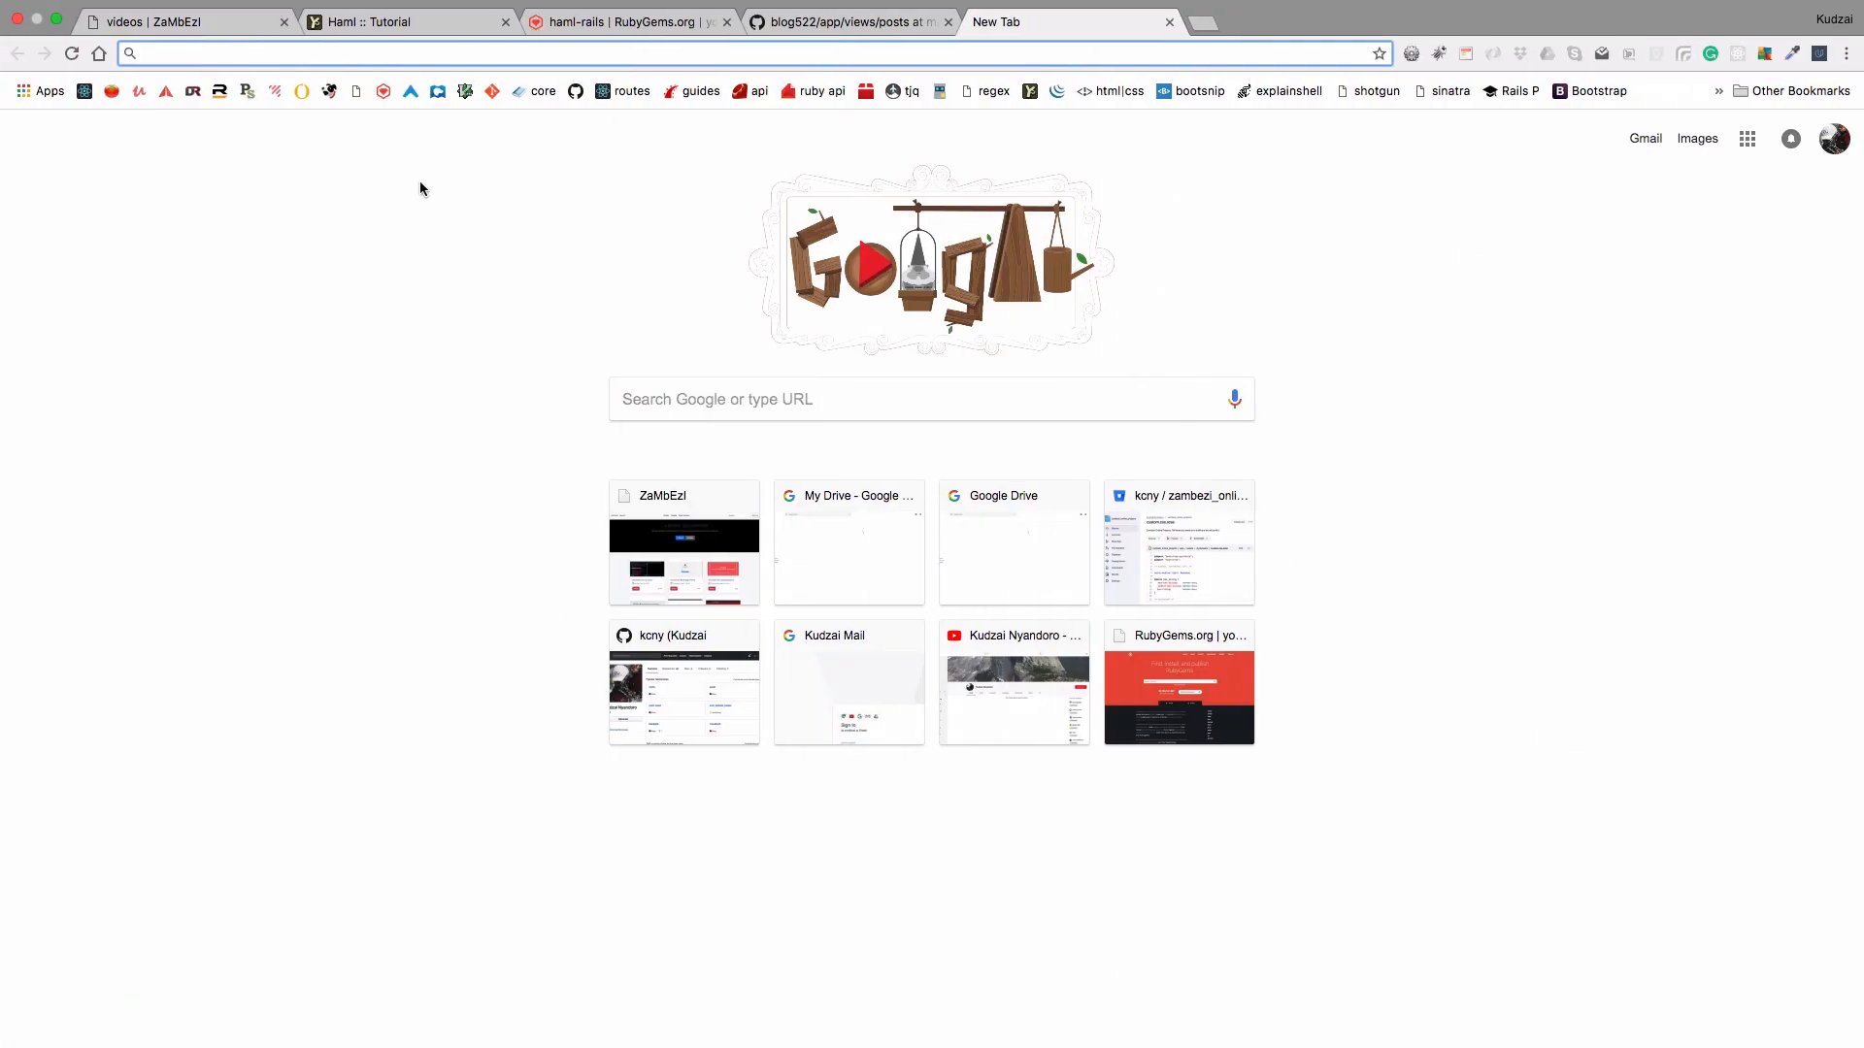
left_click(851, 21)
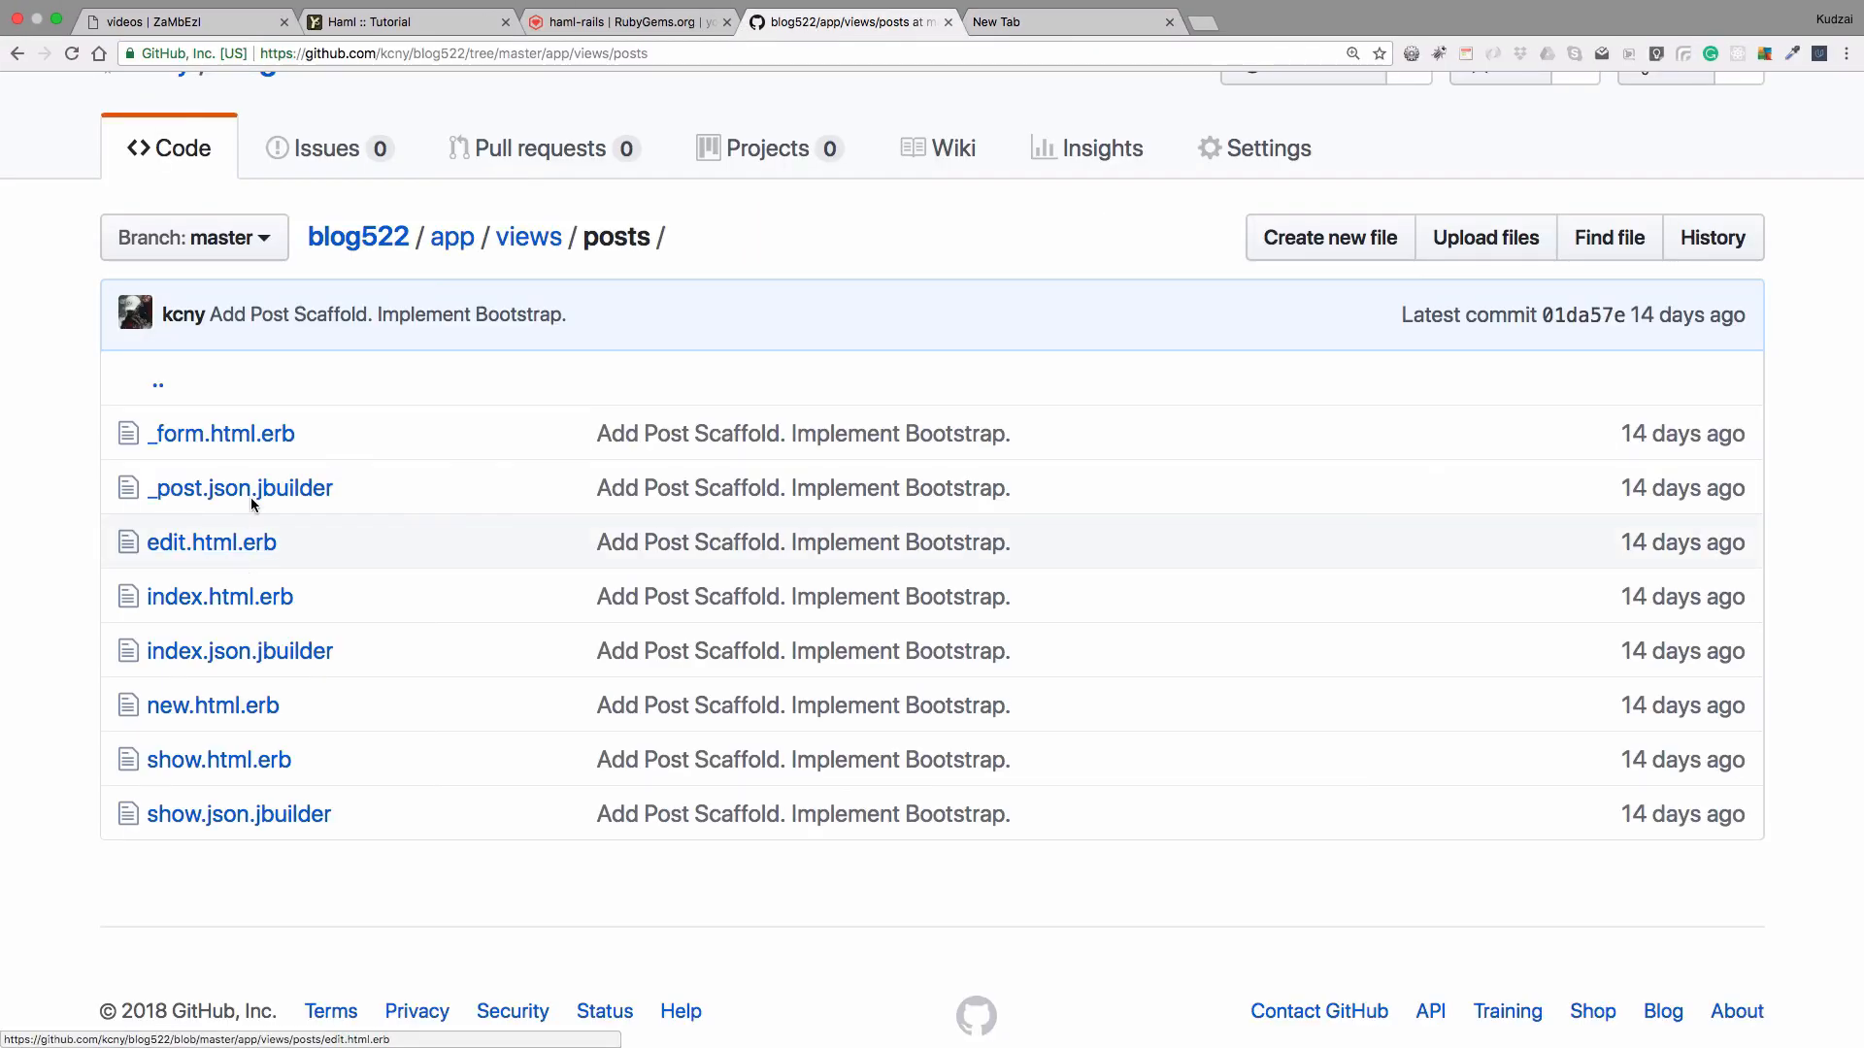